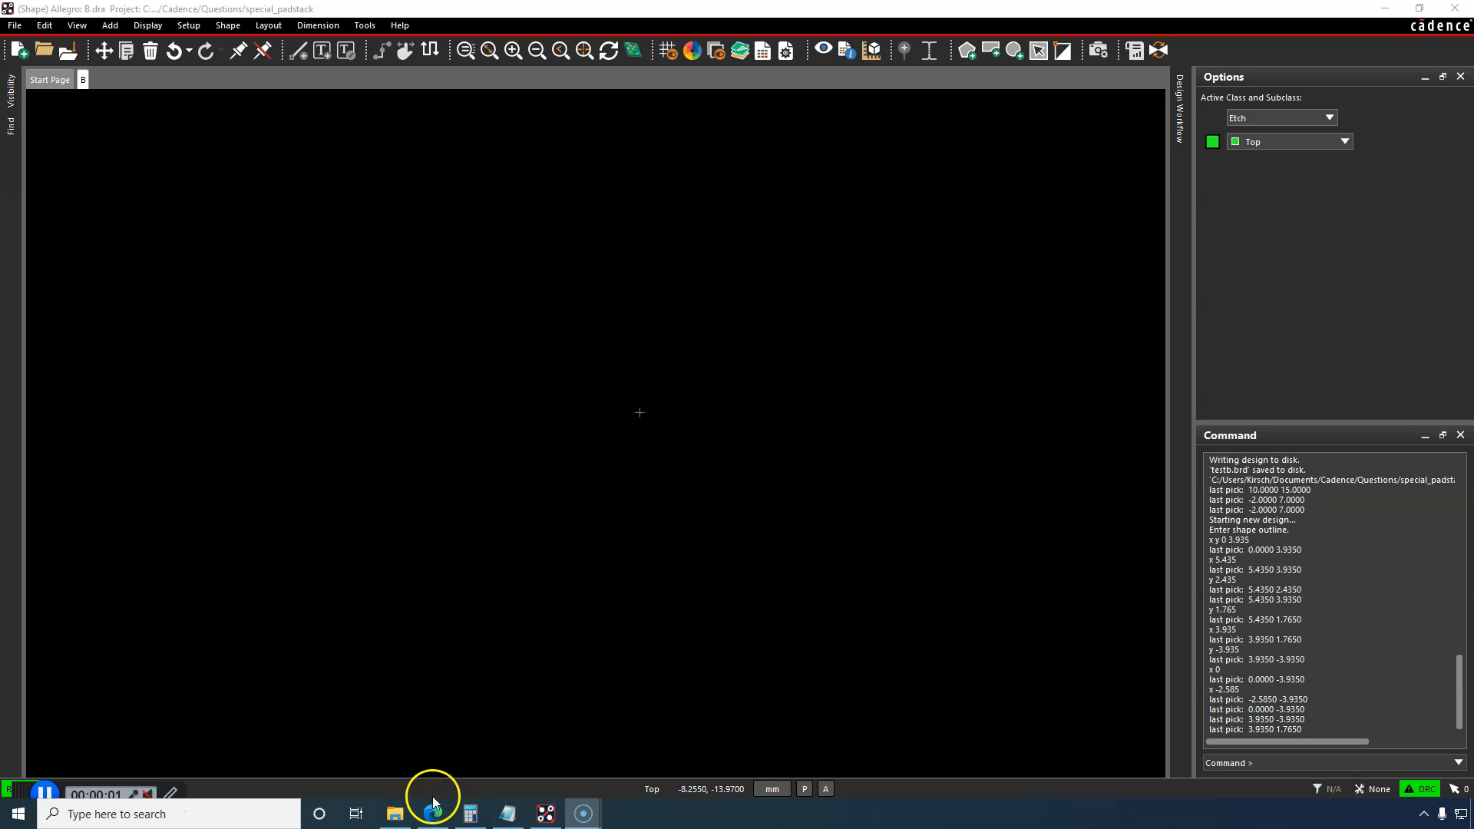
# Step: Check the datasheet's recommended footprint, then start a new drawing from the File menu
pyautogui.click(430, 814)
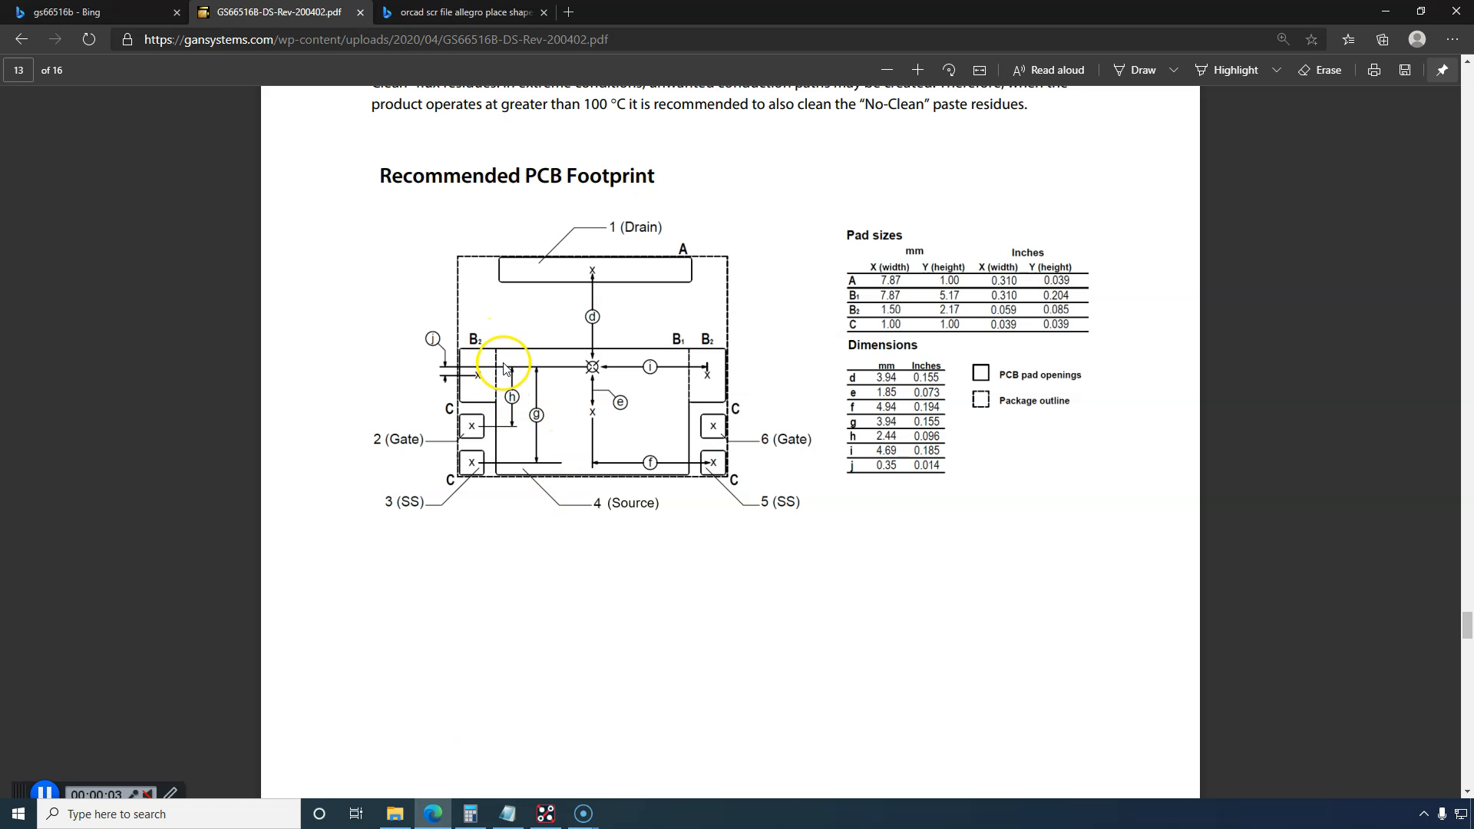
pyautogui.moveTo(565, 451)
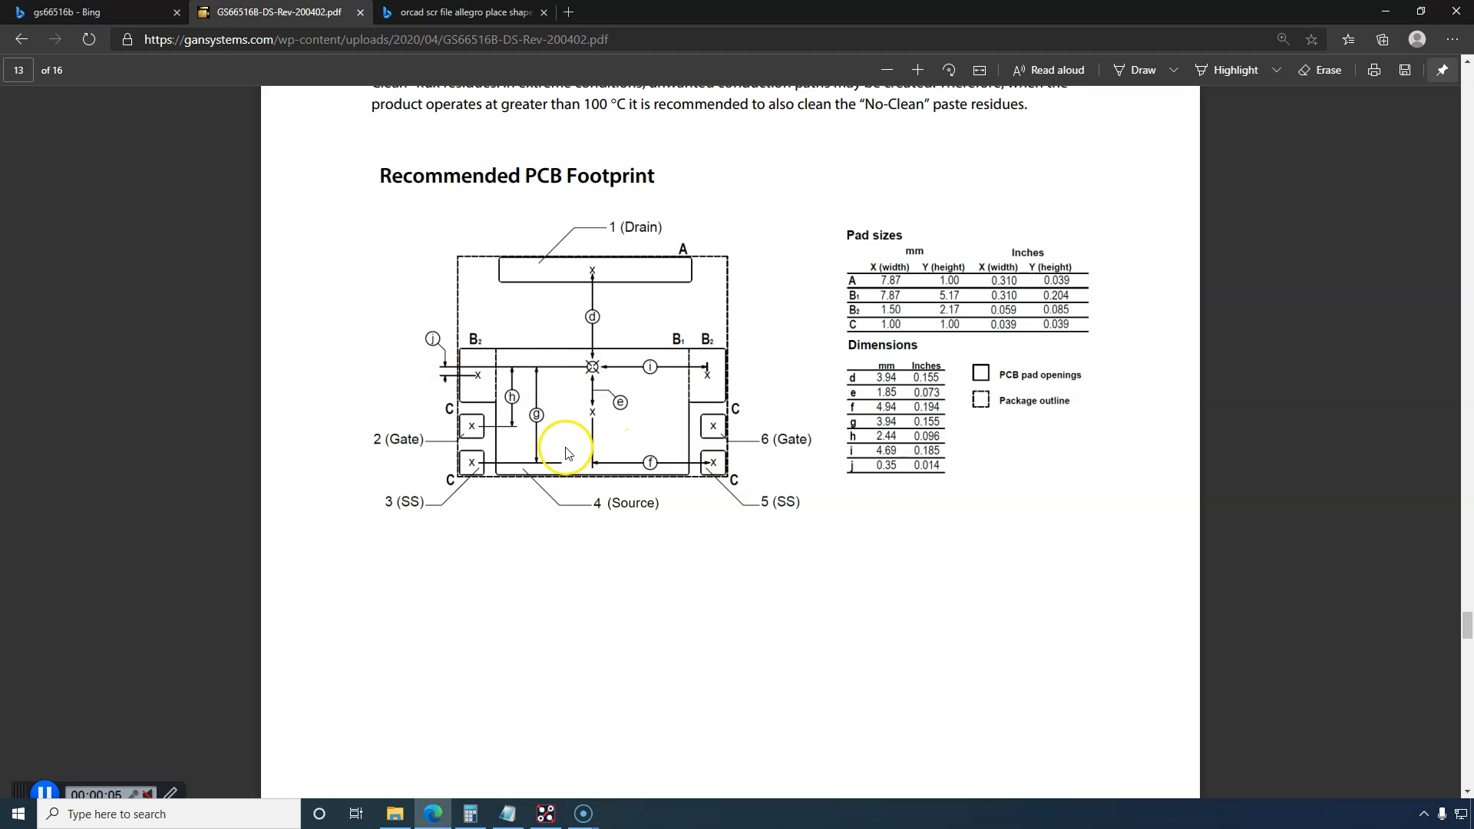
pyautogui.moveTo(560, 580)
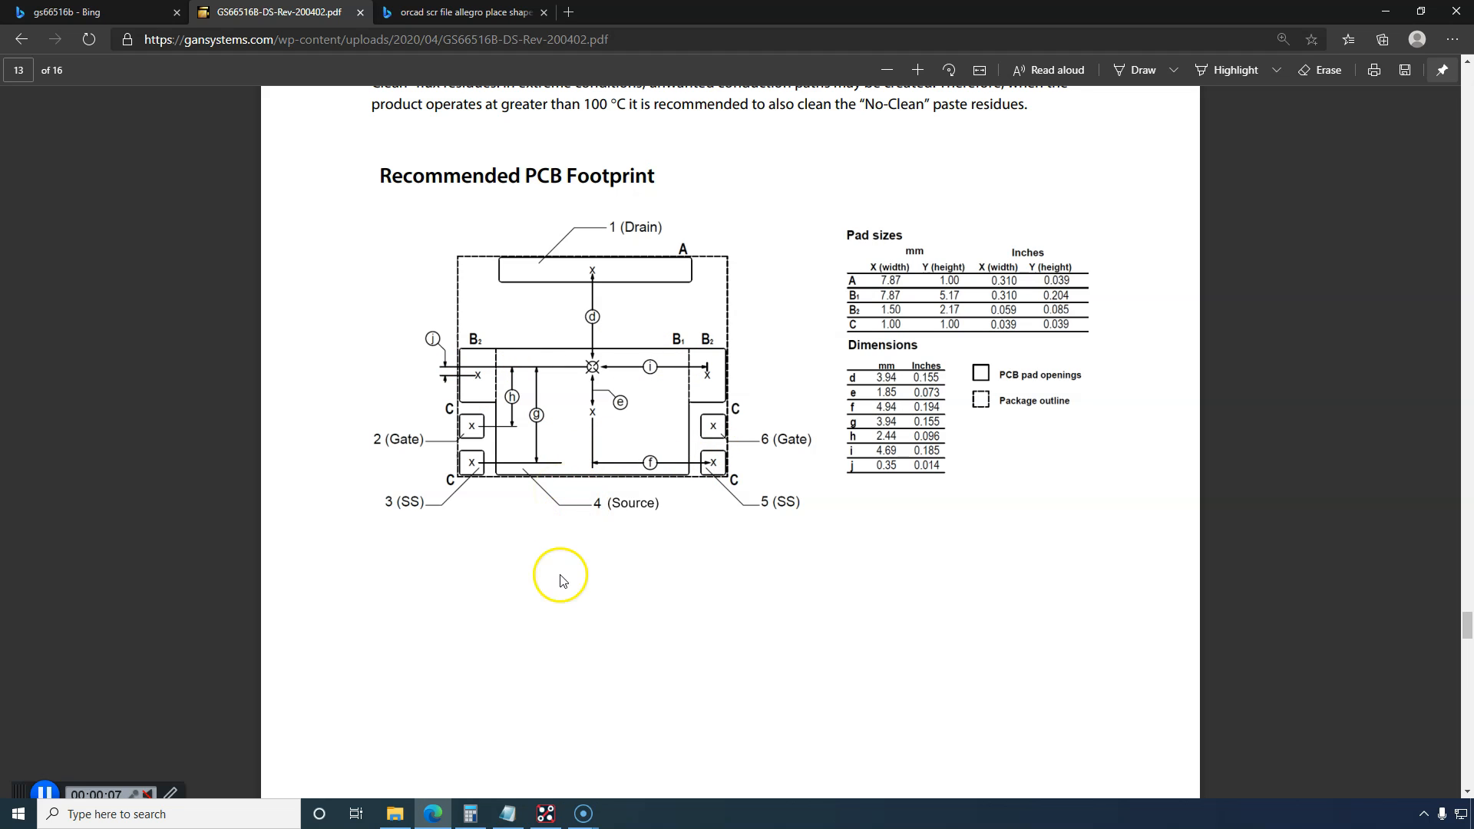
pyautogui.moveTo(527, 216)
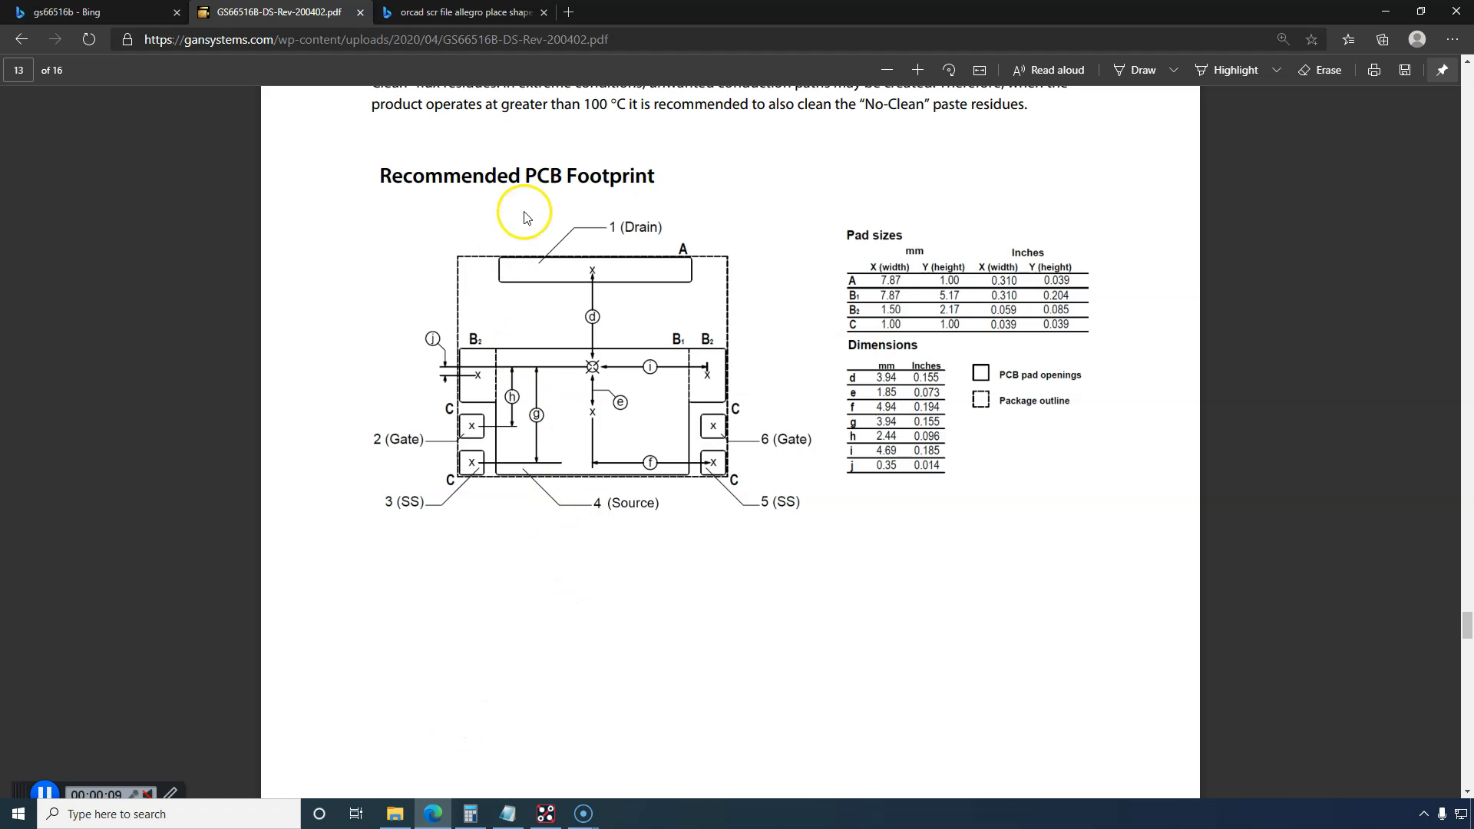
pyautogui.scroll(3)
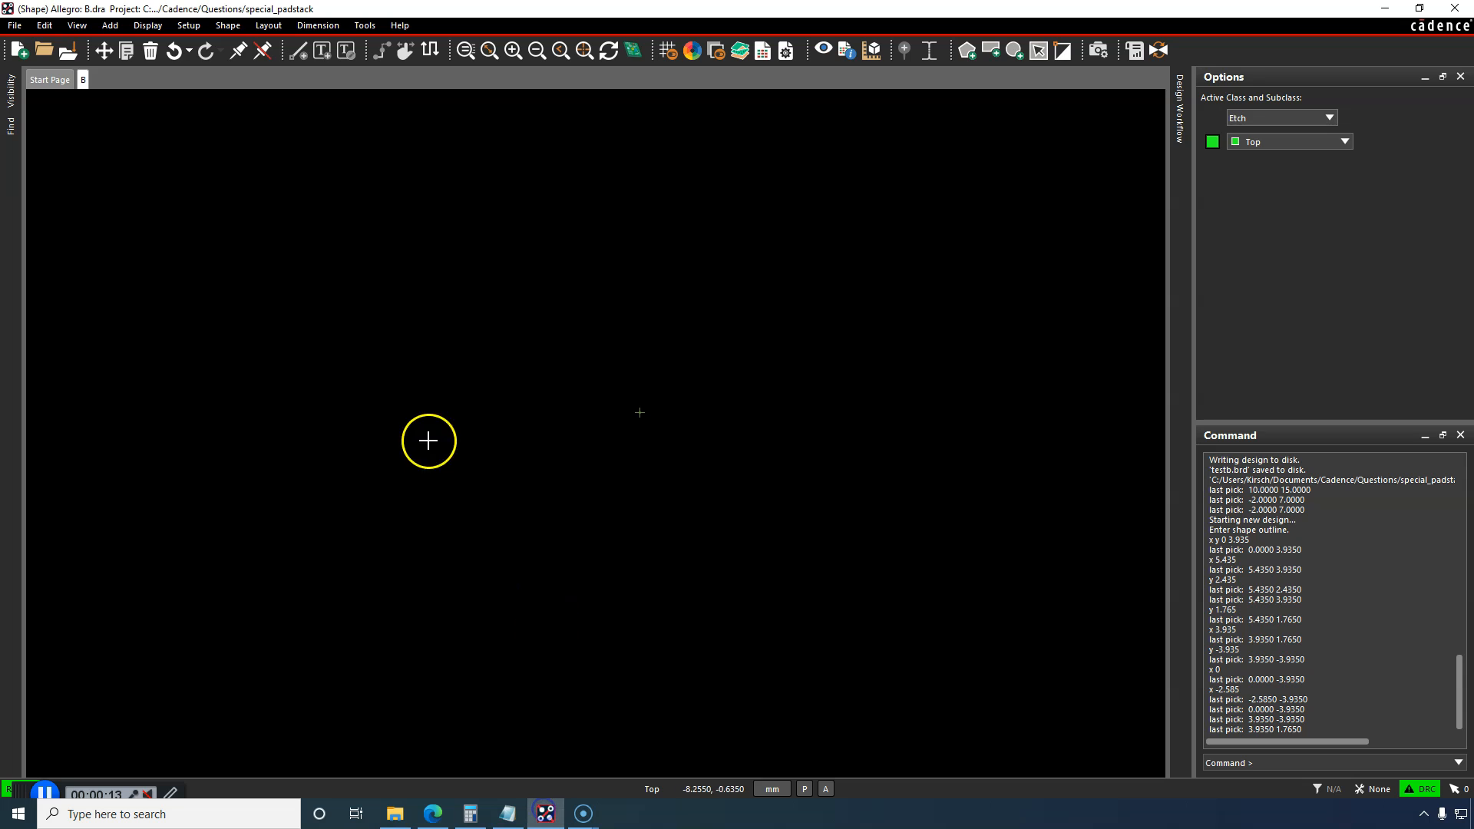
pyautogui.click(14, 25)
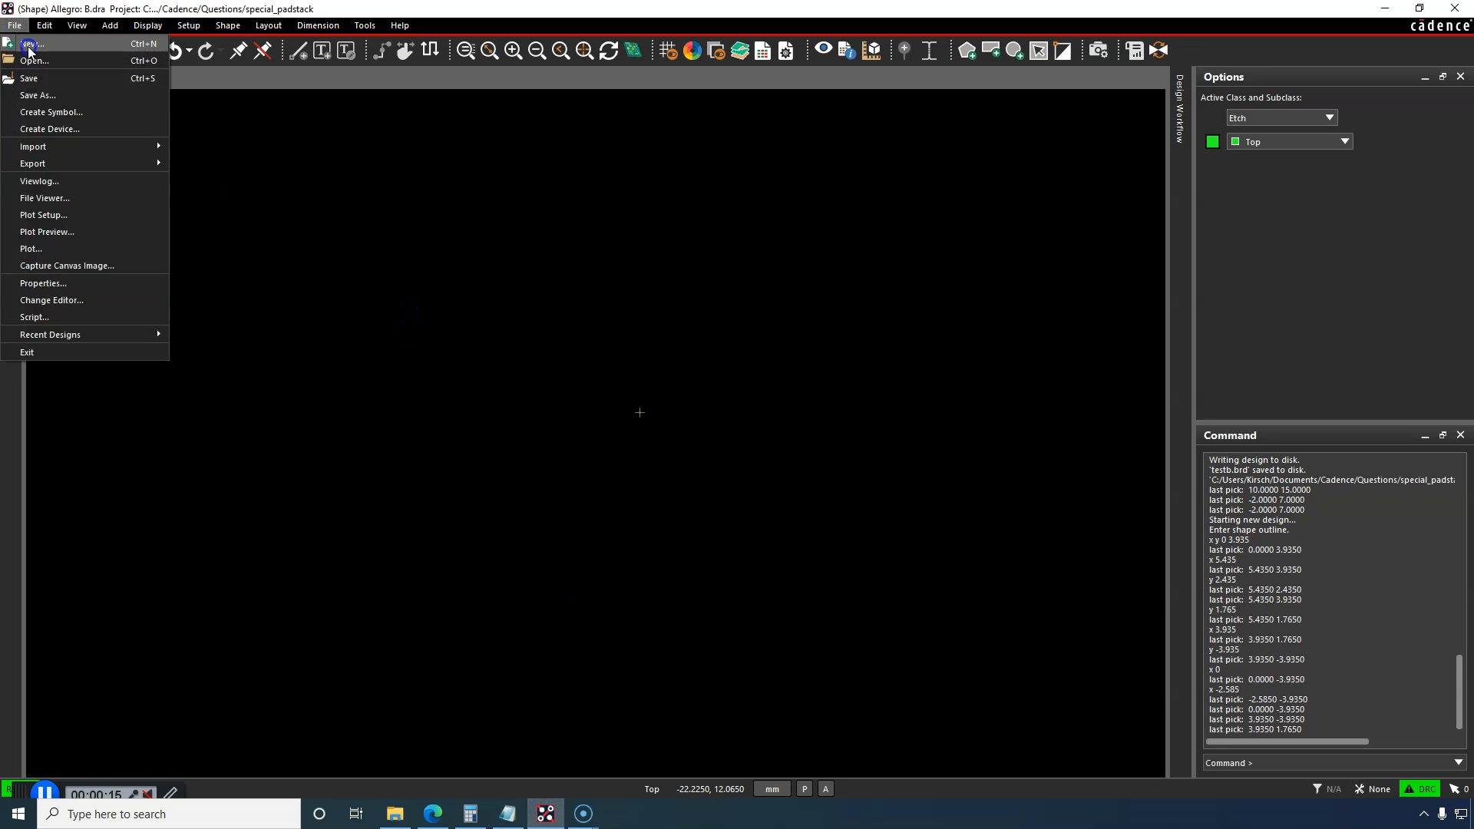
pyautogui.click(32, 43)
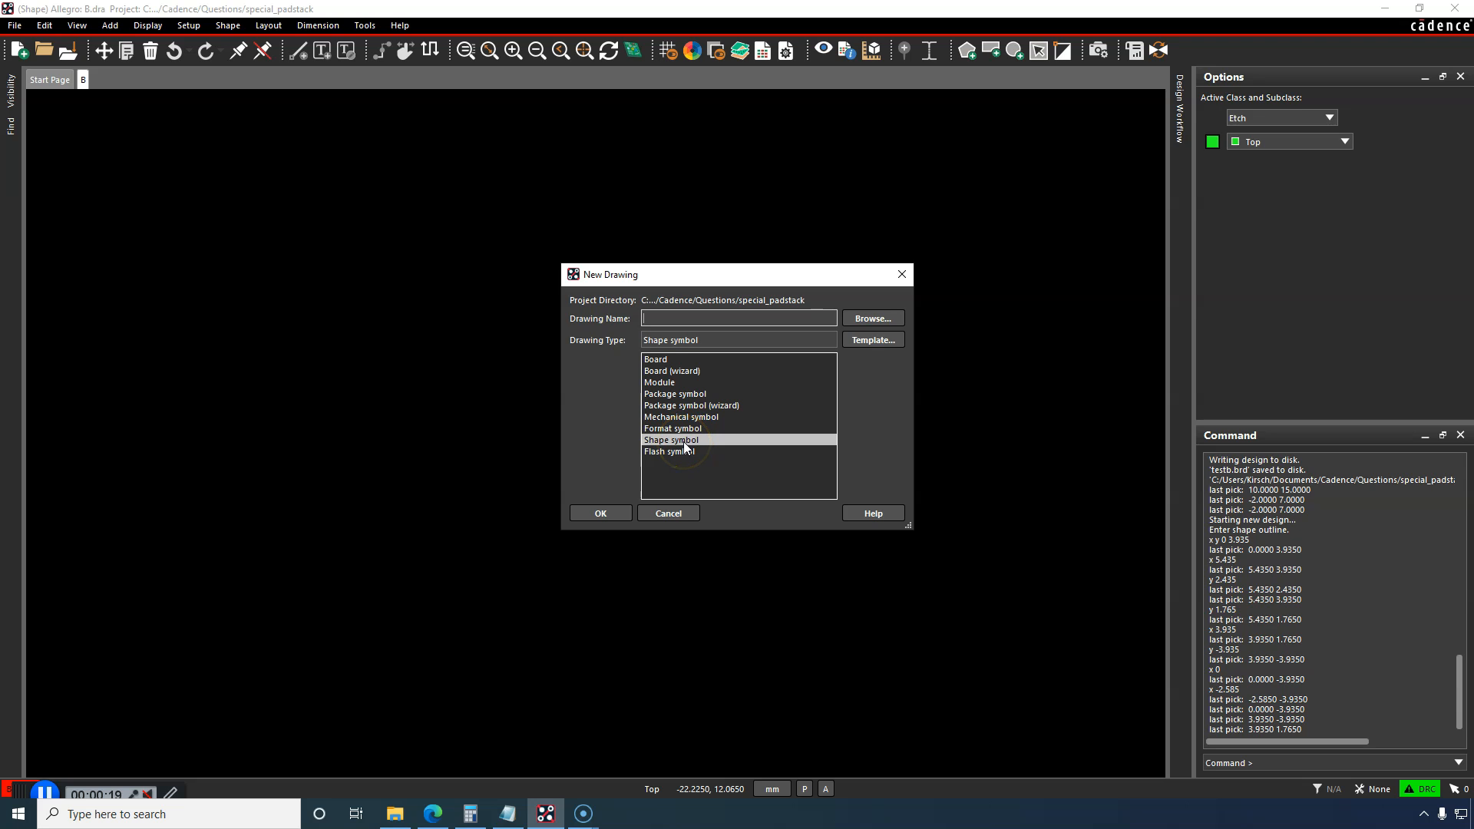
pyautogui.moveTo(747, 318)
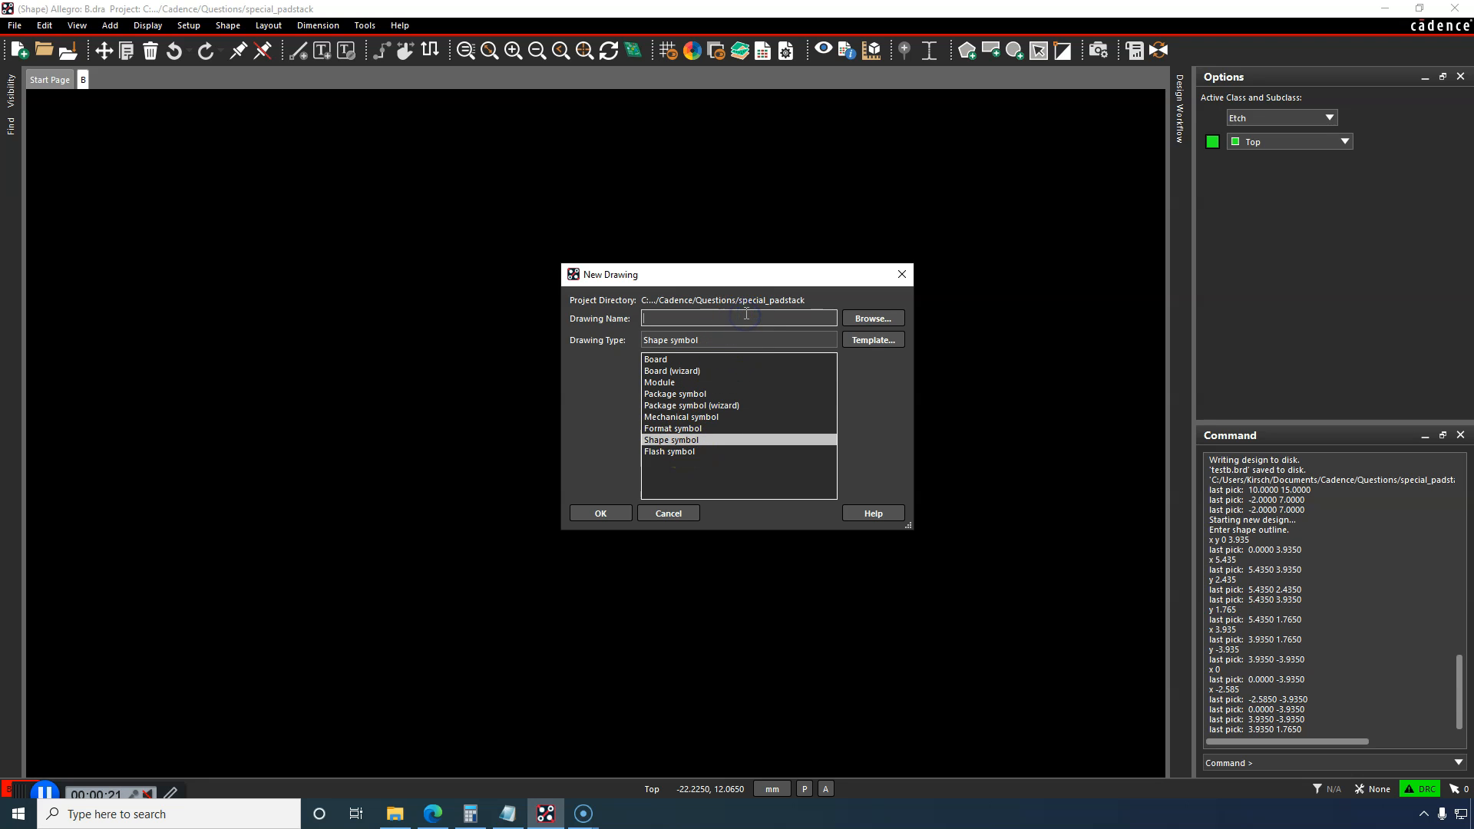
# Step: Name the new shape symbol drawing B, glance at the footprint dimensions, and confirm it
pyautogui.write('B')
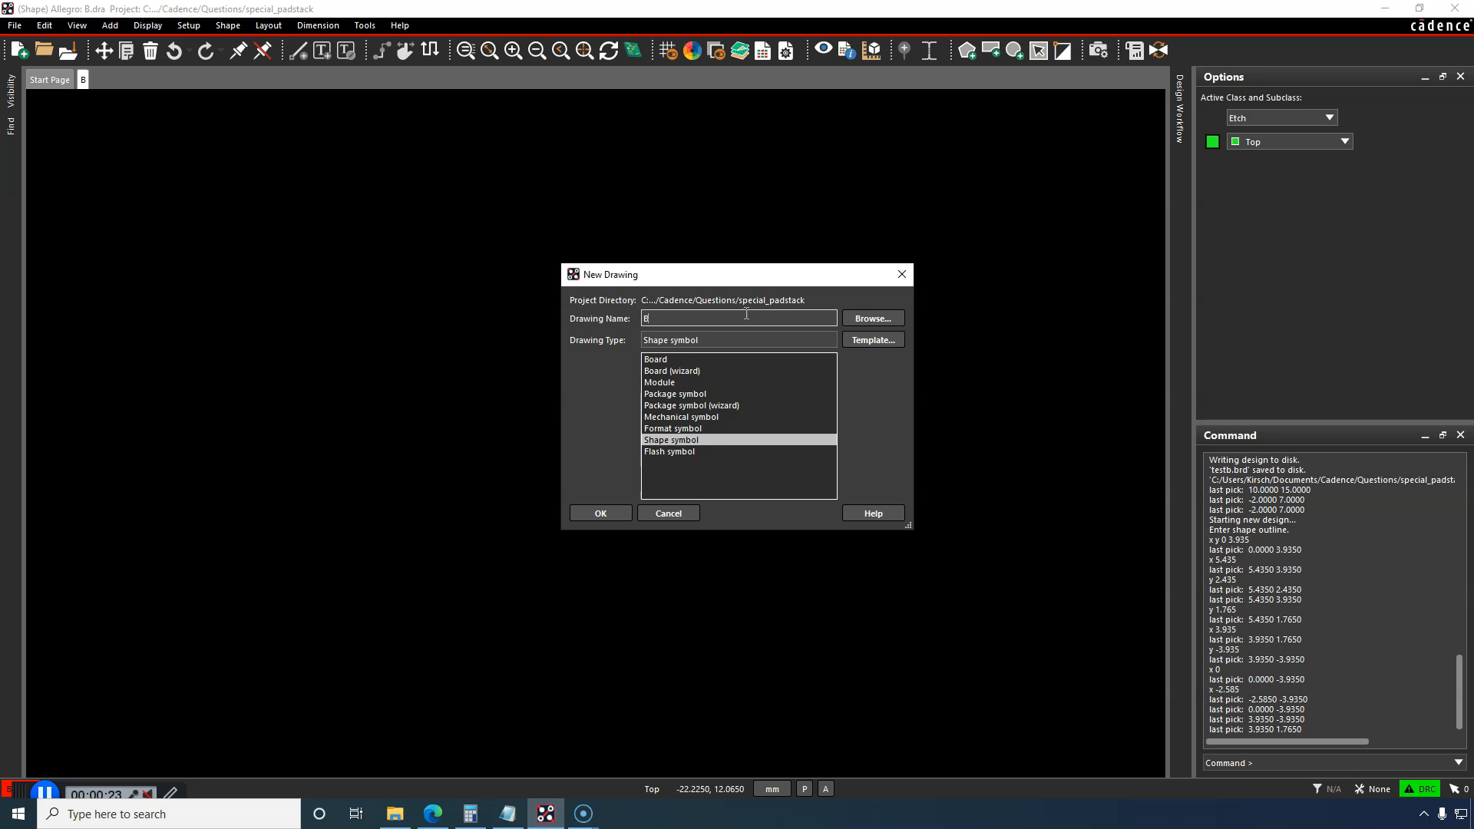
pyautogui.click(431, 813)
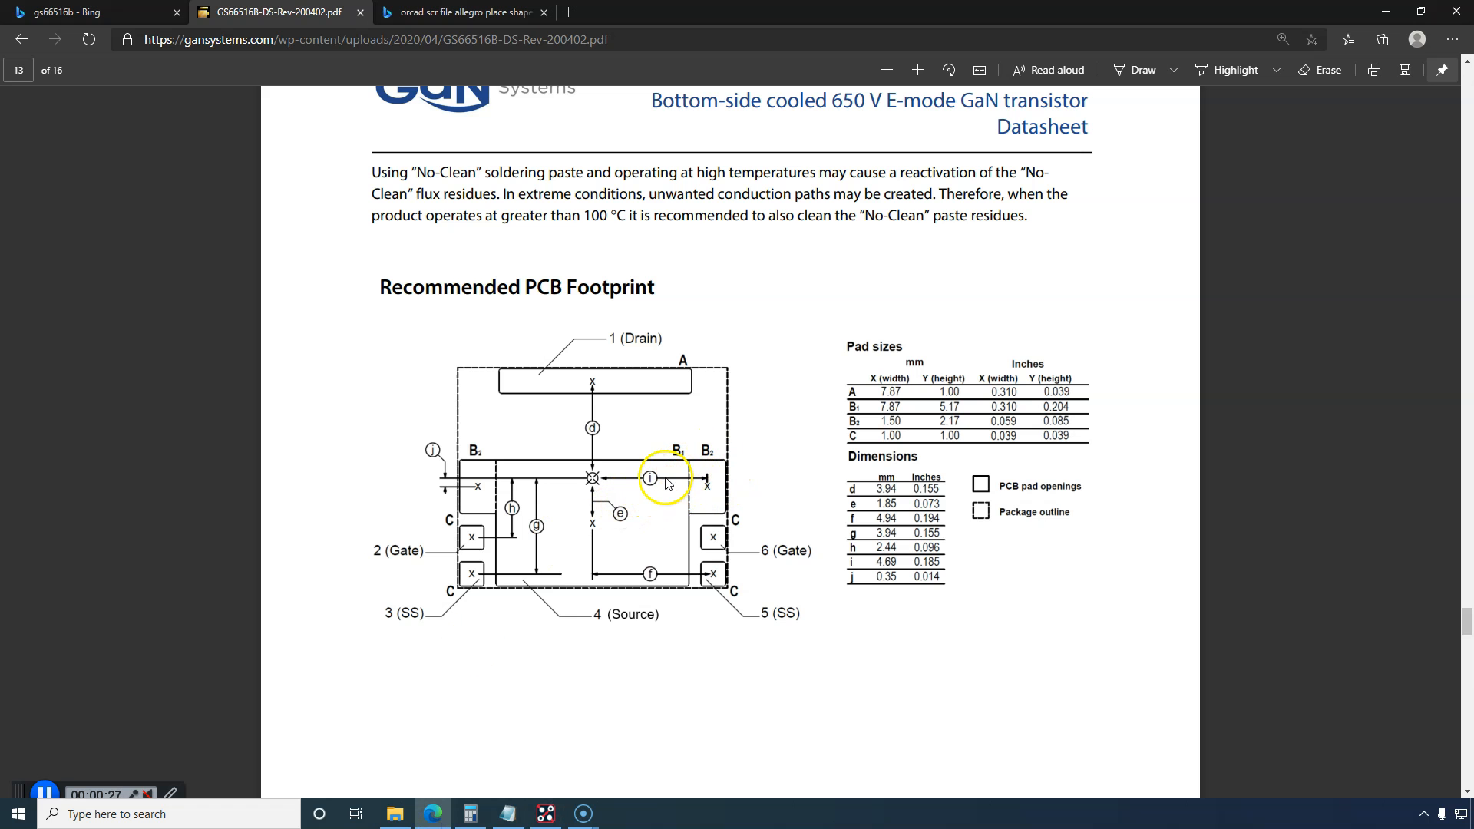
pyautogui.click(544, 813)
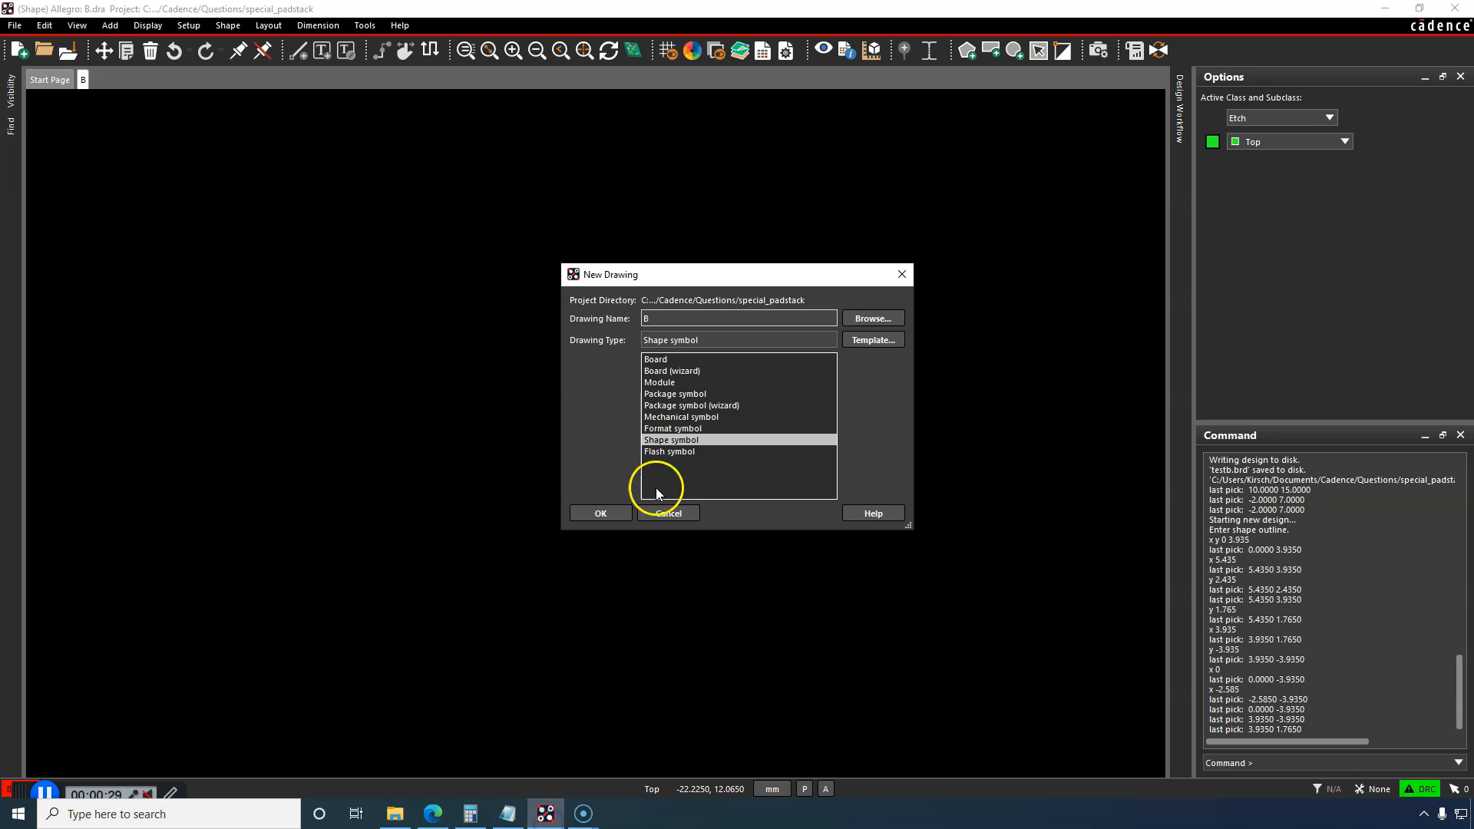
pyautogui.click(600, 512)
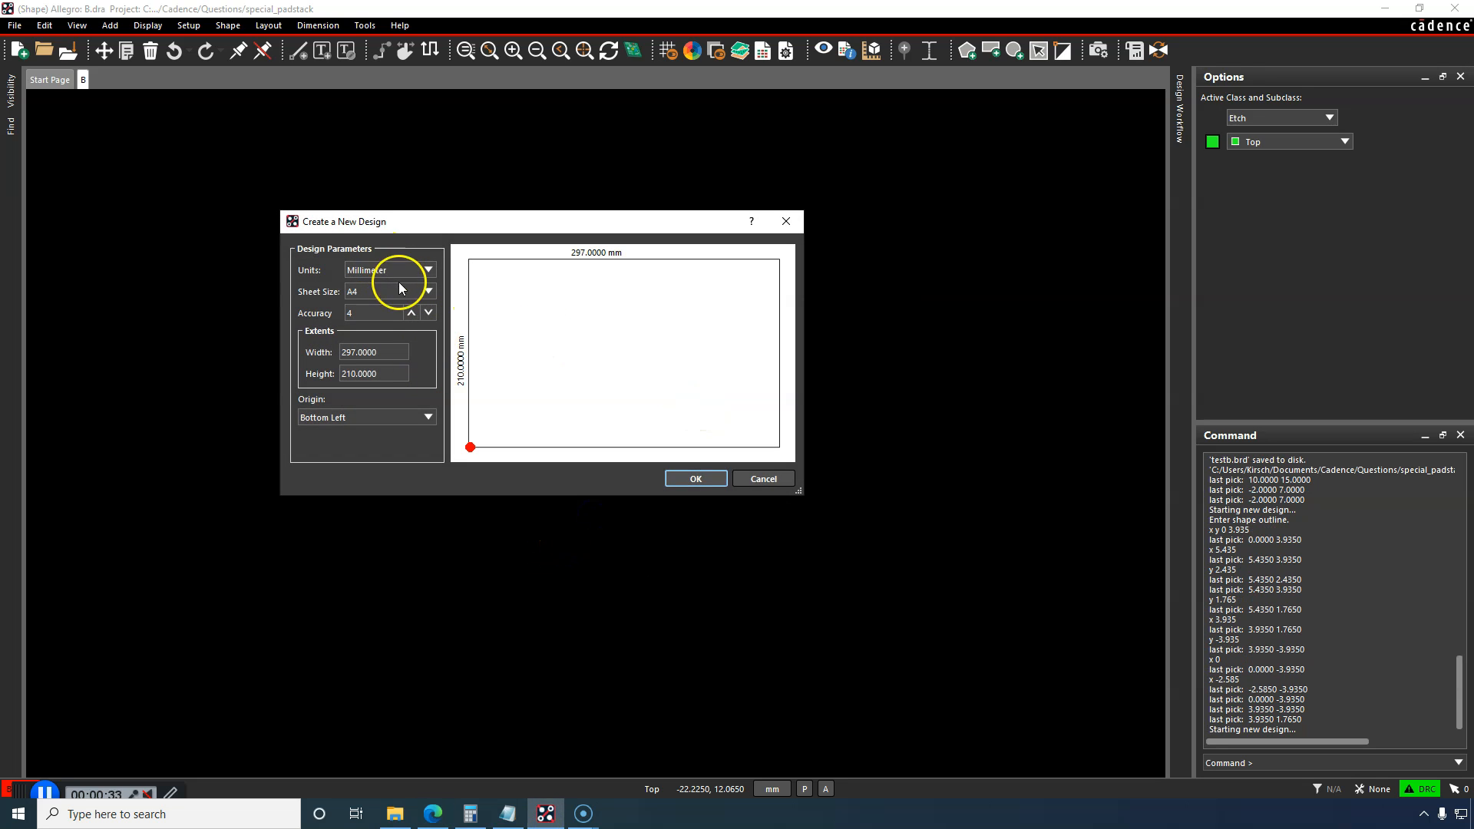
pyautogui.moveTo(399, 374)
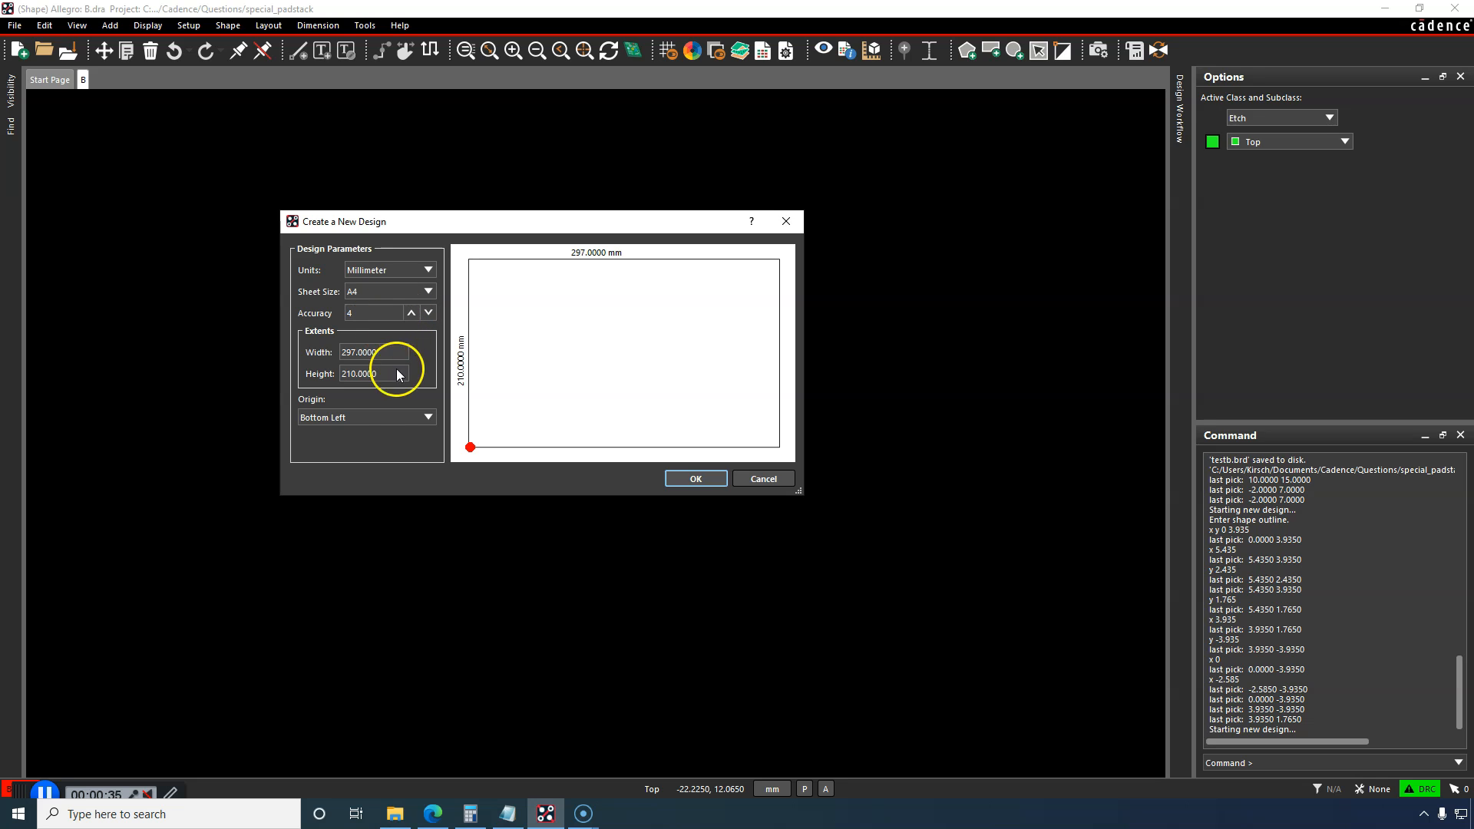
# Step: Set the design origin to the sheet centre and create the B.dra drawing
pyautogui.click(365, 416)
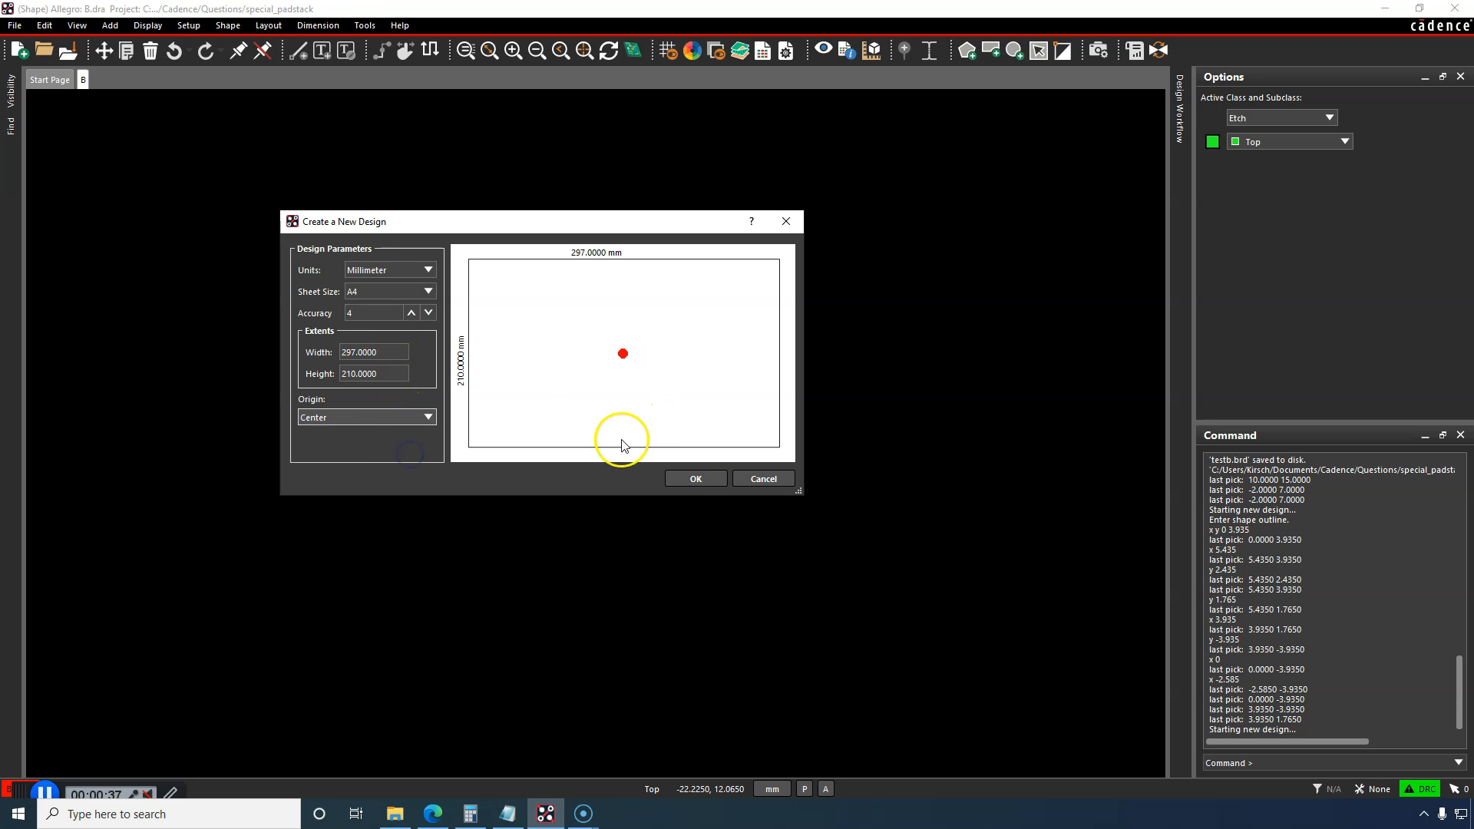
pyautogui.click(694, 479)
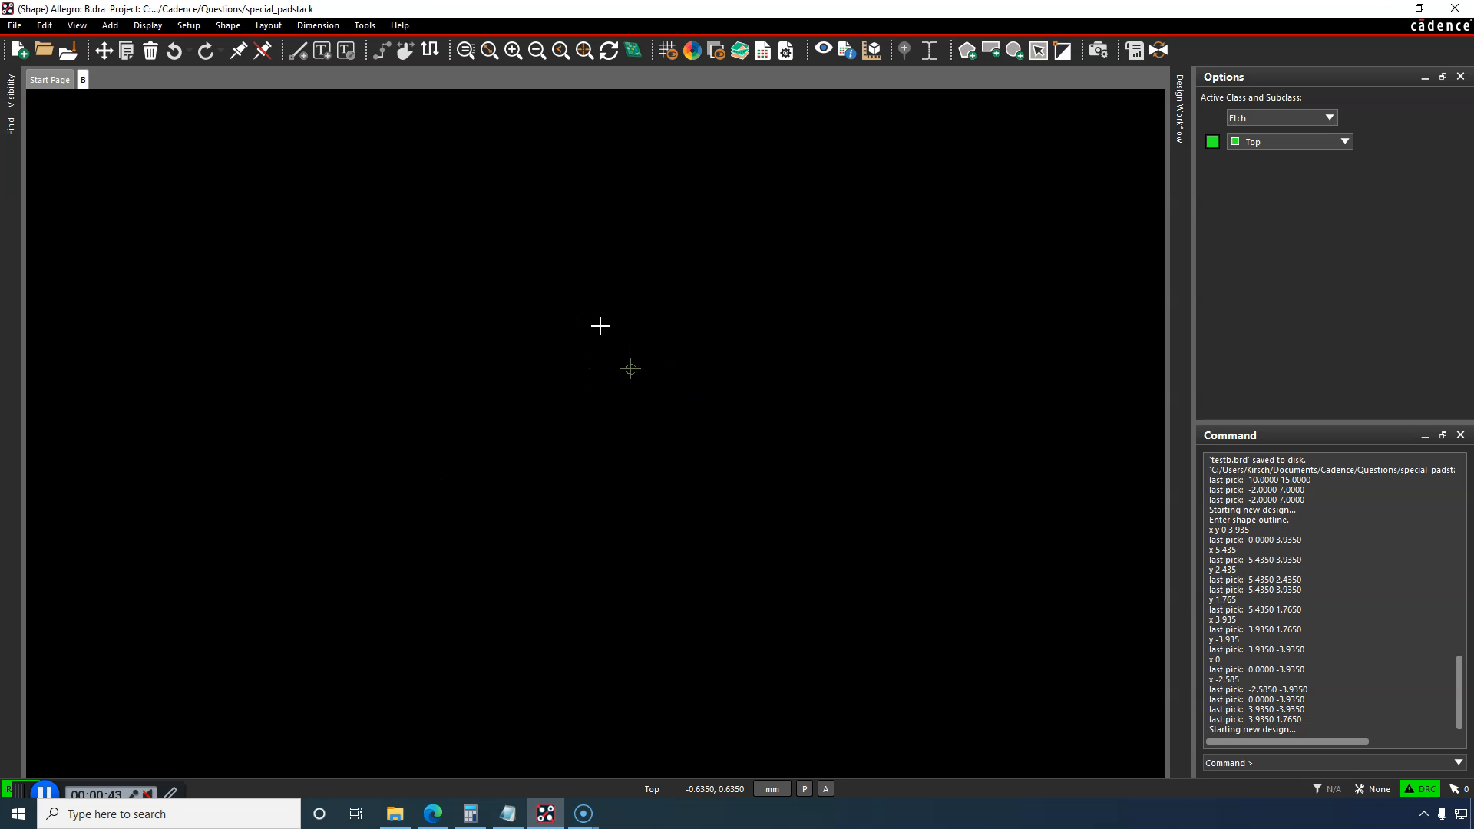
pyautogui.moveTo(559, 262)
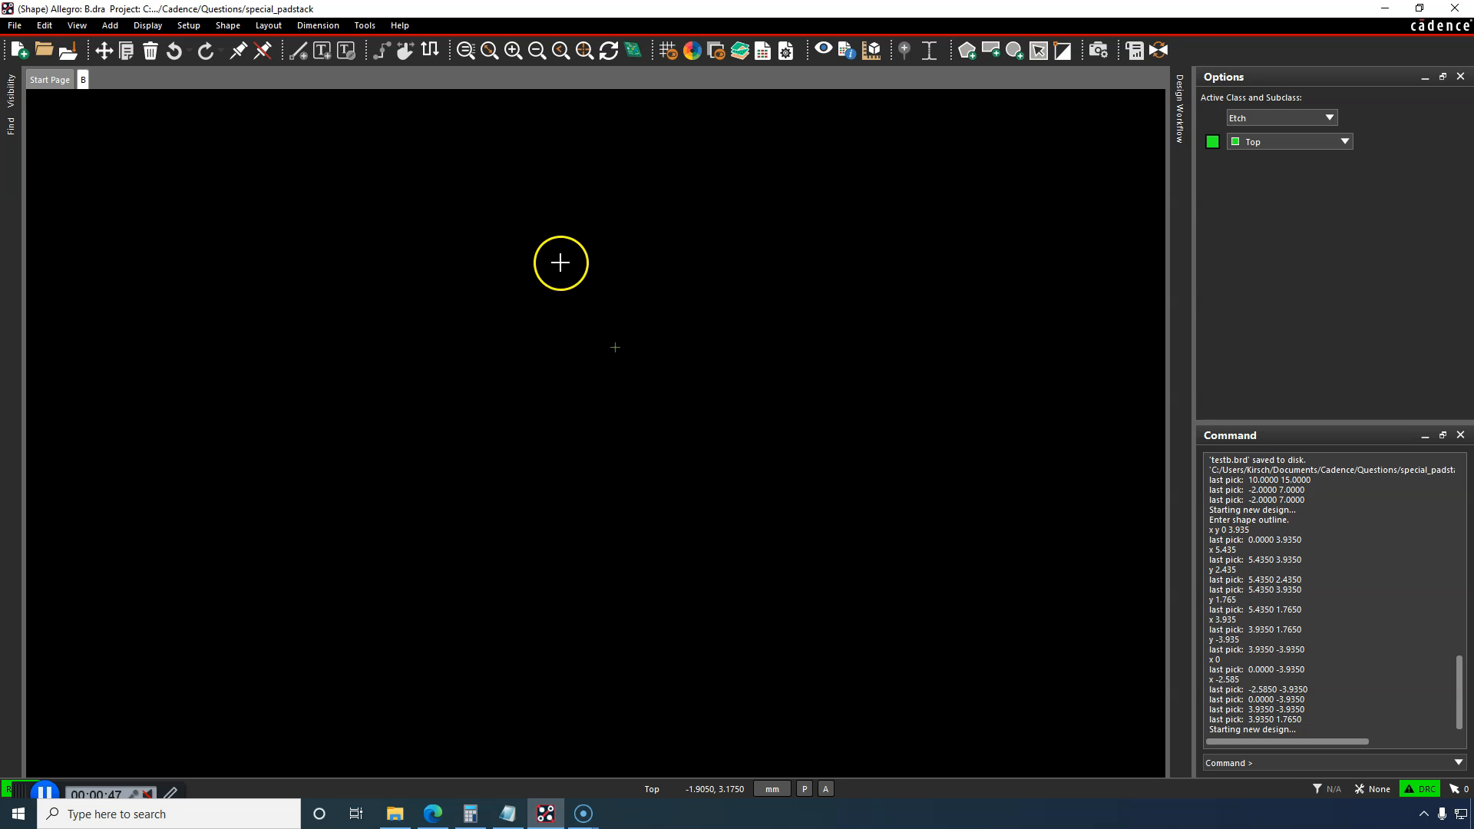
# Step: Start a polygon shape with the fill type kept as Static solid
pyautogui.click(227, 26)
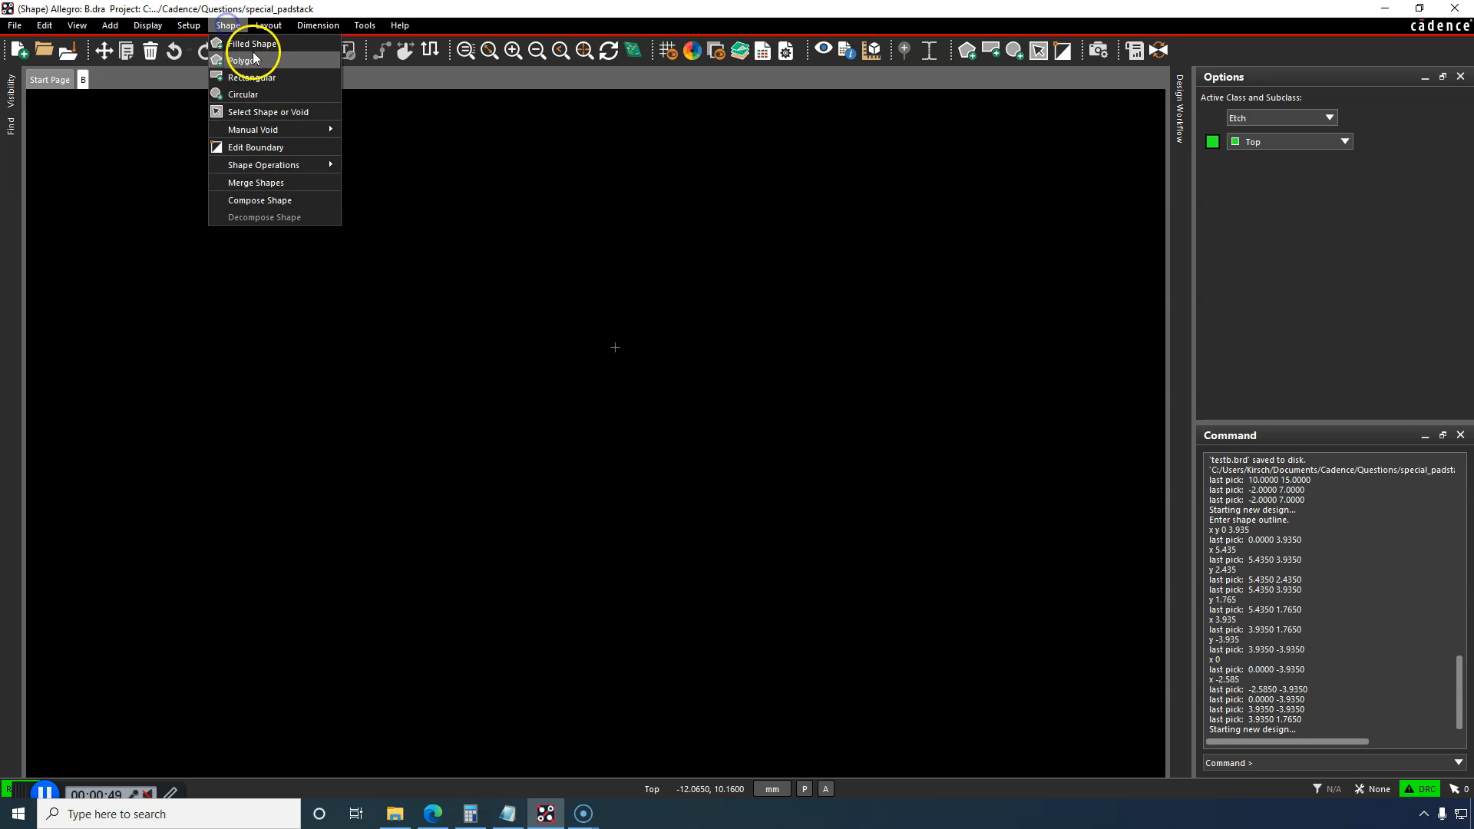
pyautogui.click(243, 60)
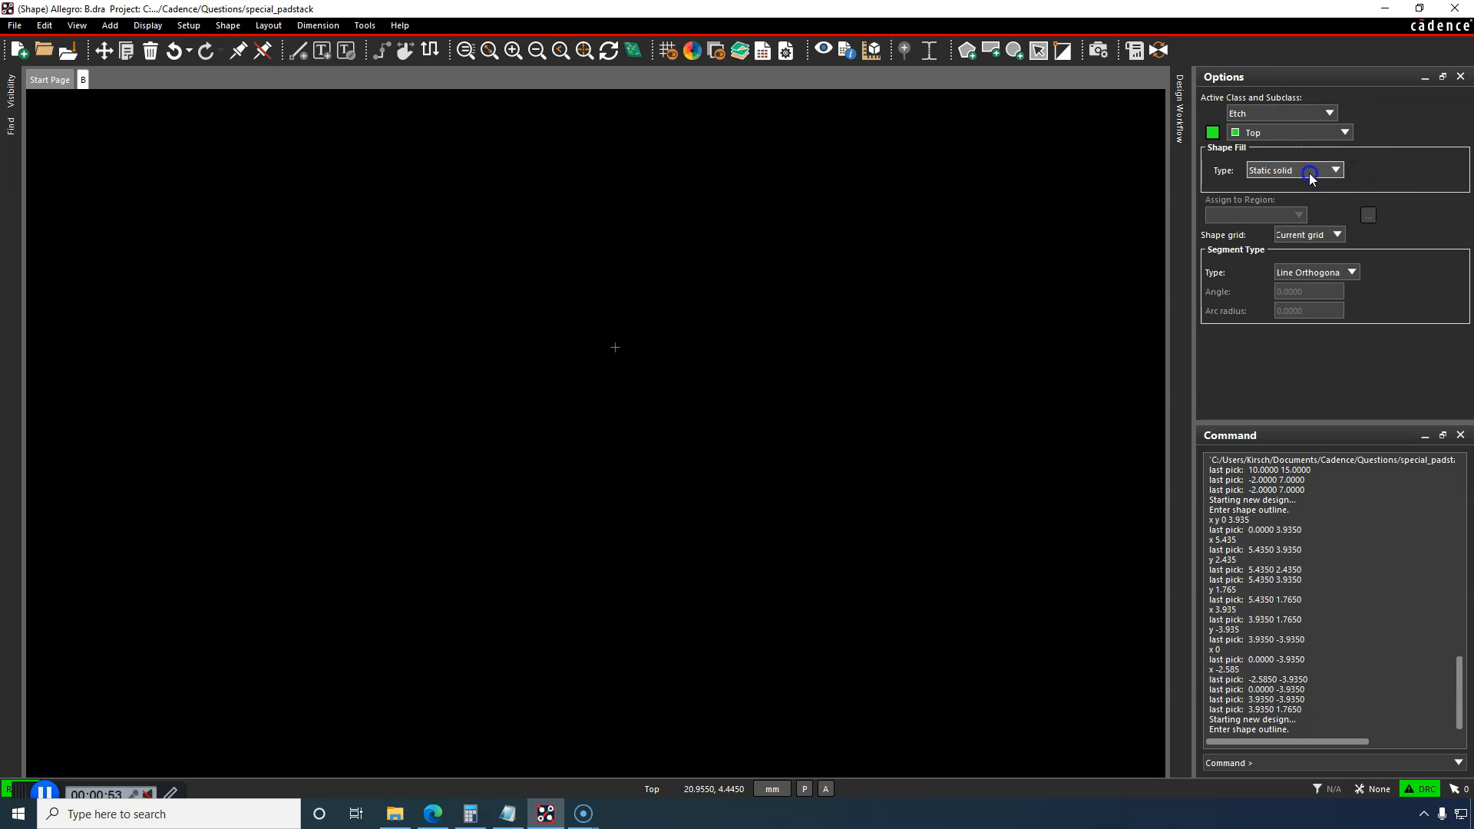
pyautogui.click(1334, 170)
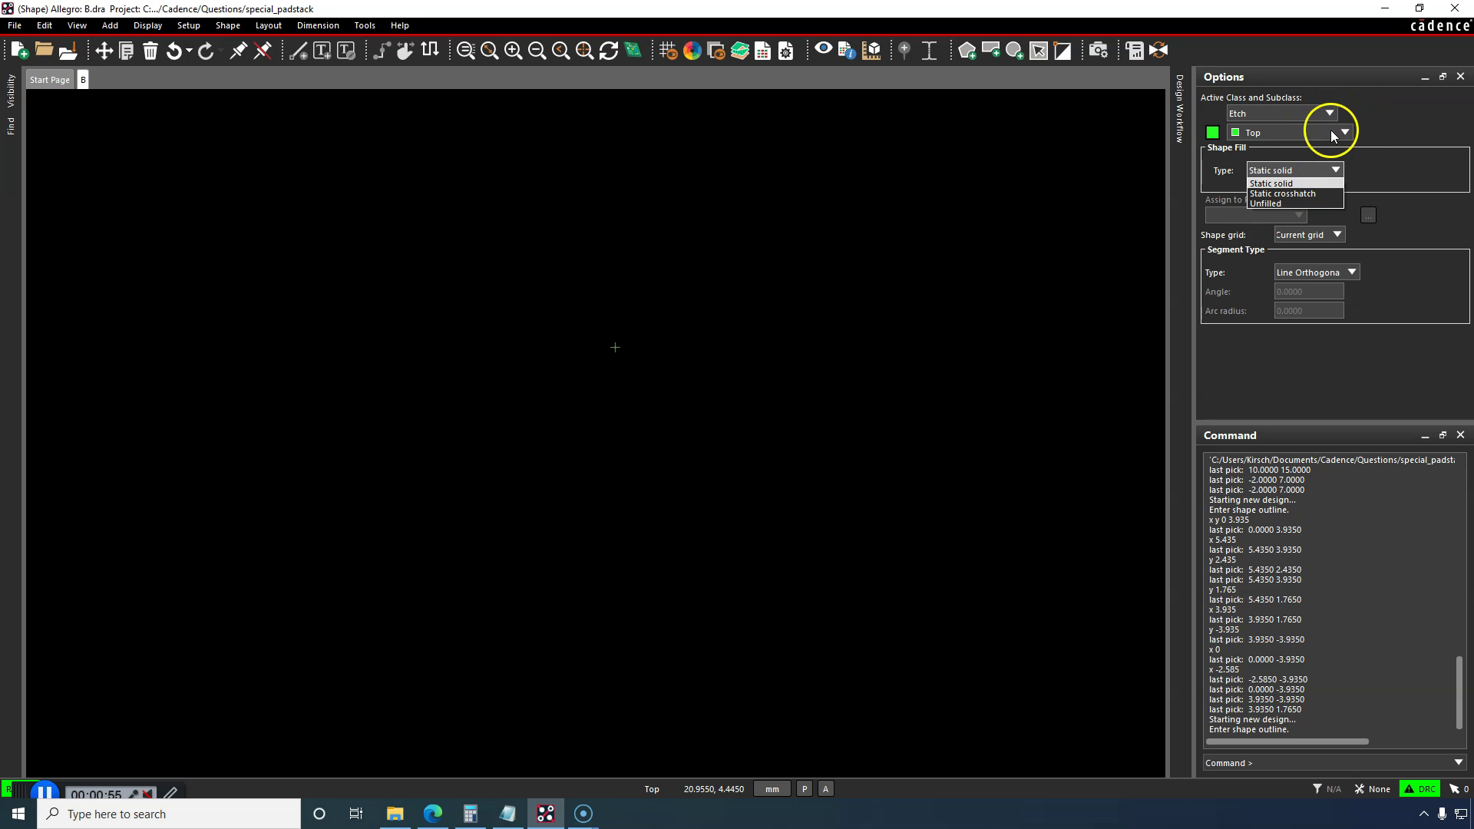
pyautogui.moveTo(1314, 172)
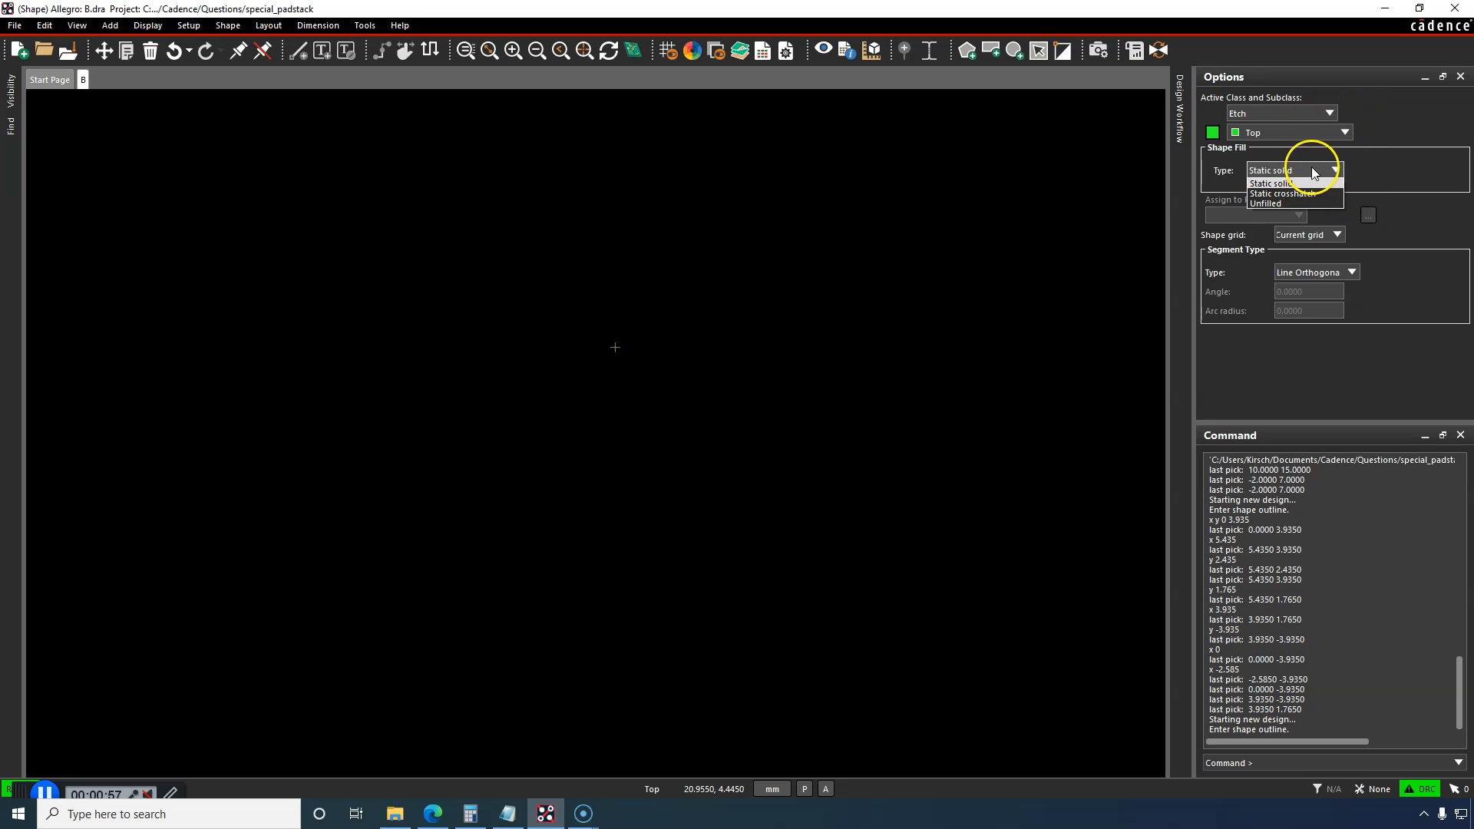
pyautogui.click(1270, 170)
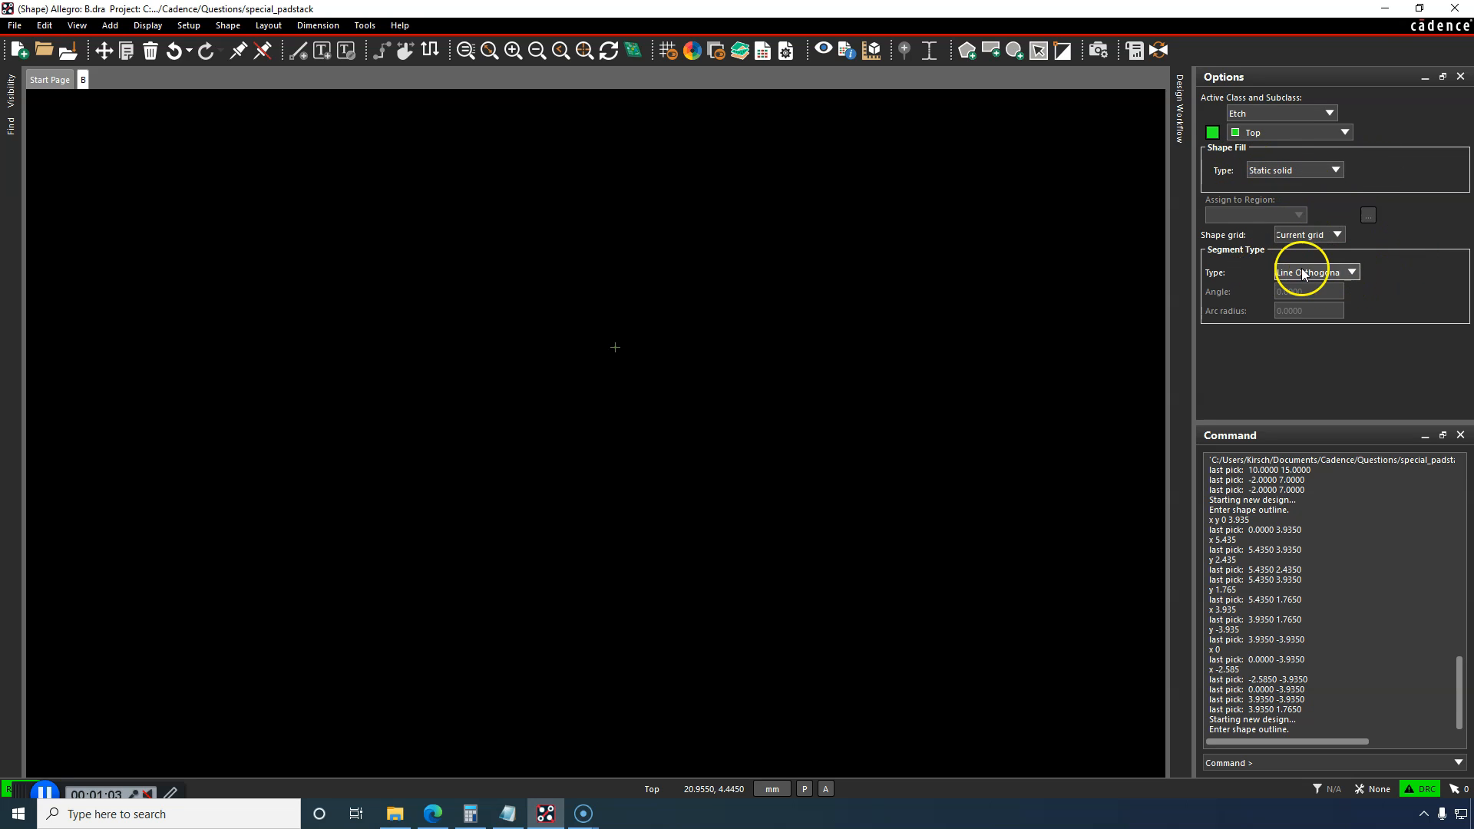
# Step: Keep outline segments orthogonal and pick the first shape vertex on the canvas
pyautogui.click(1351, 272)
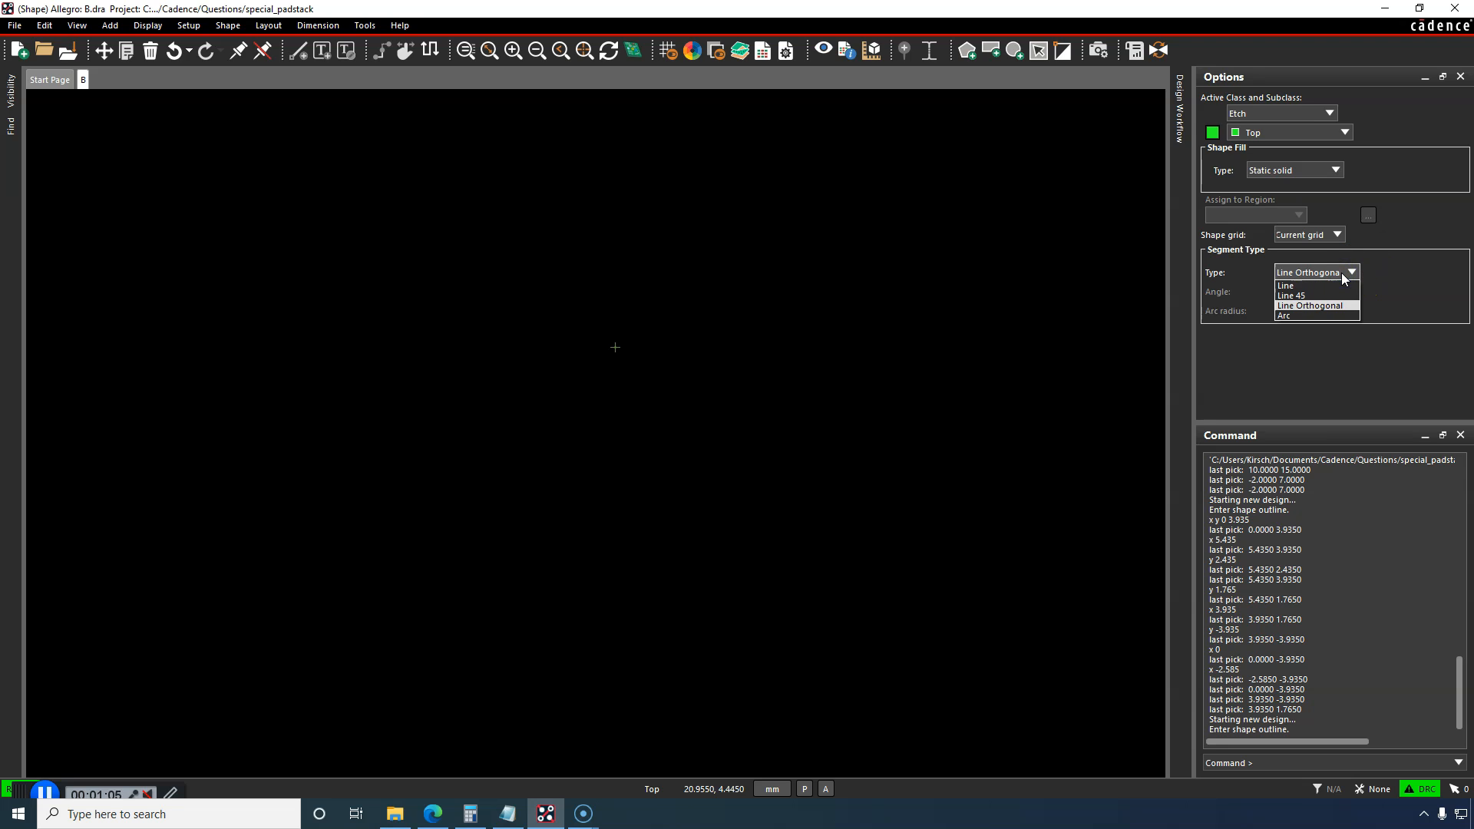
pyautogui.click(1330, 234)
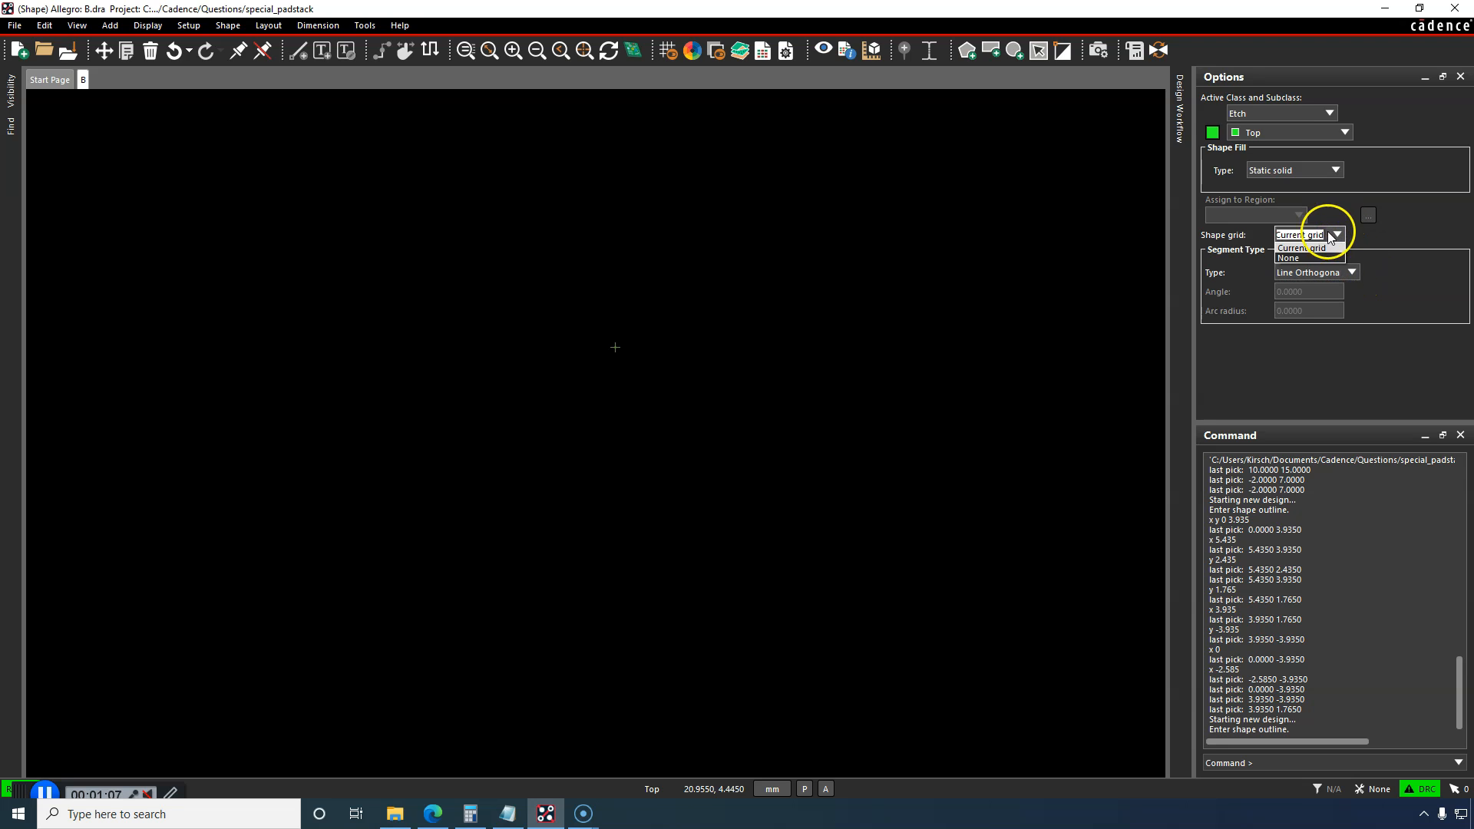
pyautogui.click(1351, 273)
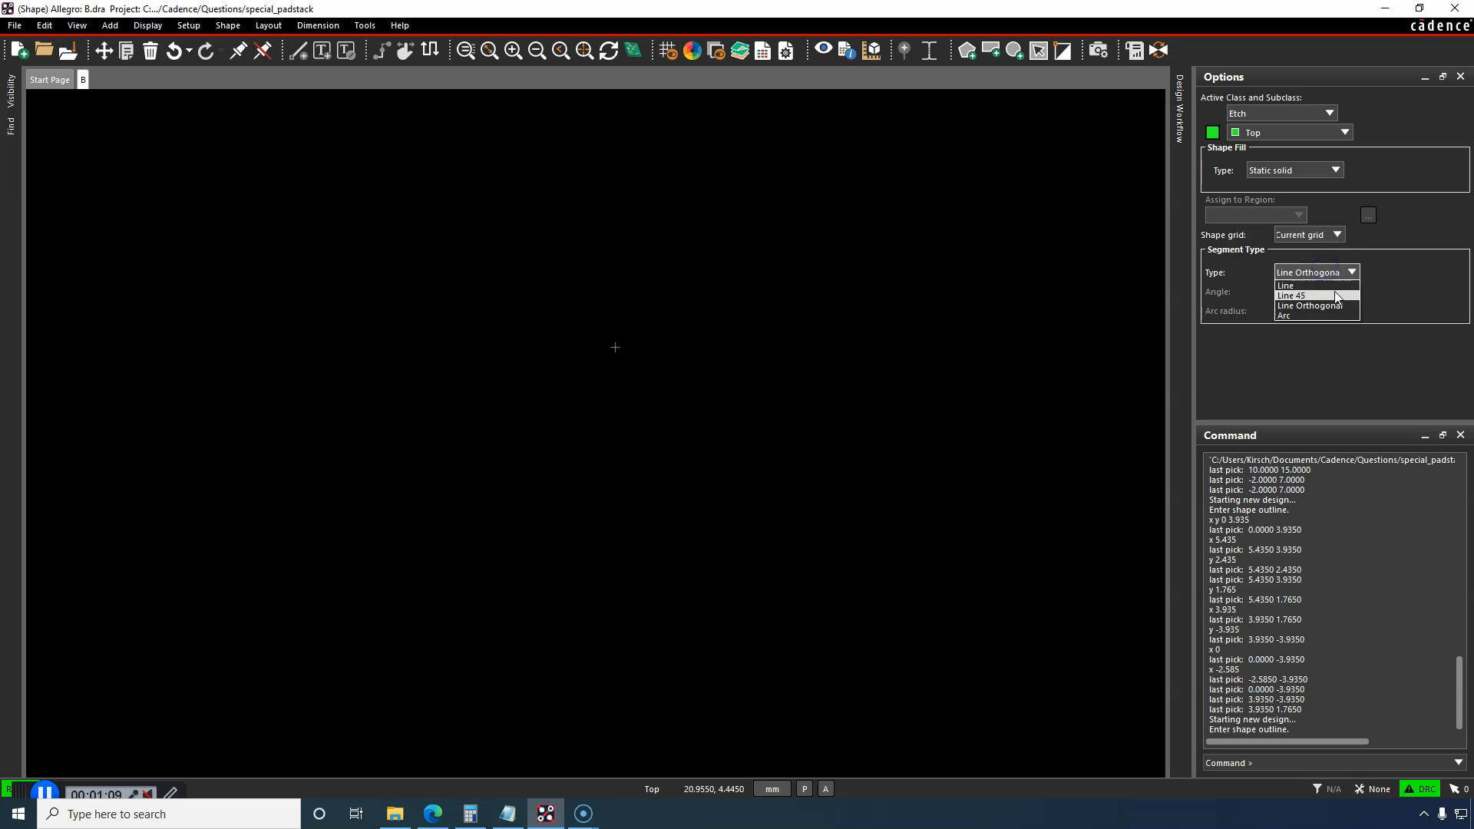
pyautogui.moveTo(1311, 305)
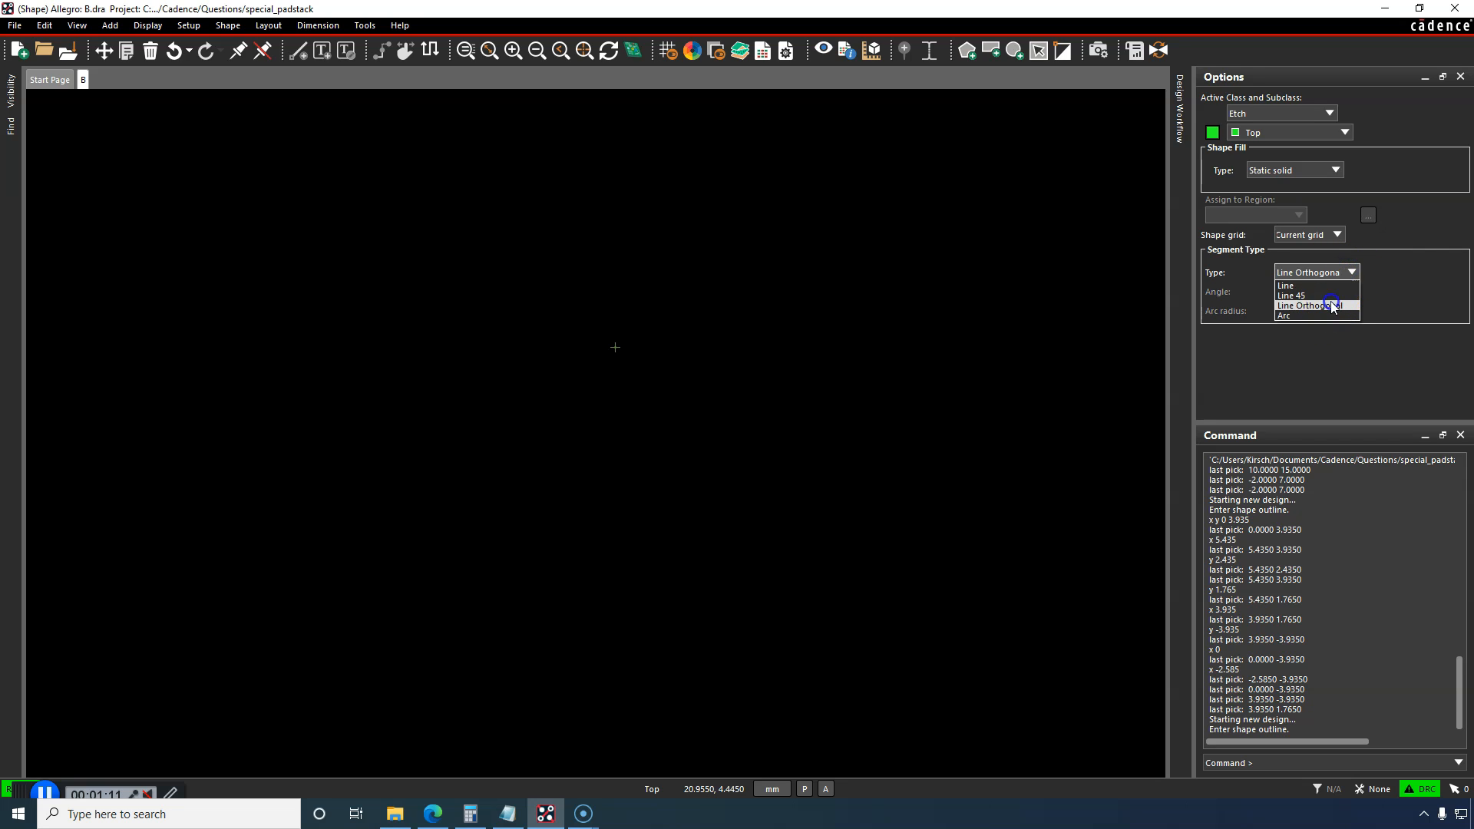
pyautogui.click(1305, 306)
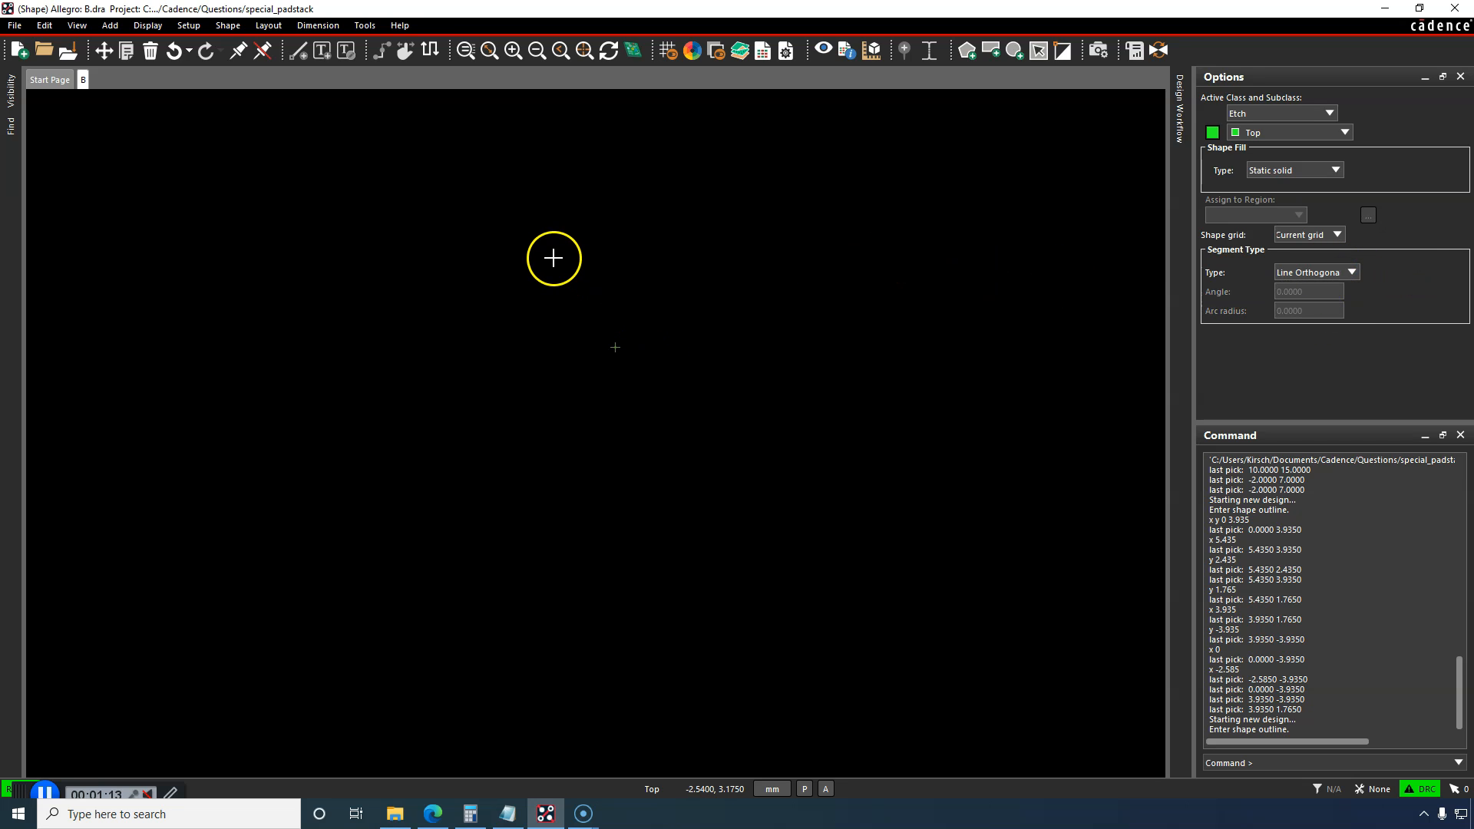
pyautogui.moveTo(719, 340)
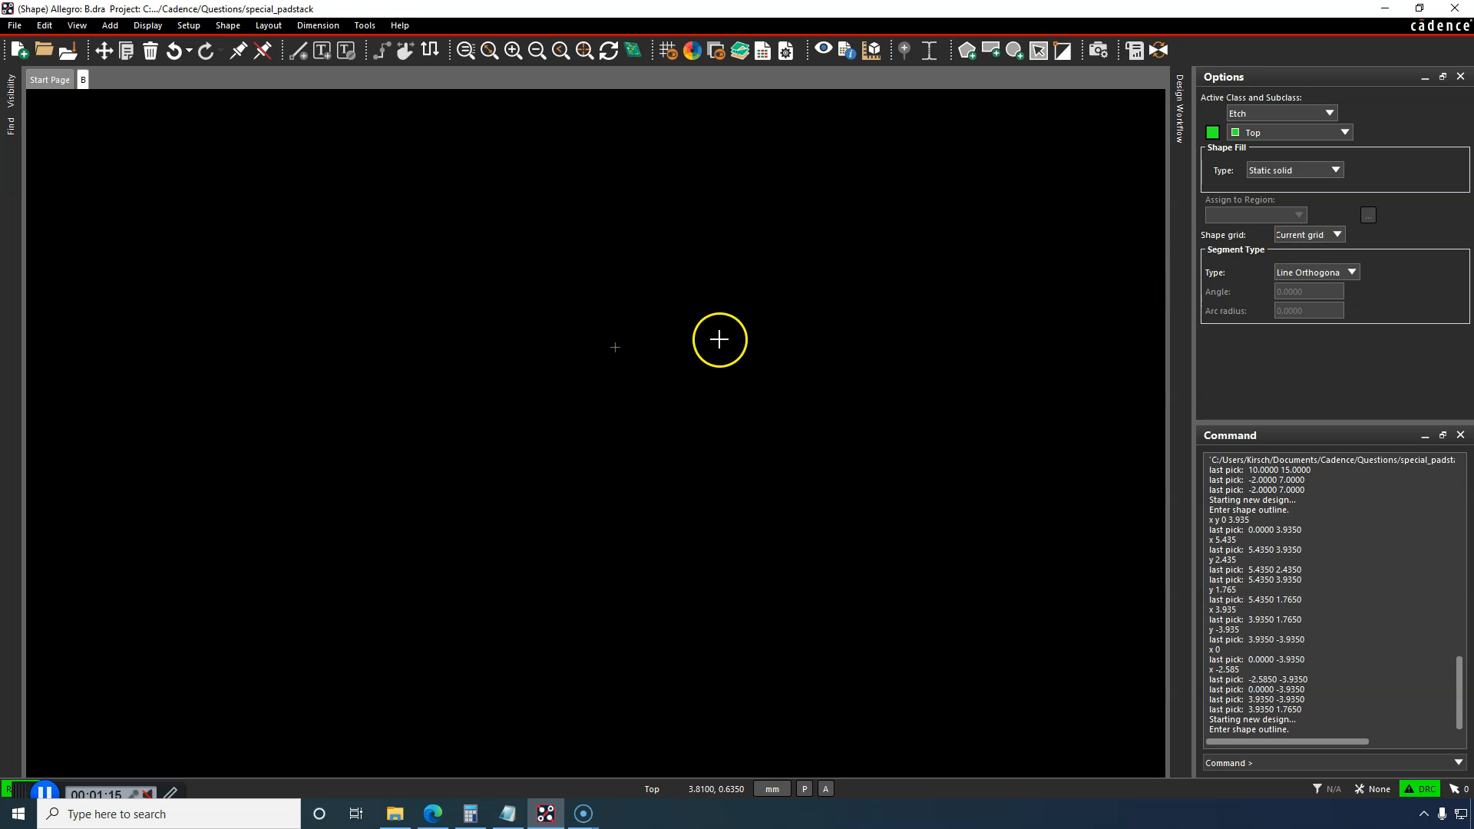
pyautogui.moveTo(591, 275)
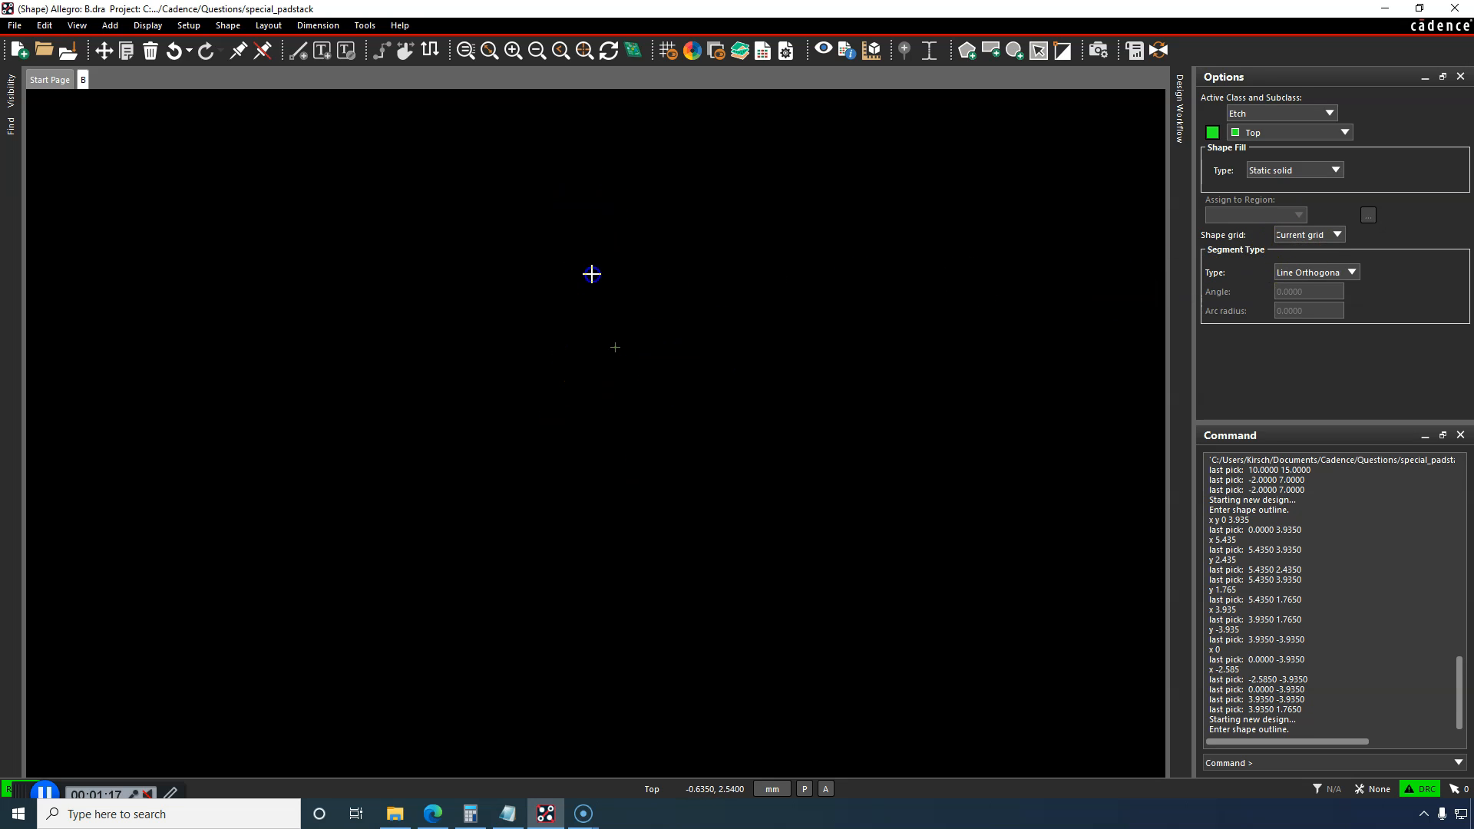
pyautogui.click(654, 367)
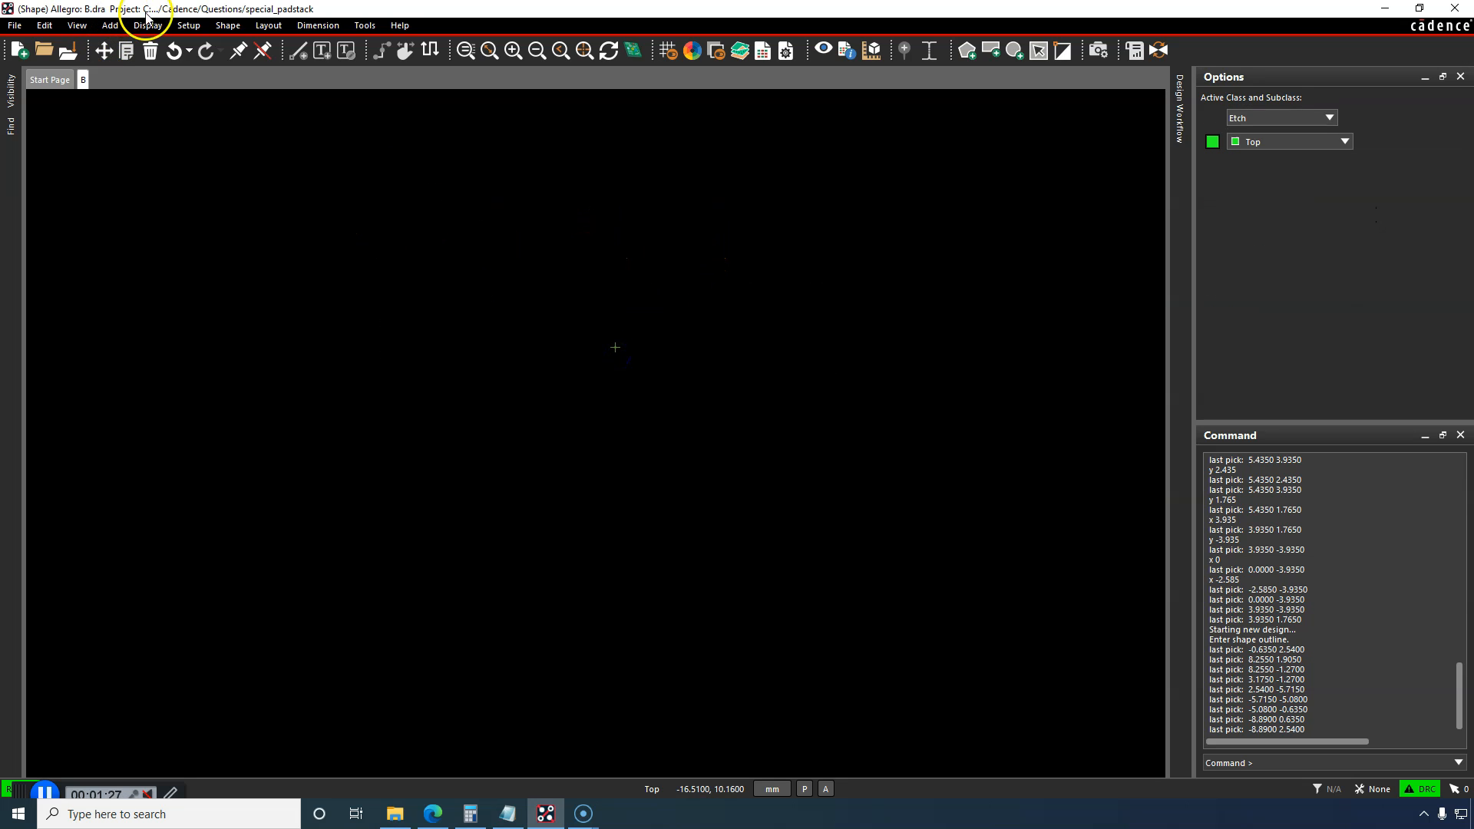
# Step: Restart the filled shape outline with shape points snapped to the current grid
pyautogui.click(227, 25)
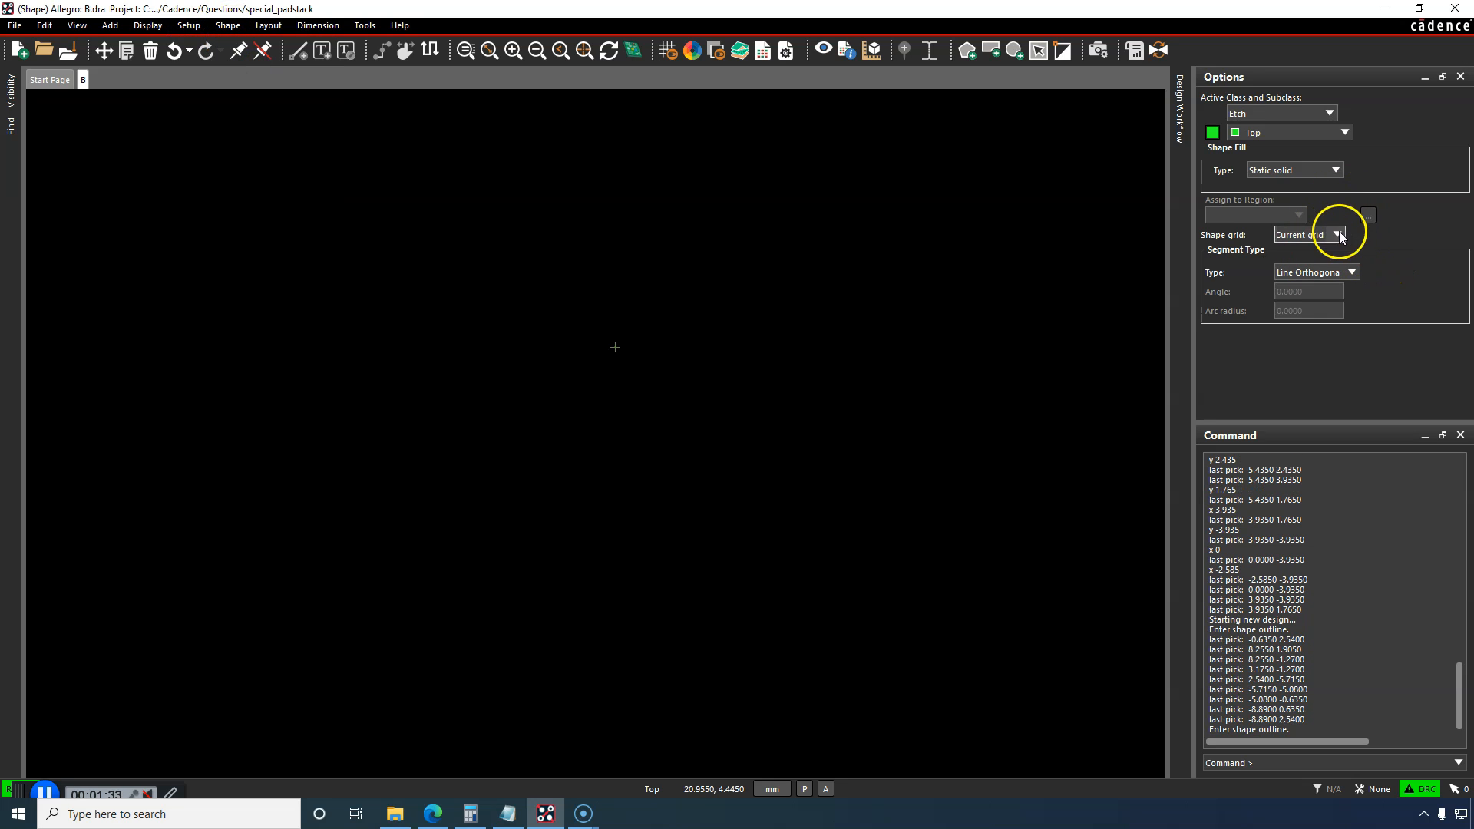
pyautogui.click(1333, 234)
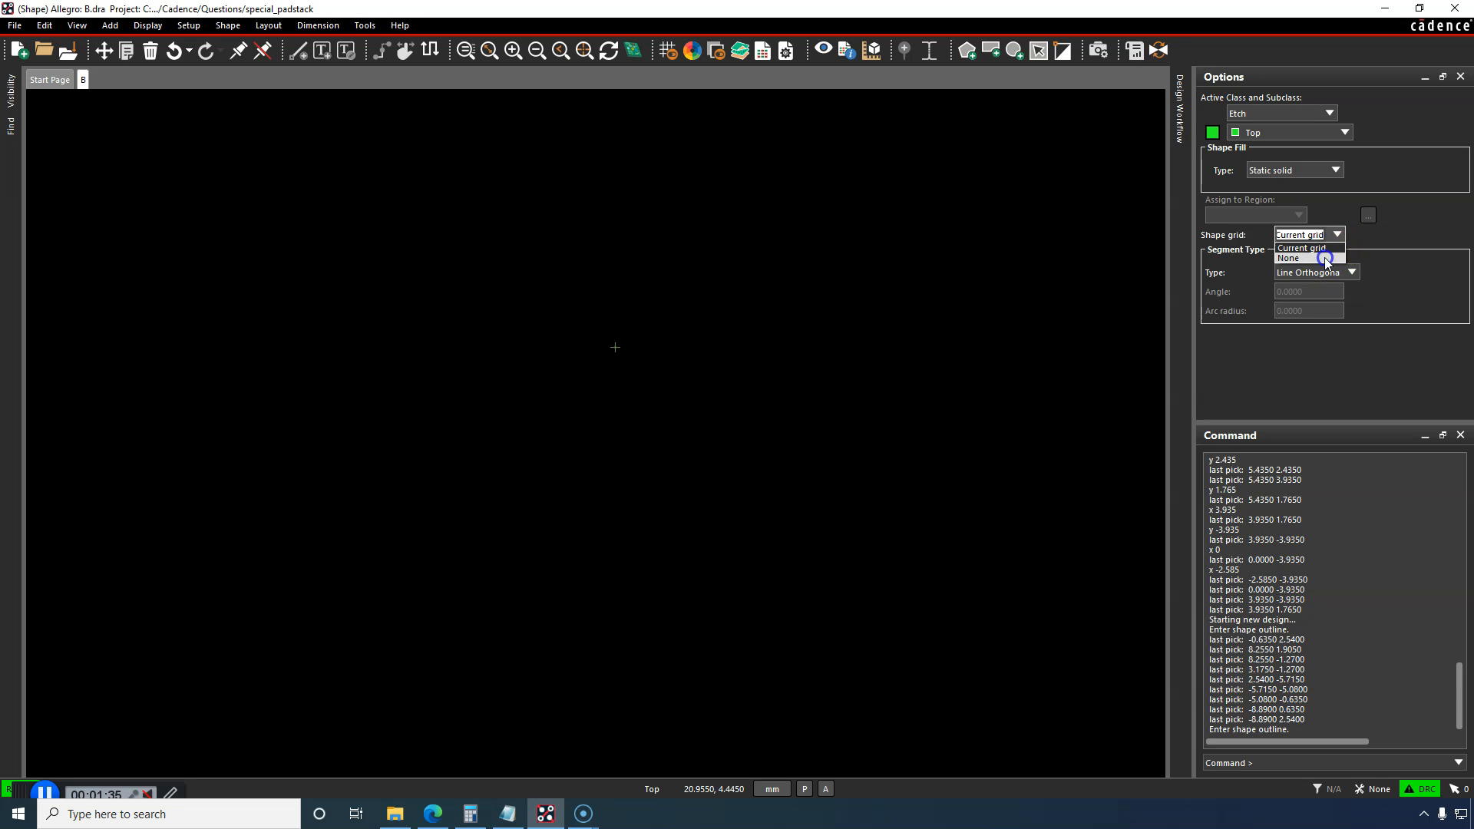
pyautogui.click(1302, 247)
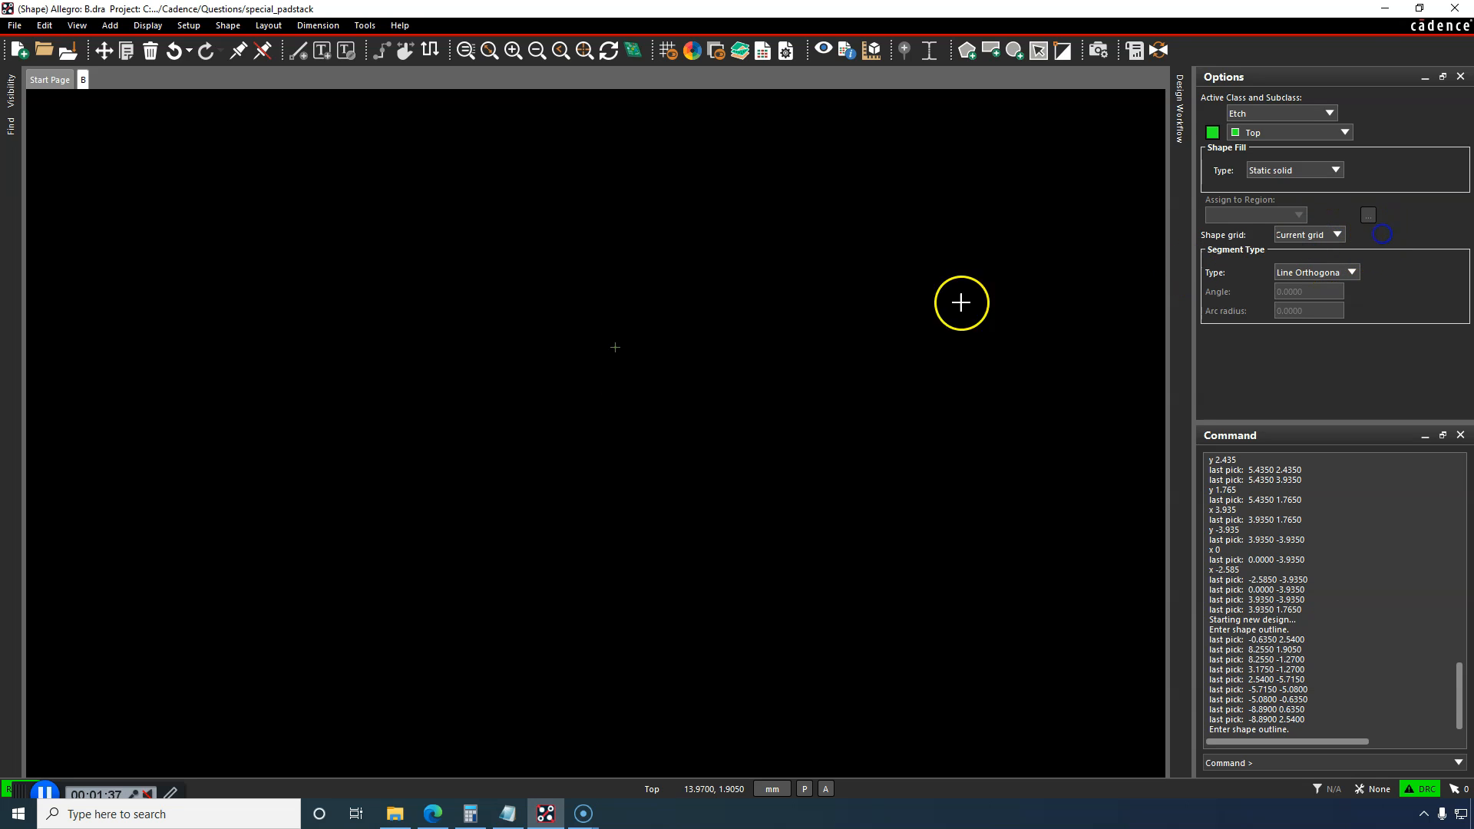
pyautogui.moveTo(433, 814)
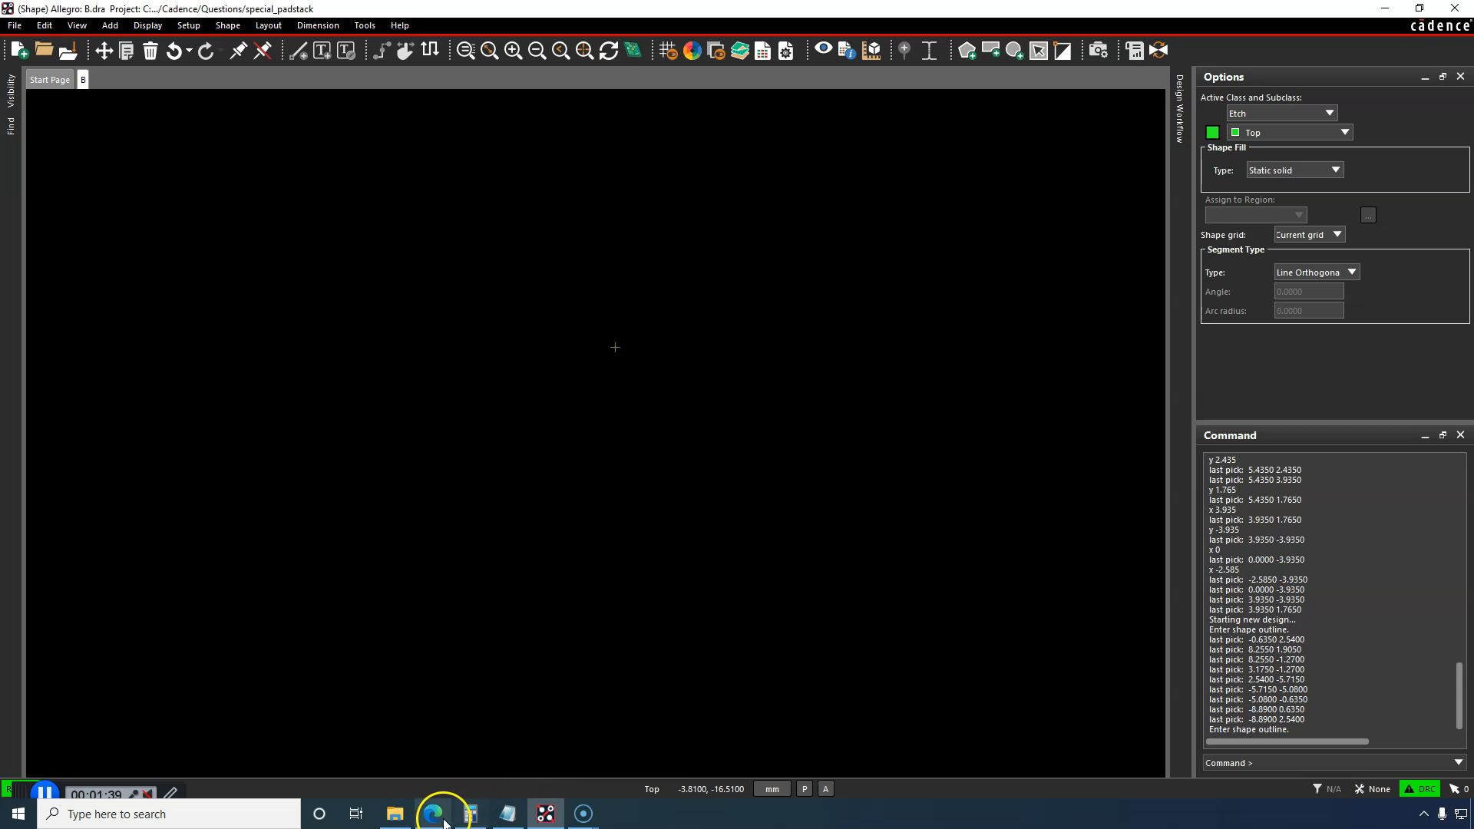
# Step: Read the B1 pad height 5.17 mm from the datasheet and halve it in Calculator to get 2.585
pyautogui.click(432, 814)
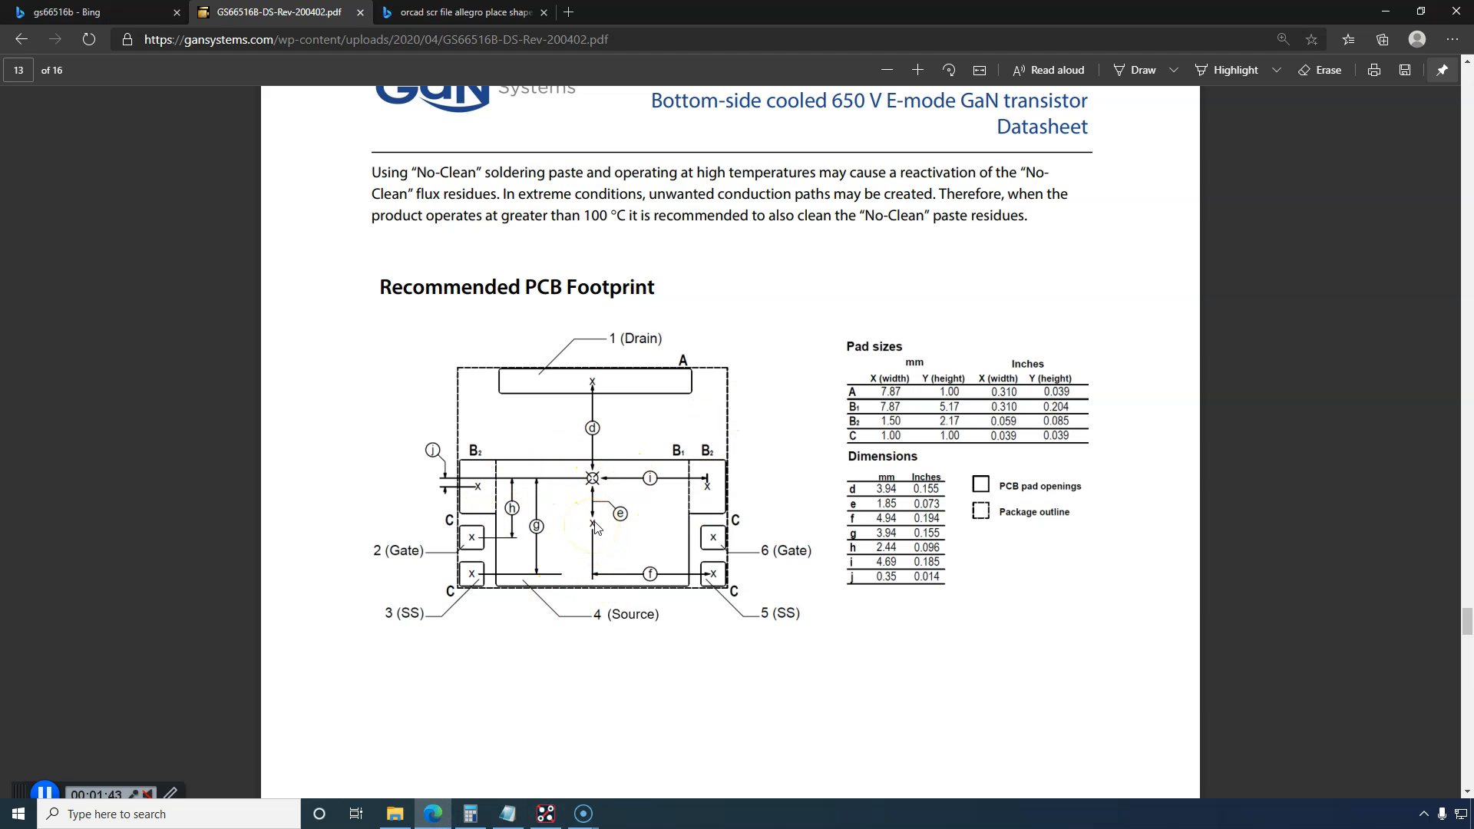
pyautogui.click(593, 521)
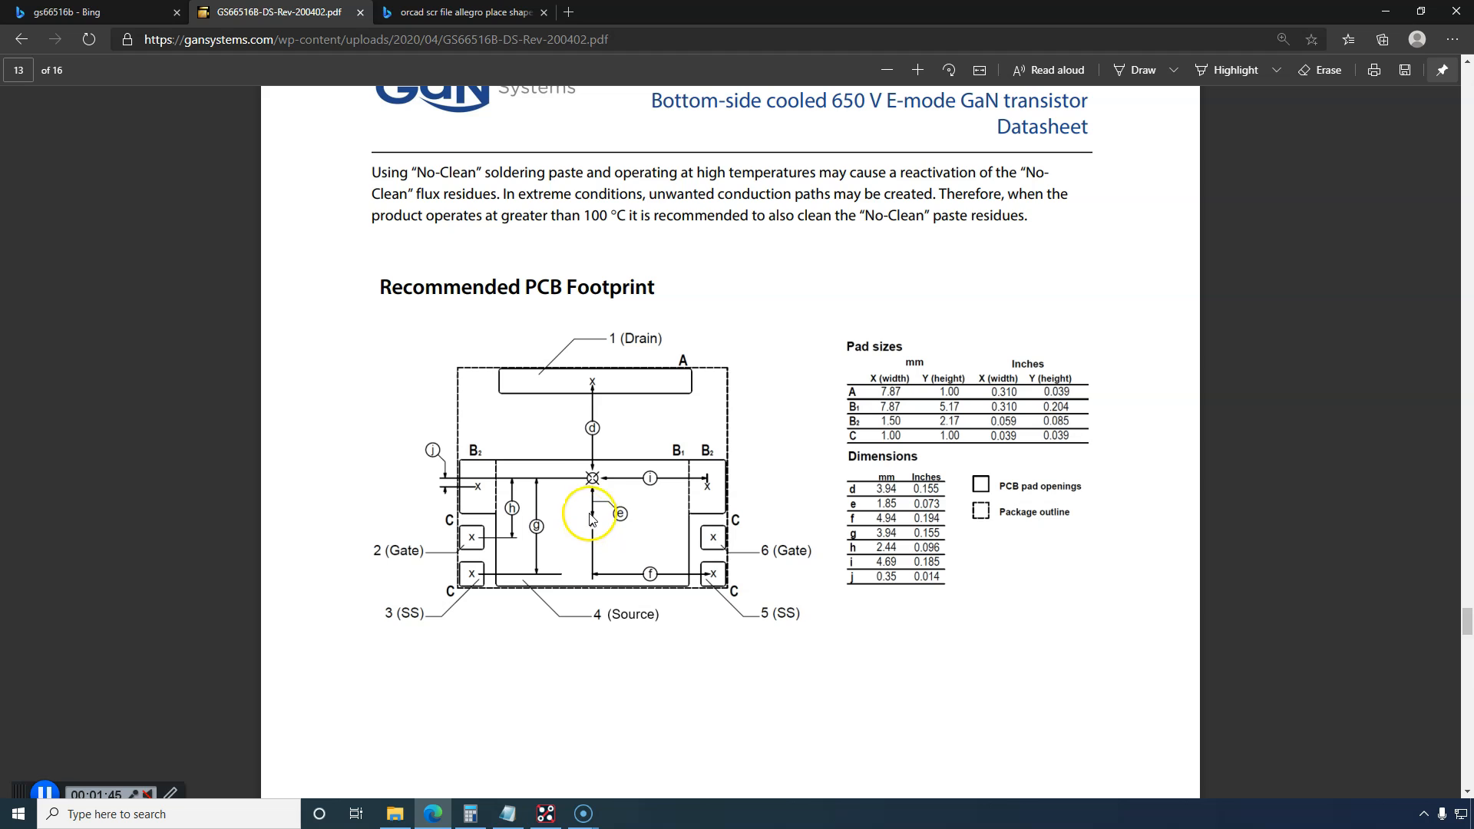
pyautogui.moveTo(592, 465)
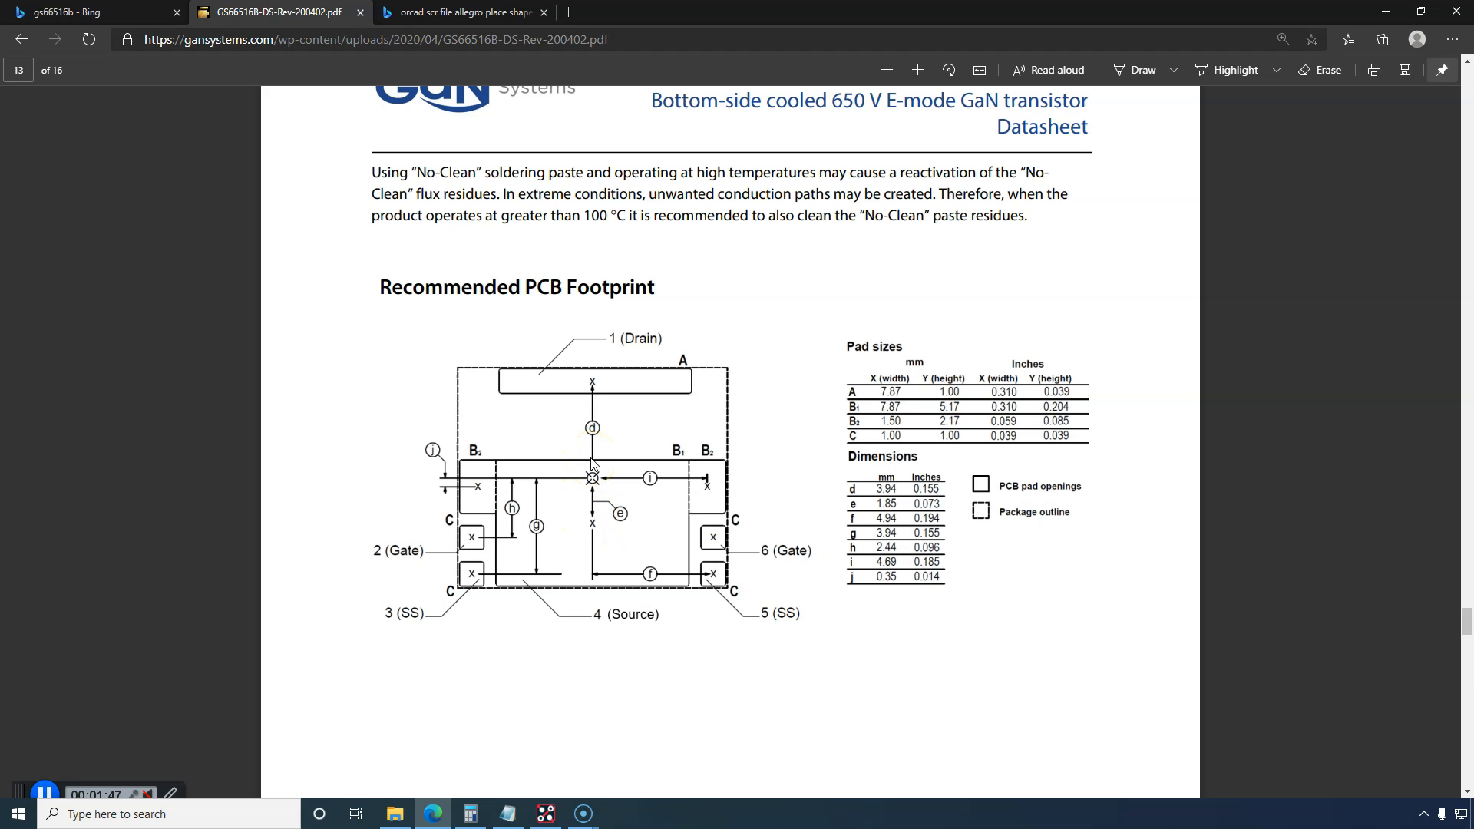
pyautogui.click(598, 503)
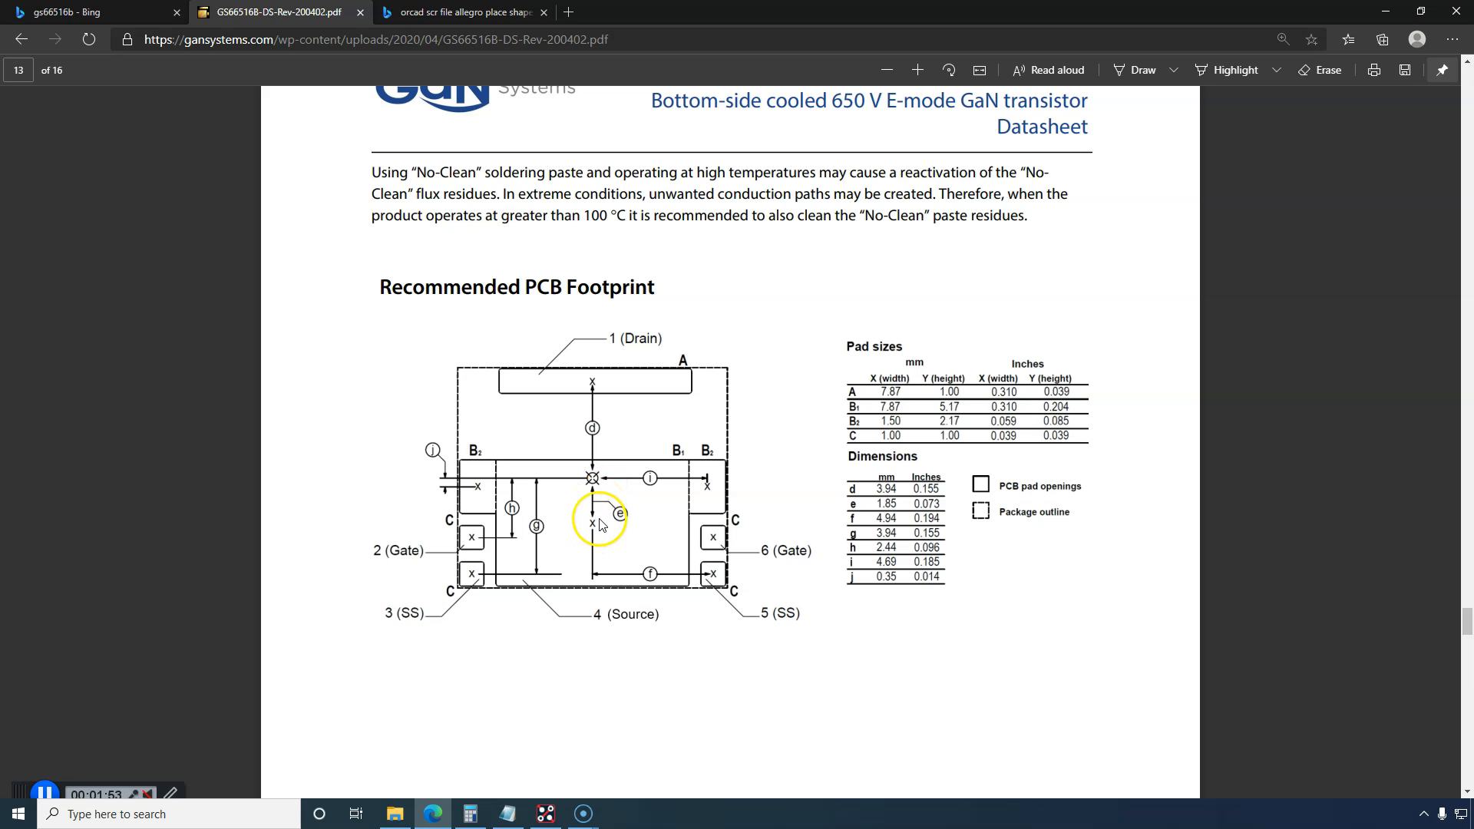
pyautogui.moveTo(596, 478)
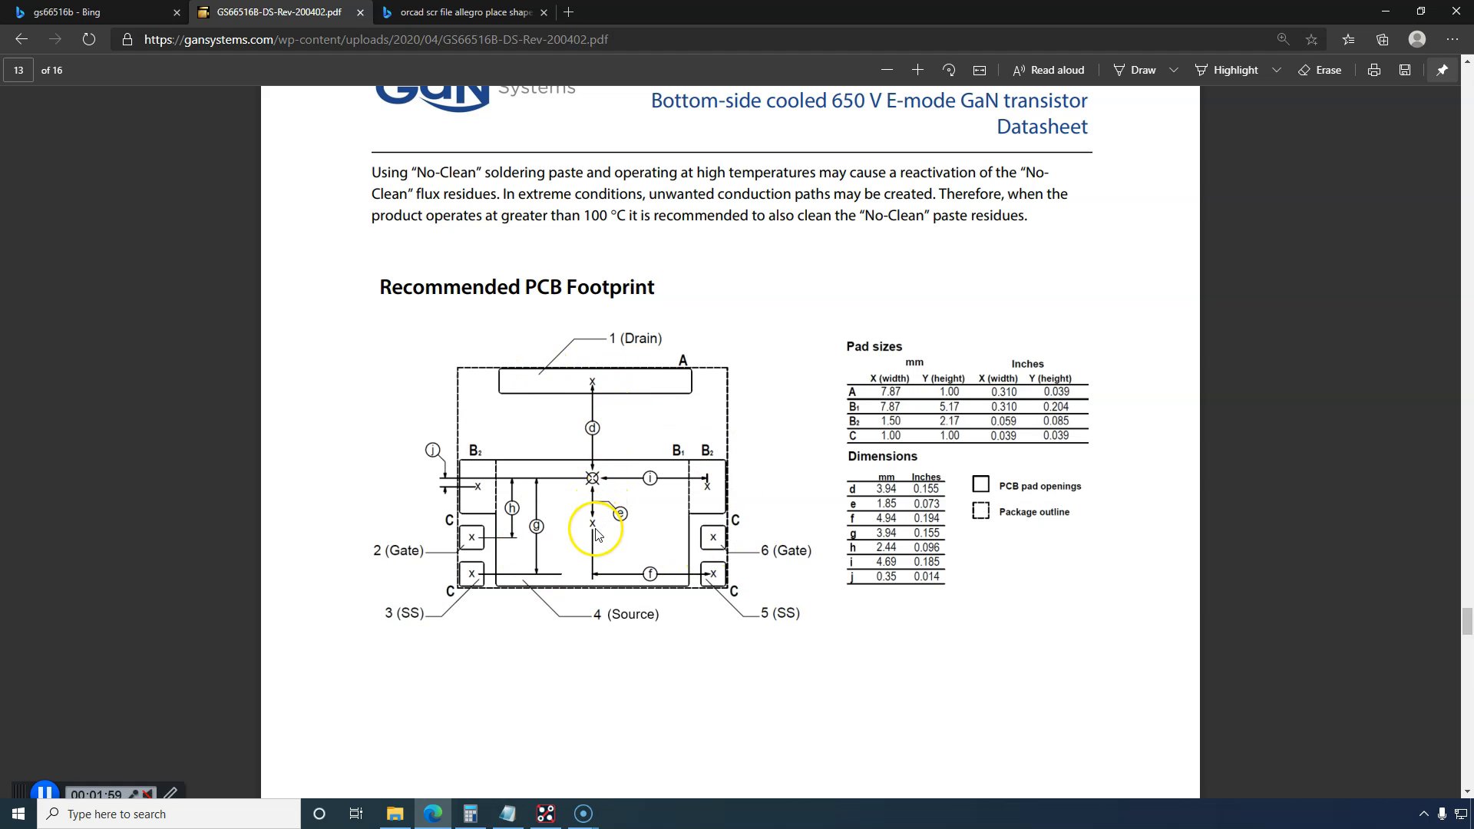
pyautogui.moveTo(857, 439)
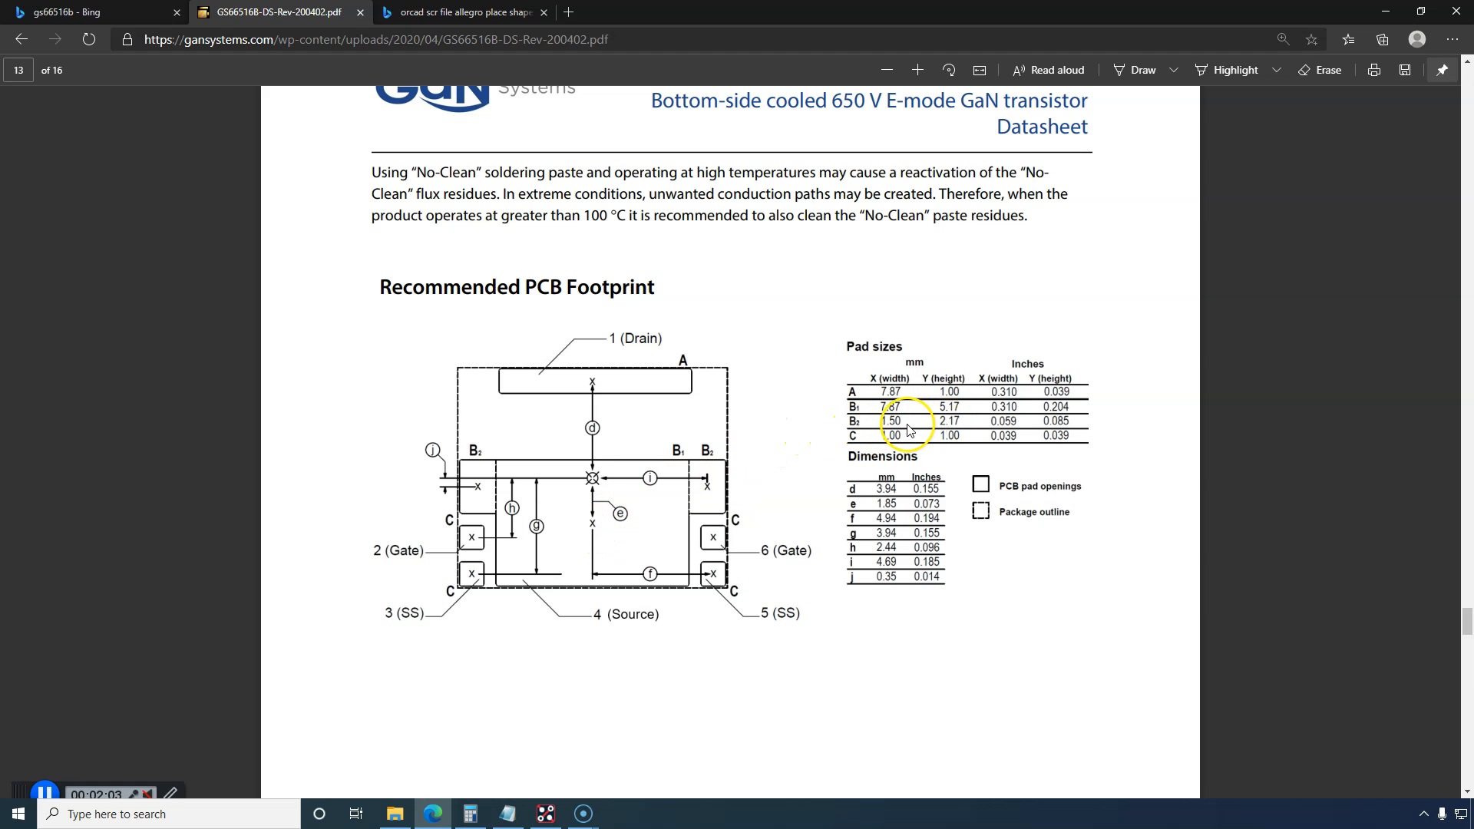
pyautogui.moveTo(685, 459)
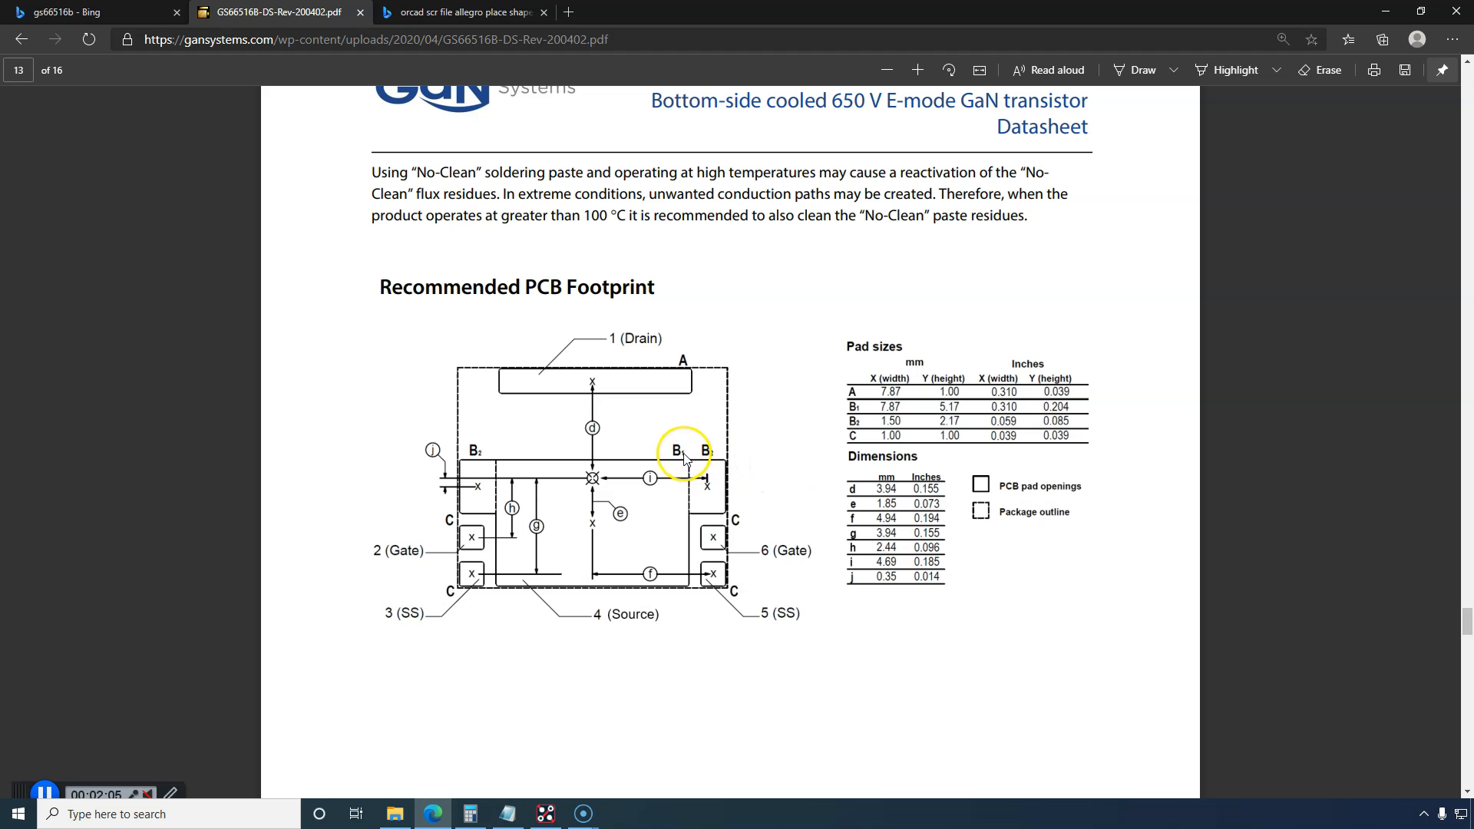
pyautogui.moveTo(592, 461)
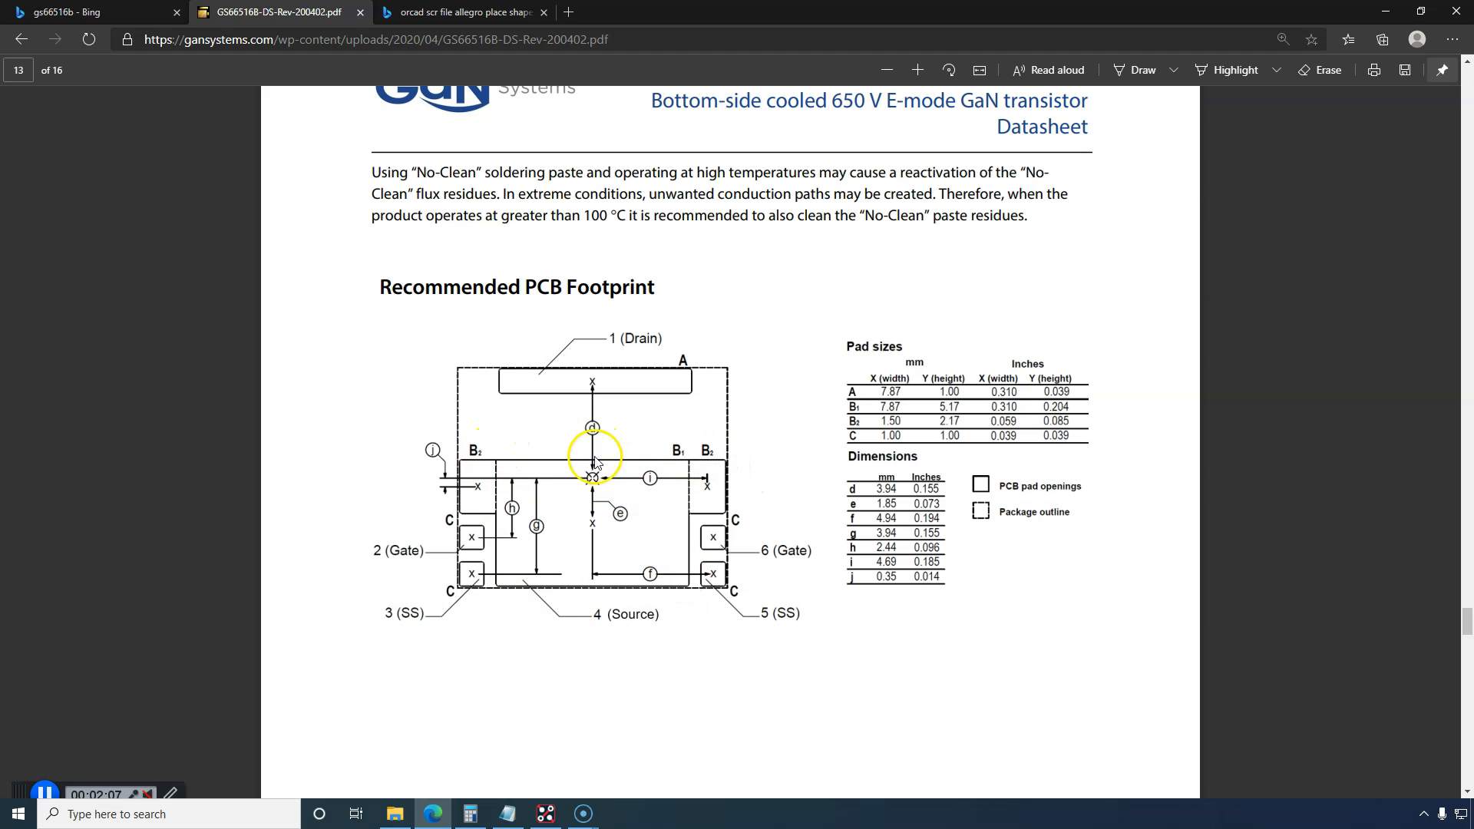
pyautogui.moveTo(895, 425)
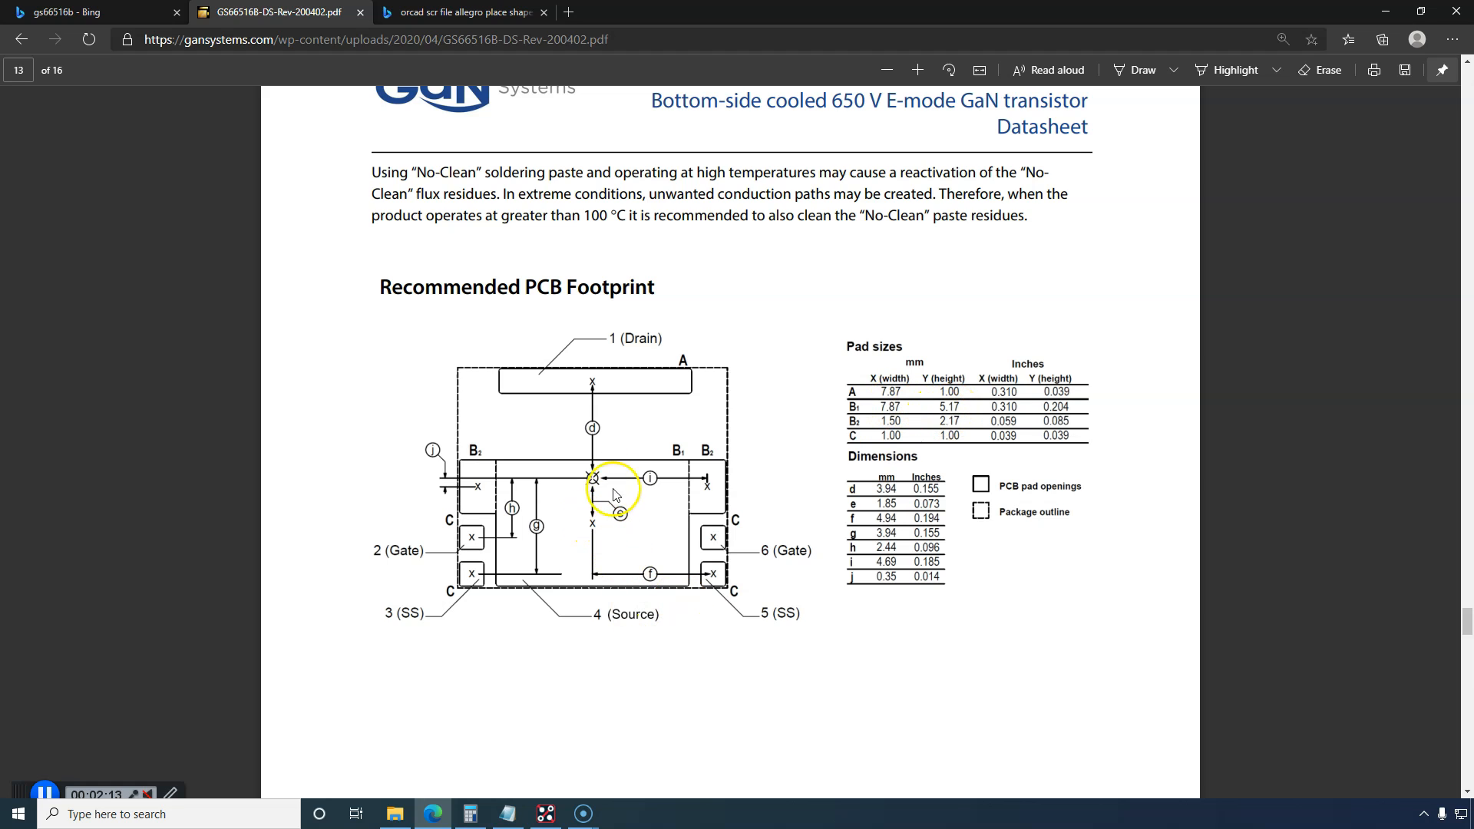
pyautogui.moveTo(472, 814)
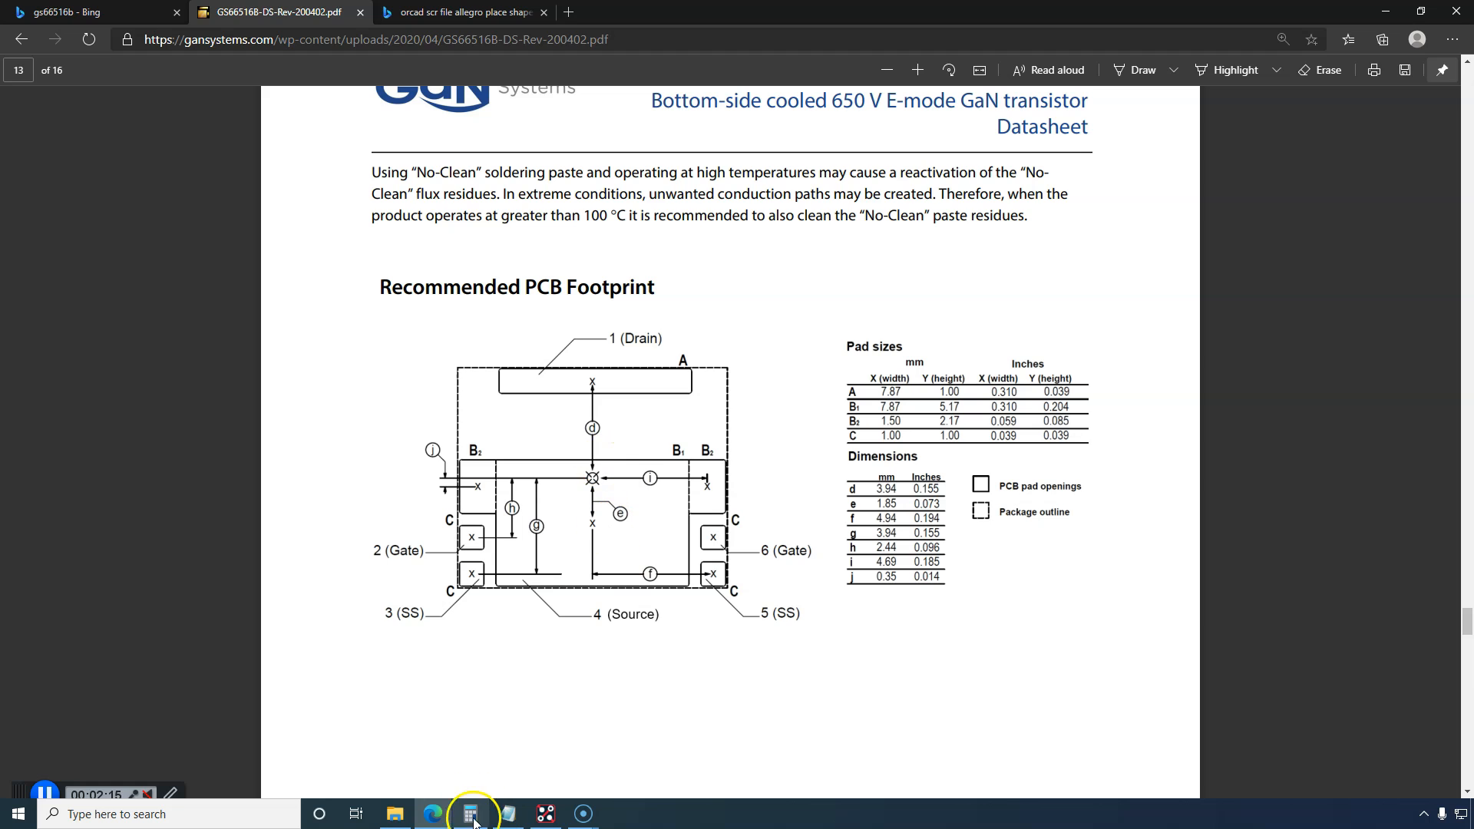
pyautogui.moveTo(530, 758)
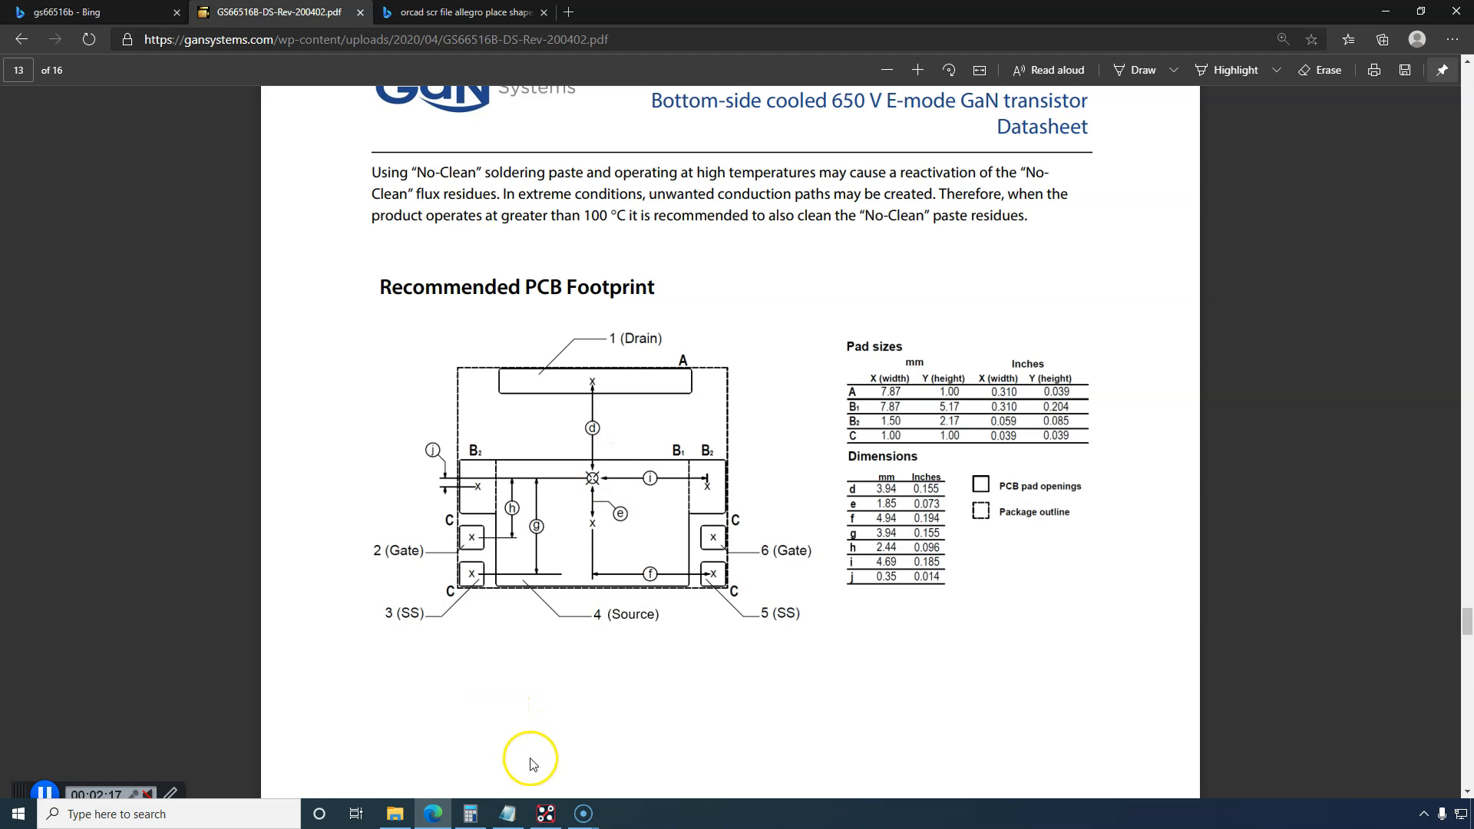
pyautogui.click(470, 814)
pyautogui.write('5')
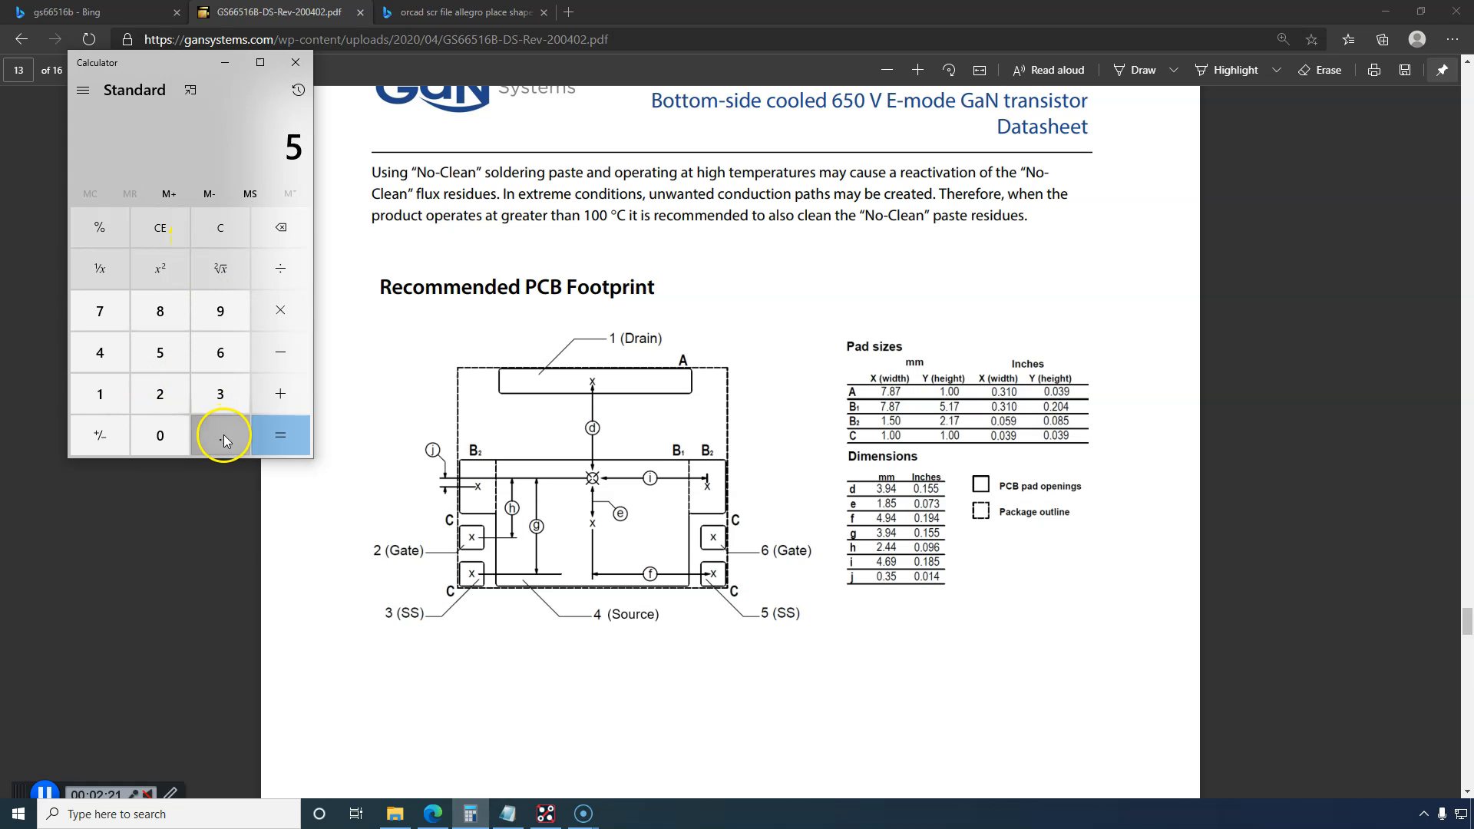
pyautogui.click(220, 267)
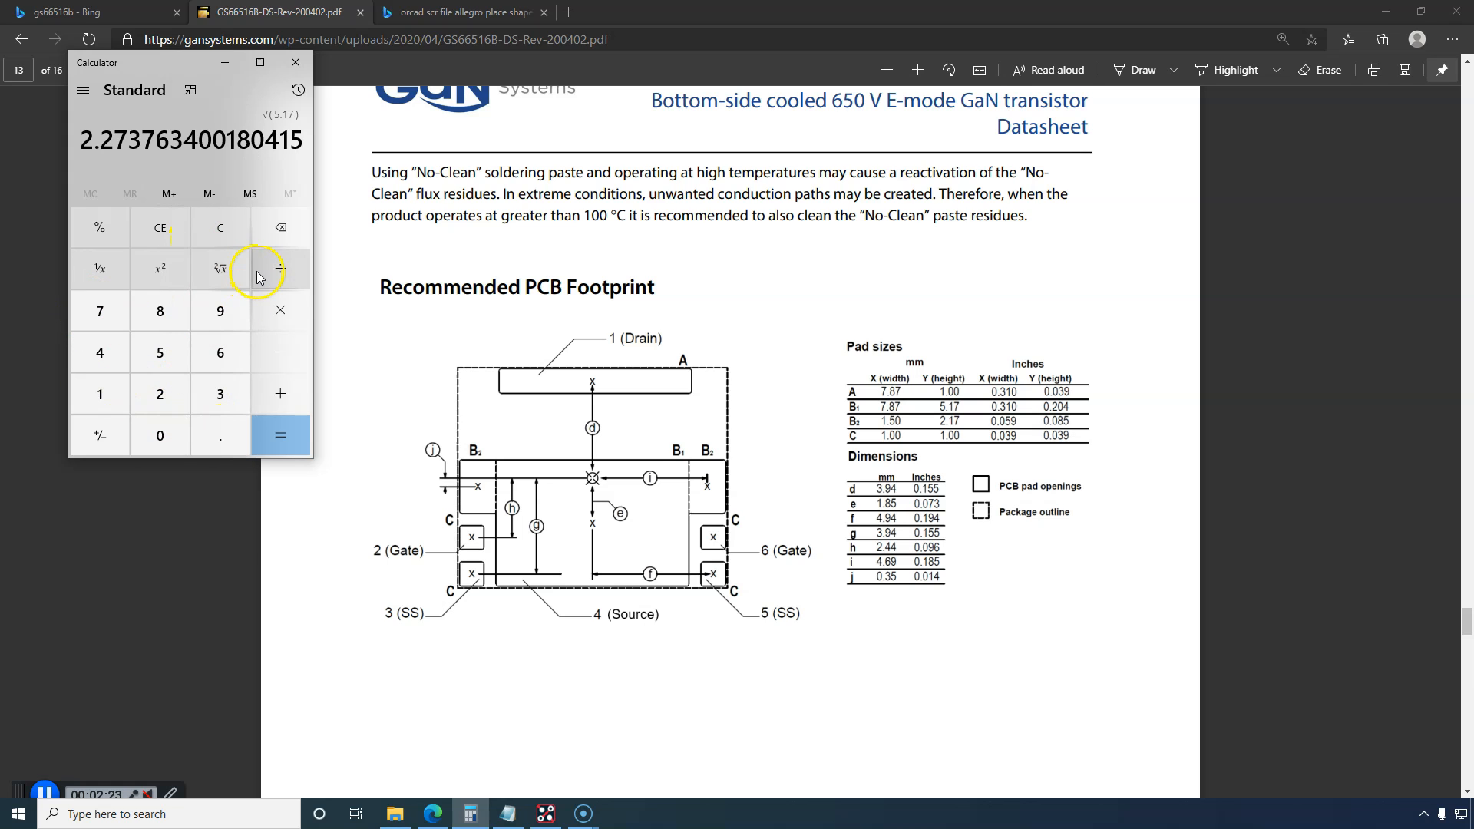
pyautogui.click(220, 227)
pyautogui.write('5.17')
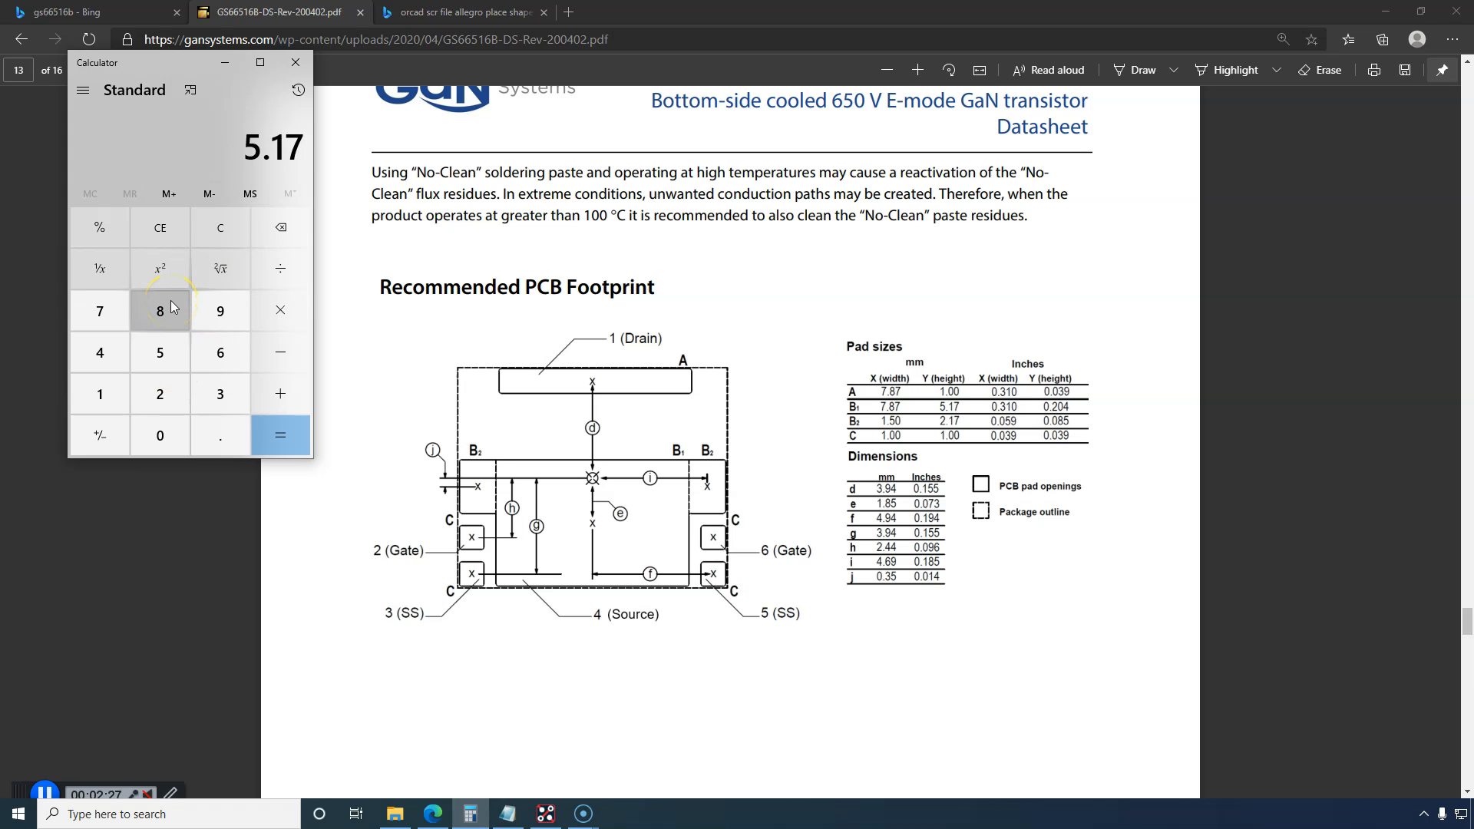
pyautogui.click(280, 434)
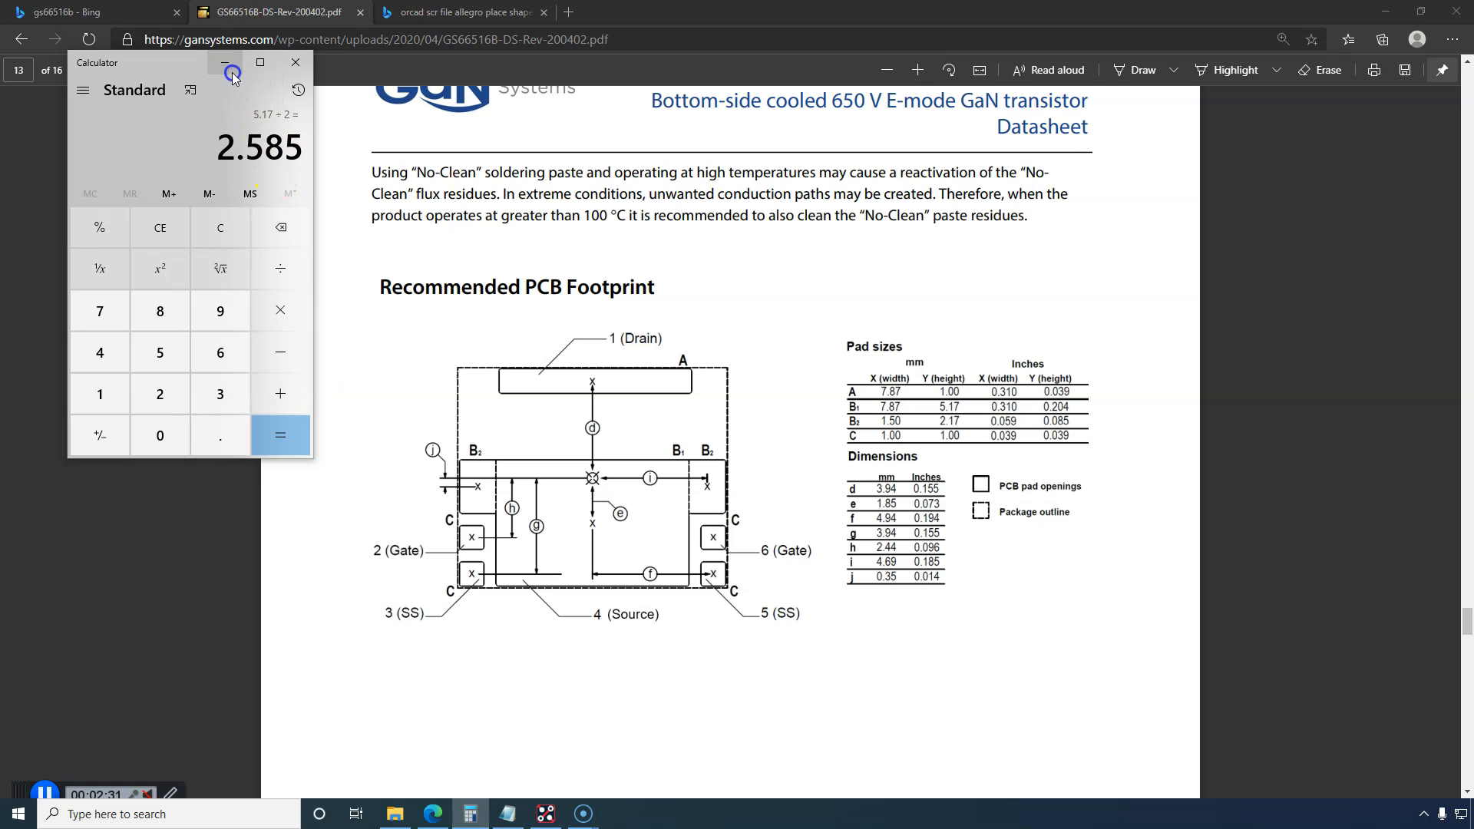
# Step: Return to Allegro and enter the first outline coordinate 'x y 0 2.585' at the command prompt
pyautogui.click(544, 814)
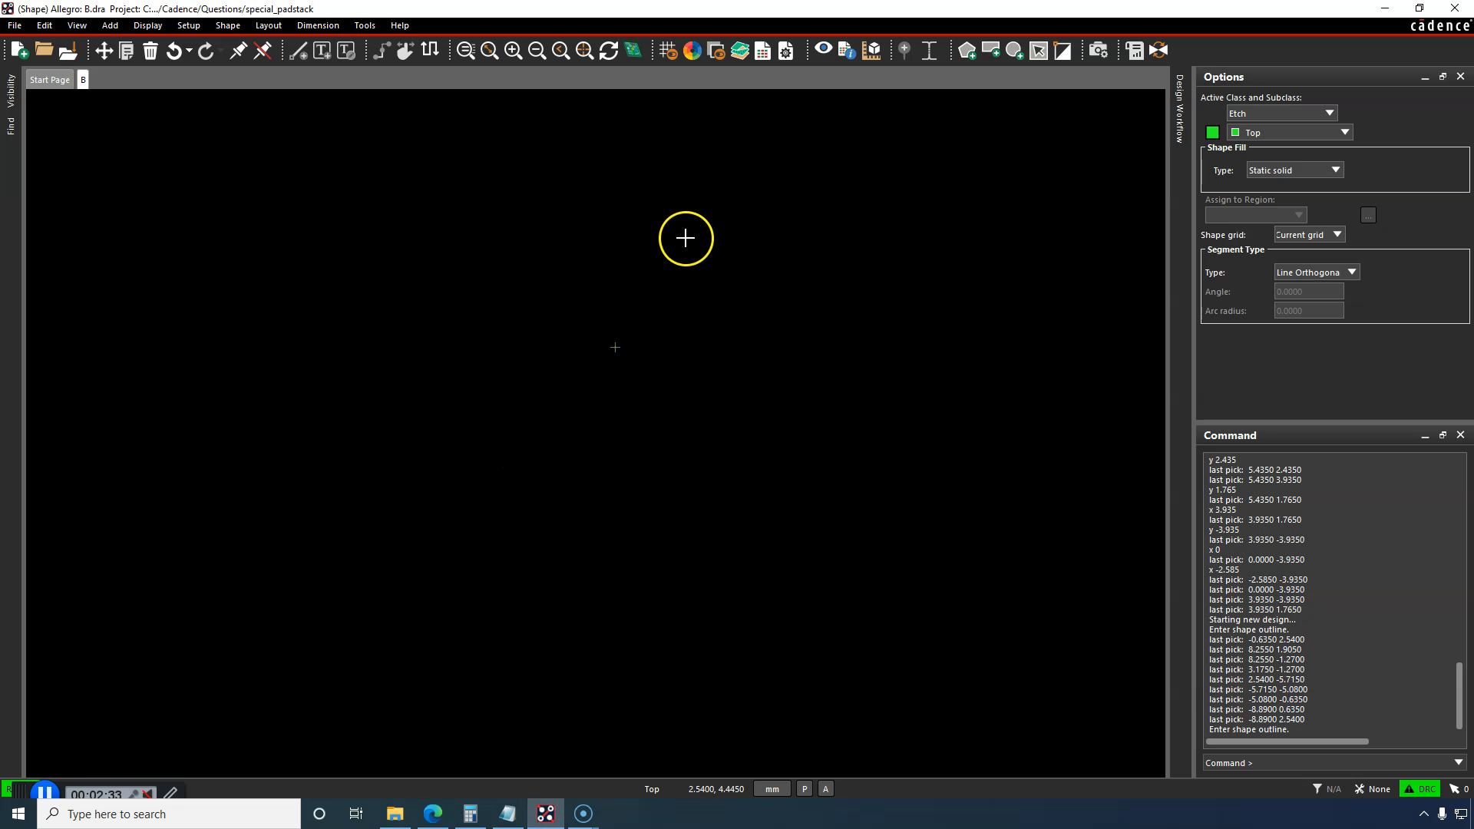
pyautogui.moveTo(644, 345)
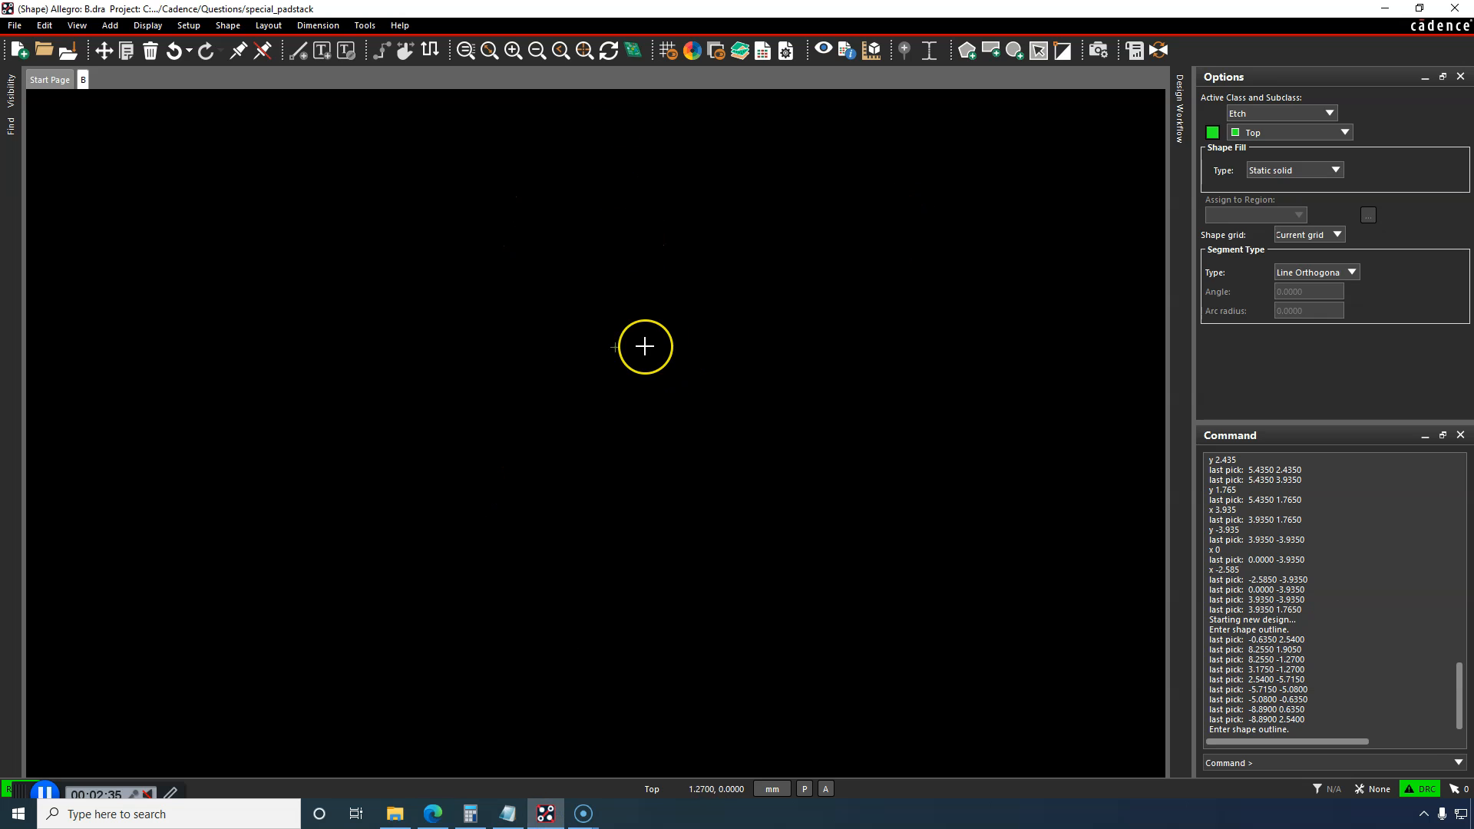
pyautogui.write('x y 0')
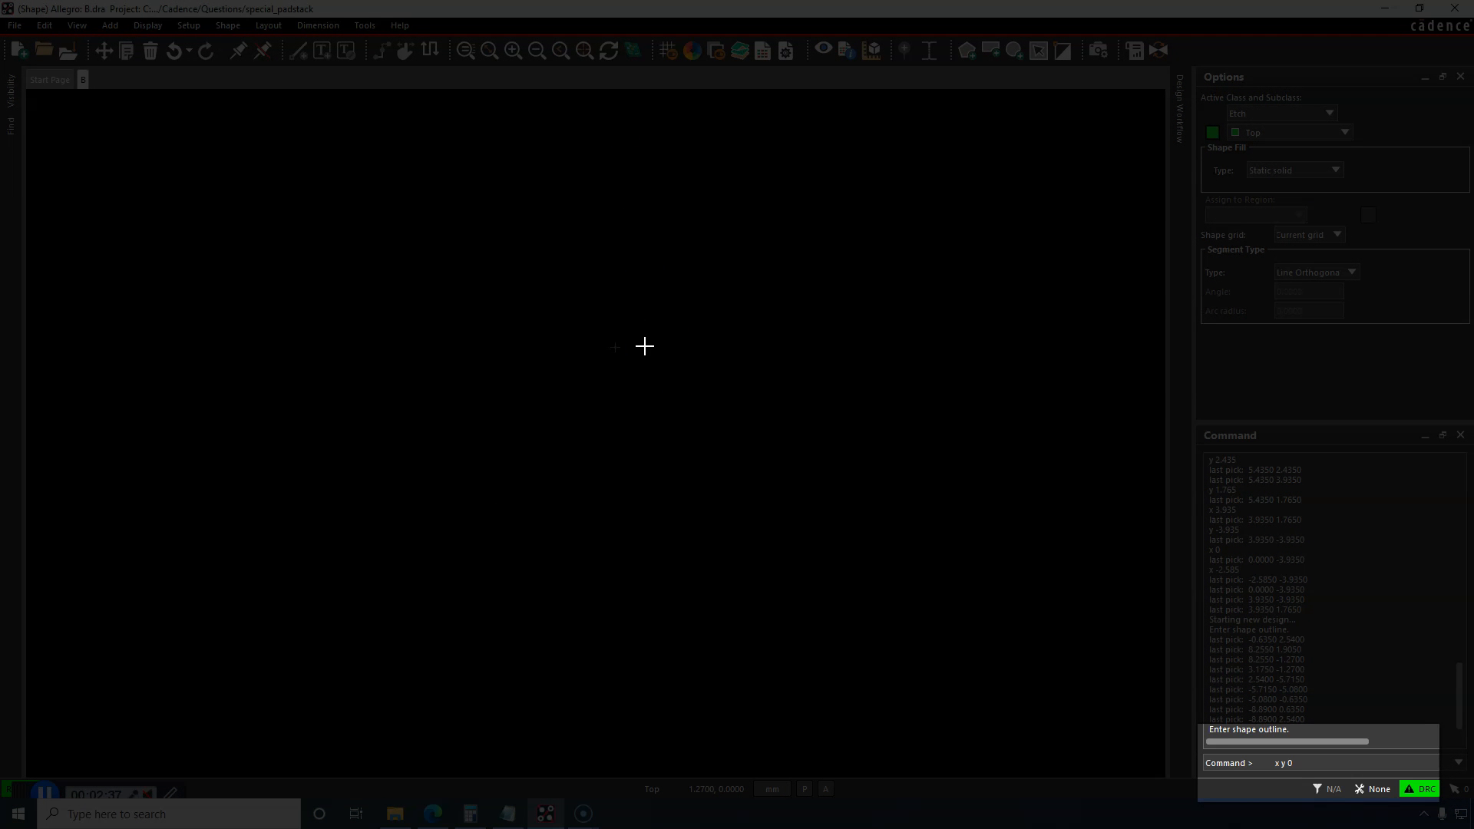
pyautogui.write('2.')
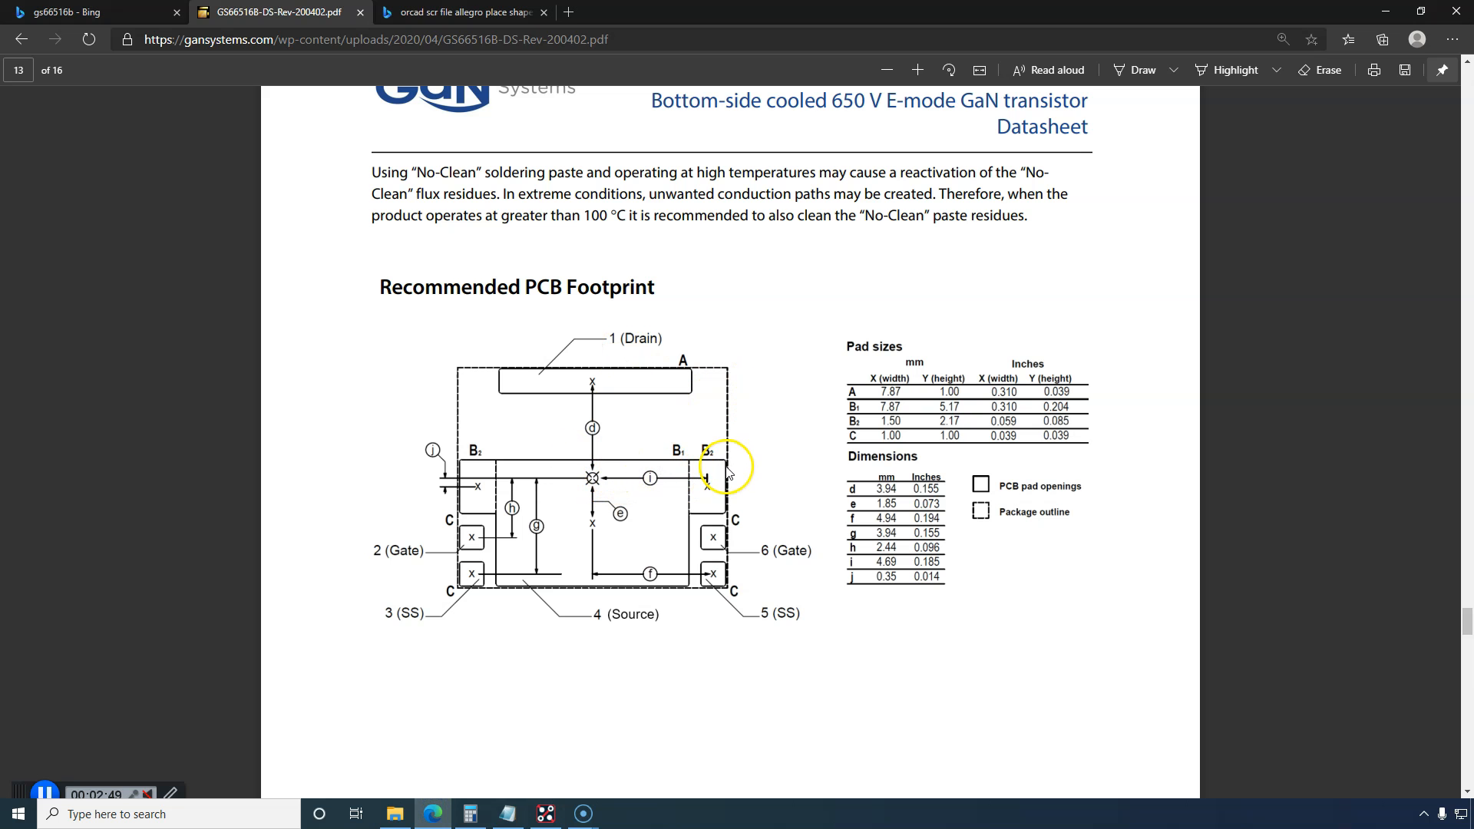
pyautogui.moveTo(606, 462)
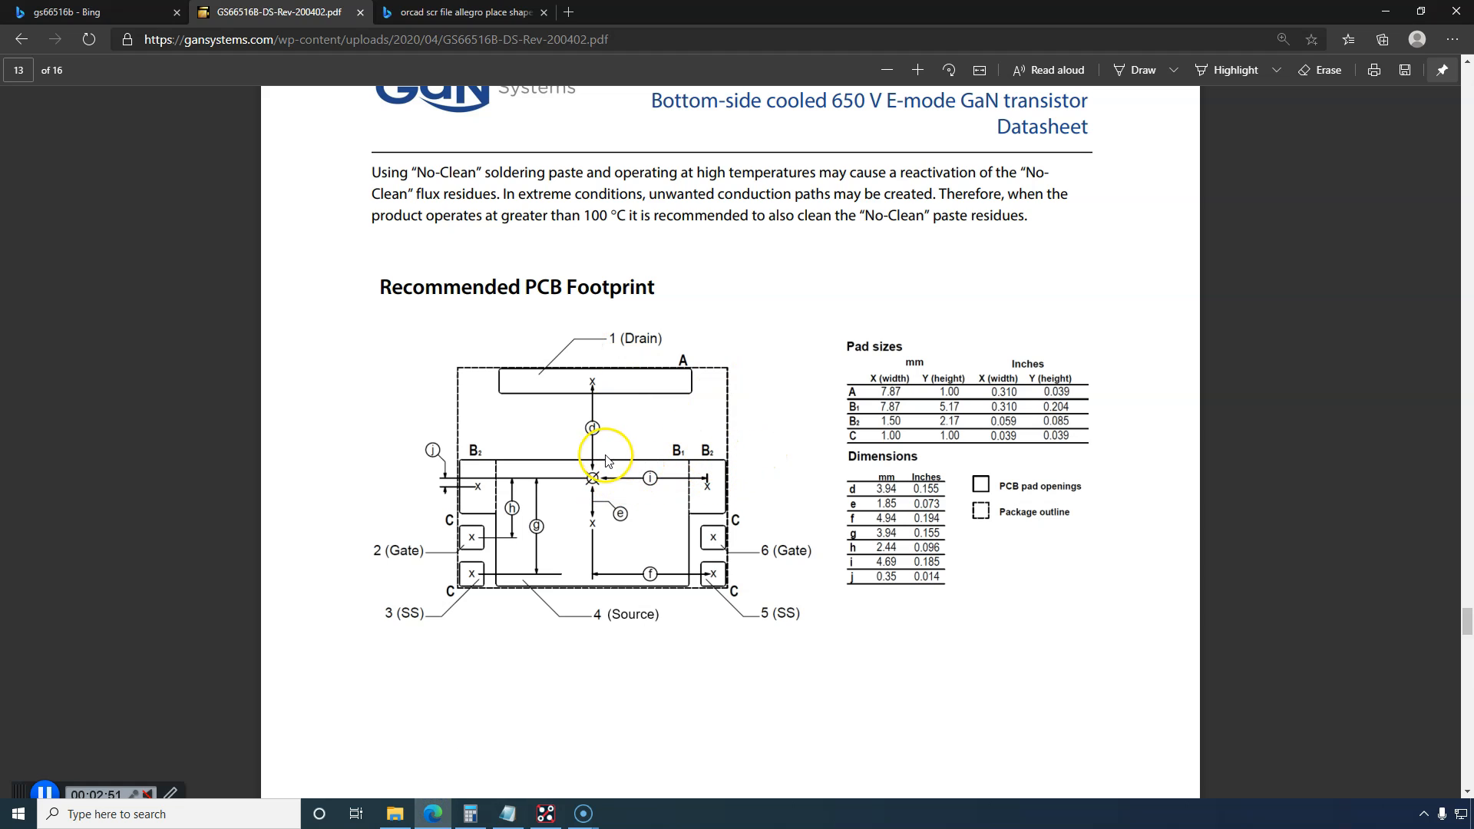
pyautogui.moveTo(688, 467)
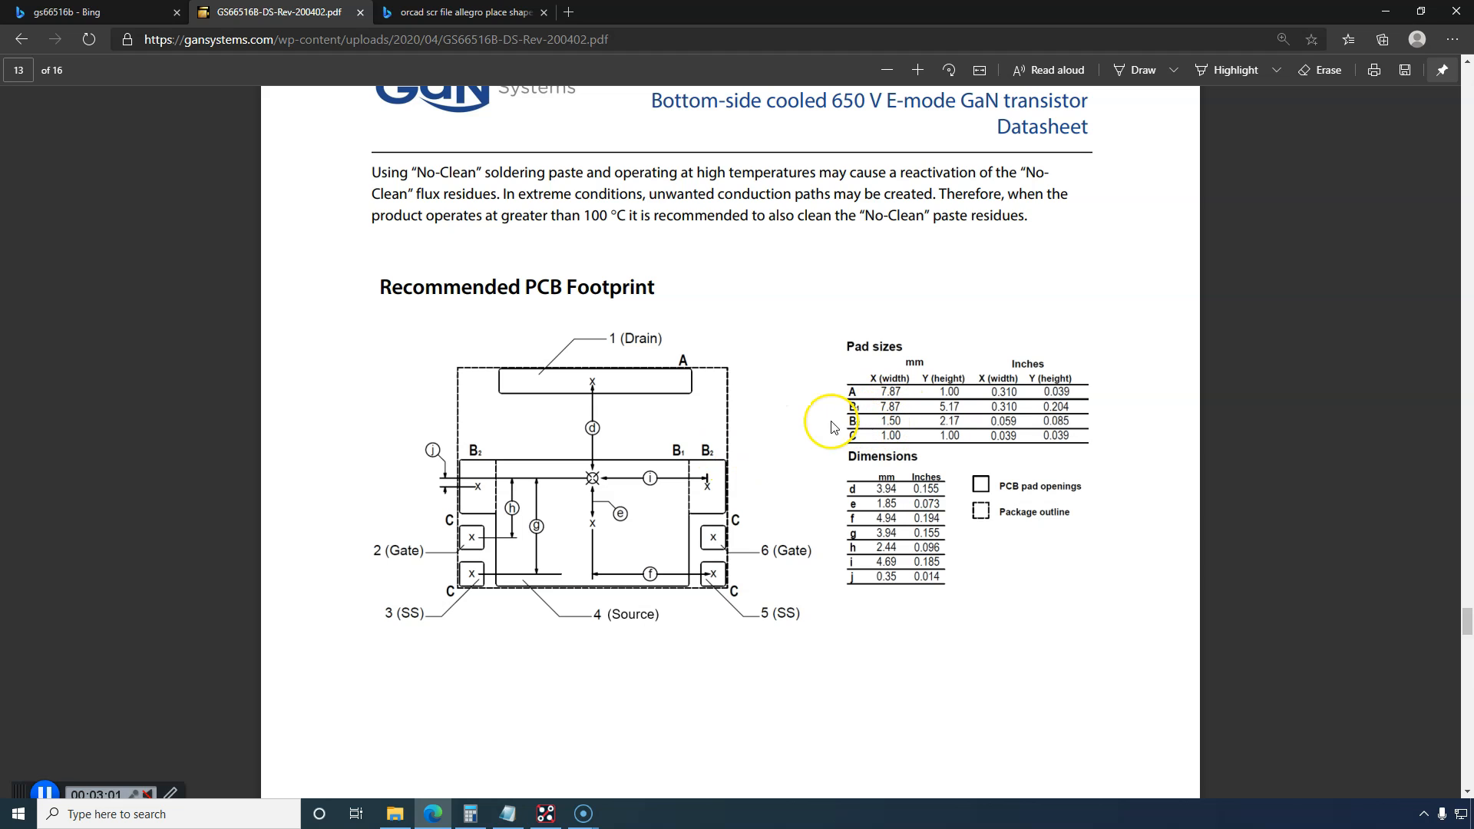
pyautogui.moveTo(663, 608)
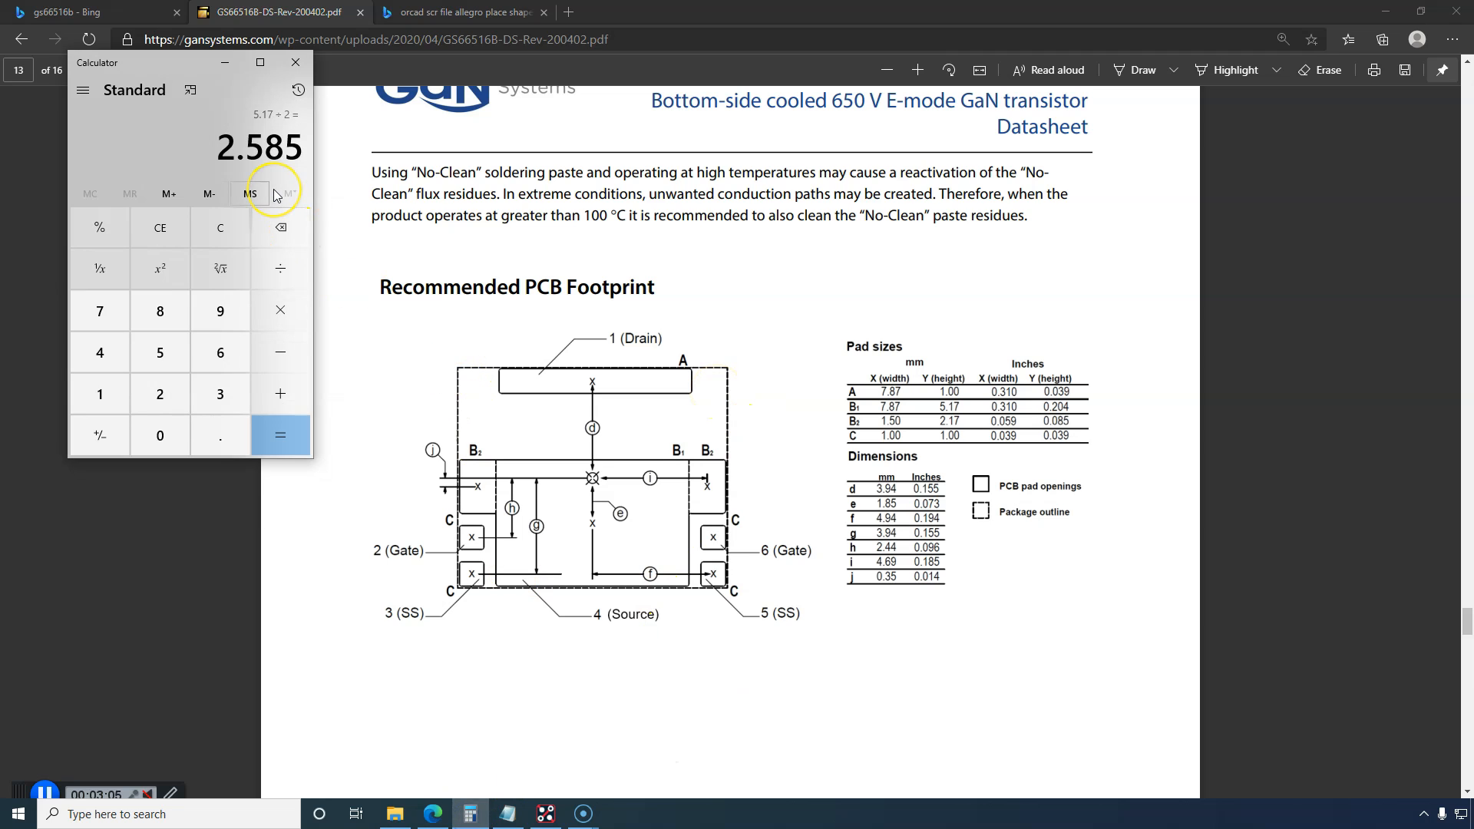
pyautogui.moveTo(273, 195)
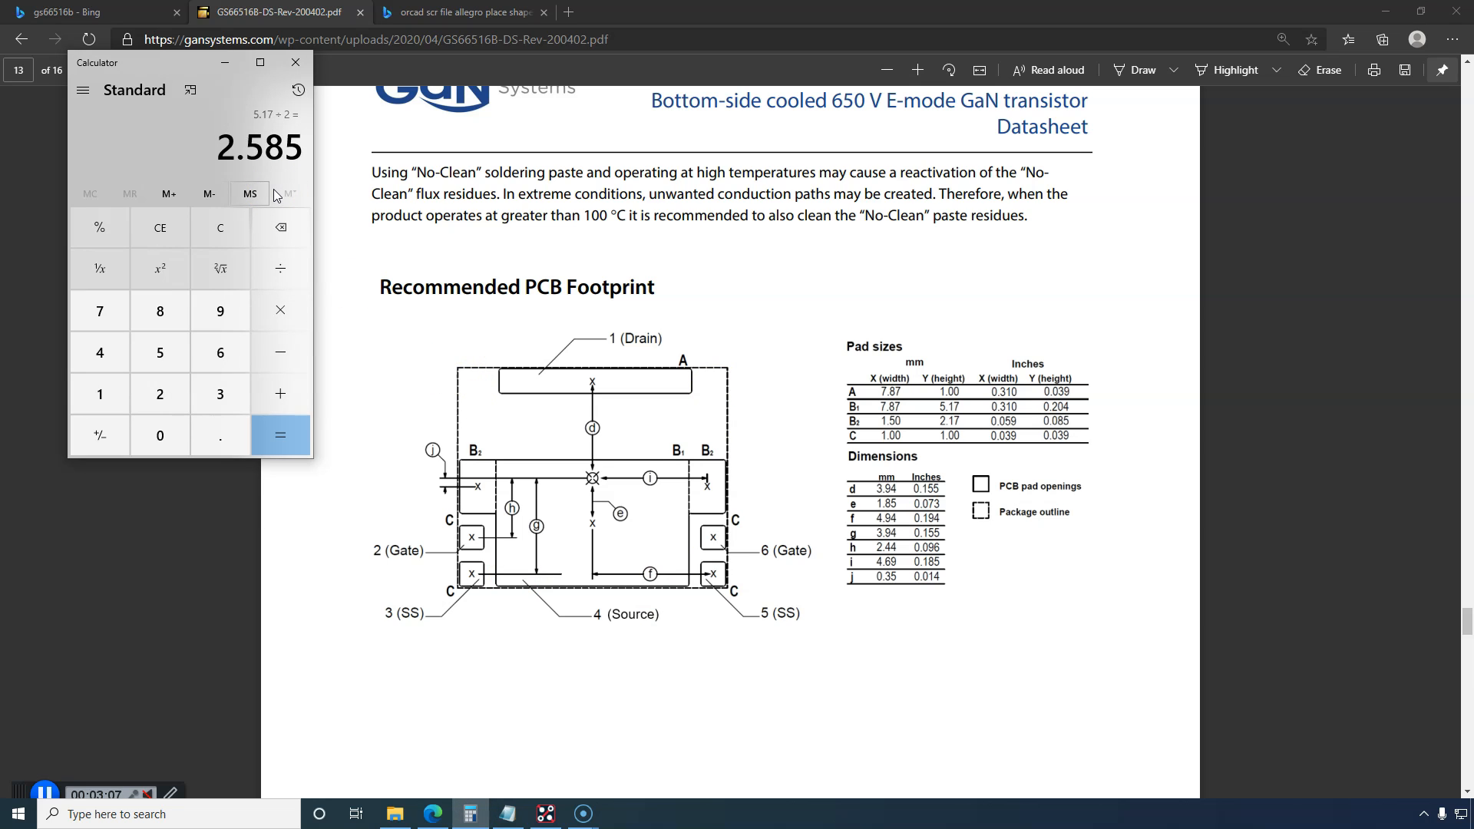
# Step: Clear the calculator and add 3.935 + 1.5 to get the 5.435 mm coordinate
pyautogui.click(220, 227)
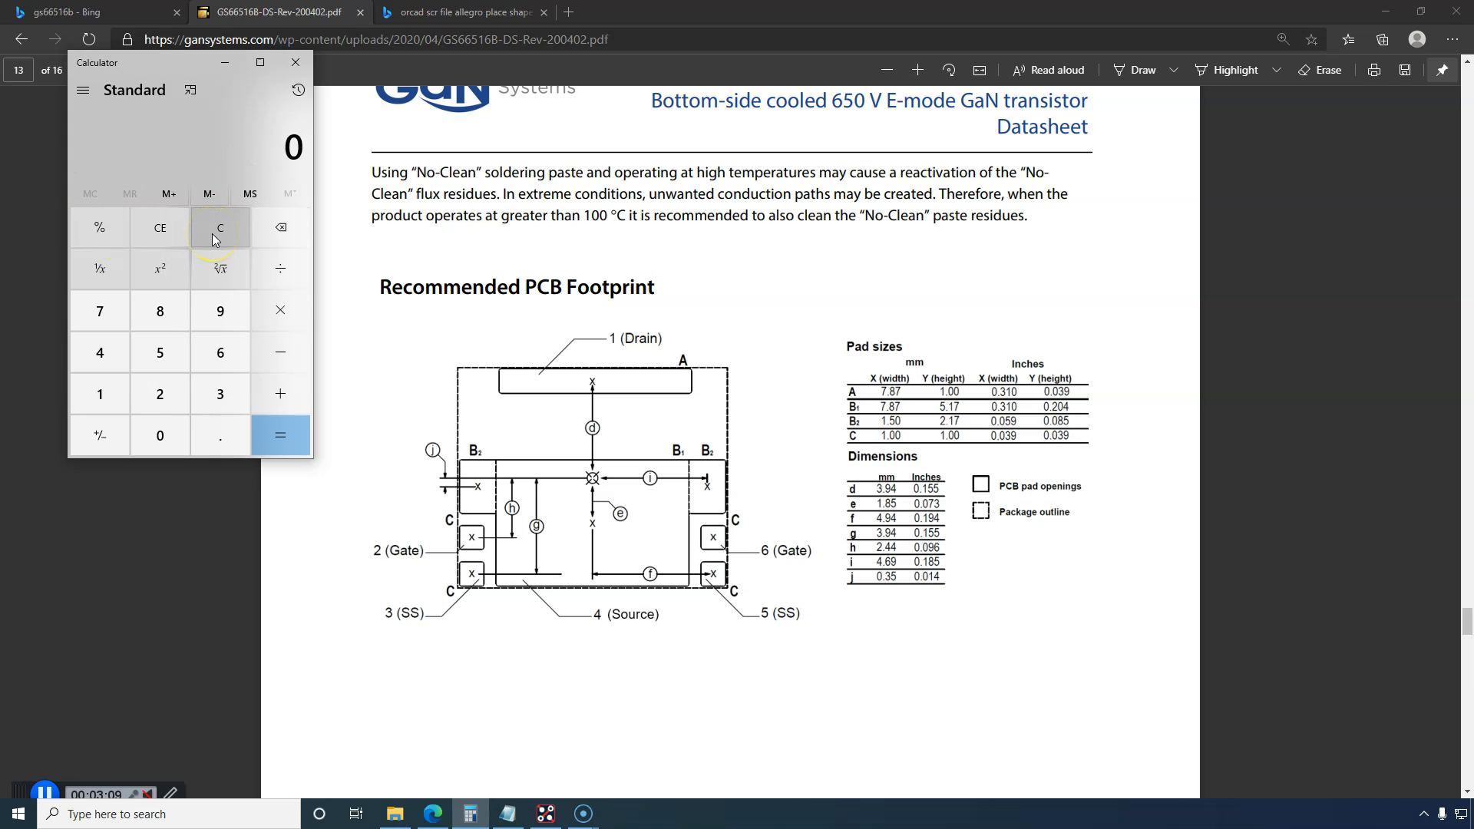
pyautogui.click(158, 351)
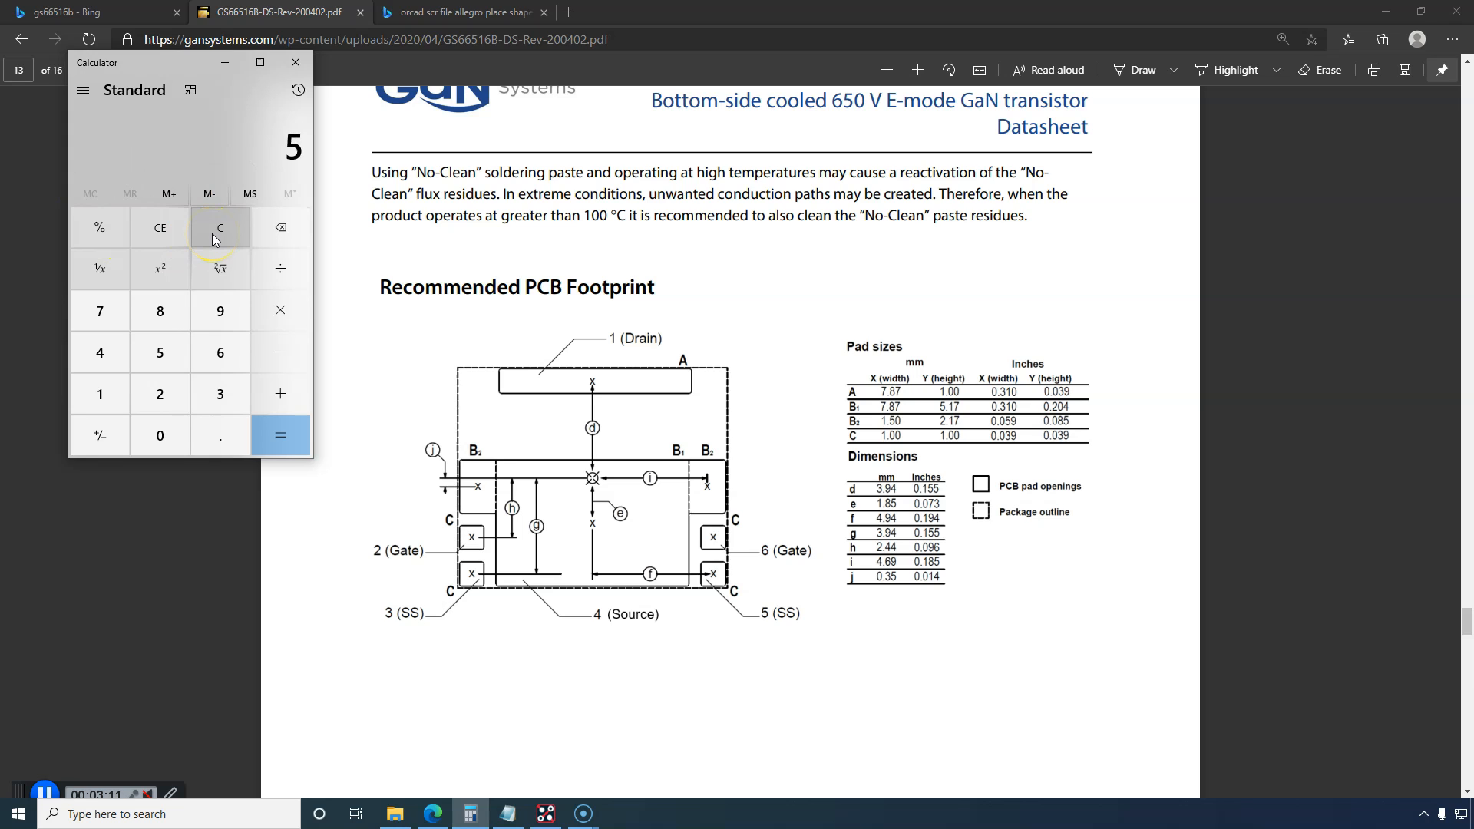
pyautogui.click(219, 434)
pyautogui.write('7.87')
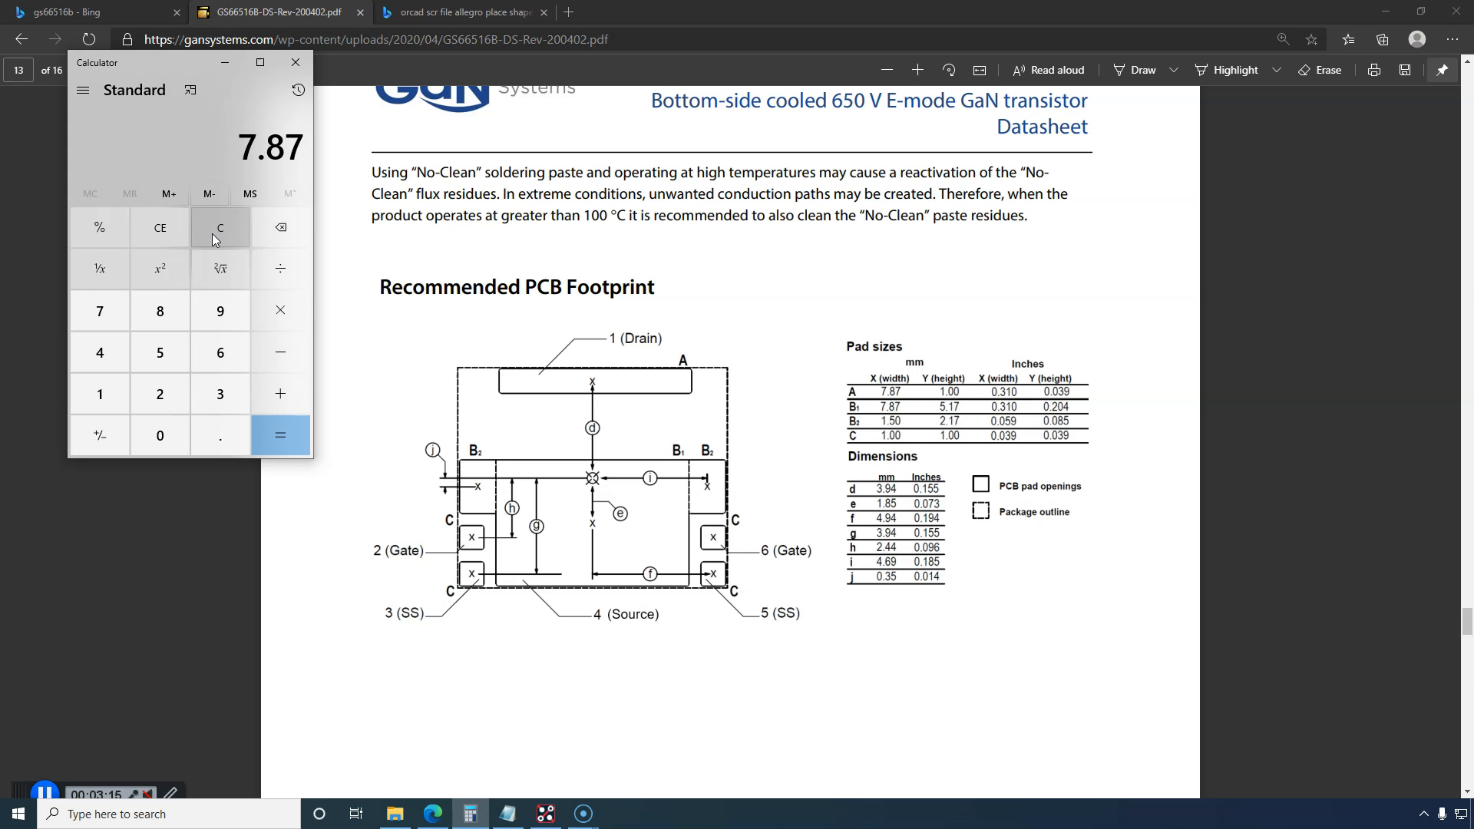
pyautogui.click(278, 435)
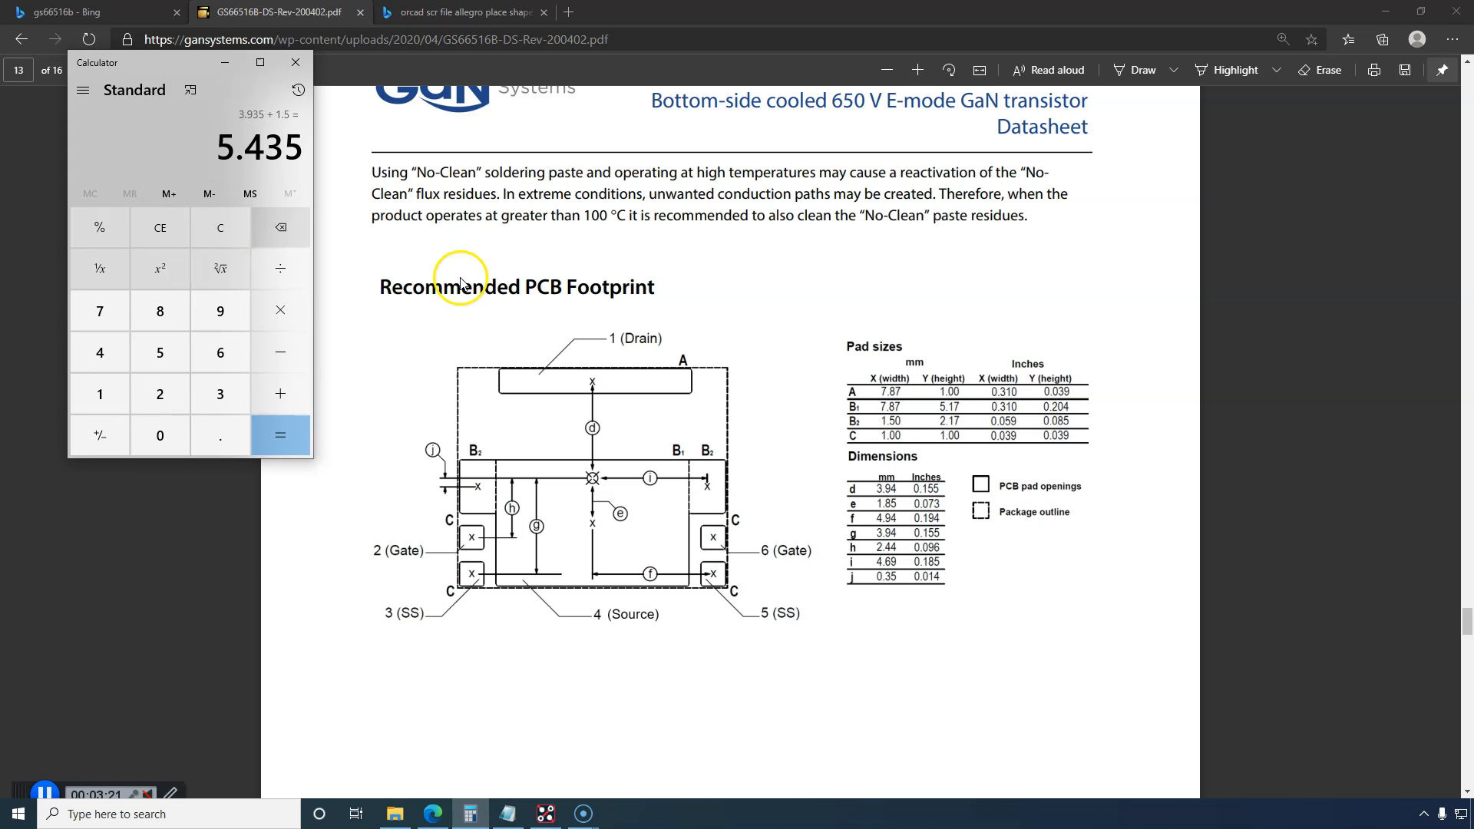
pyautogui.moveTo(686, 469)
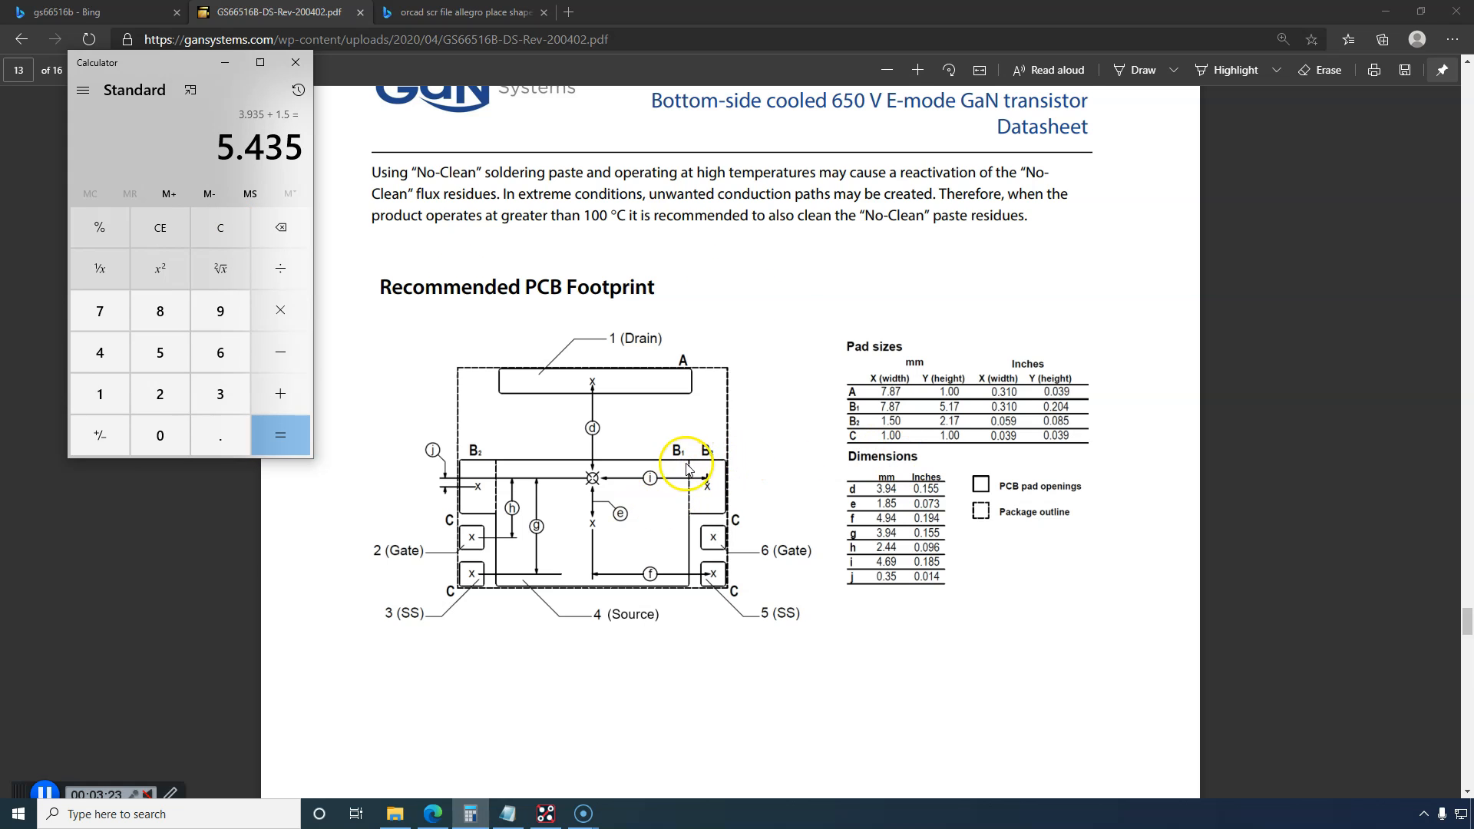
pyautogui.moveTo(319, 225)
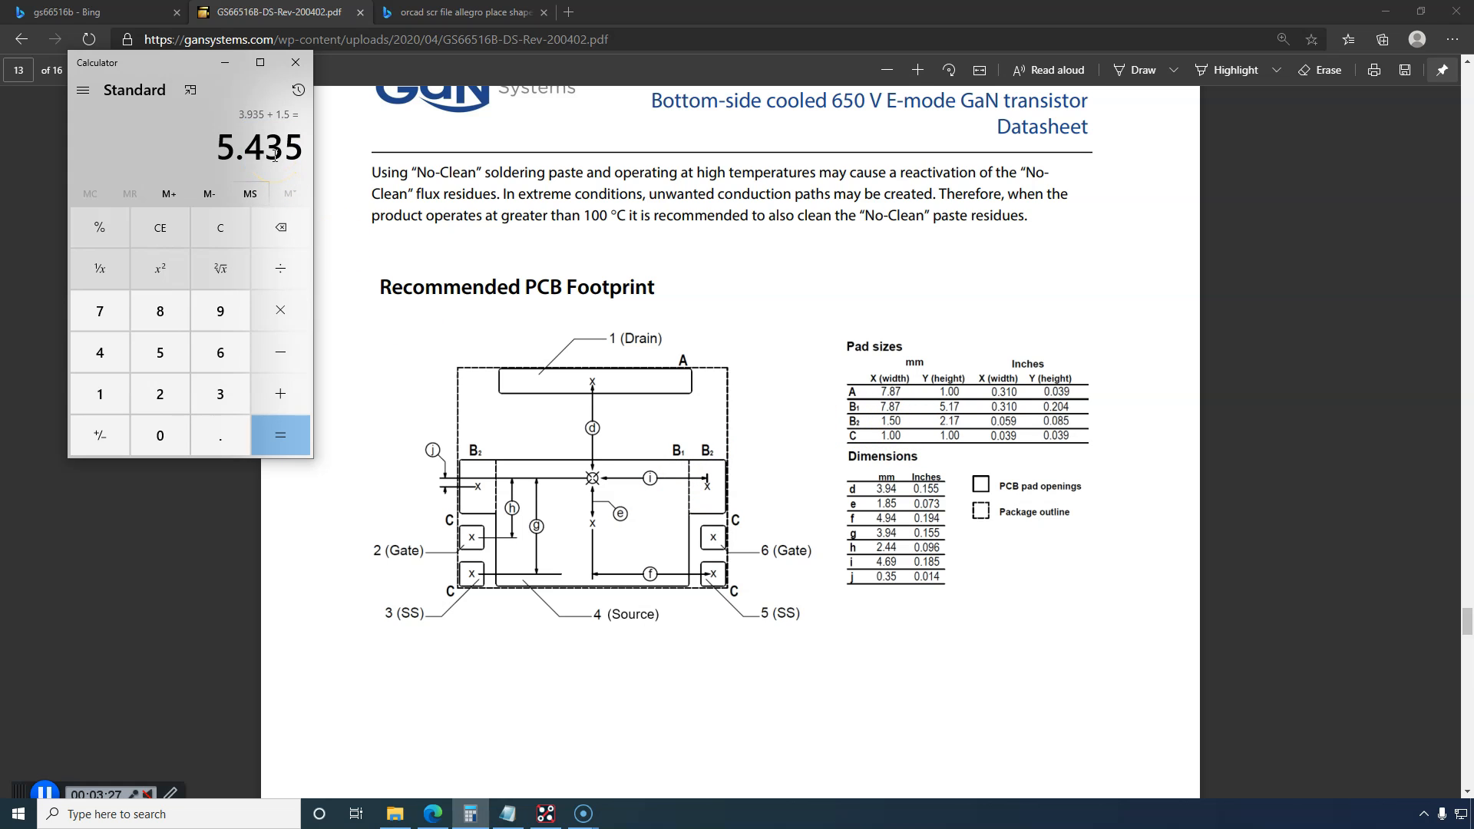
pyautogui.moveTo(527, 816)
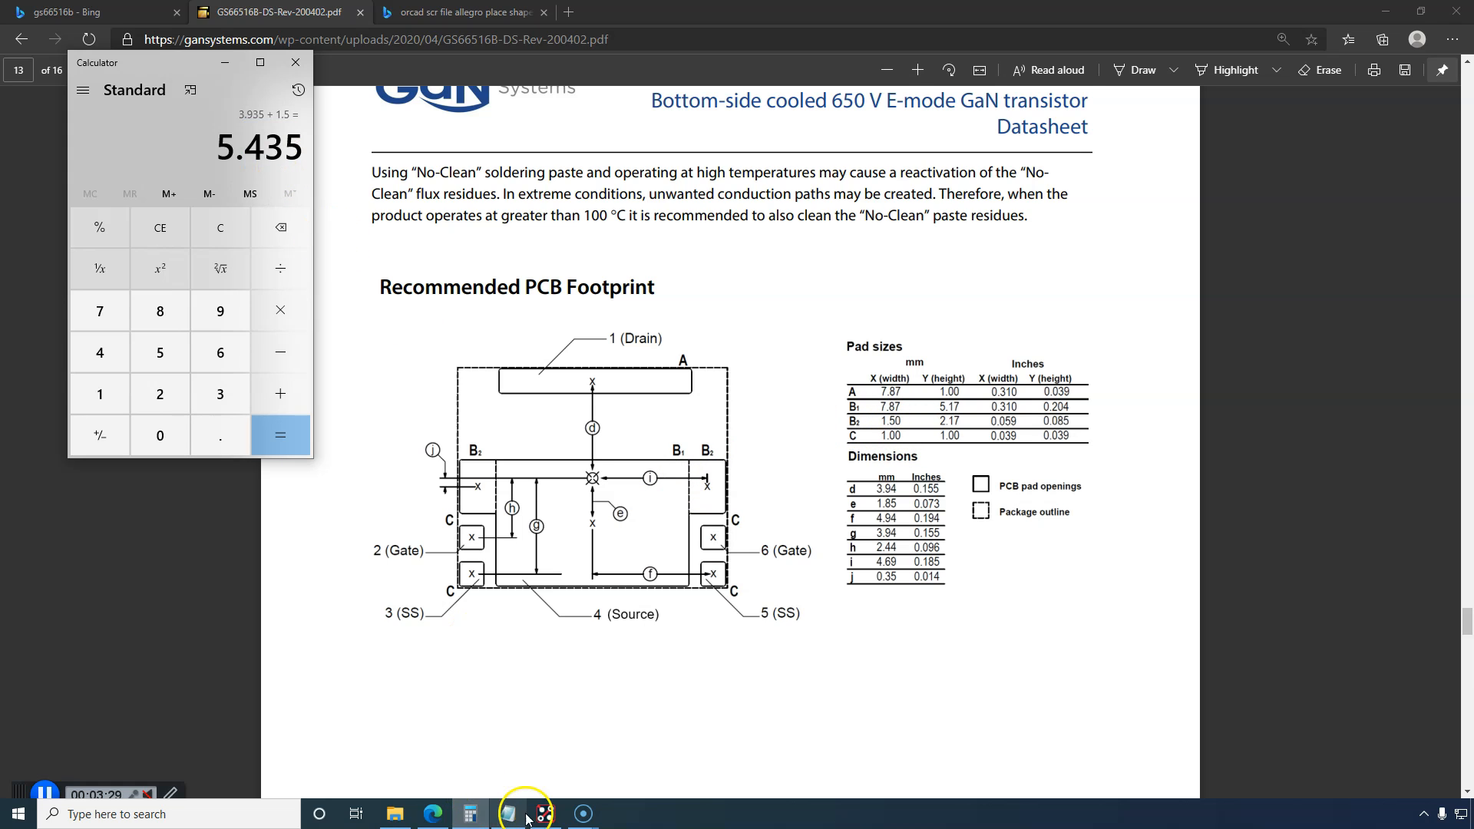
# Step: Extend the outline's top edge to x 5.435 in Allegro, giving vertex (5.435, 2.585)
pyautogui.click(543, 814)
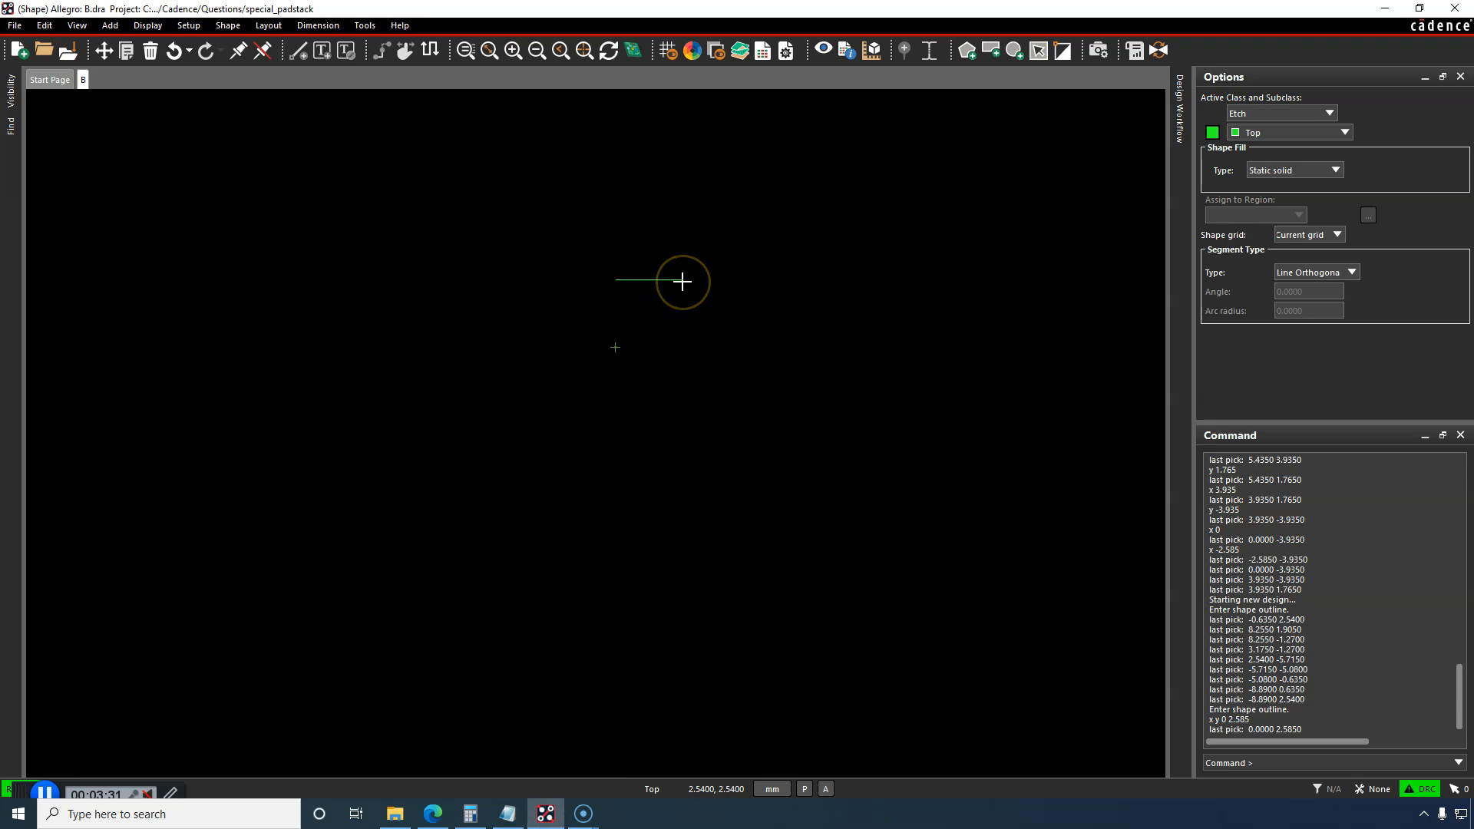
pyautogui.write('x 4')
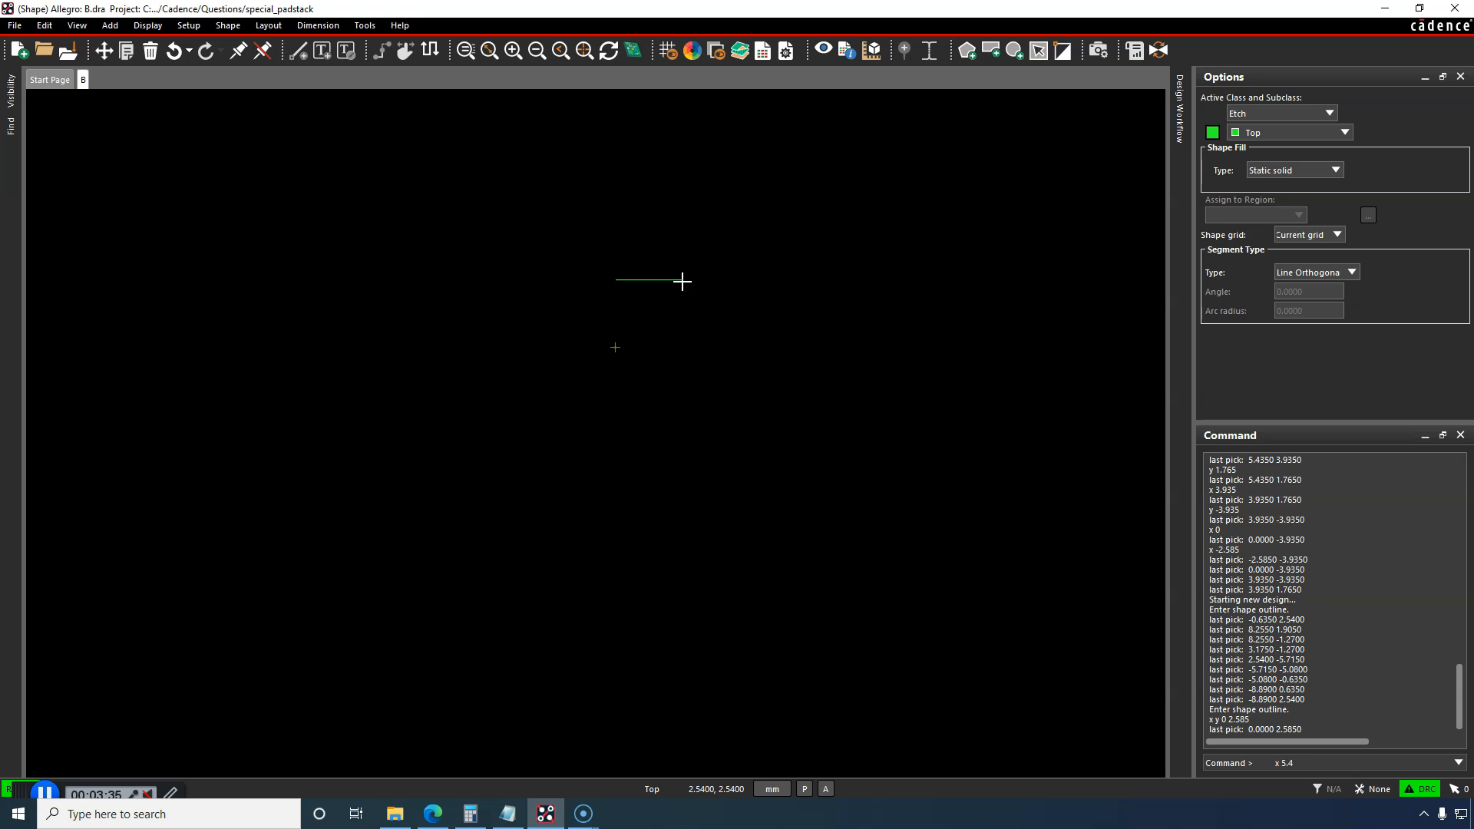
pyautogui.click(683, 280)
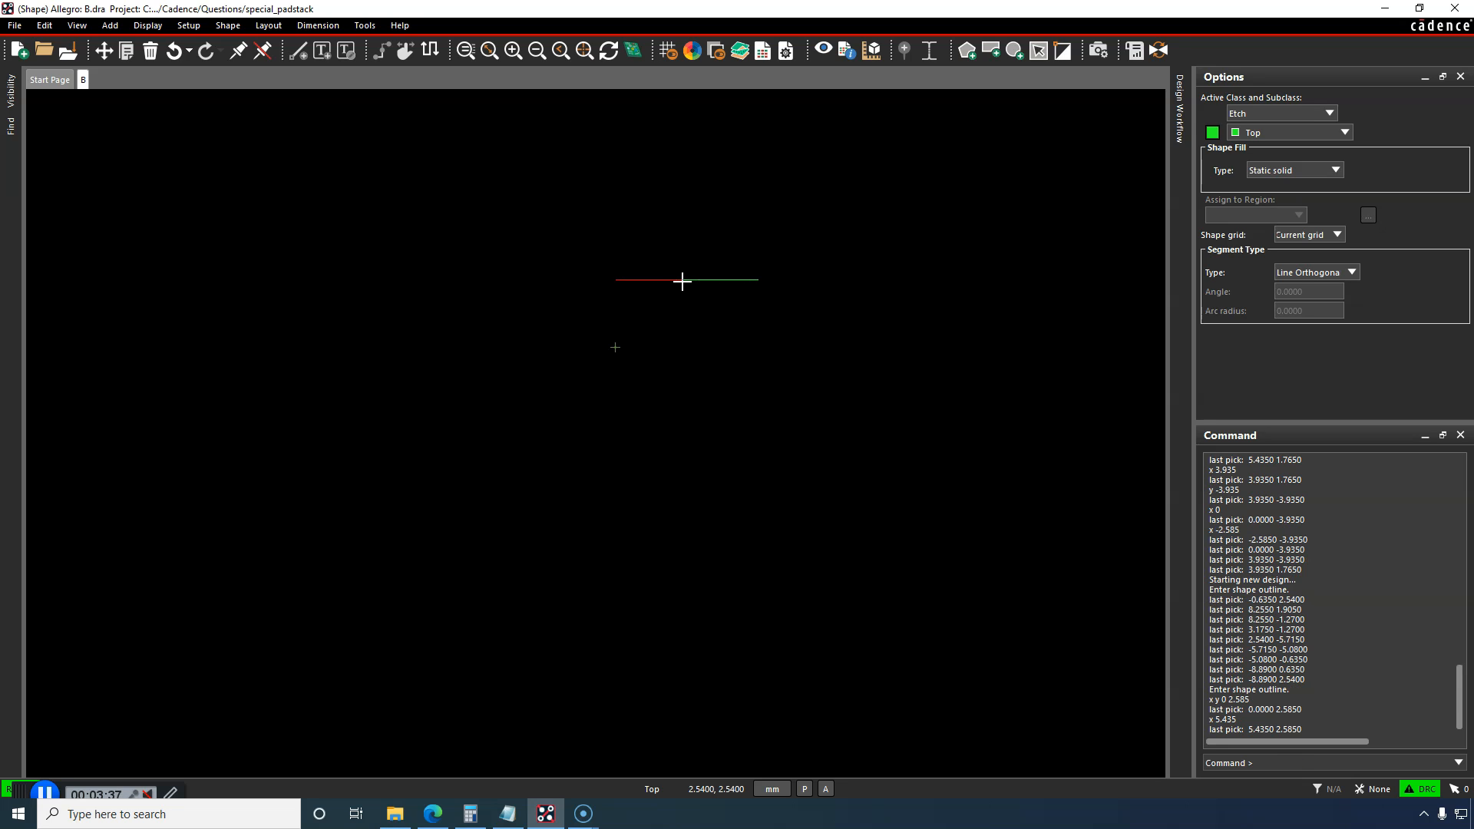
pyautogui.click(756, 355)
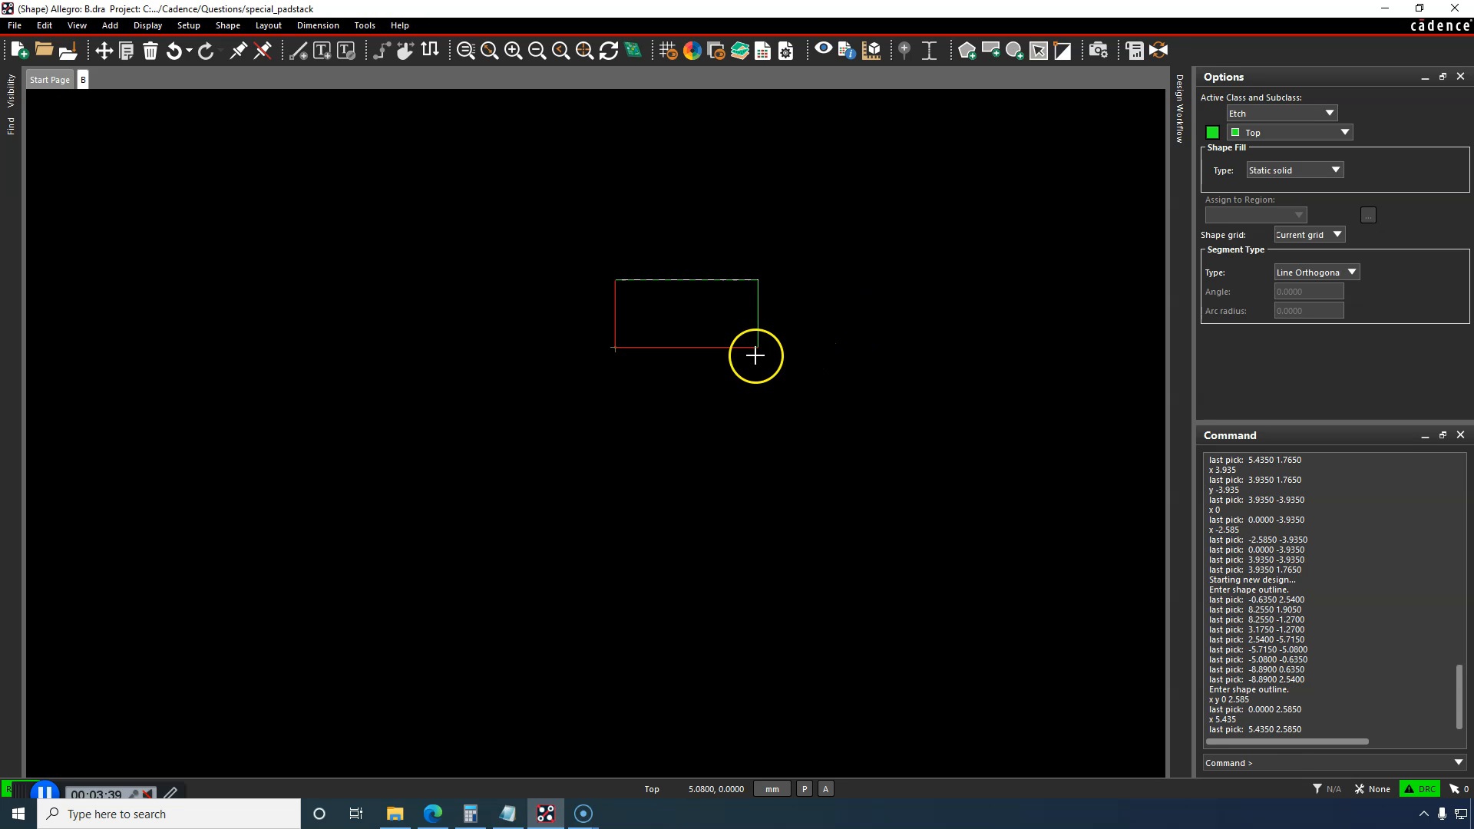
pyautogui.moveTo(772, 359)
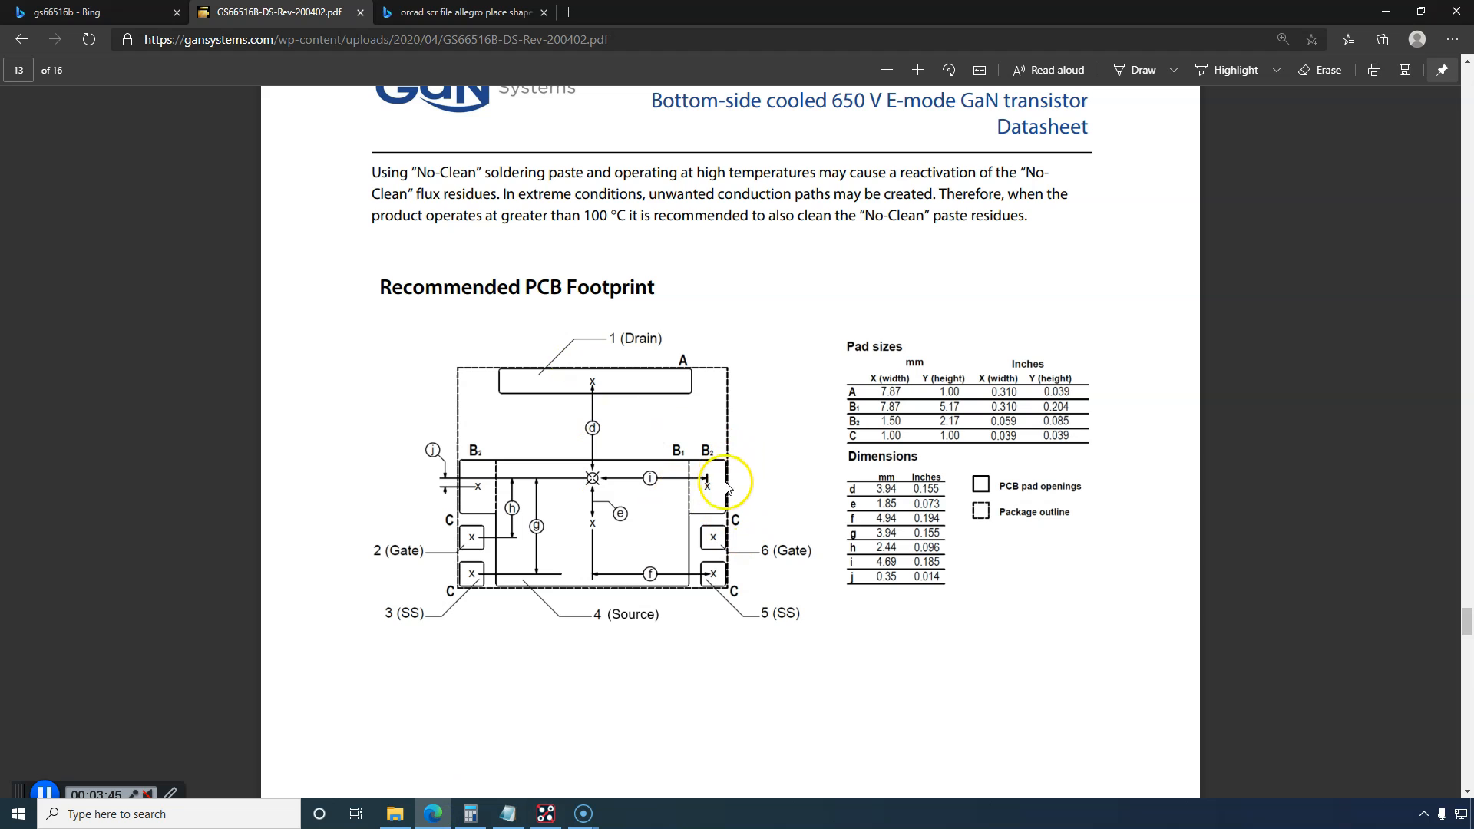
pyautogui.moveTo(863, 434)
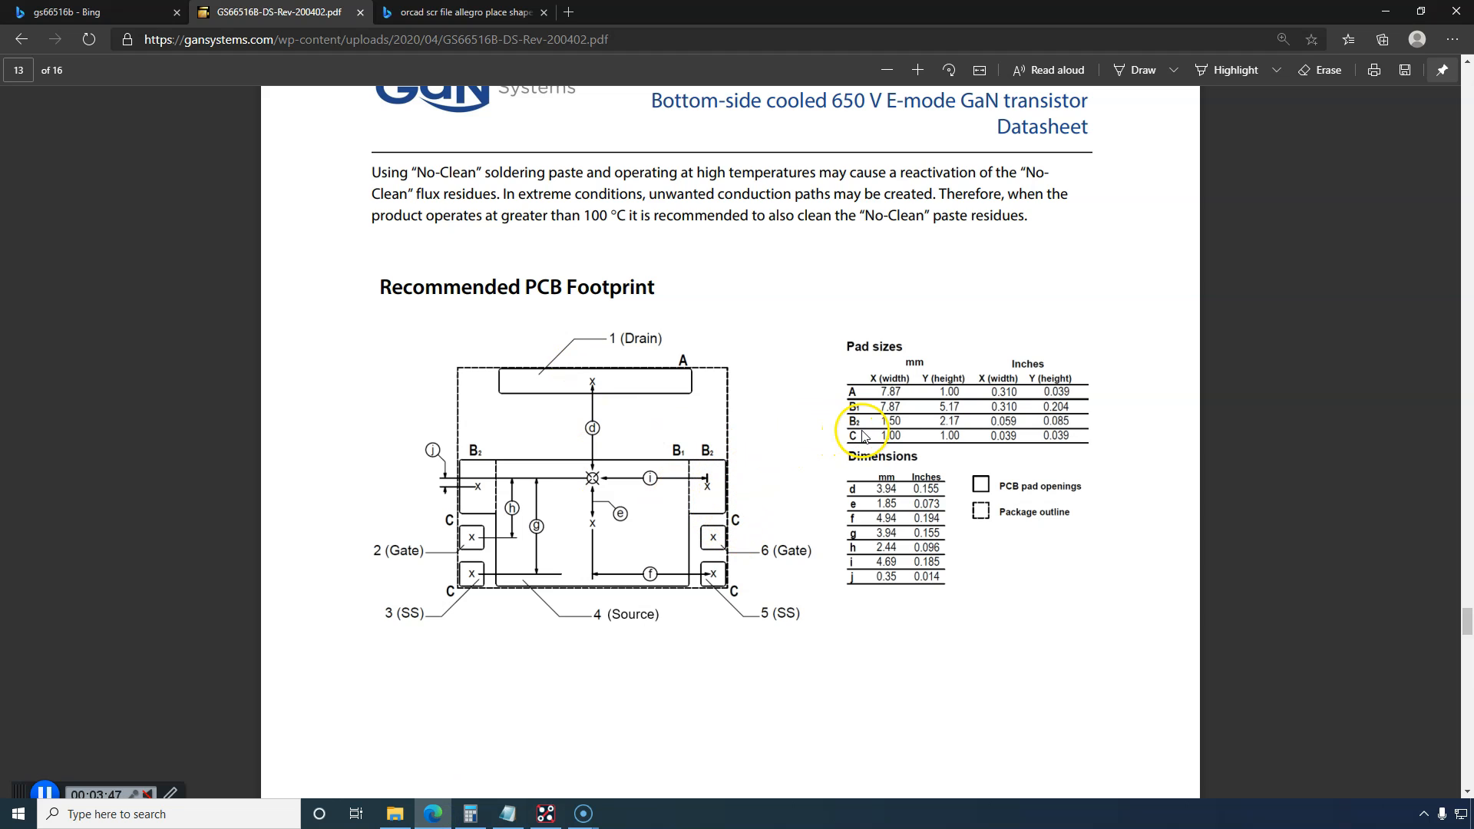
pyautogui.moveTo(806, 452)
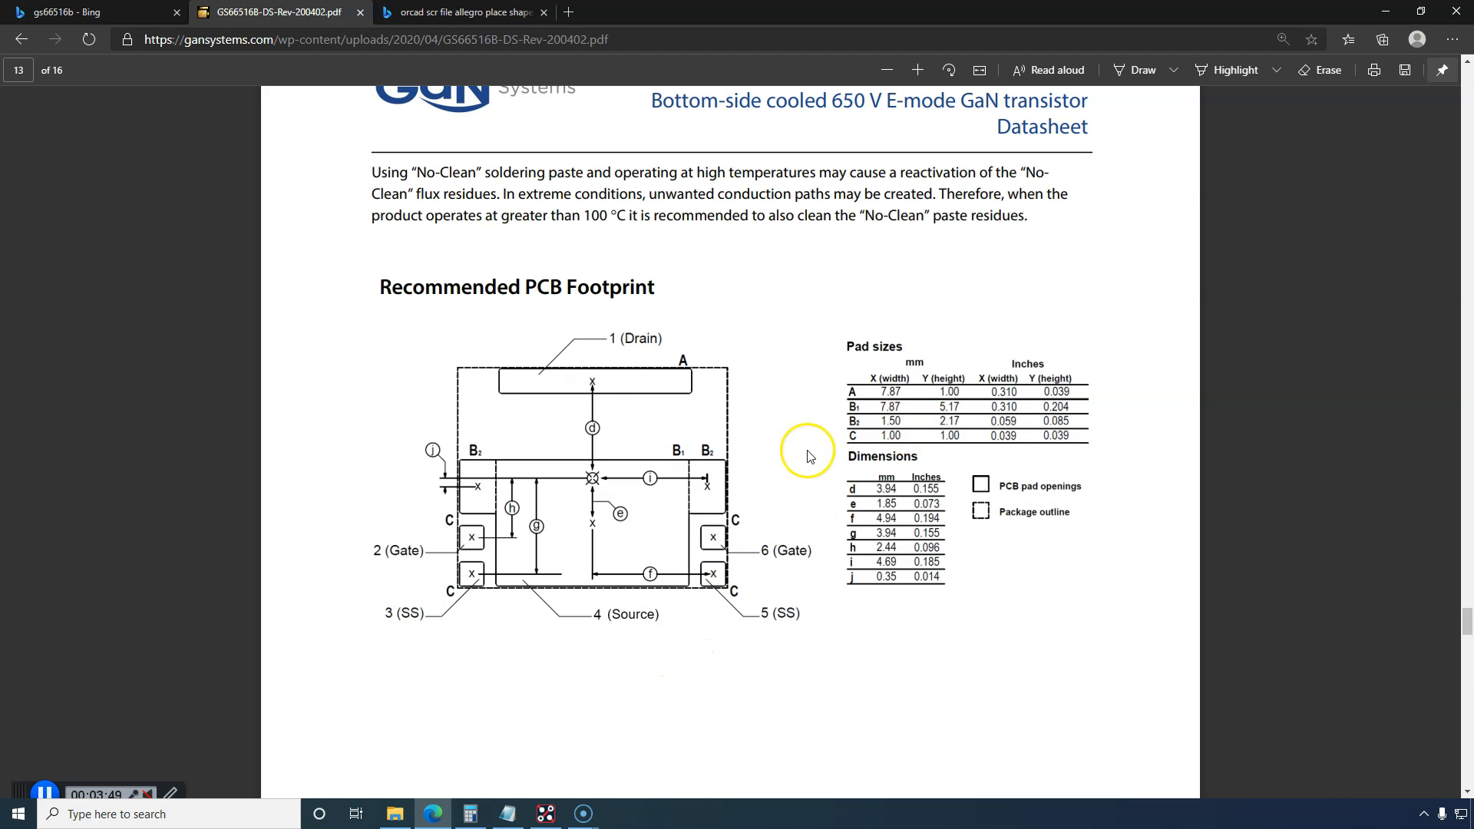
# Step: Check the outline, then subtract the B2 pad height 2.17 from 2.585 to get 0.415
pyautogui.click(544, 813)
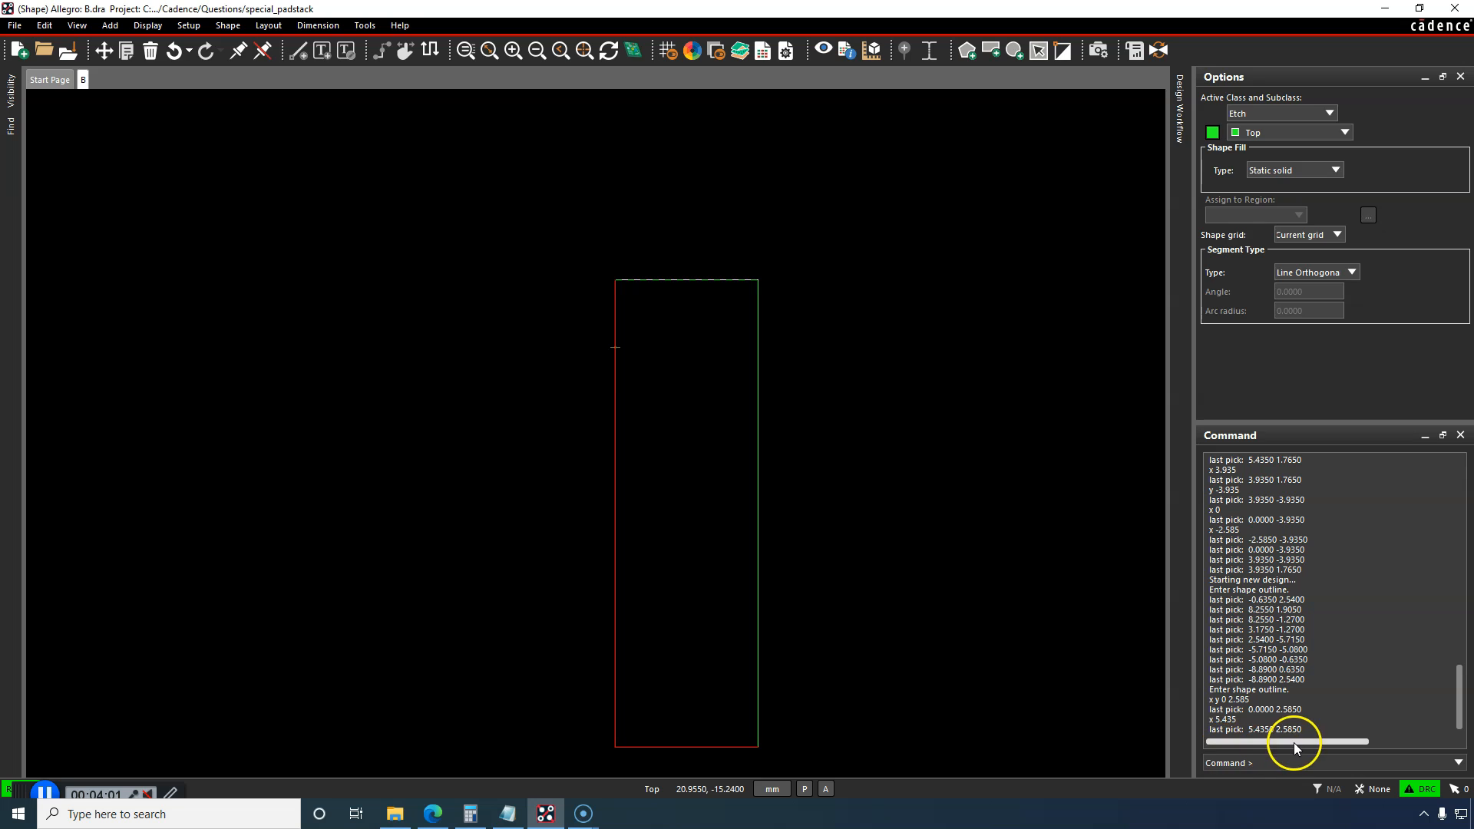
pyautogui.moveTo(505, 757)
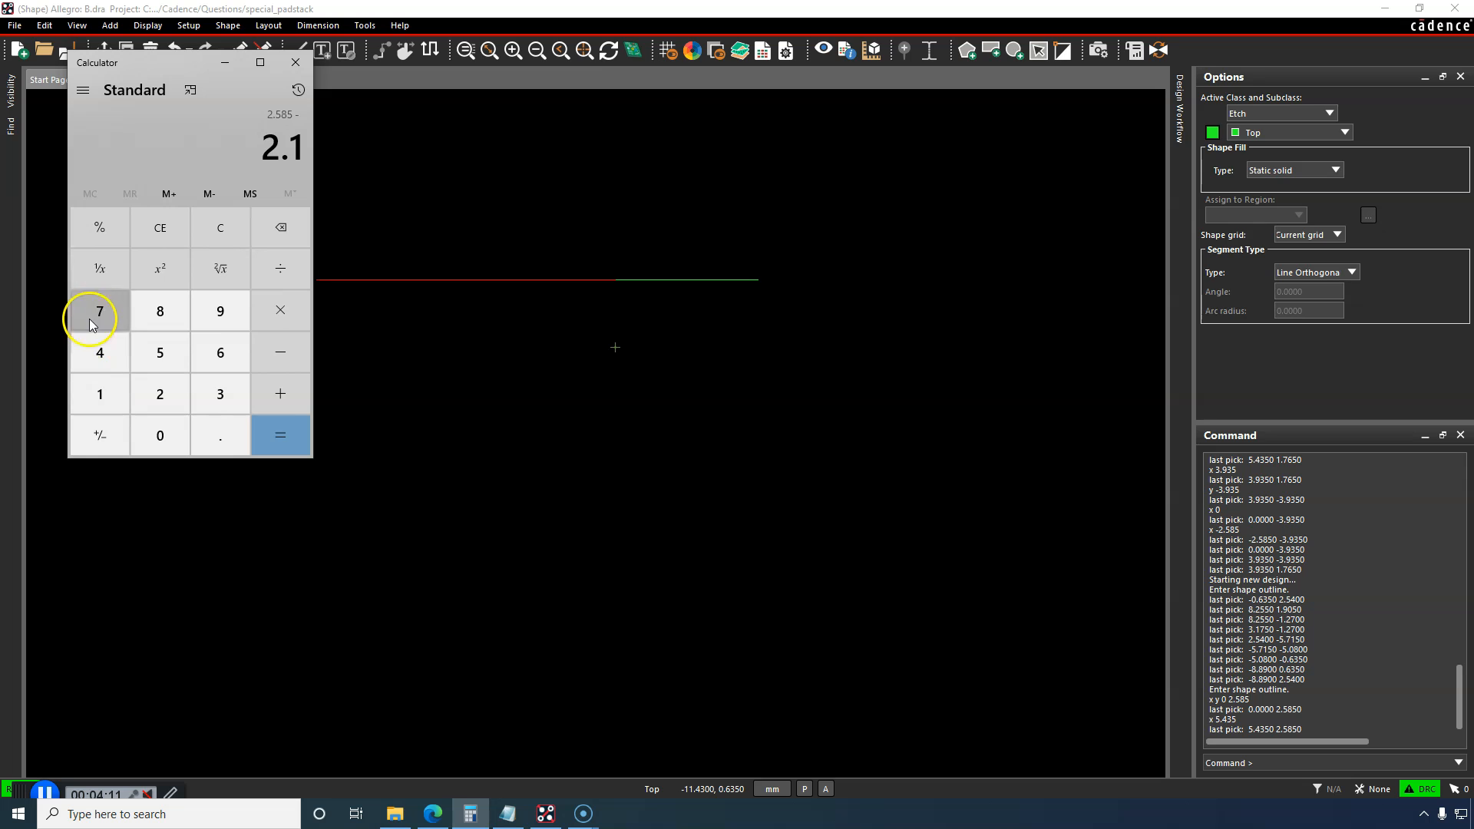
pyautogui.click(279, 434)
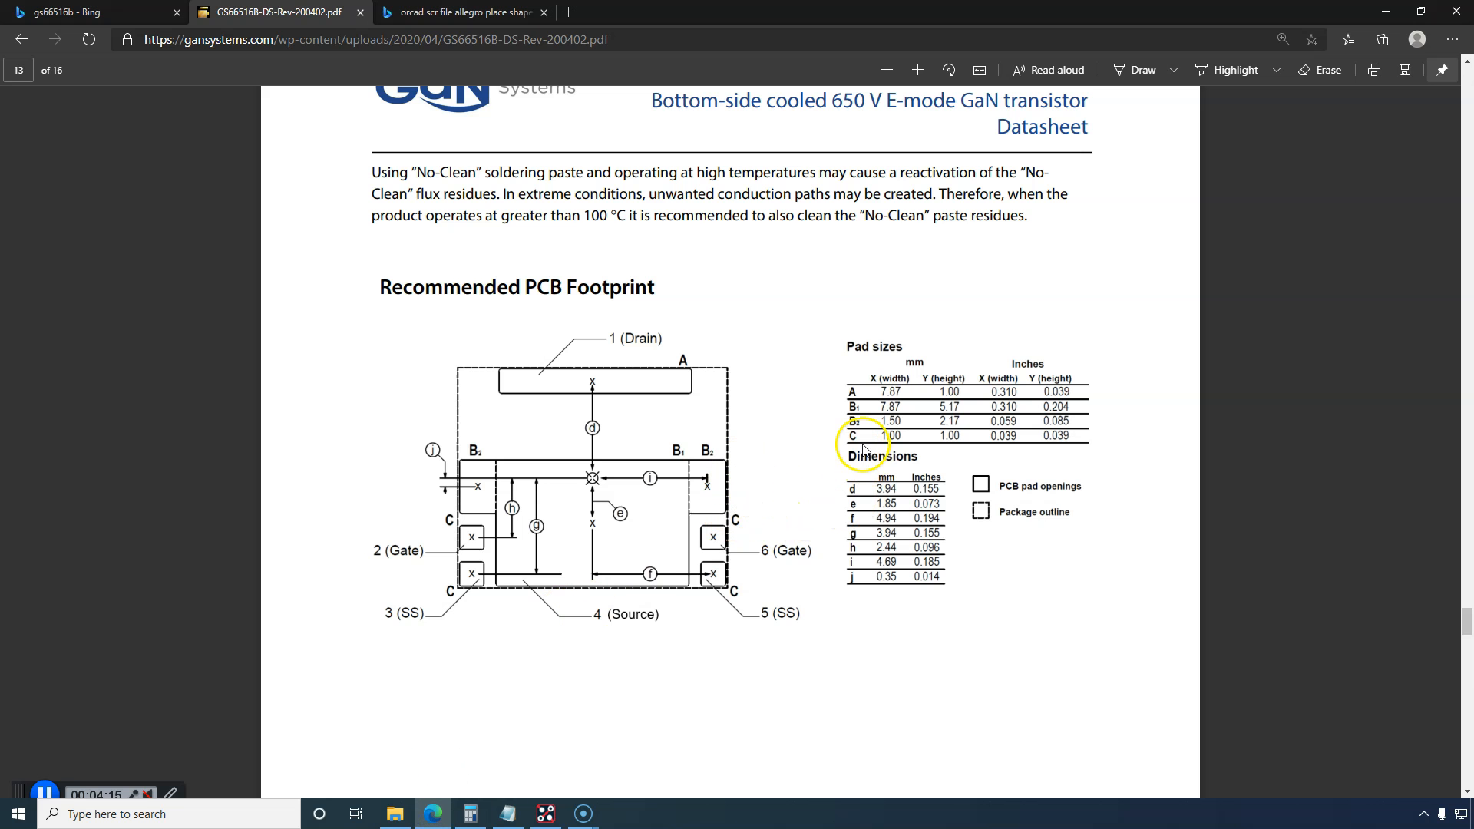
pyautogui.moveTo(948, 429)
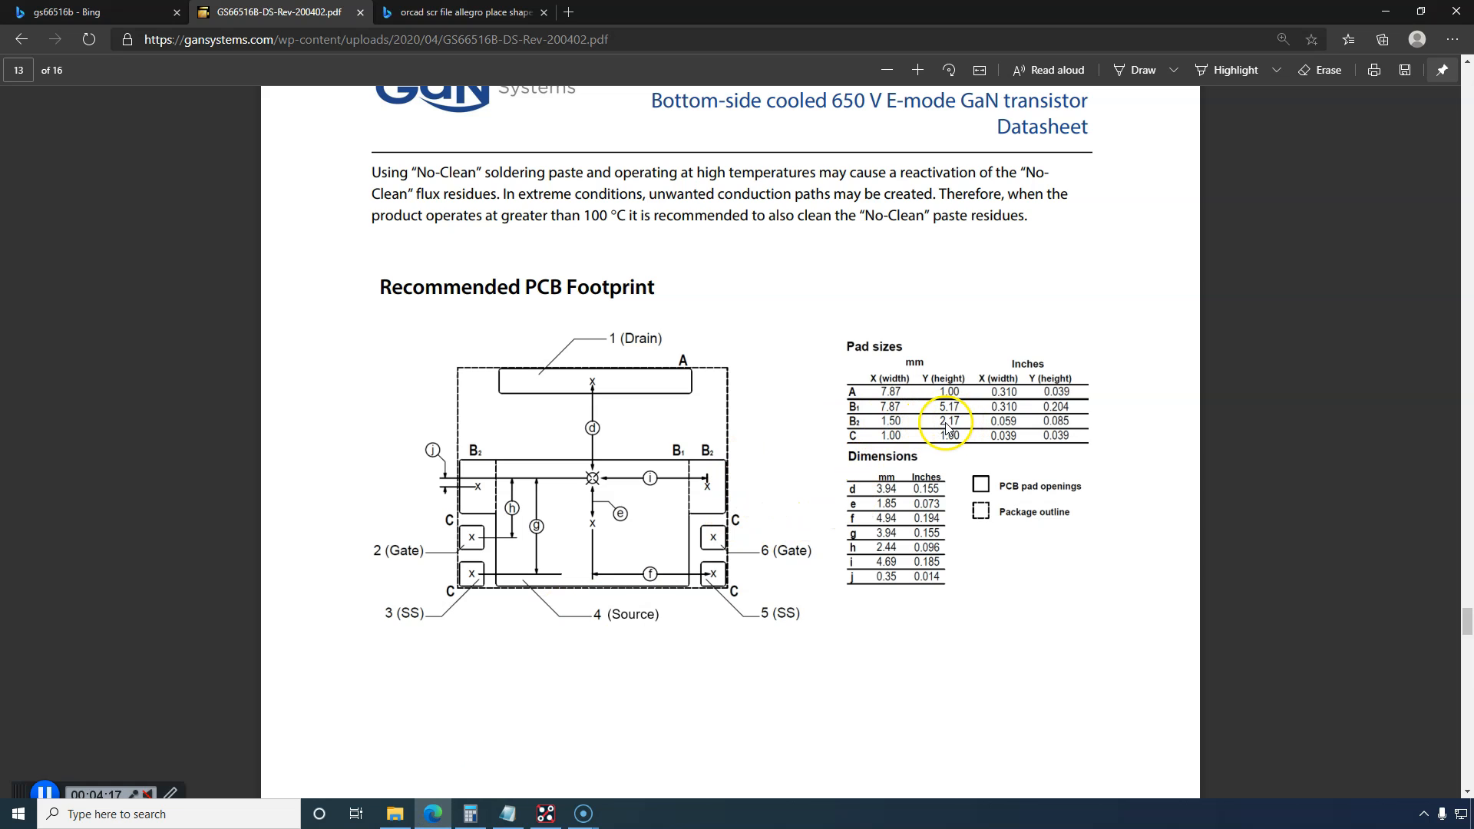
pyautogui.moveTo(489, 789)
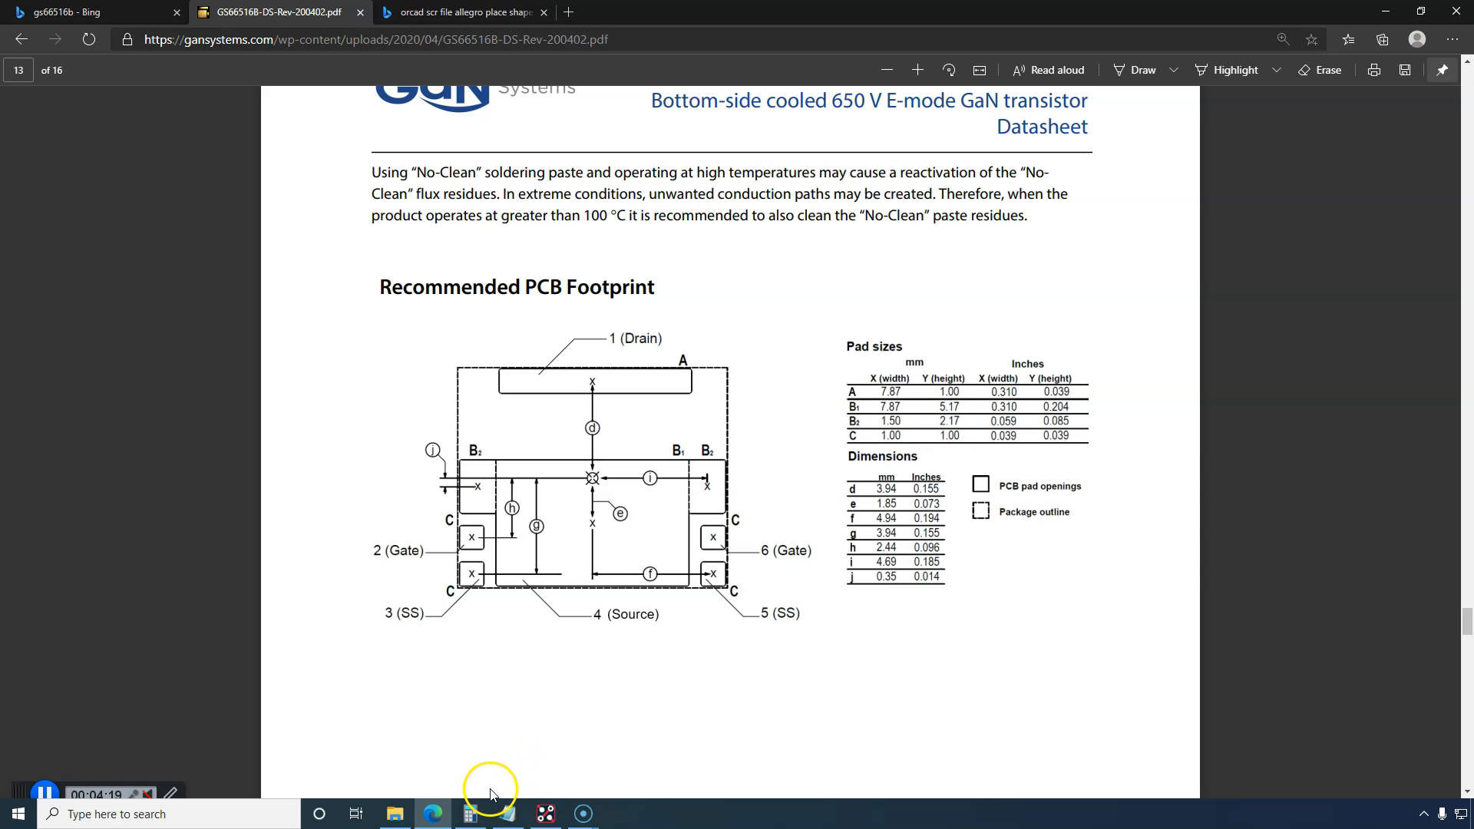
pyautogui.click(472, 813)
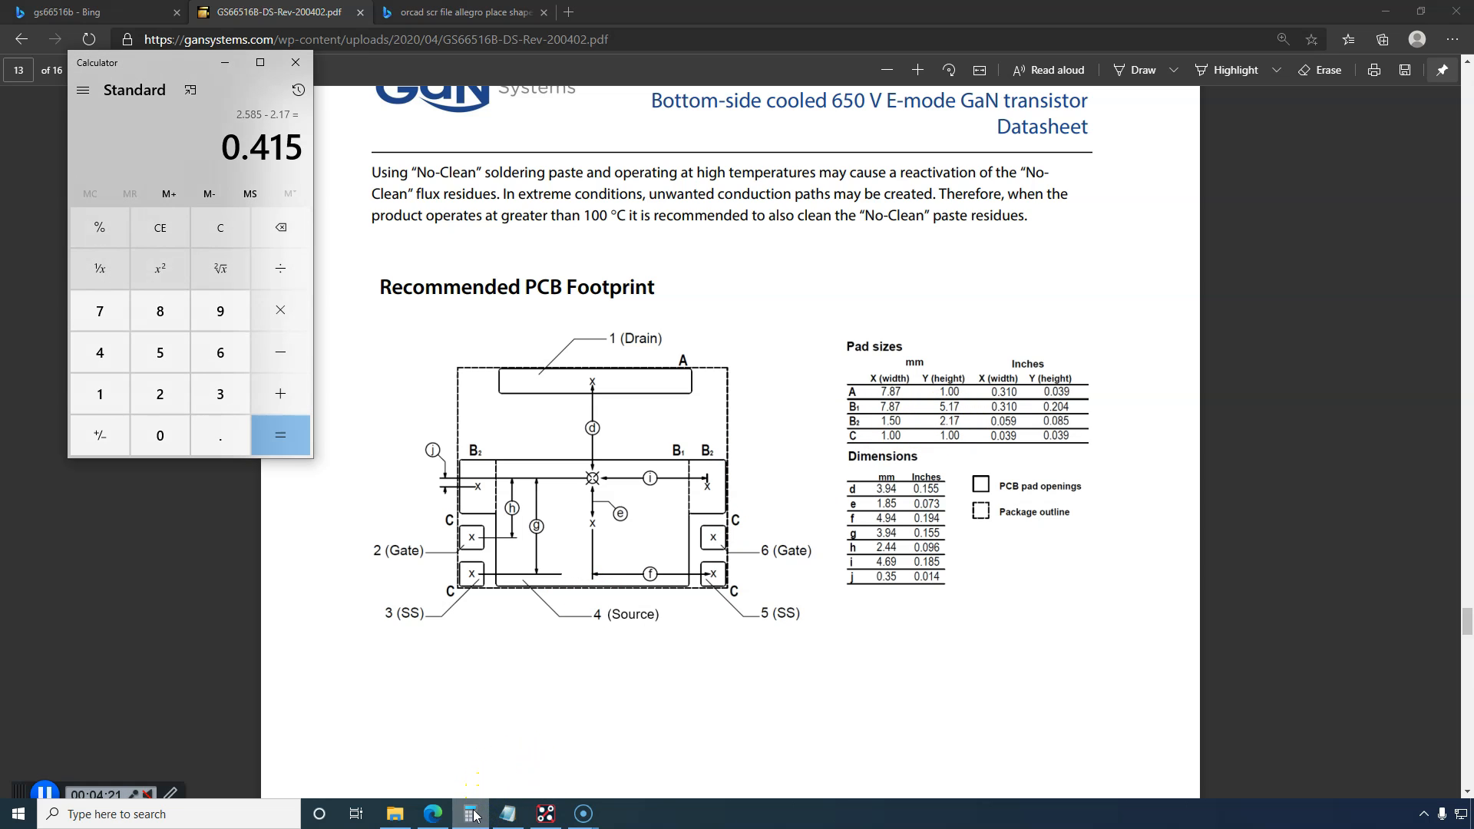
# Step: Run the outline's right edge down to y 0.415, adding vertex (5.435, 0.415)
pyautogui.click(545, 814)
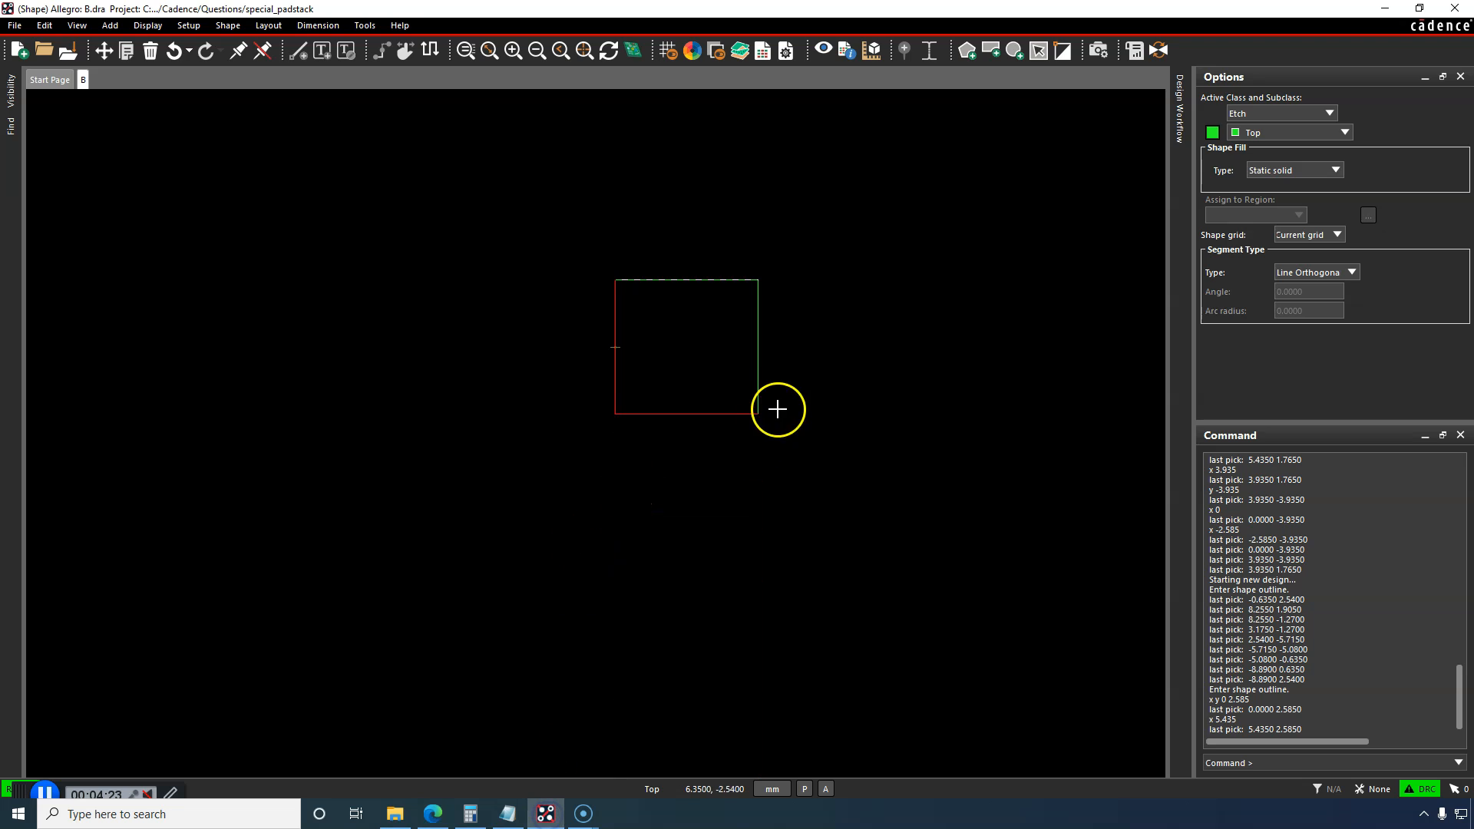
pyautogui.moveTo(752, 376)
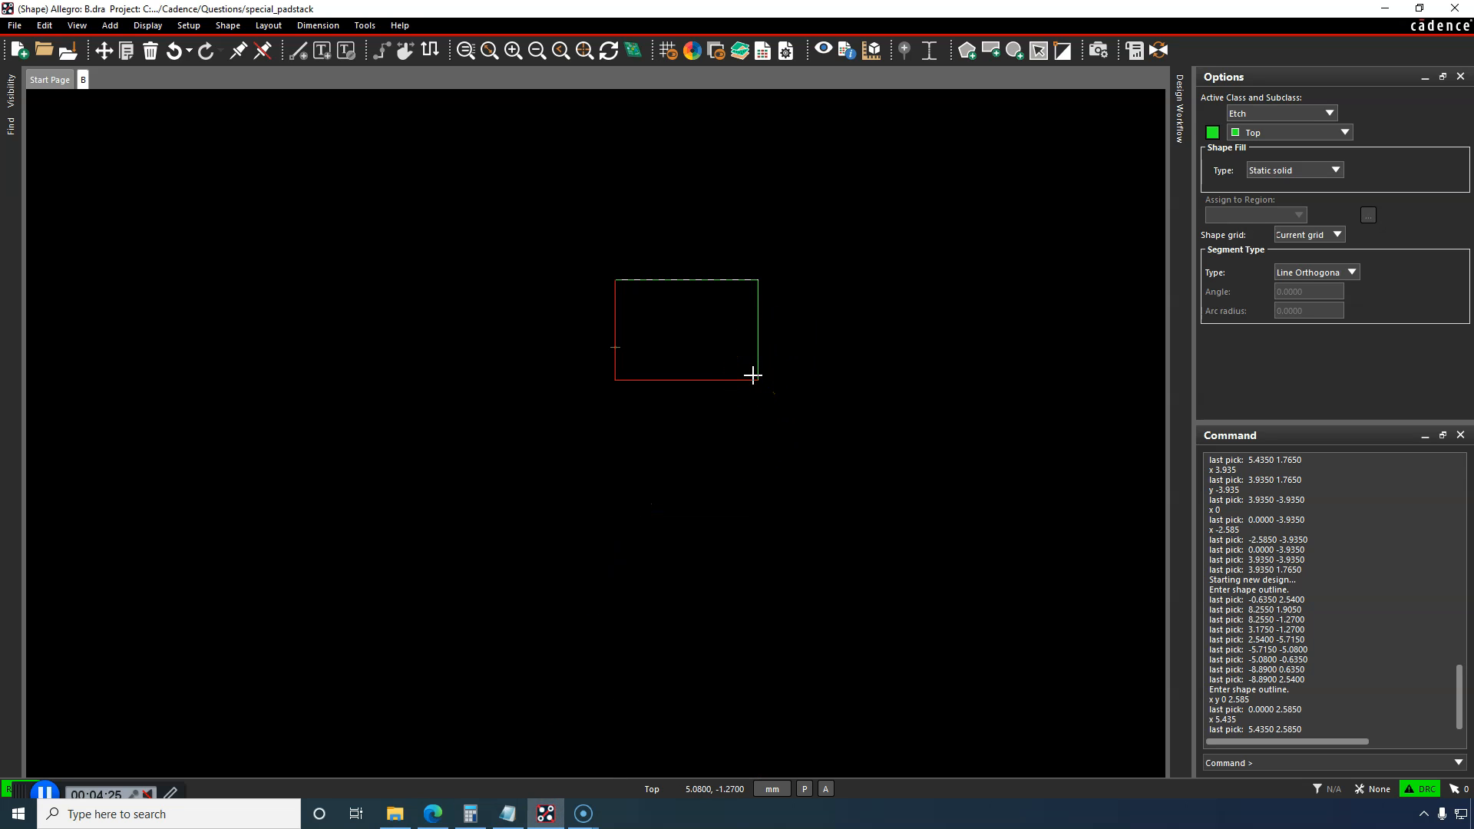
pyautogui.write('y')
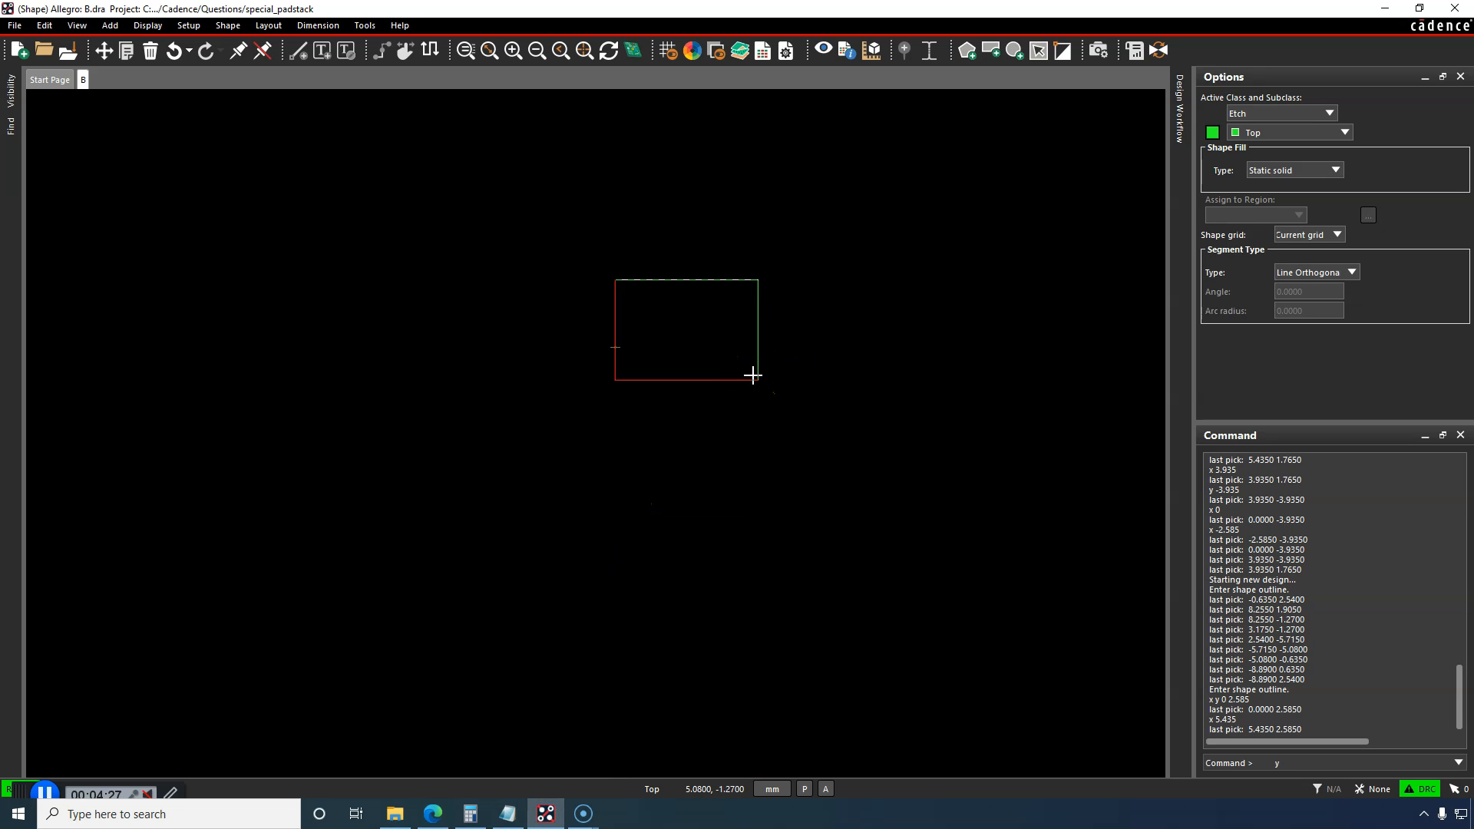
pyautogui.write('.415')
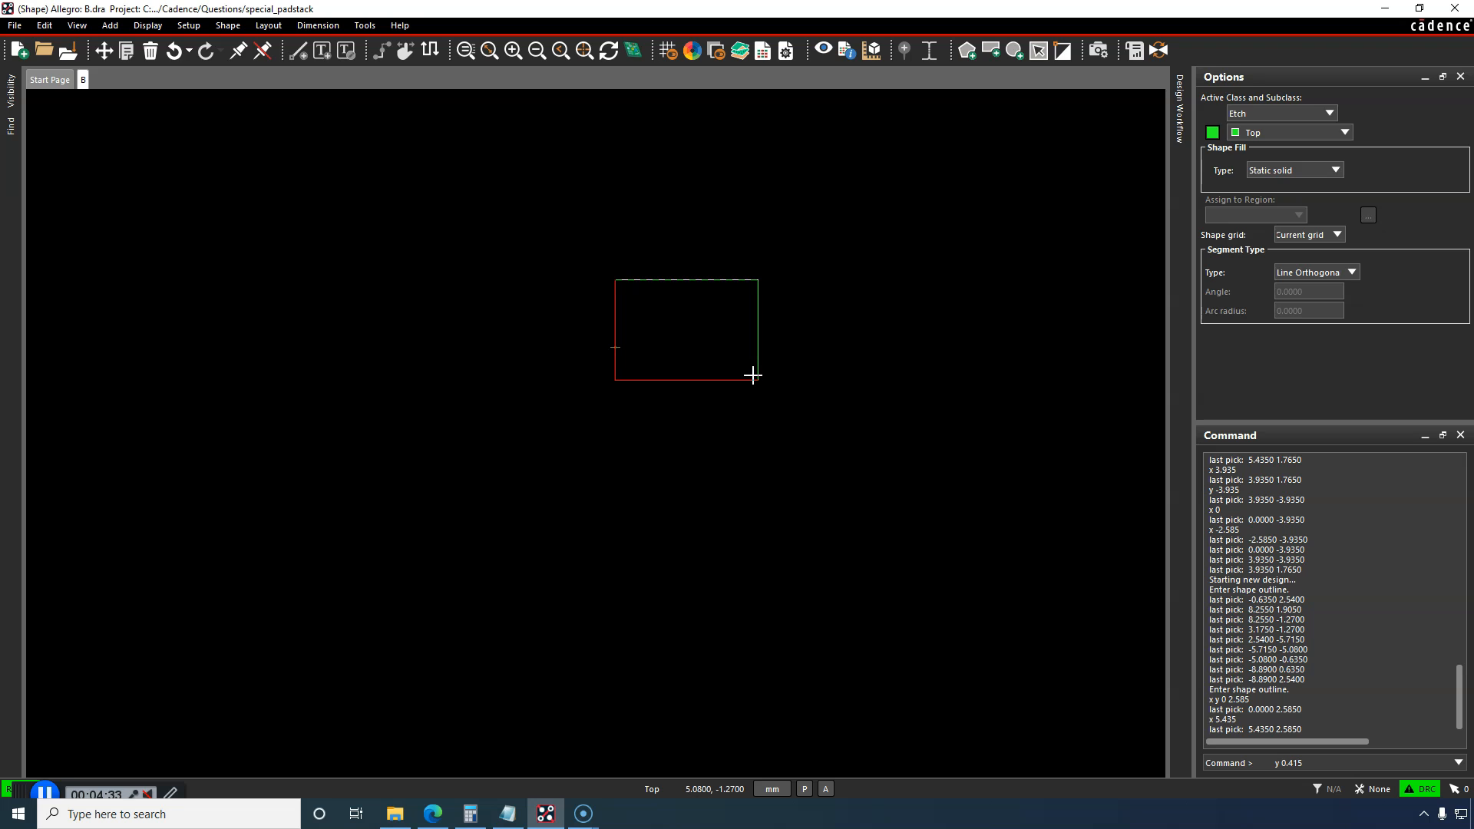
pyautogui.click(636, 329)
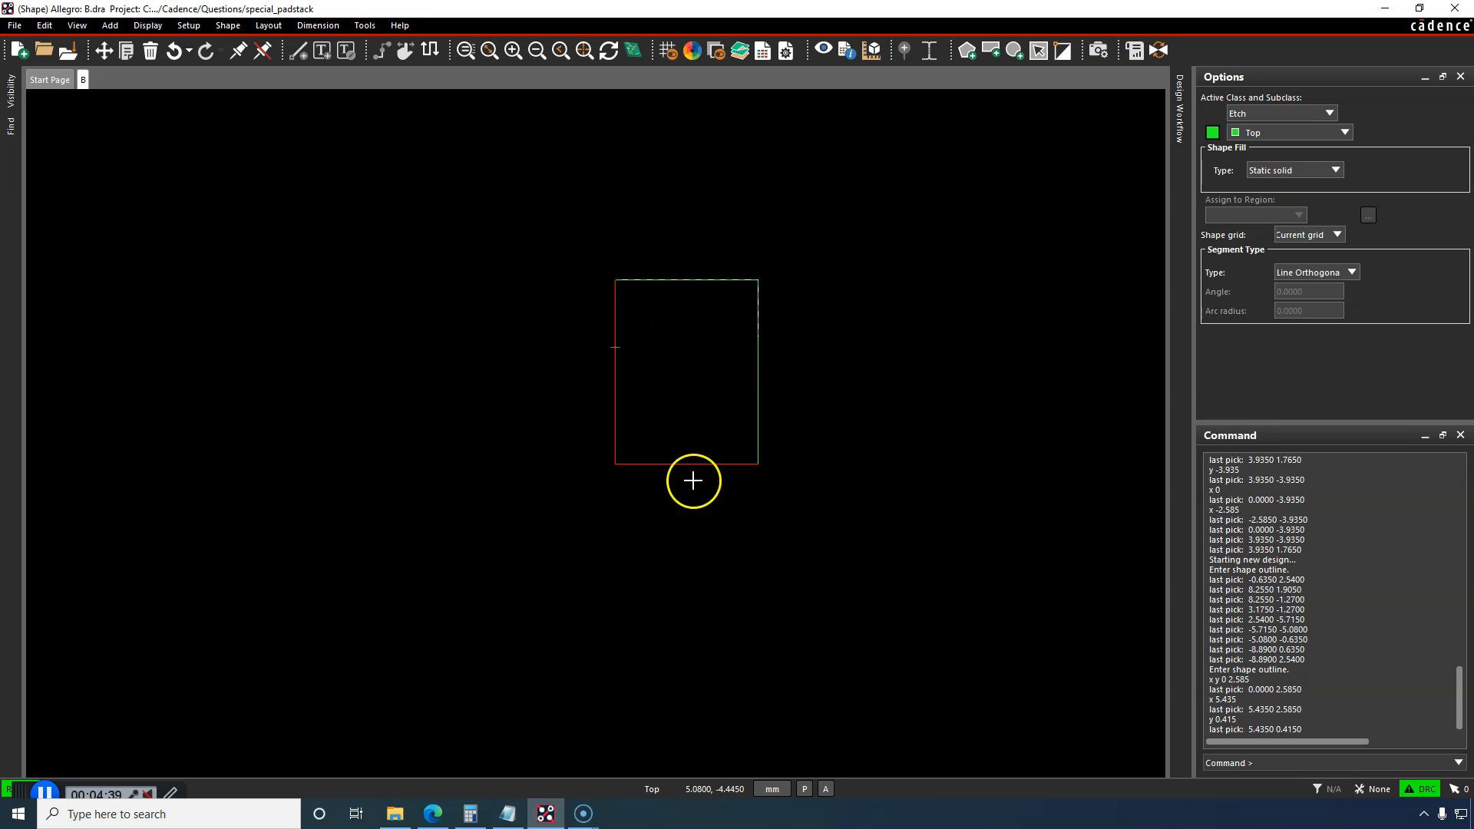
pyautogui.moveTo(651, 401)
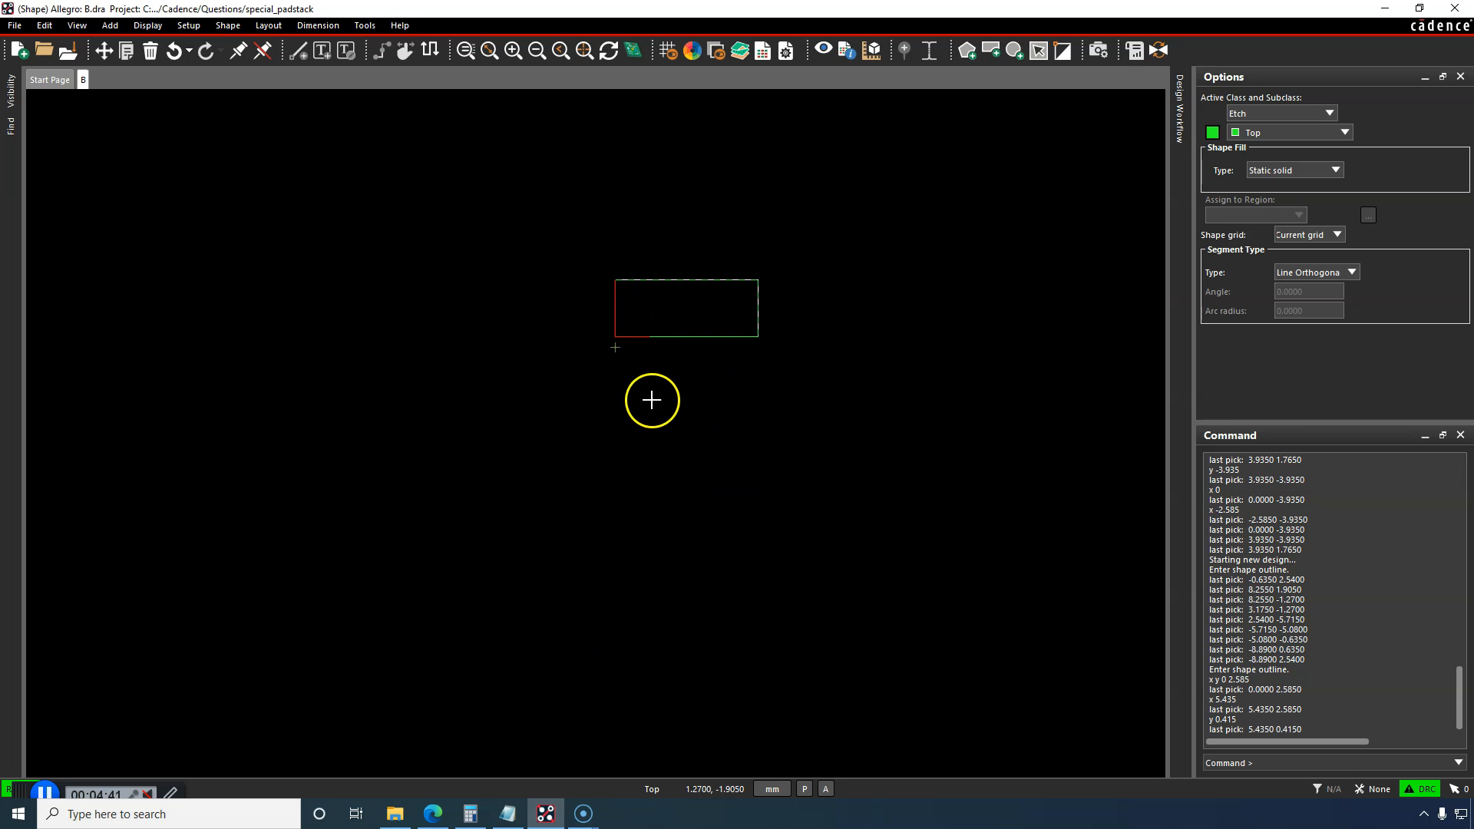
pyautogui.moveTo(700, 336)
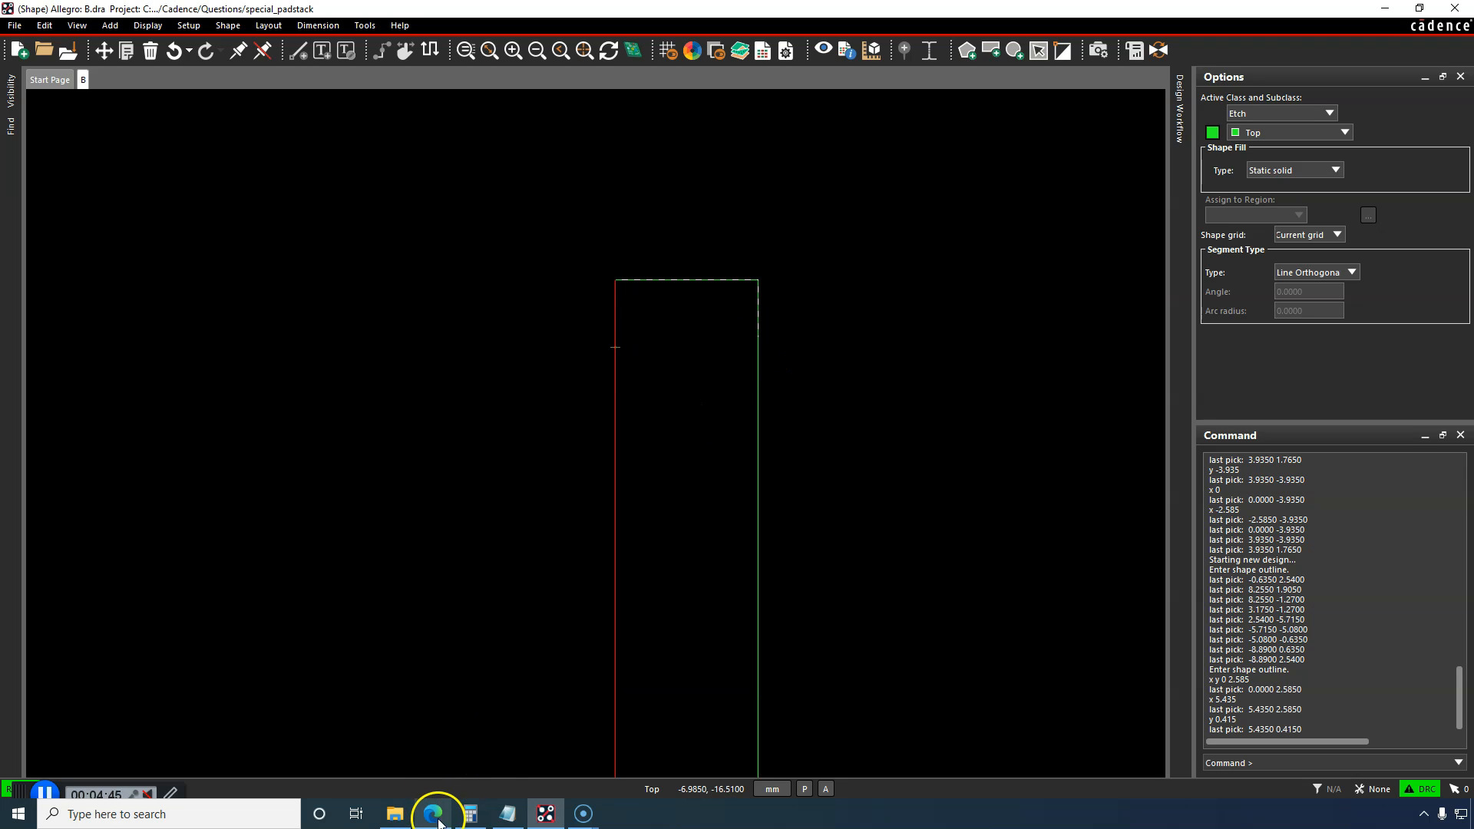
pyautogui.moveTo(433, 812)
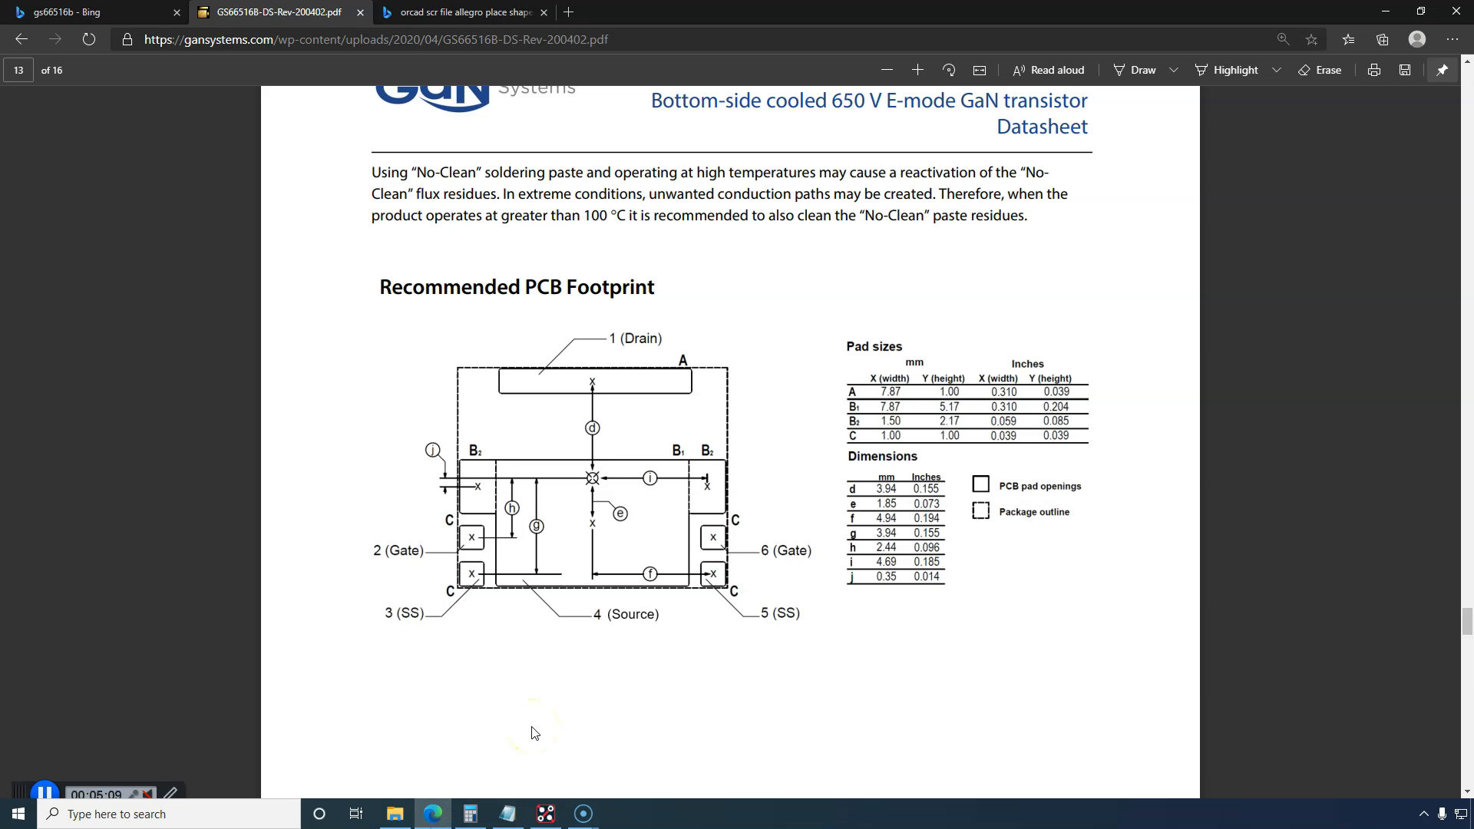
pyautogui.moveTo(525, 794)
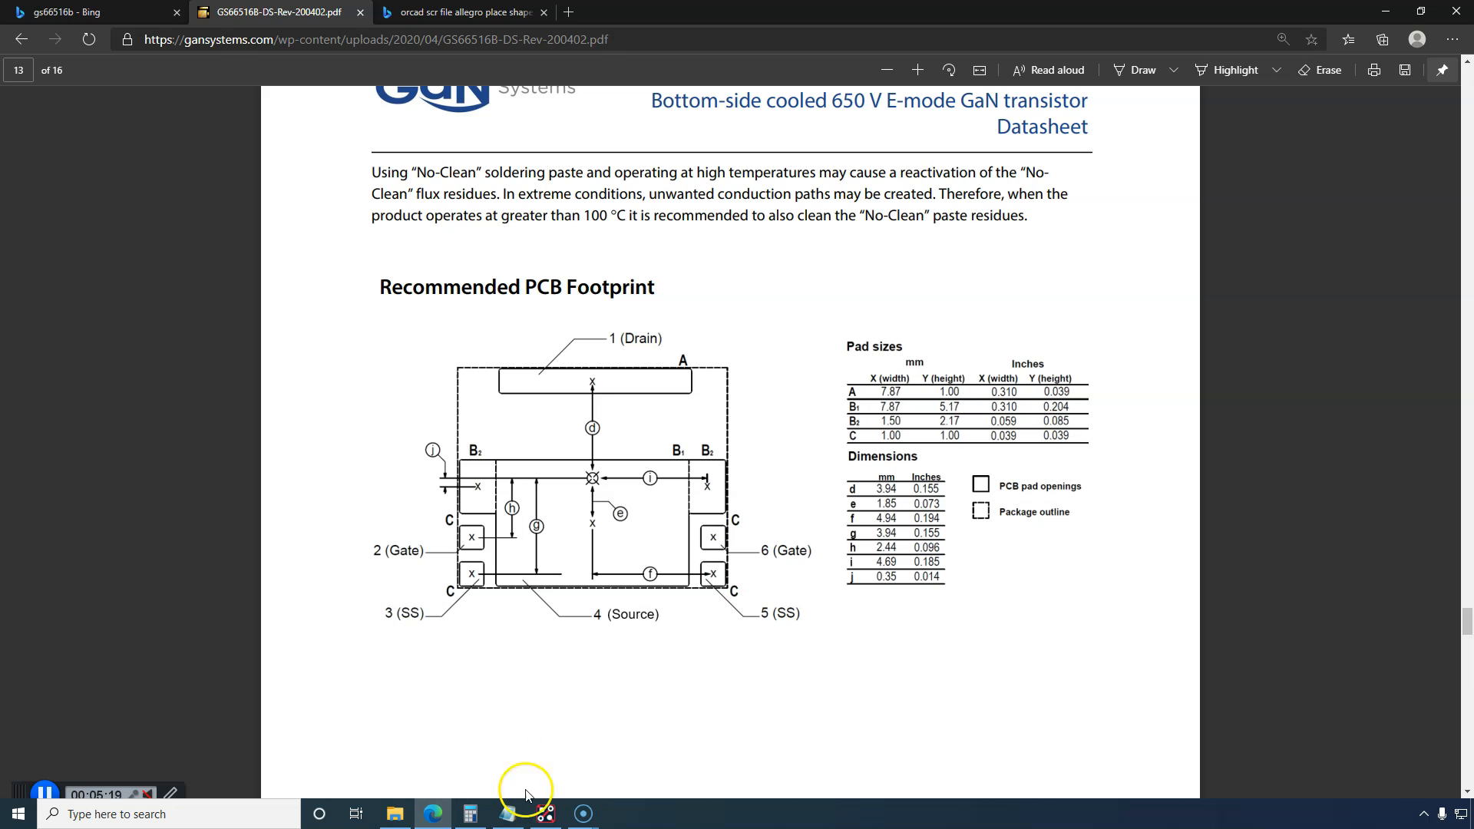
# Step: Work out the next outline coordinates from the datasheet and calculator for the lower T-shape vertices
pyautogui.click(470, 814)
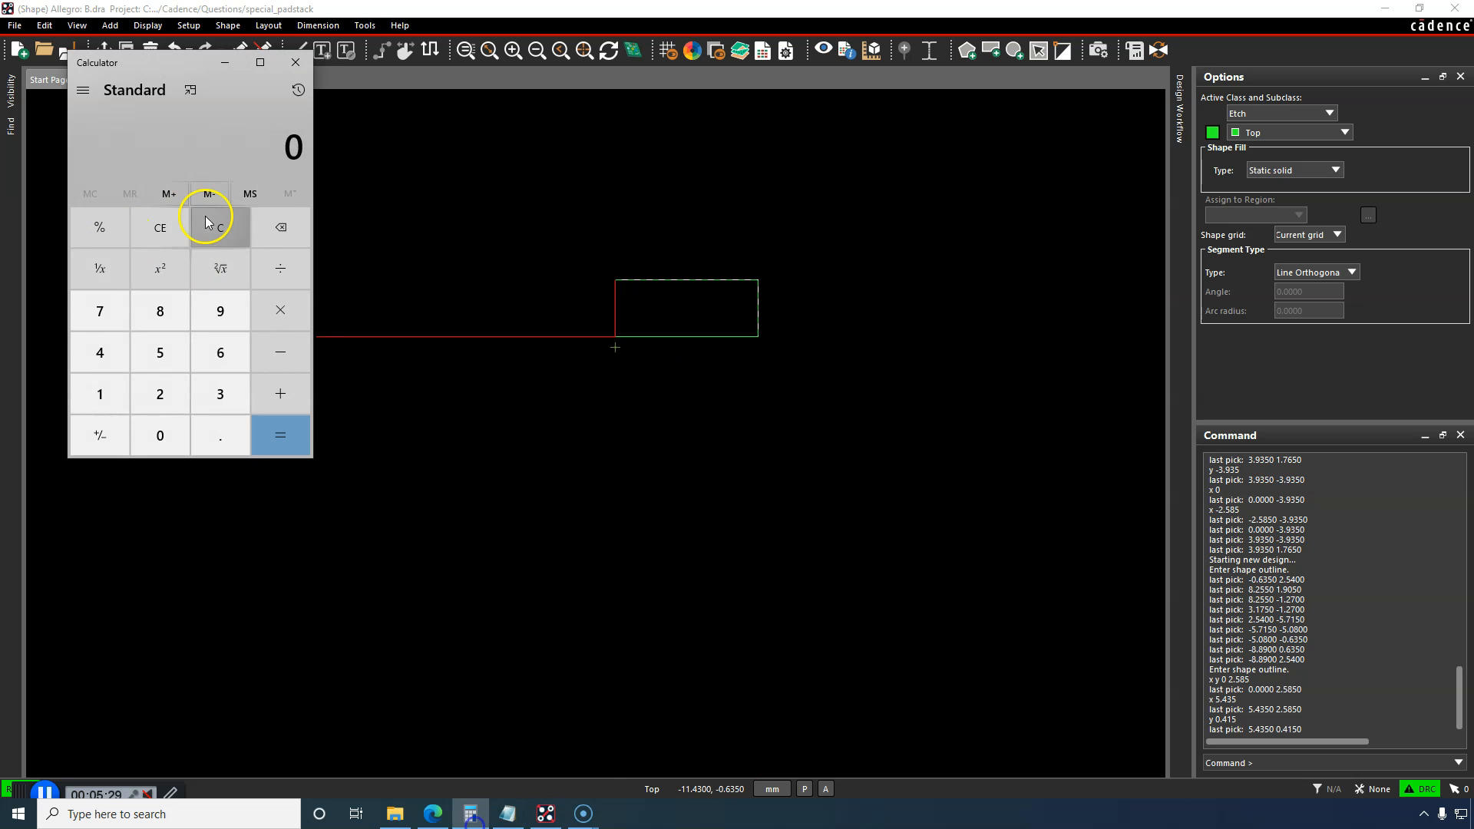
pyautogui.click(293, 61)
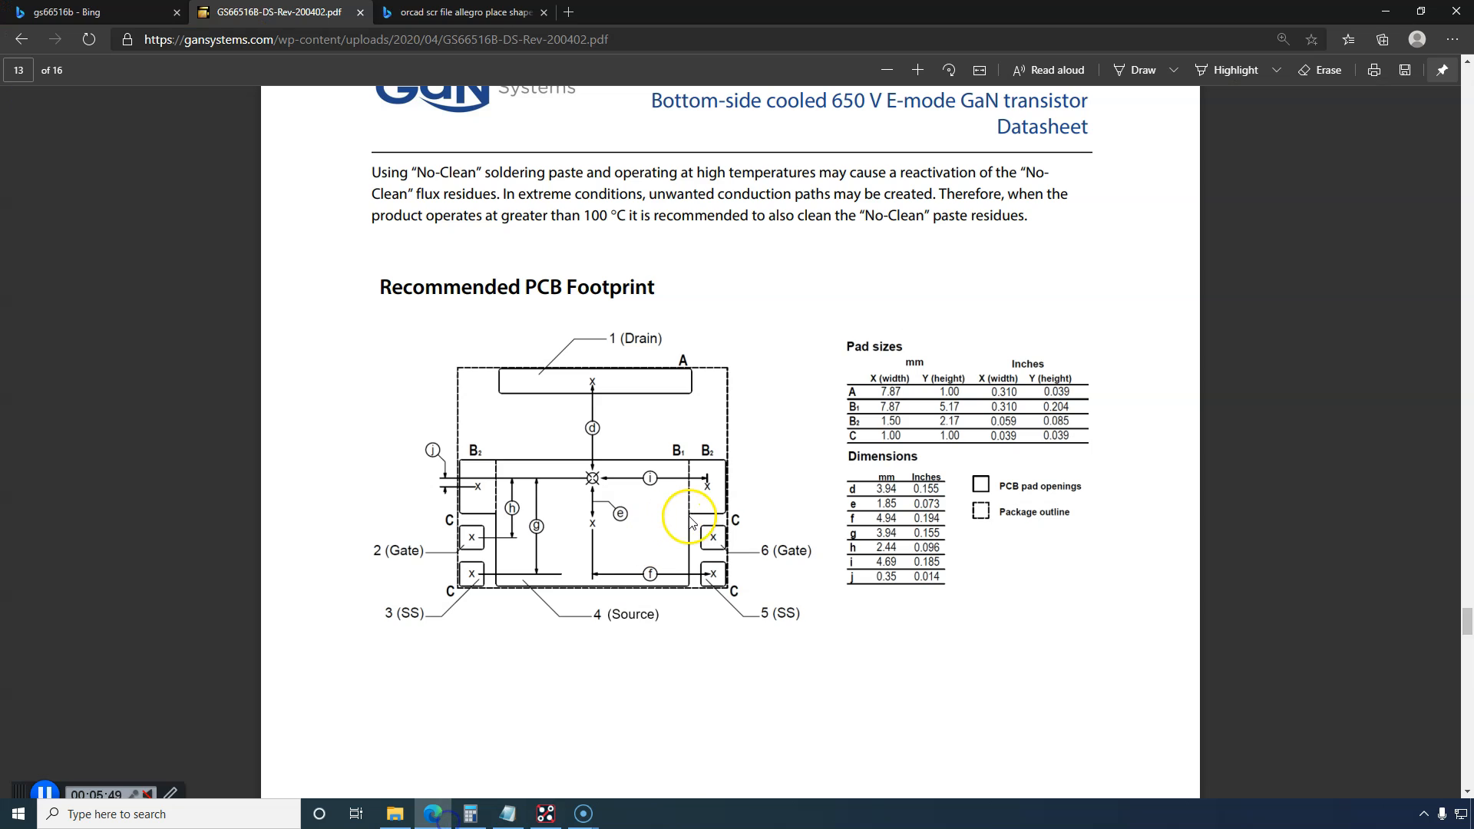
pyautogui.click(507, 814)
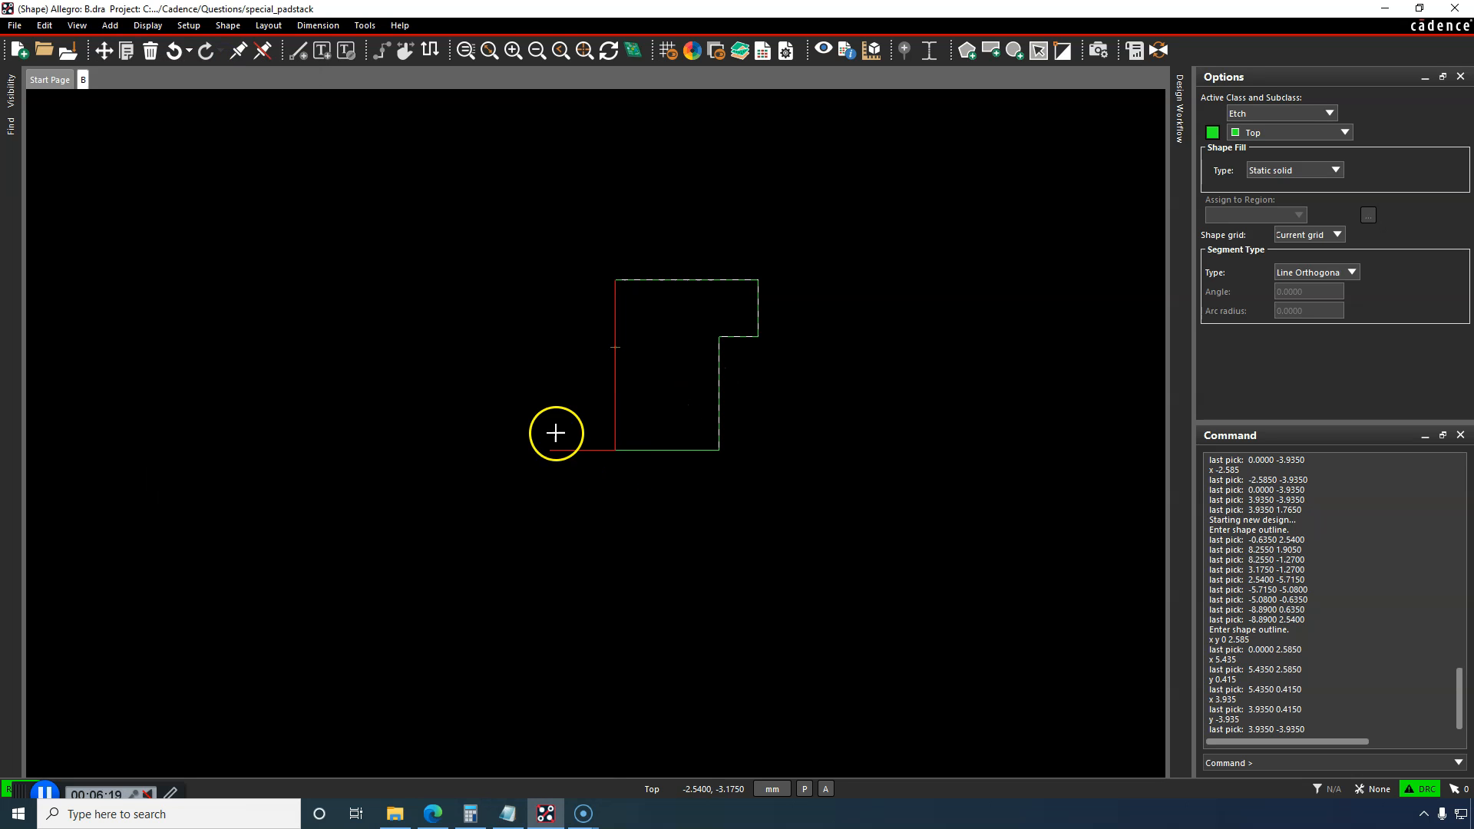
pyautogui.click(432, 814)
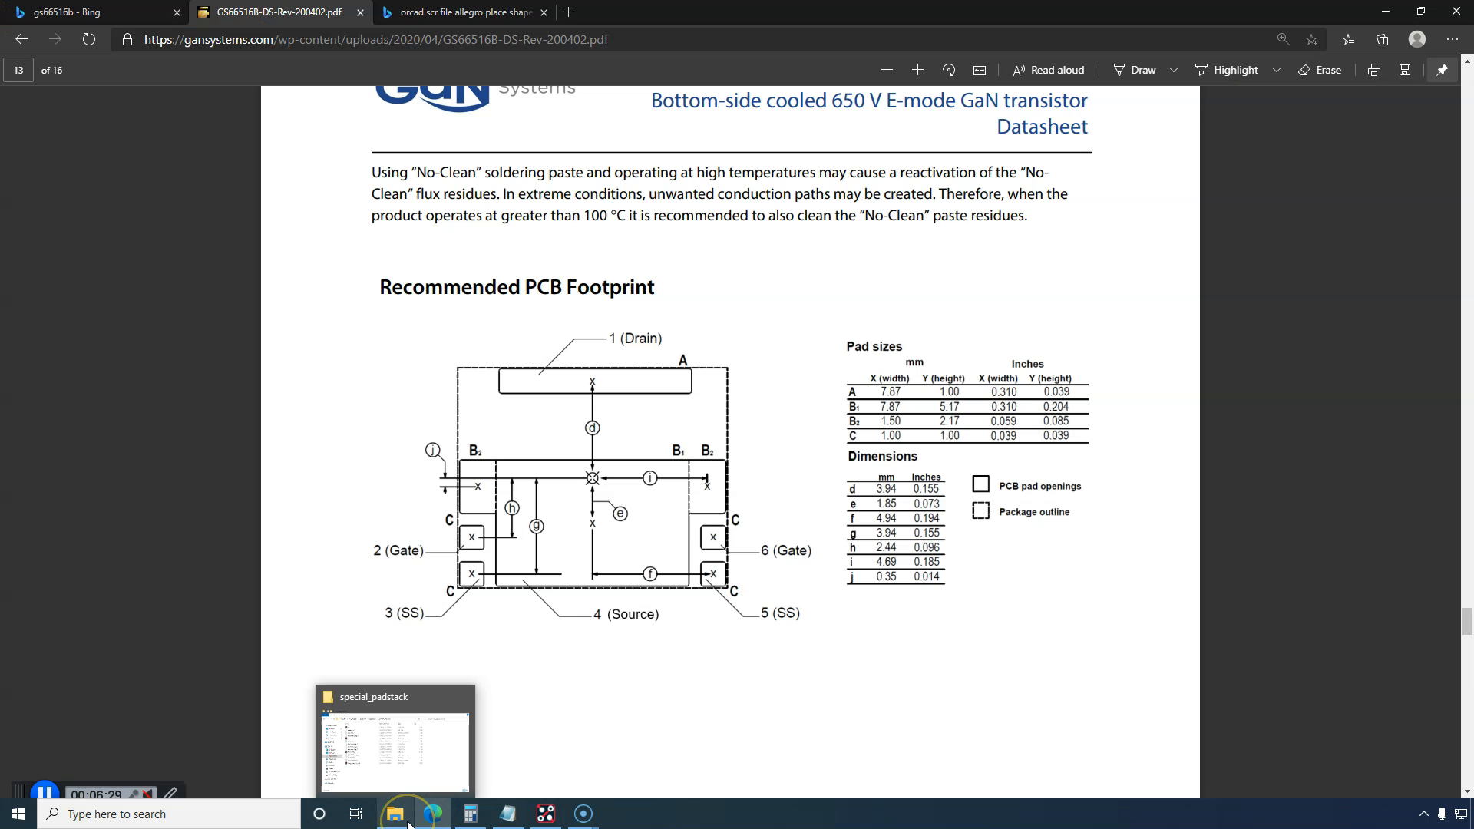
pyautogui.moveTo(533, 604)
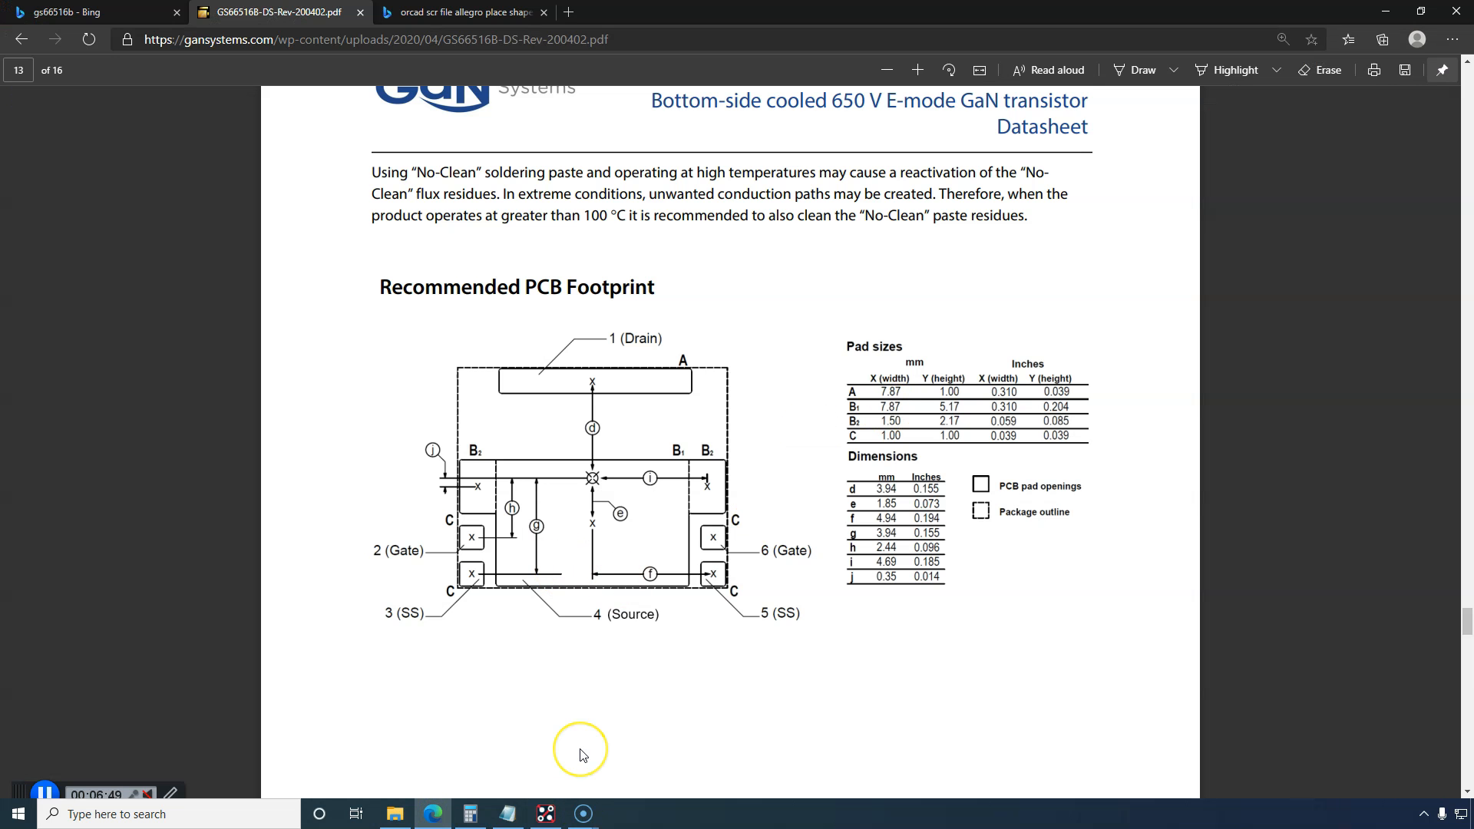
pyautogui.click(469, 814)
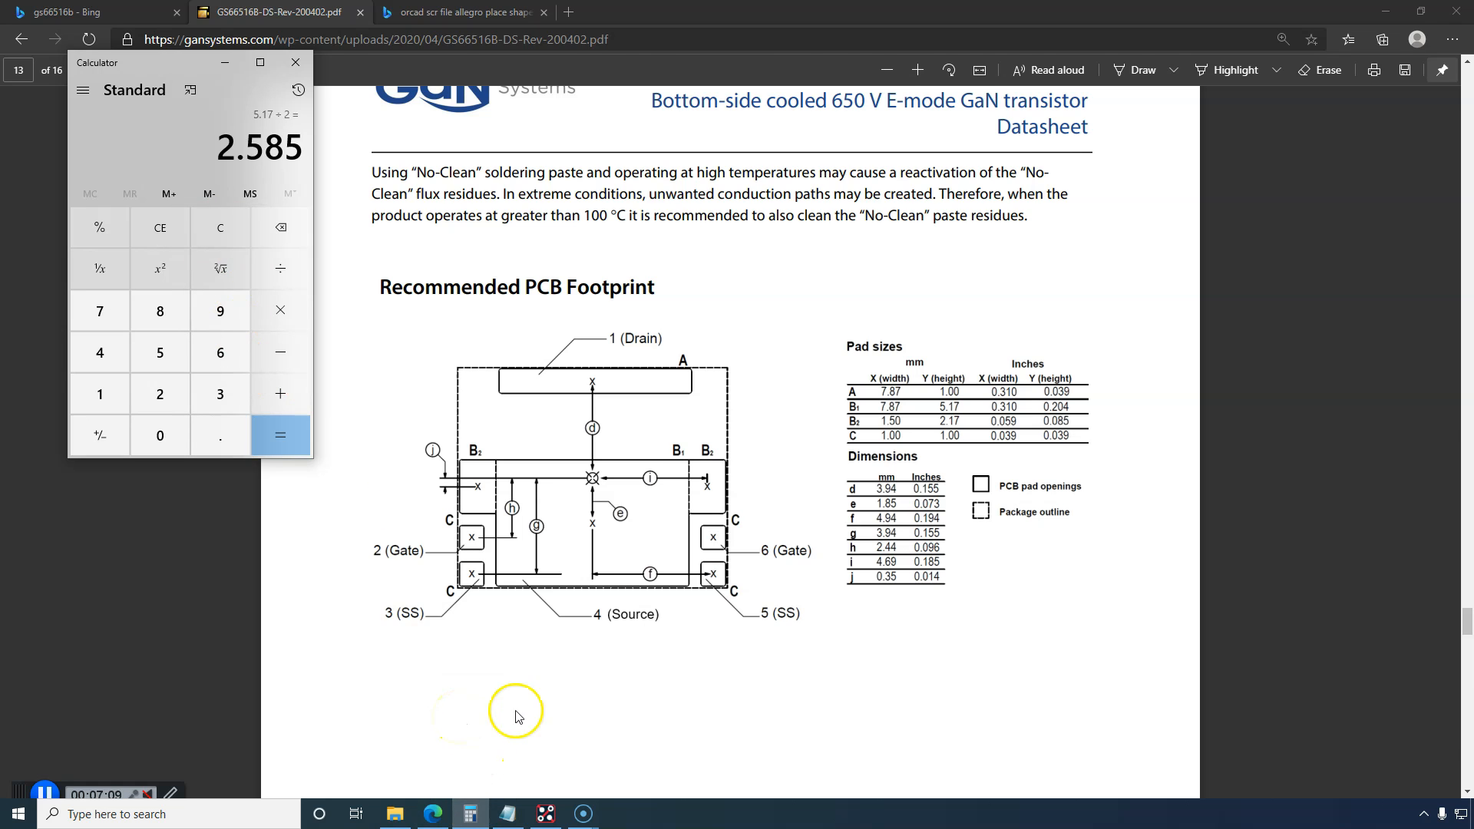
pyautogui.click(545, 813)
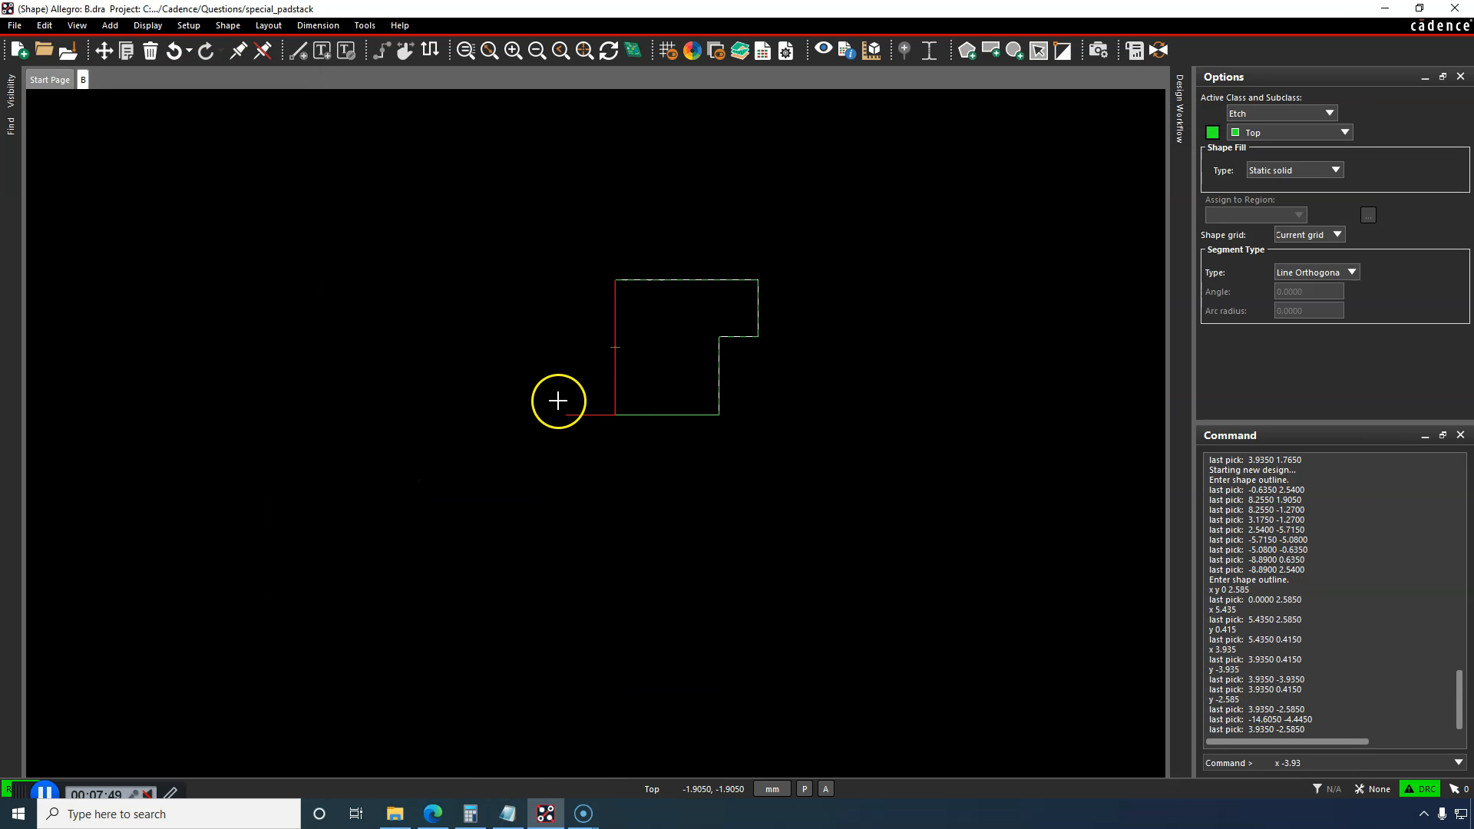
# Step: Calculate the remaining mirrored coordinates and close the filled T-shaped B pad outline
pyautogui.click(430, 813)
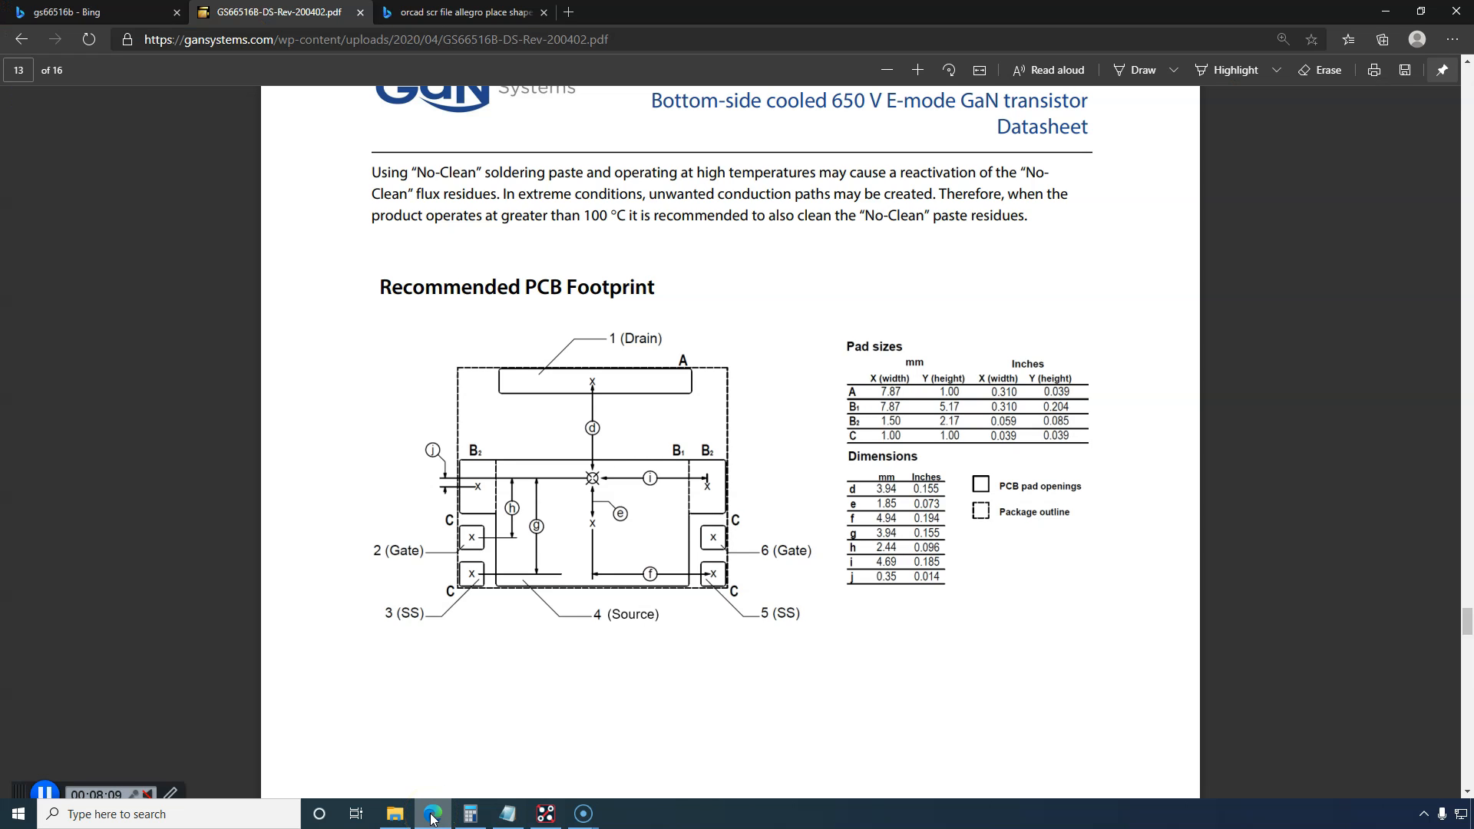
pyautogui.moveTo(447, 776)
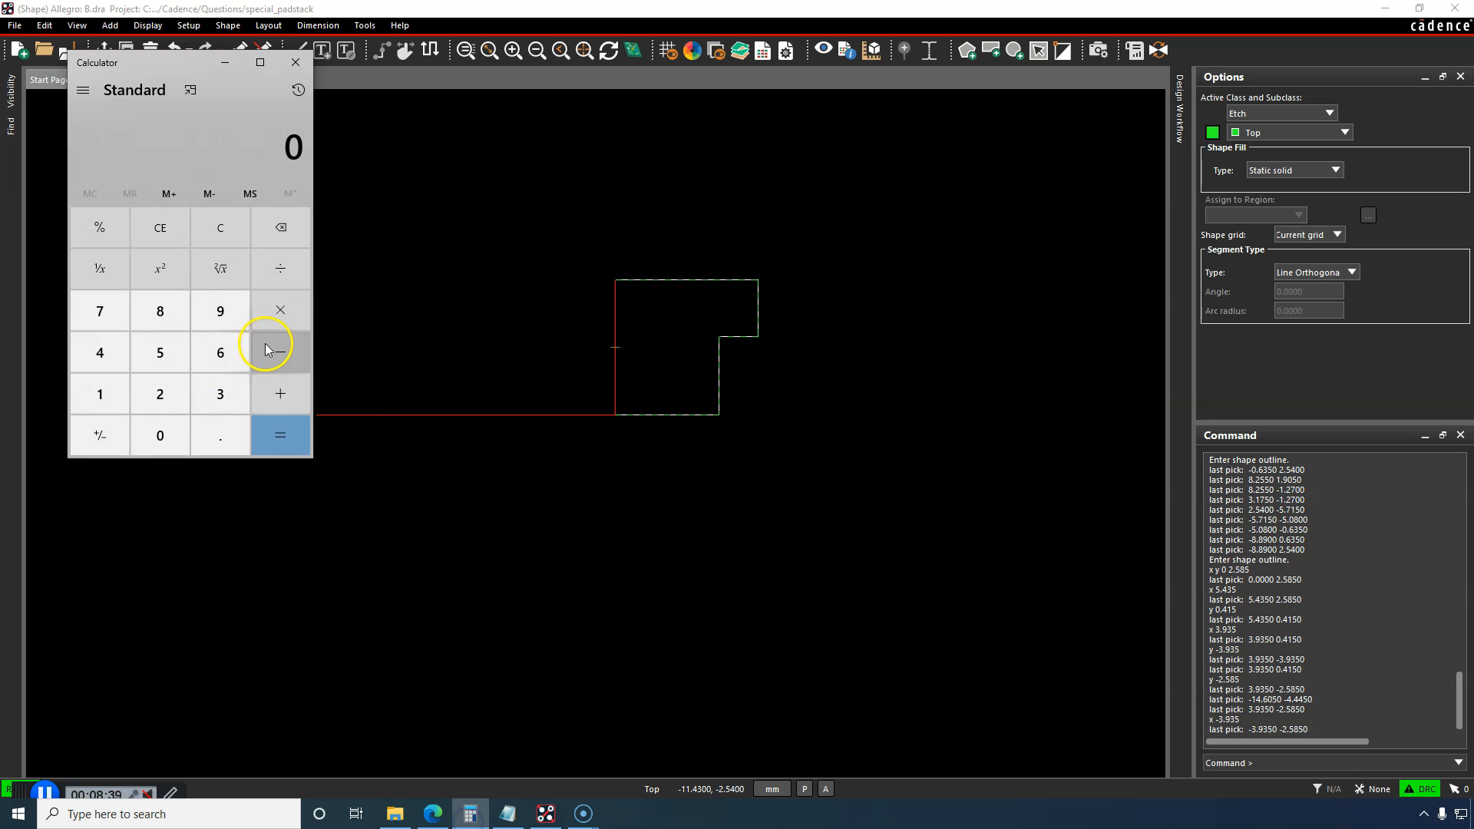
pyautogui.click(293, 61)
pyautogui.write('y 0.415')
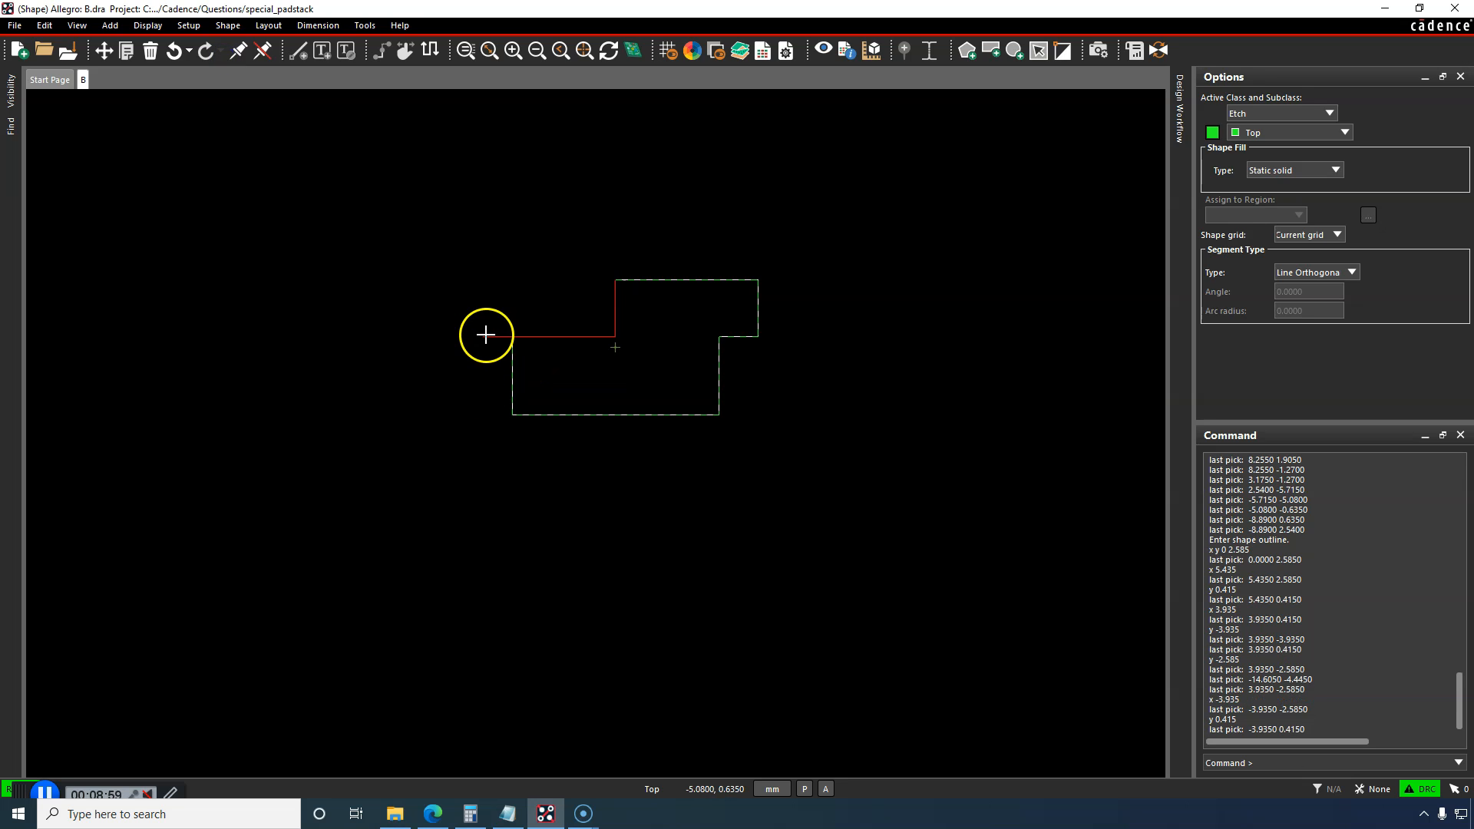
pyautogui.click(470, 814)
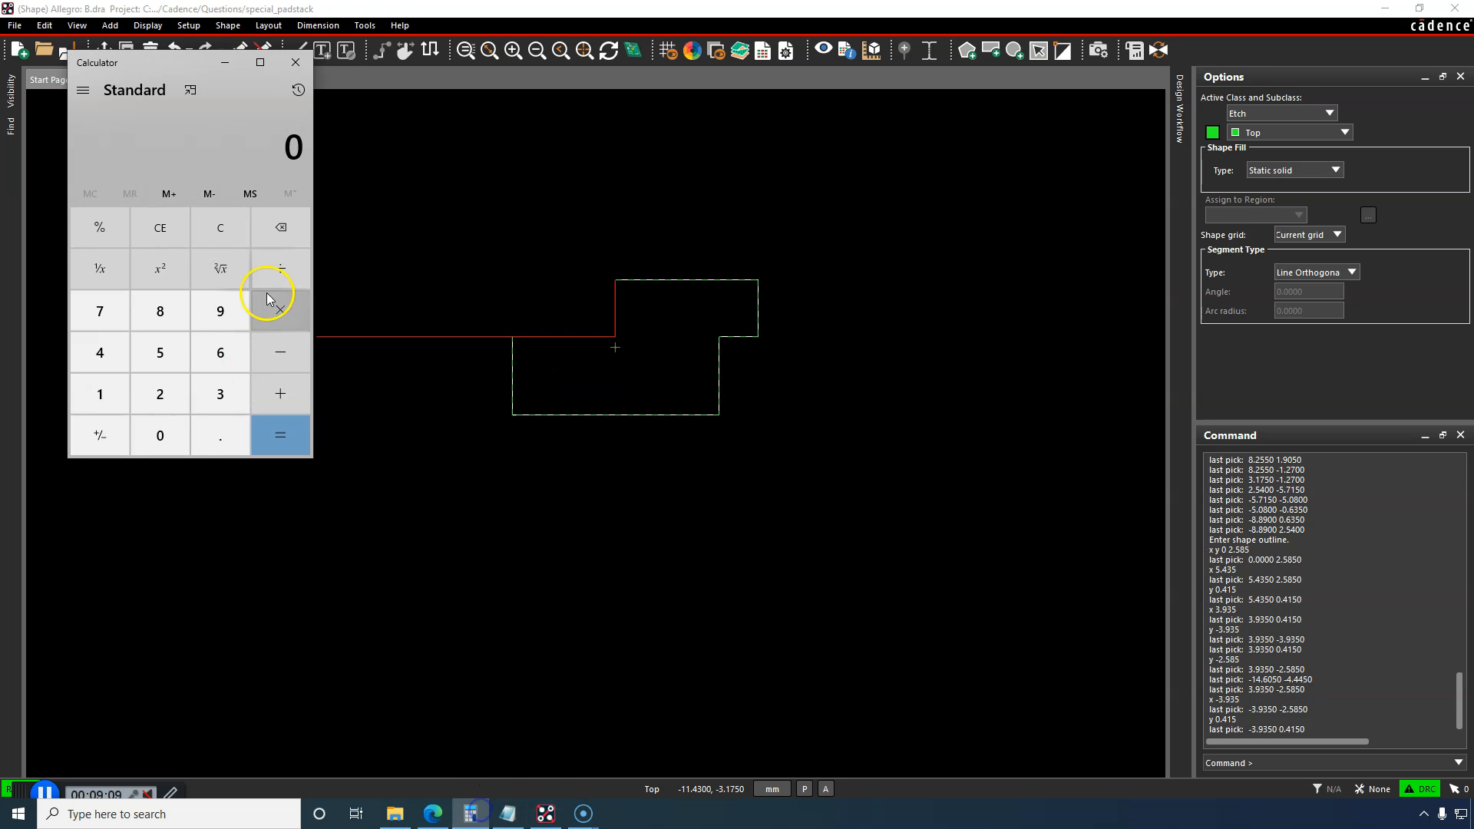
pyautogui.click(279, 434)
pyautogui.write('x -5.435')
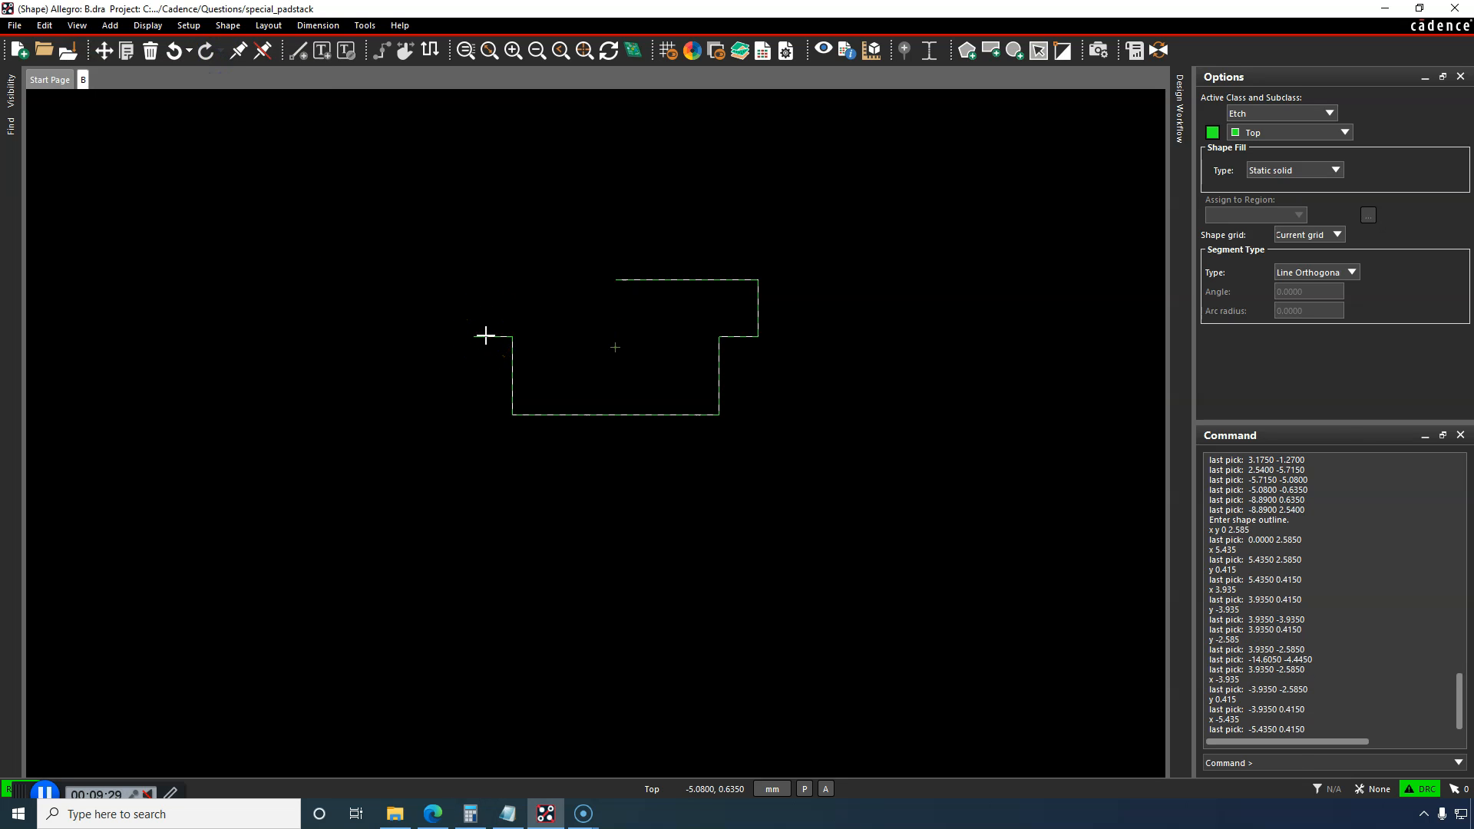
pyautogui.click(433, 814)
pyautogui.write('y 2.585')
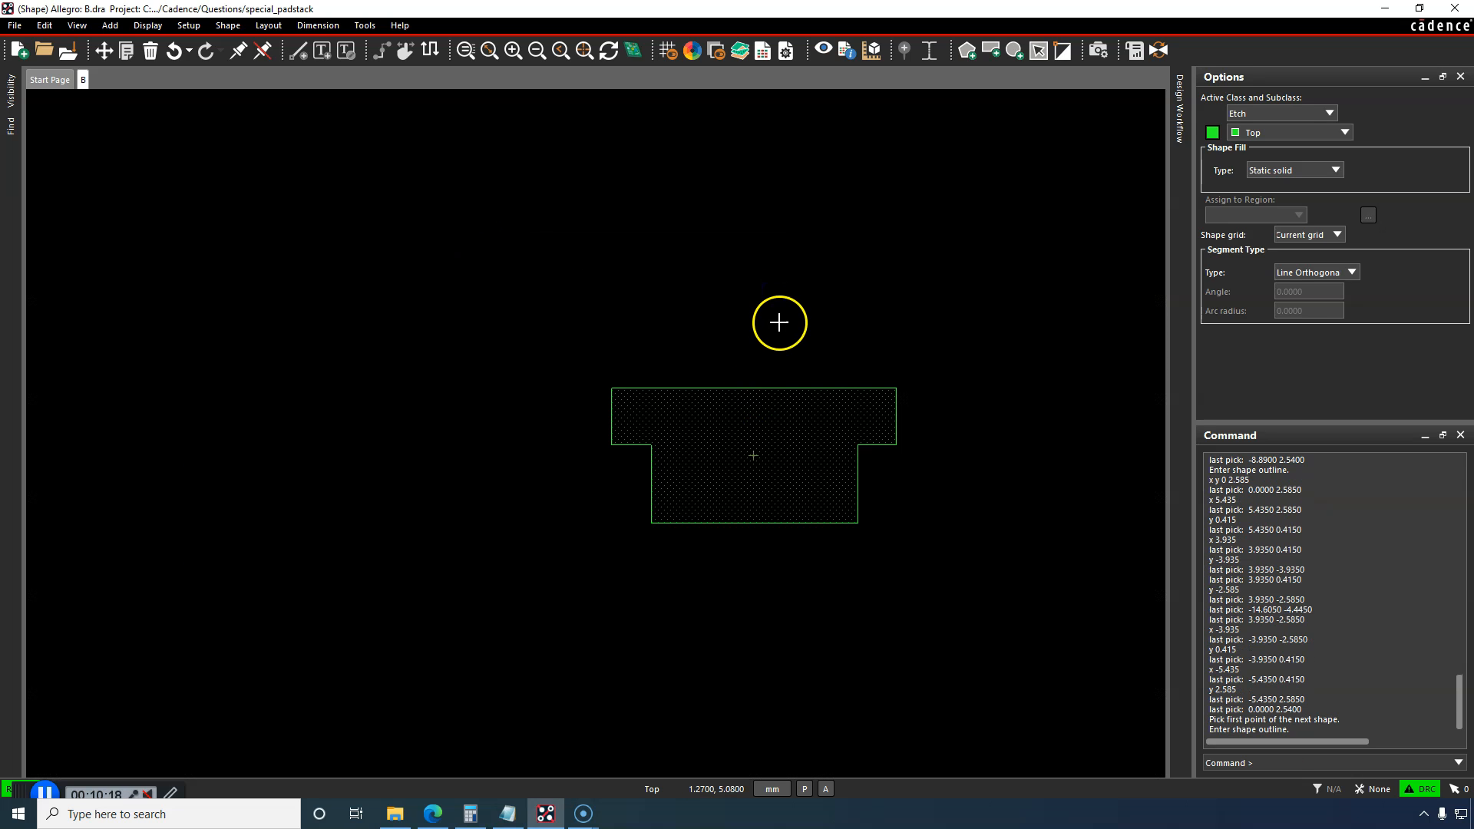
# Step: End the T-shaped pad shape with Done and create the shape symbol, saving B.dra
pyautogui.rightClick(780, 323)
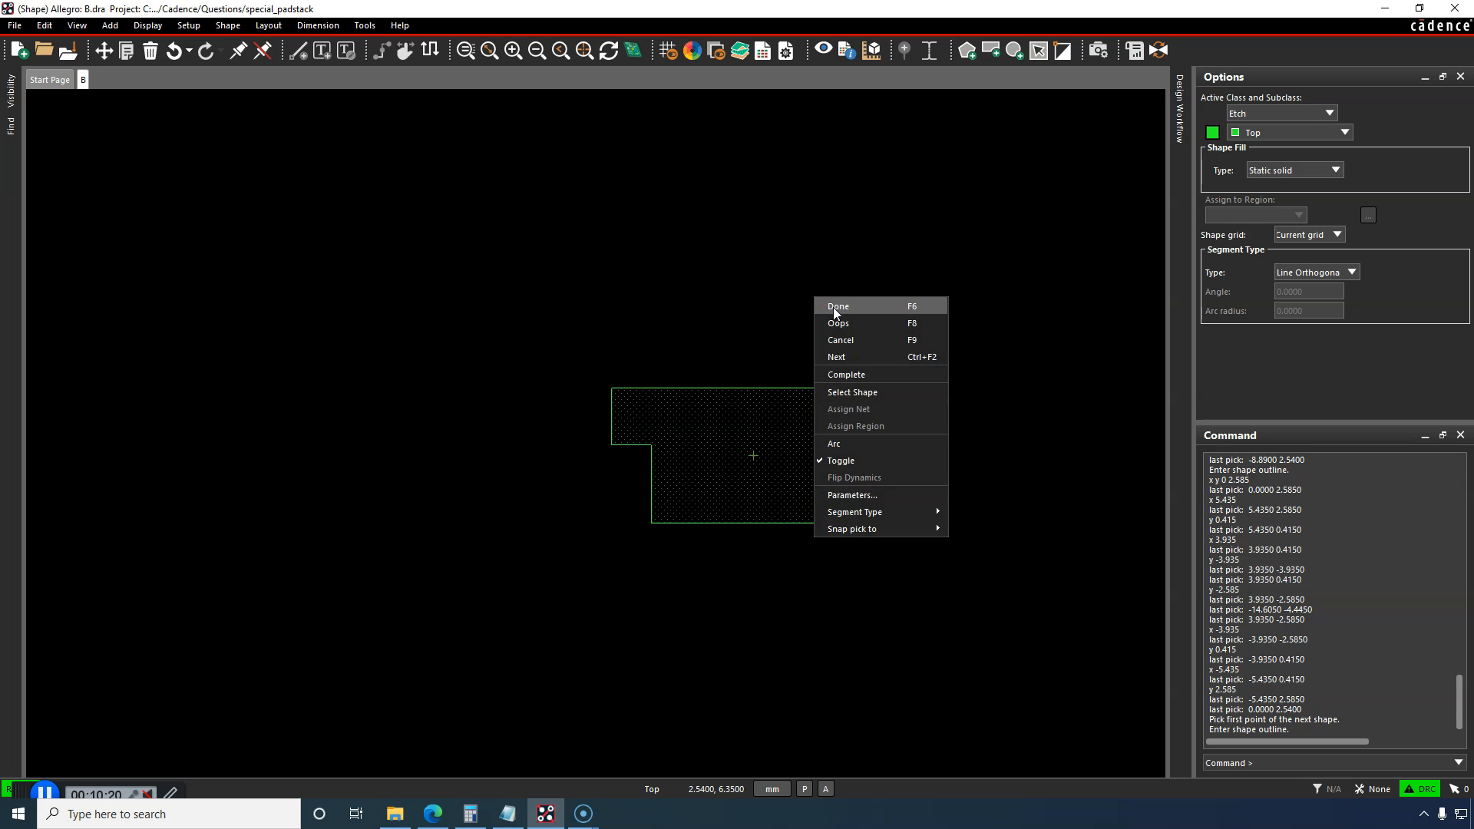
pyautogui.click(839, 305)
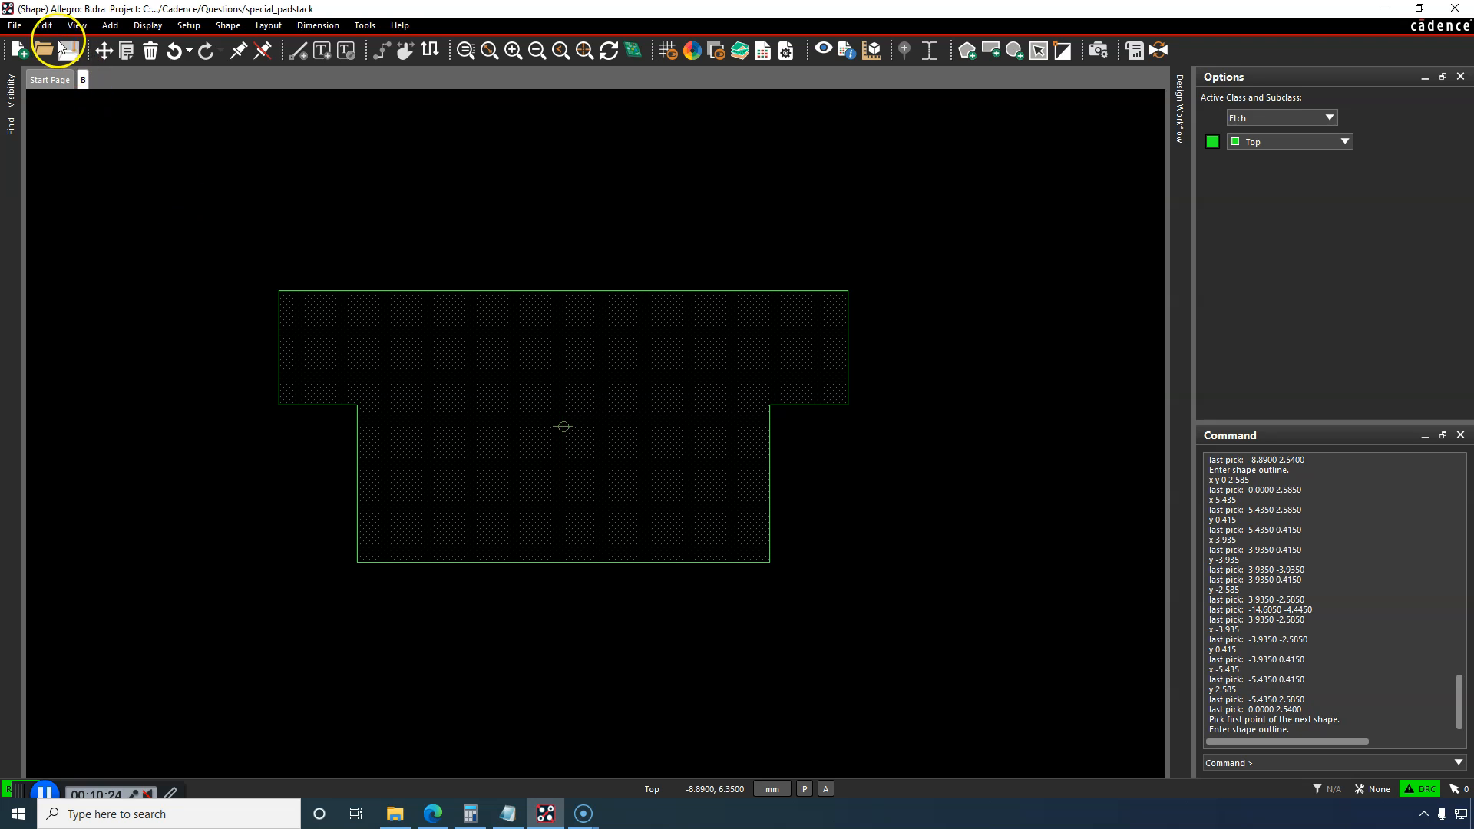
pyautogui.click(68, 50)
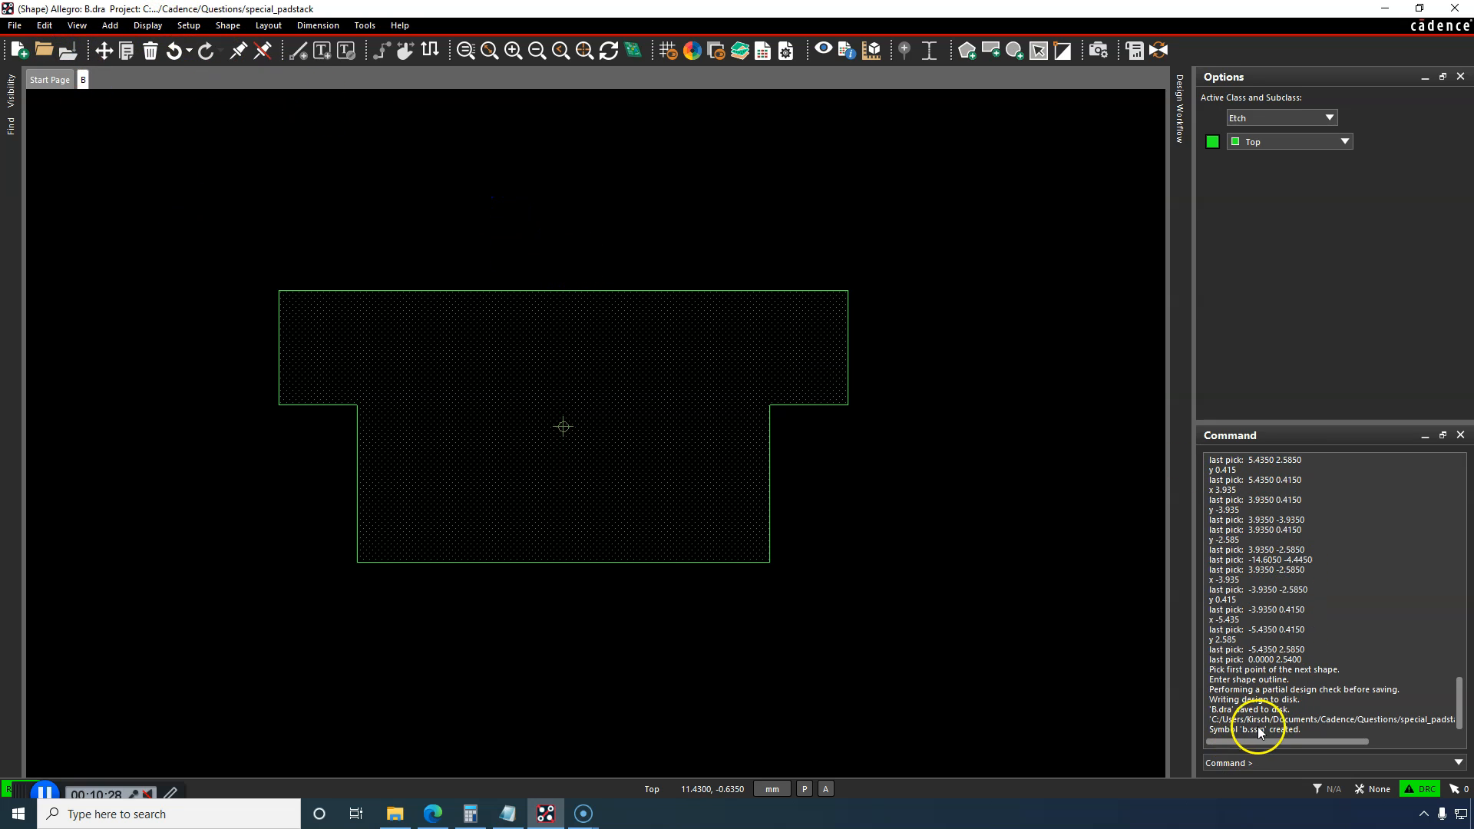
pyautogui.moveTo(1263, 736)
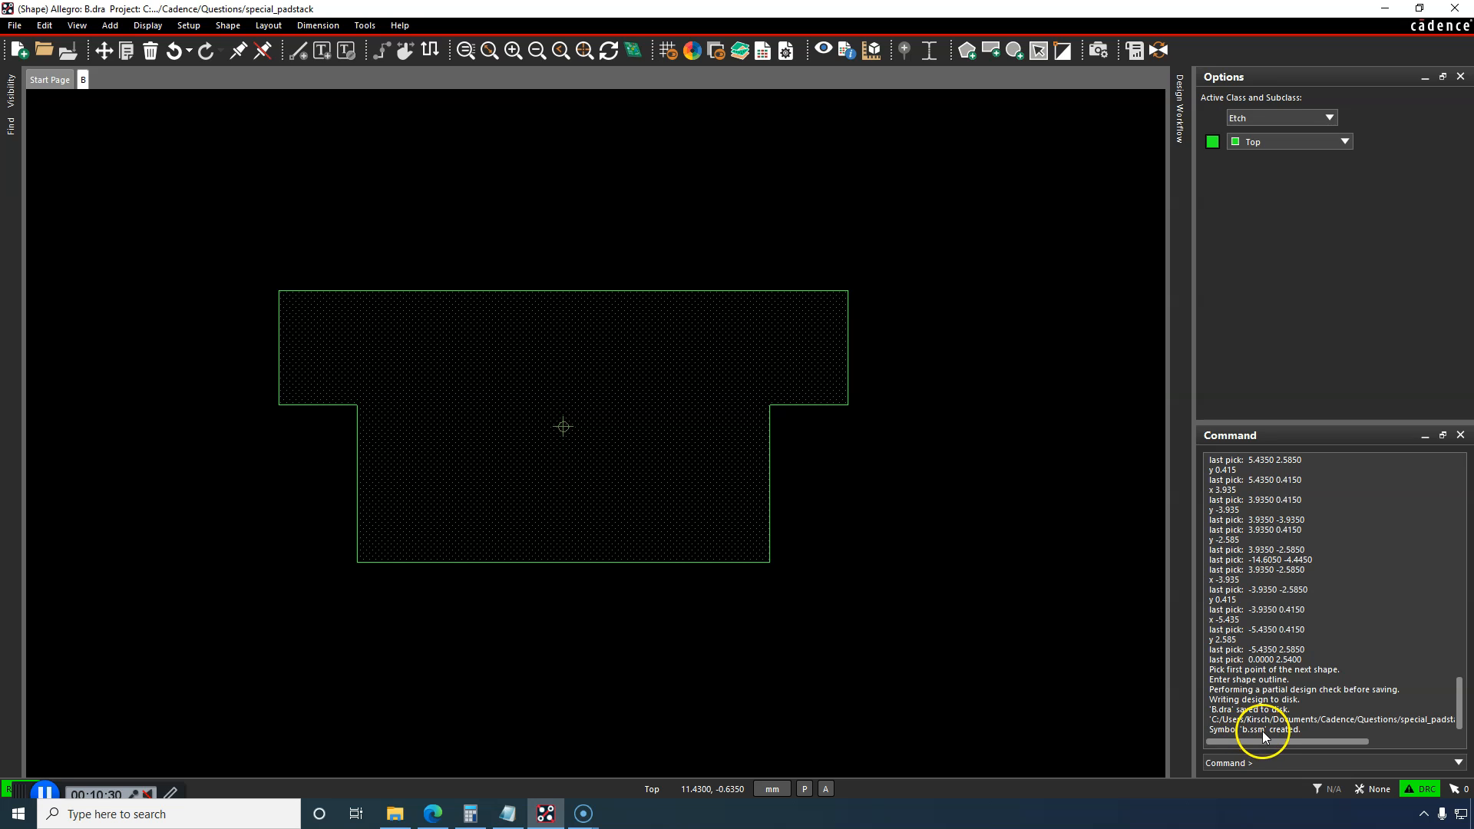
pyautogui.moveTo(1259, 744)
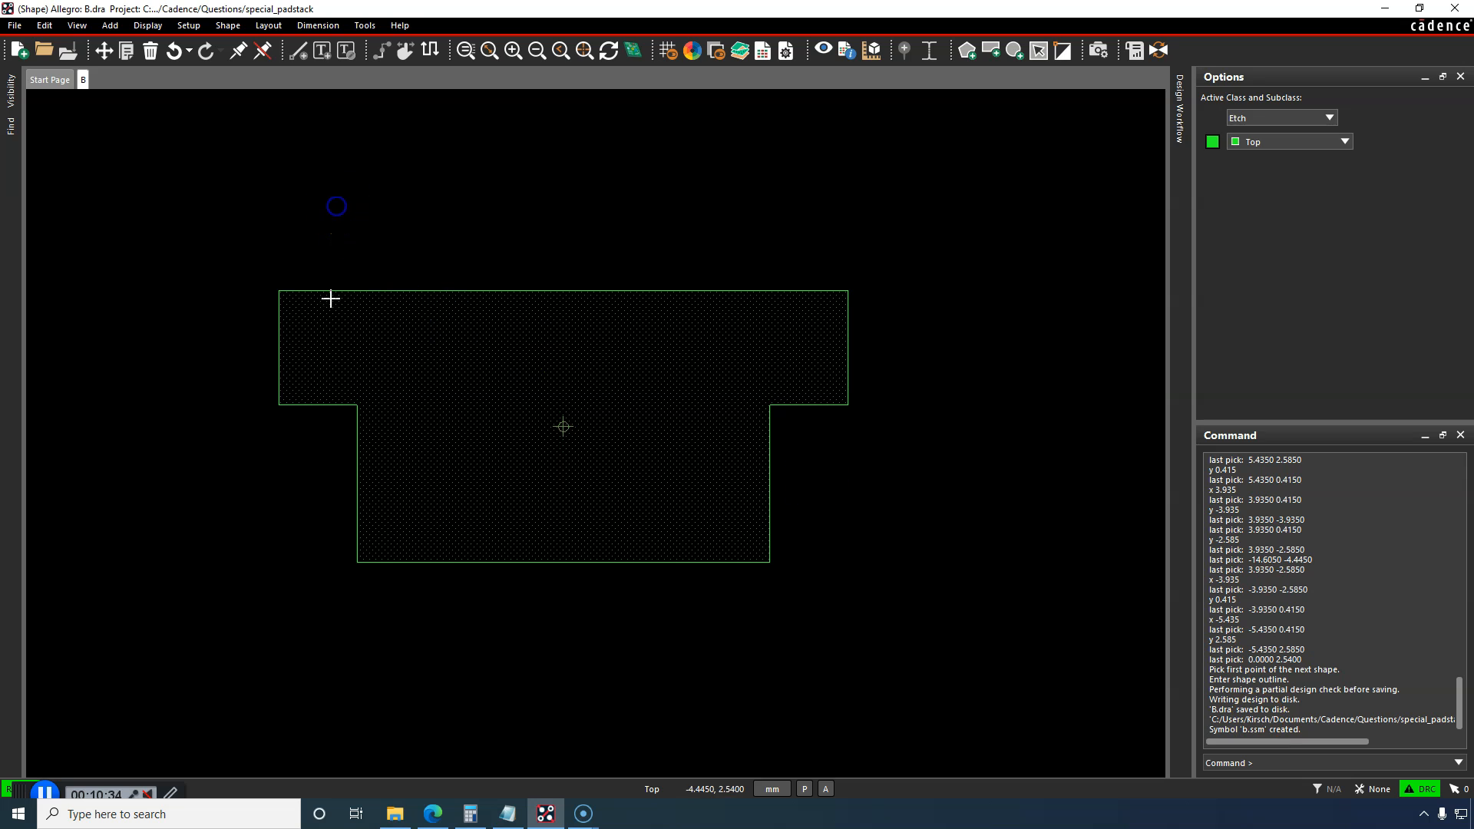
# Step: Launch Padstack Editor and start a new padstack named B with SMD Pin usage
pyautogui.click(16, 813)
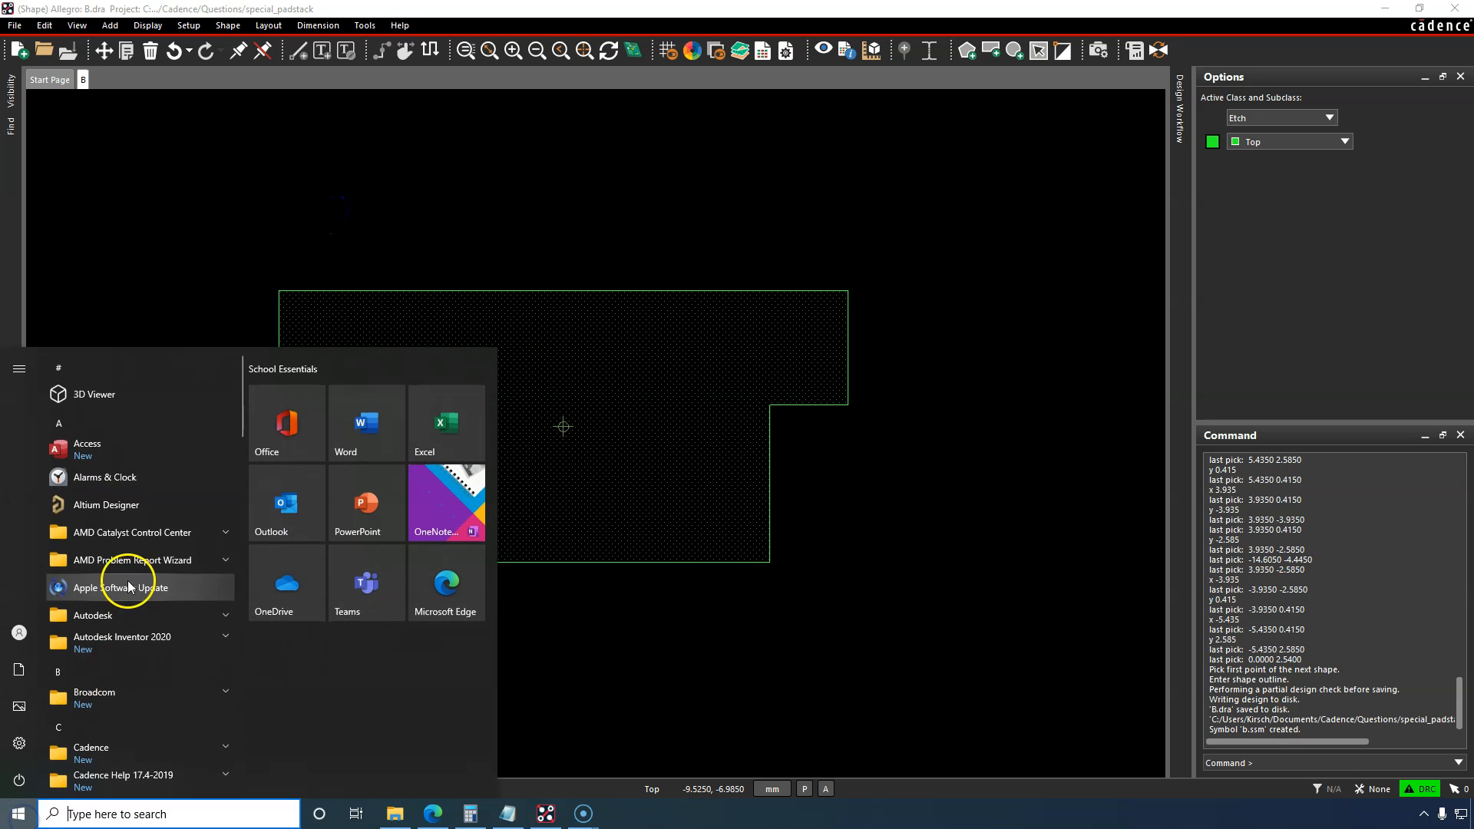
pyautogui.scroll(-3)
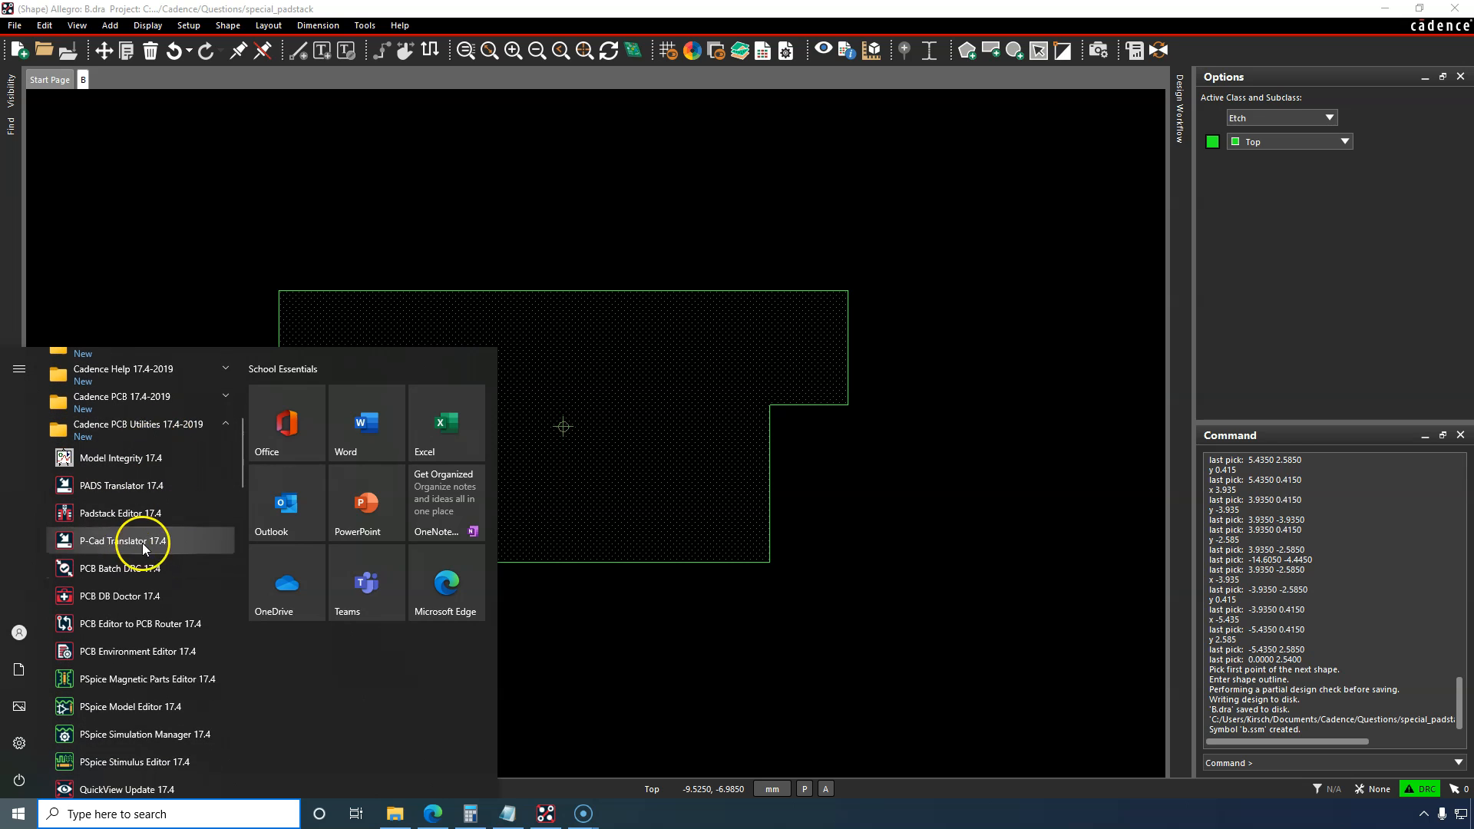
pyautogui.moveTo(120, 513)
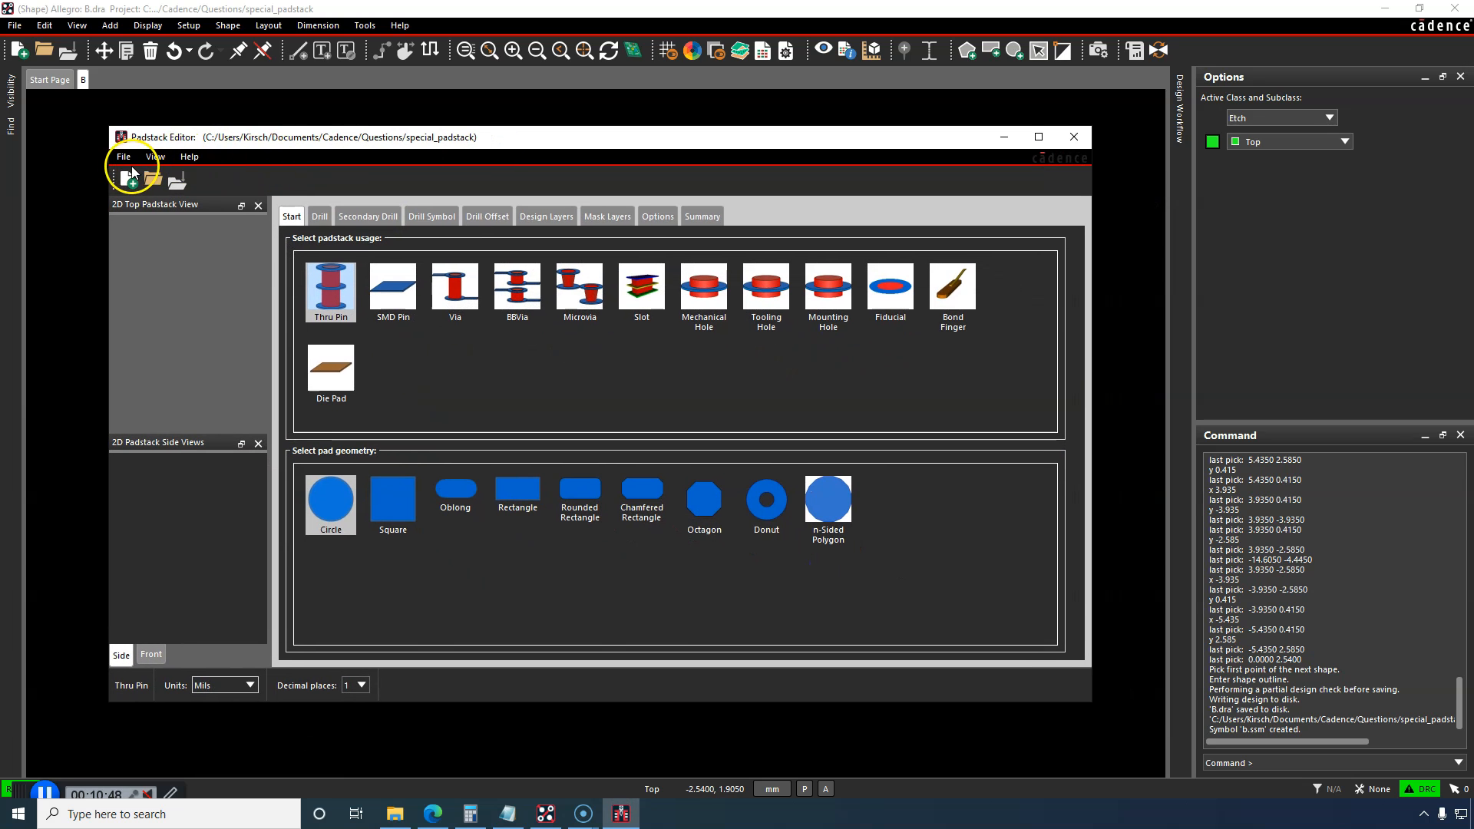
pyautogui.click(128, 181)
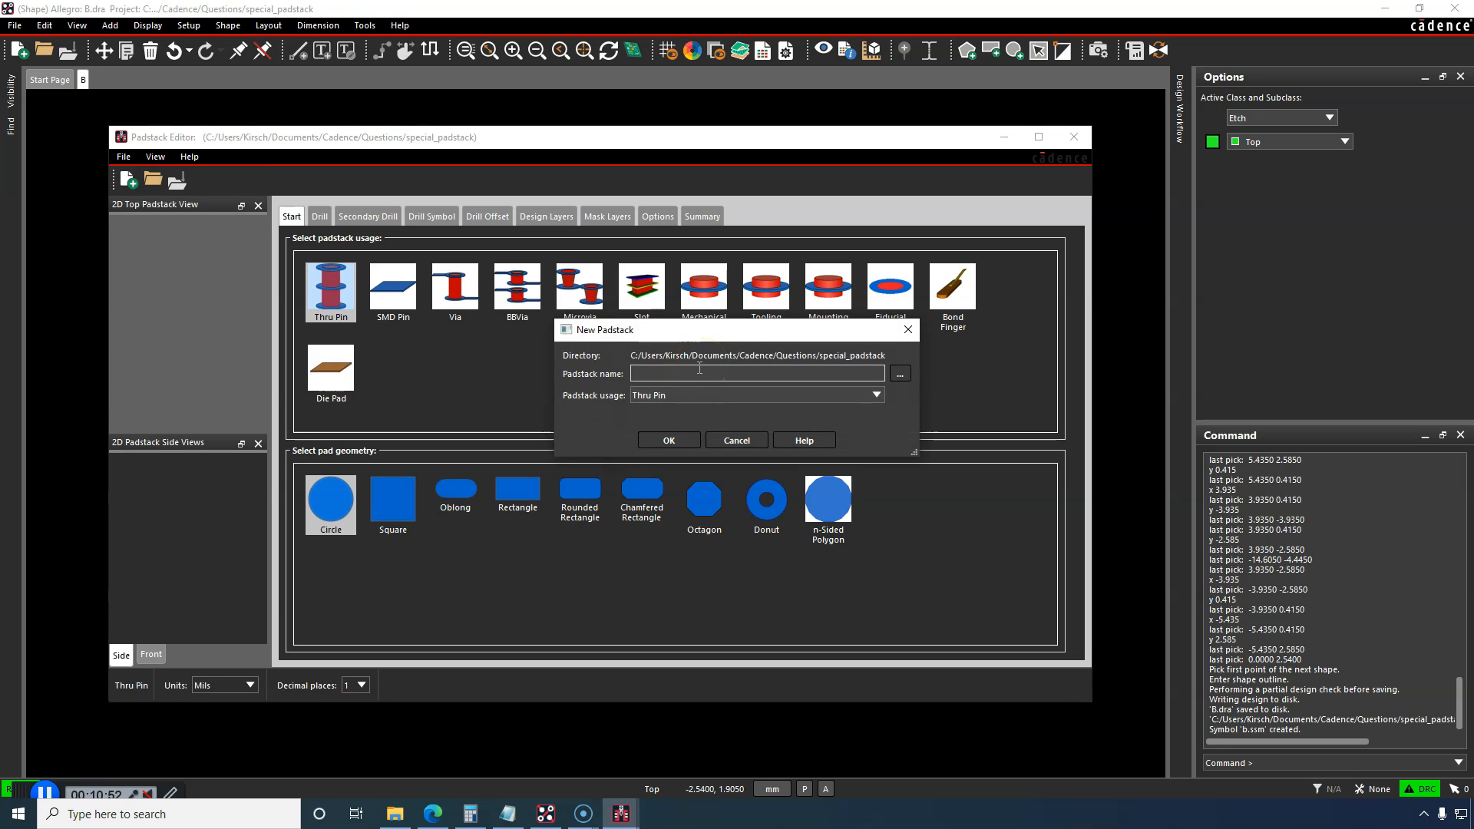
pyautogui.write('B')
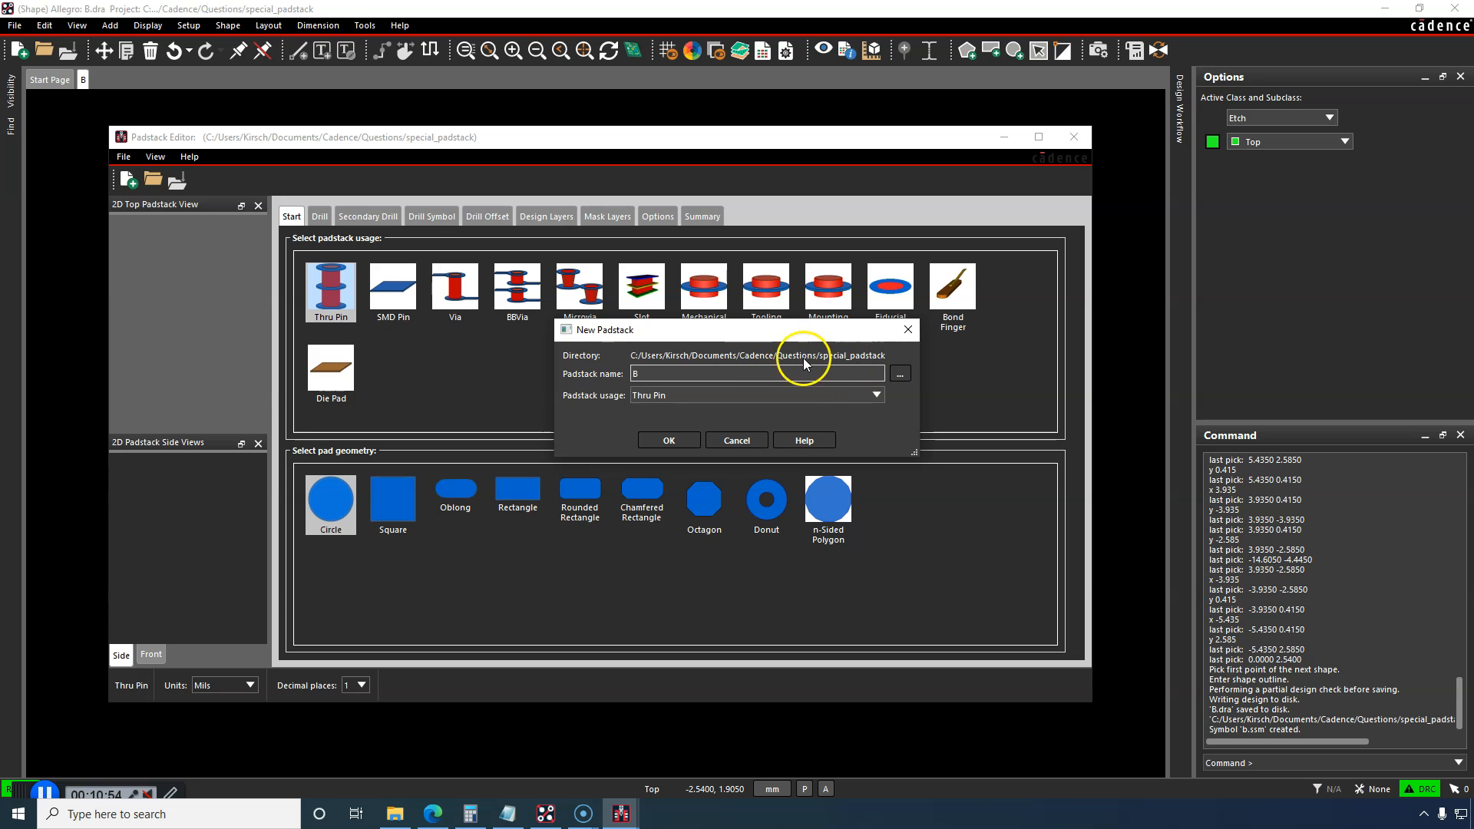
pyautogui.moveTo(738, 440)
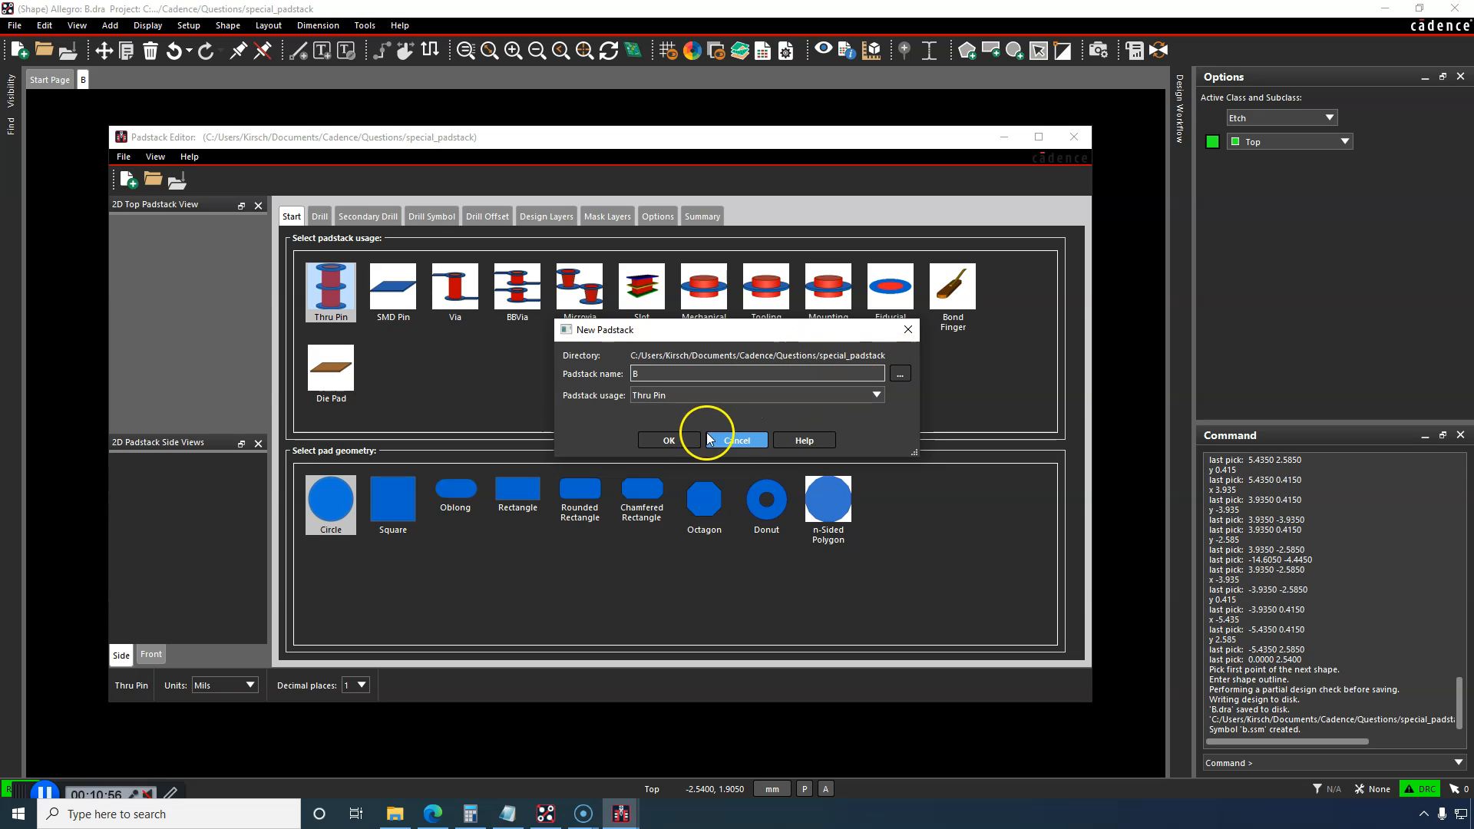
pyautogui.moveTo(662, 420)
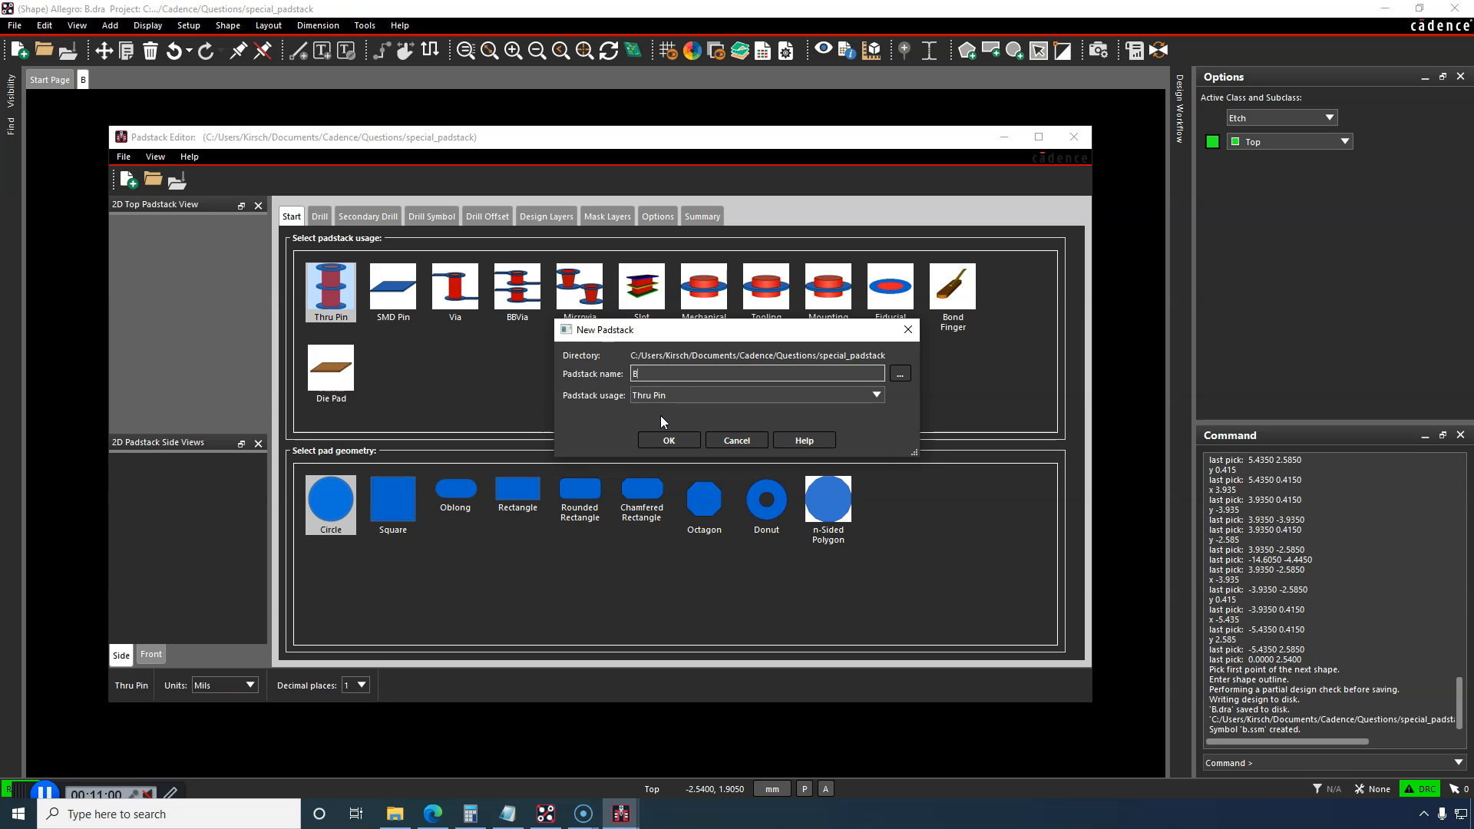
pyautogui.click(874, 394)
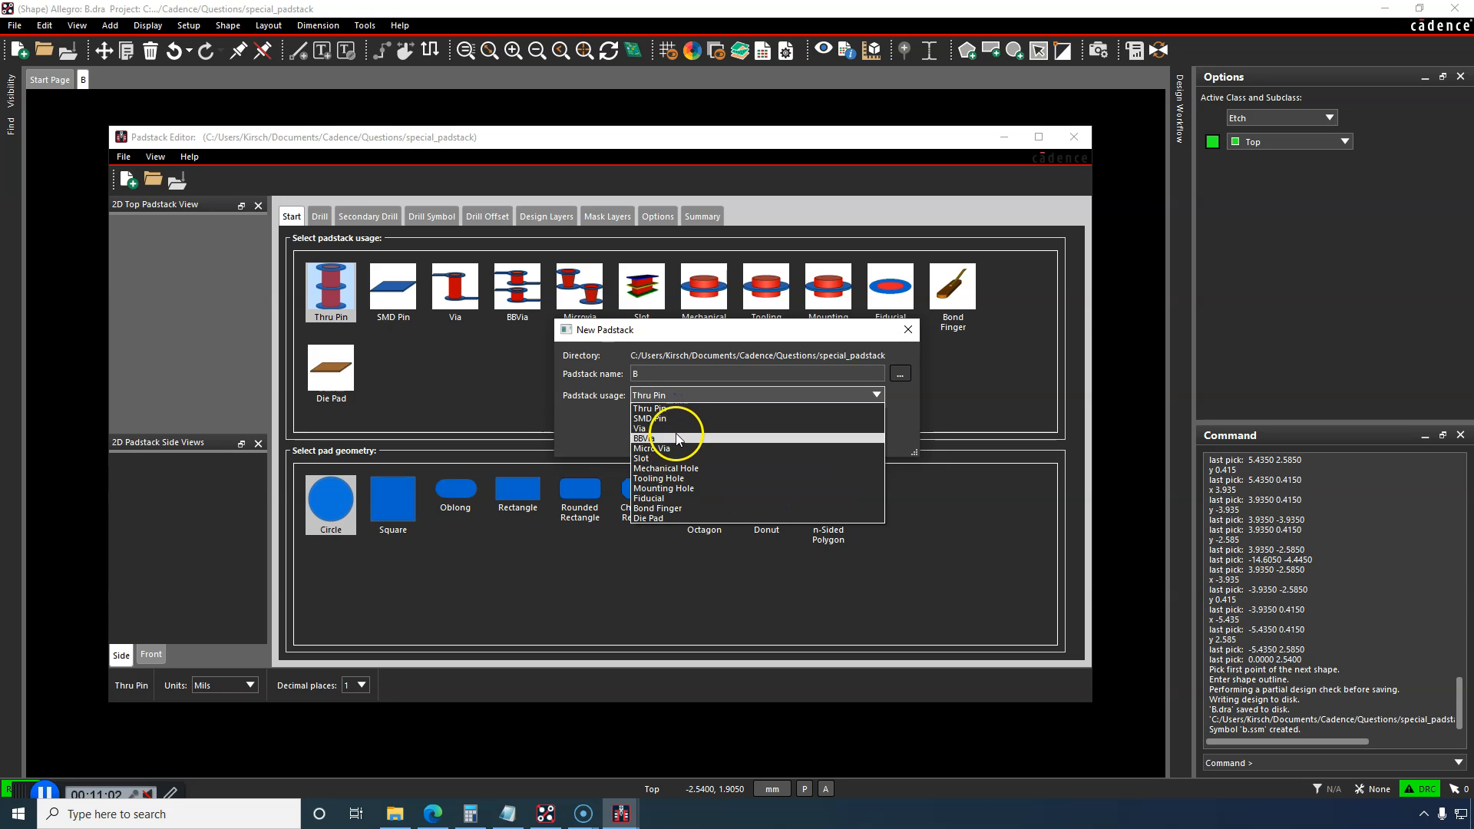
pyautogui.click(652, 417)
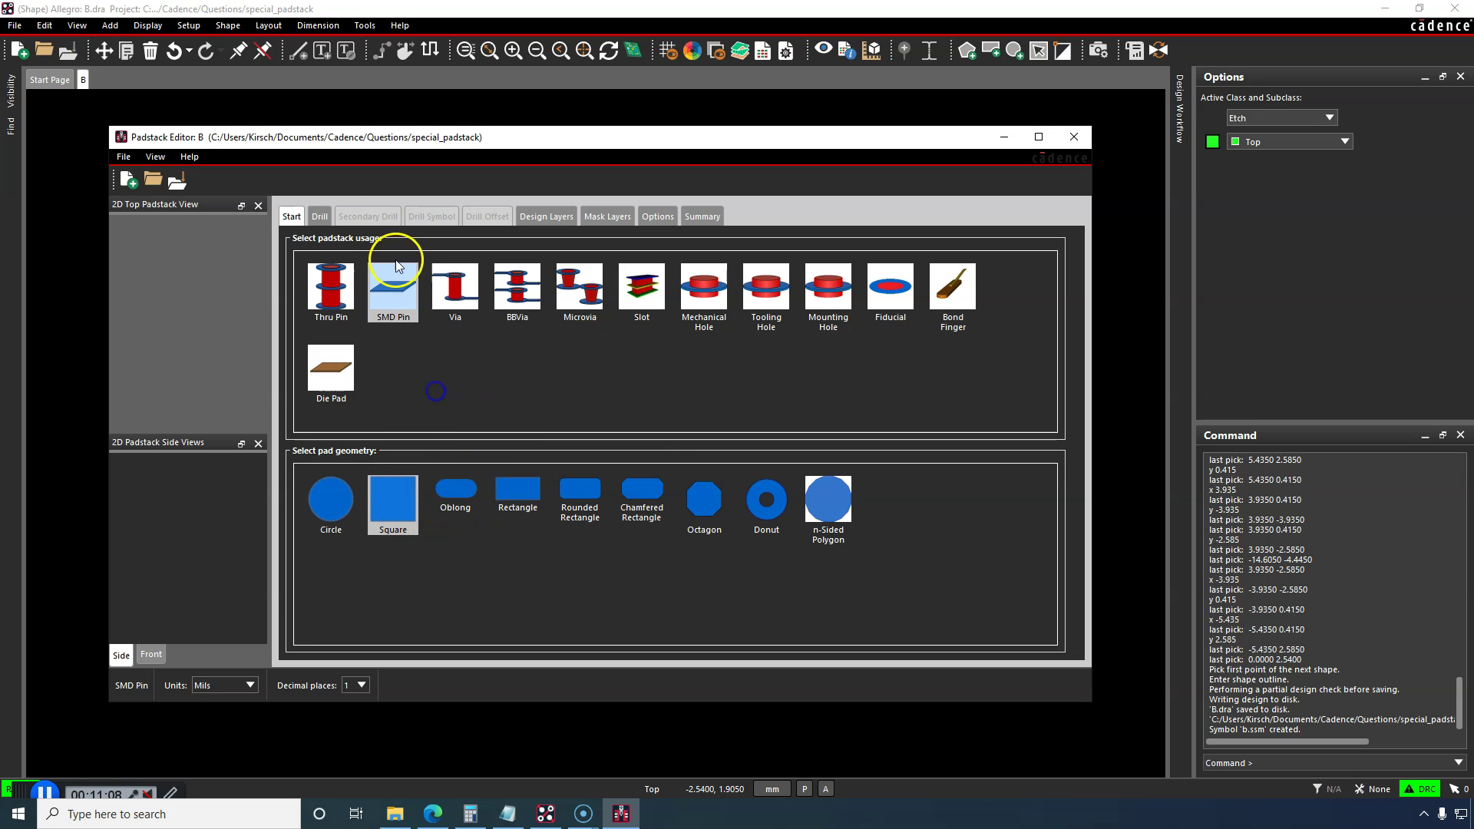
# Step: Assign shape symbol b to the BEGIN LAYER regular pad, giving a 428.0 by 203.5 T-shaped pad
pyautogui.click(545, 215)
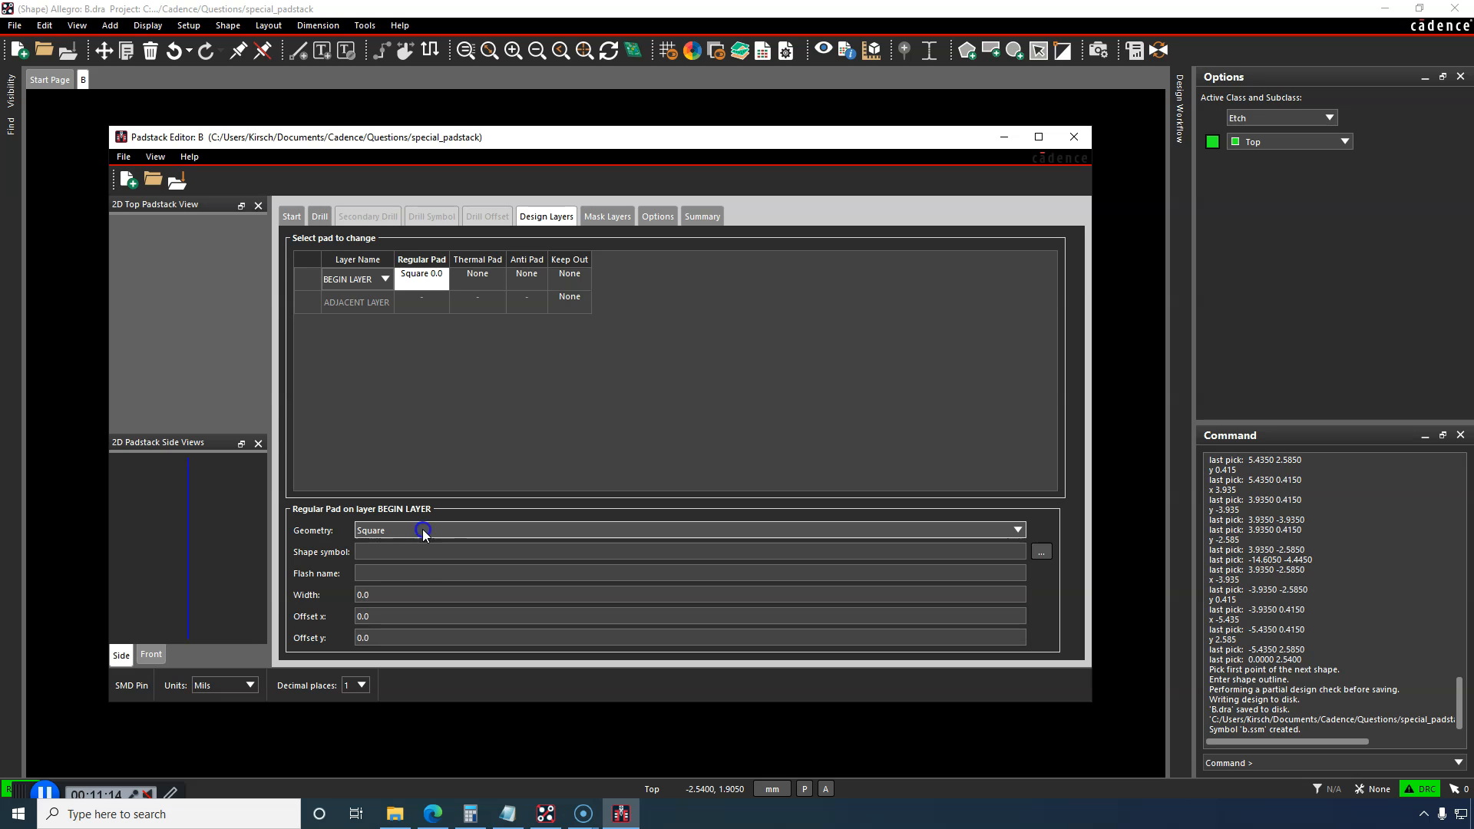
pyautogui.moveTo(424, 534)
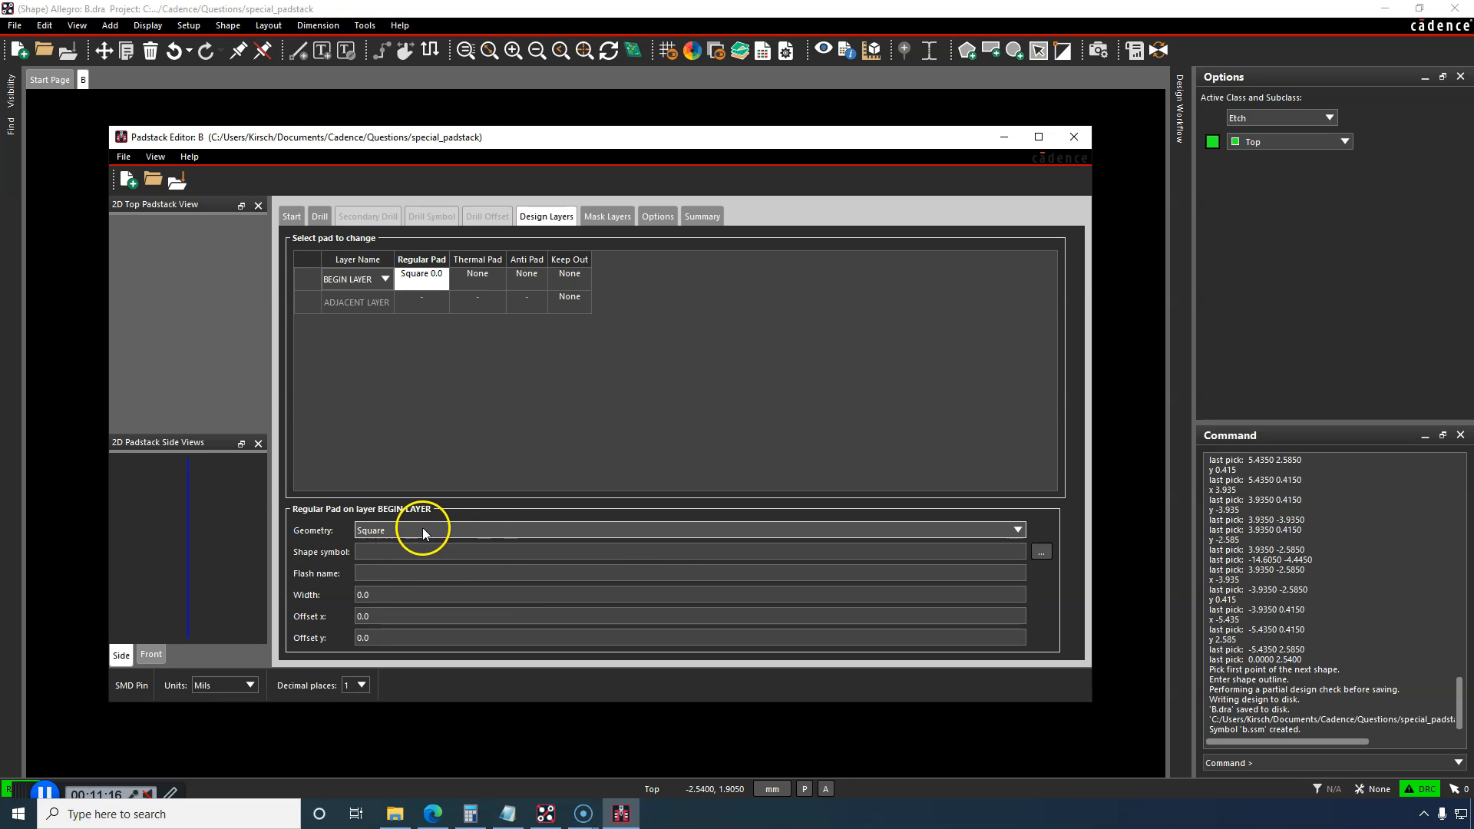
pyautogui.click(1041, 551)
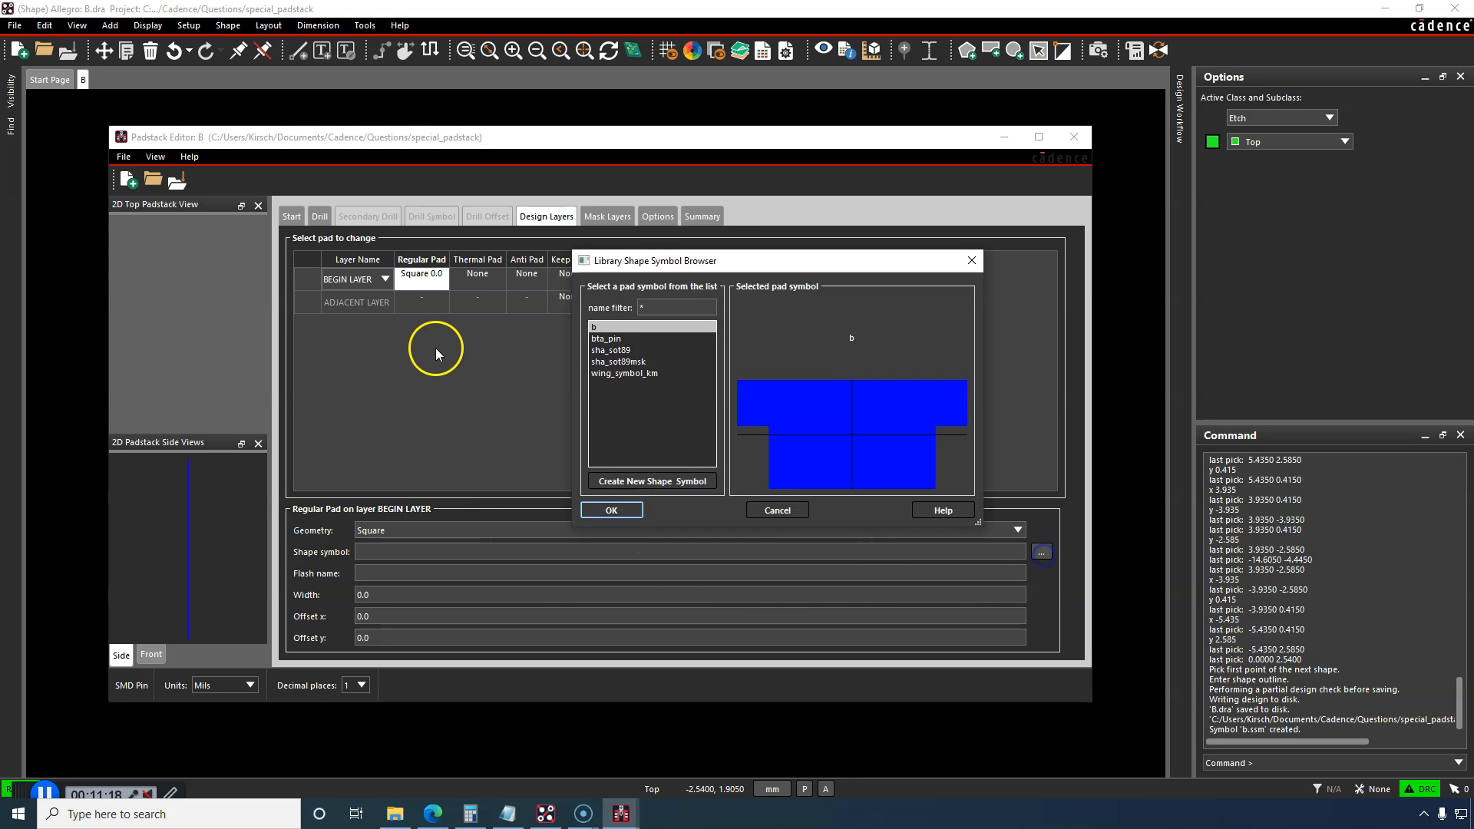
pyautogui.moveTo(654, 384)
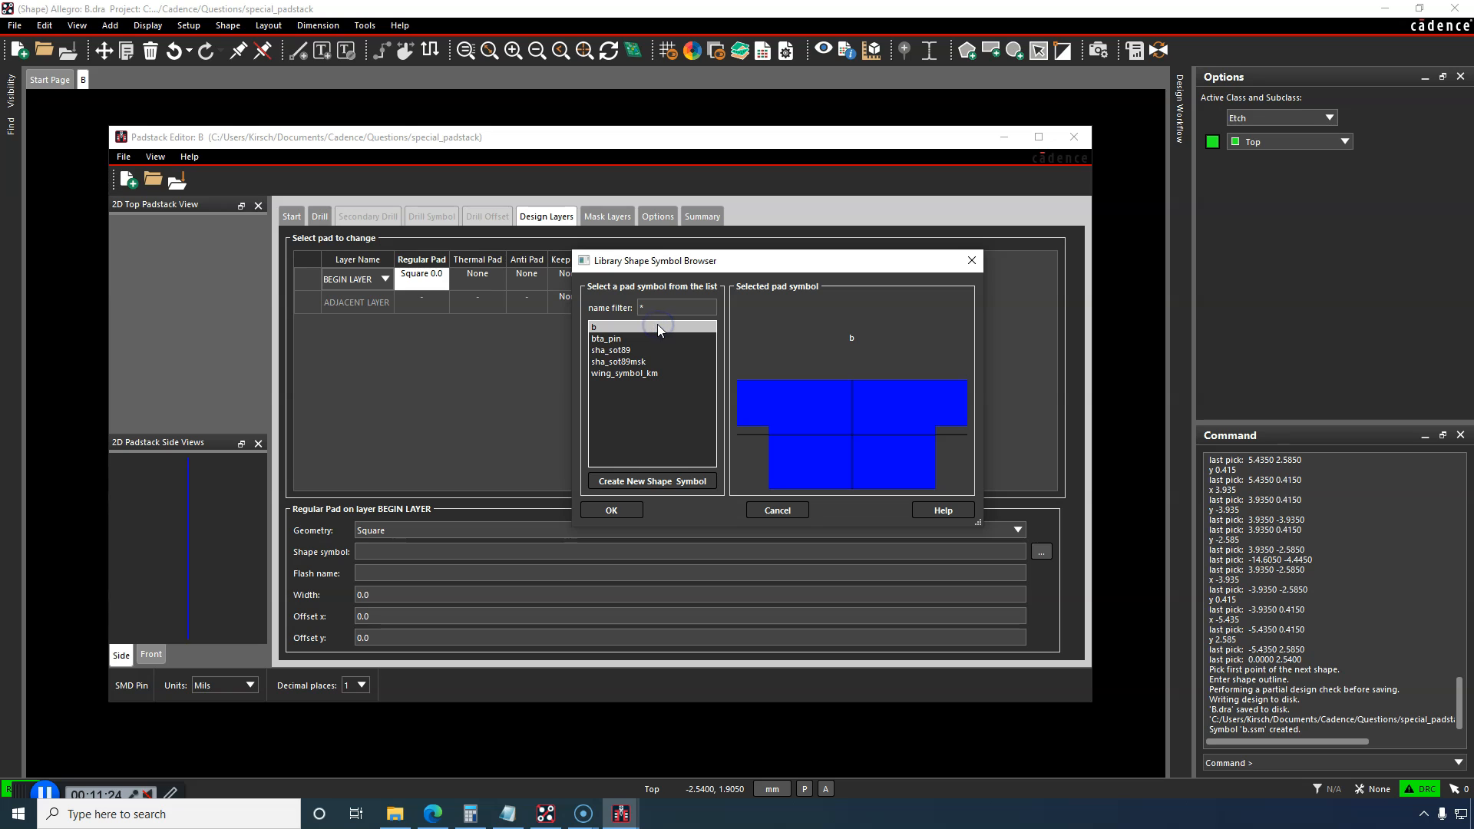
pyautogui.moveTo(685, 511)
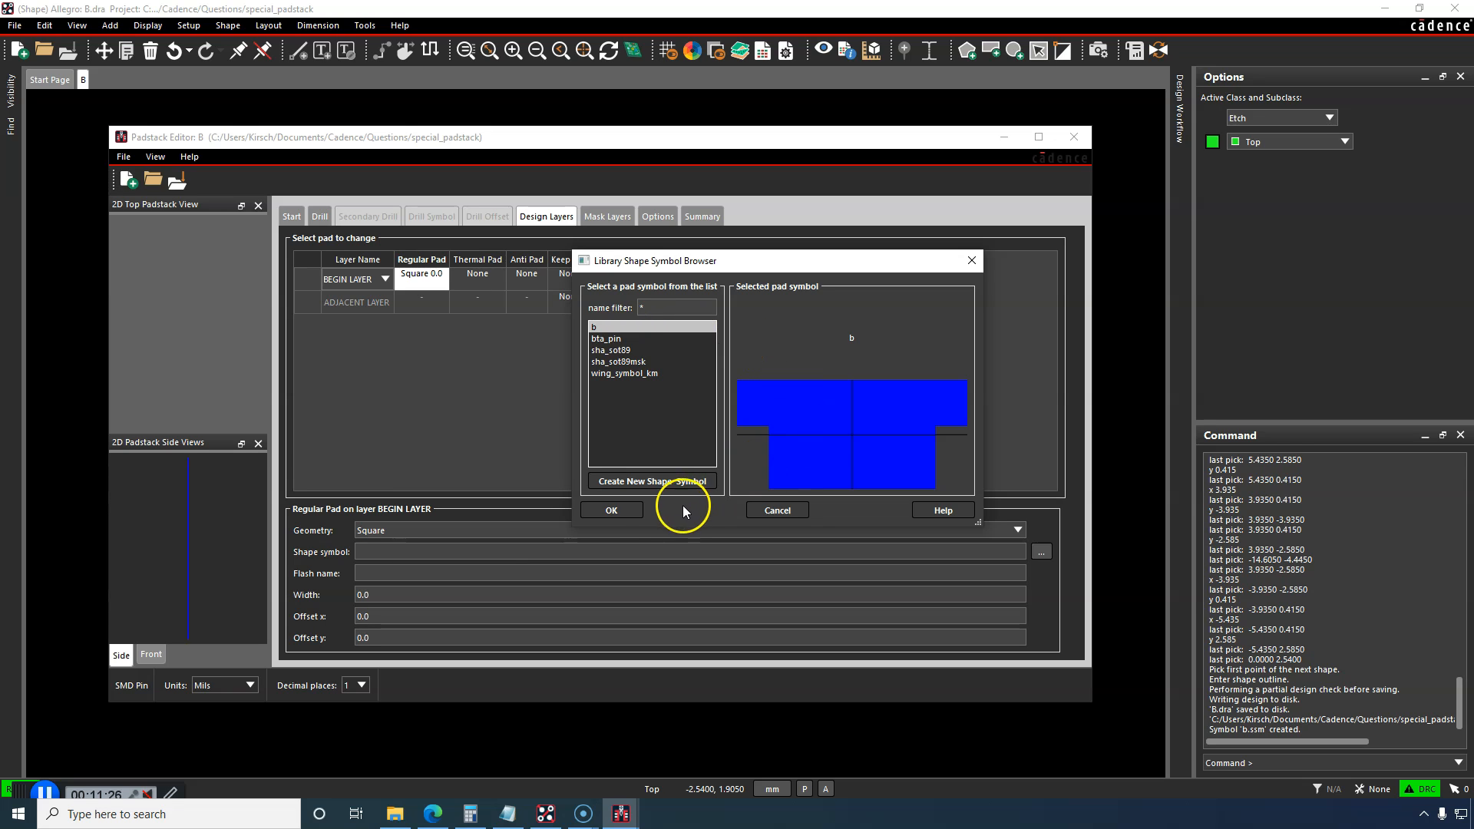
pyautogui.moveTo(646, 327)
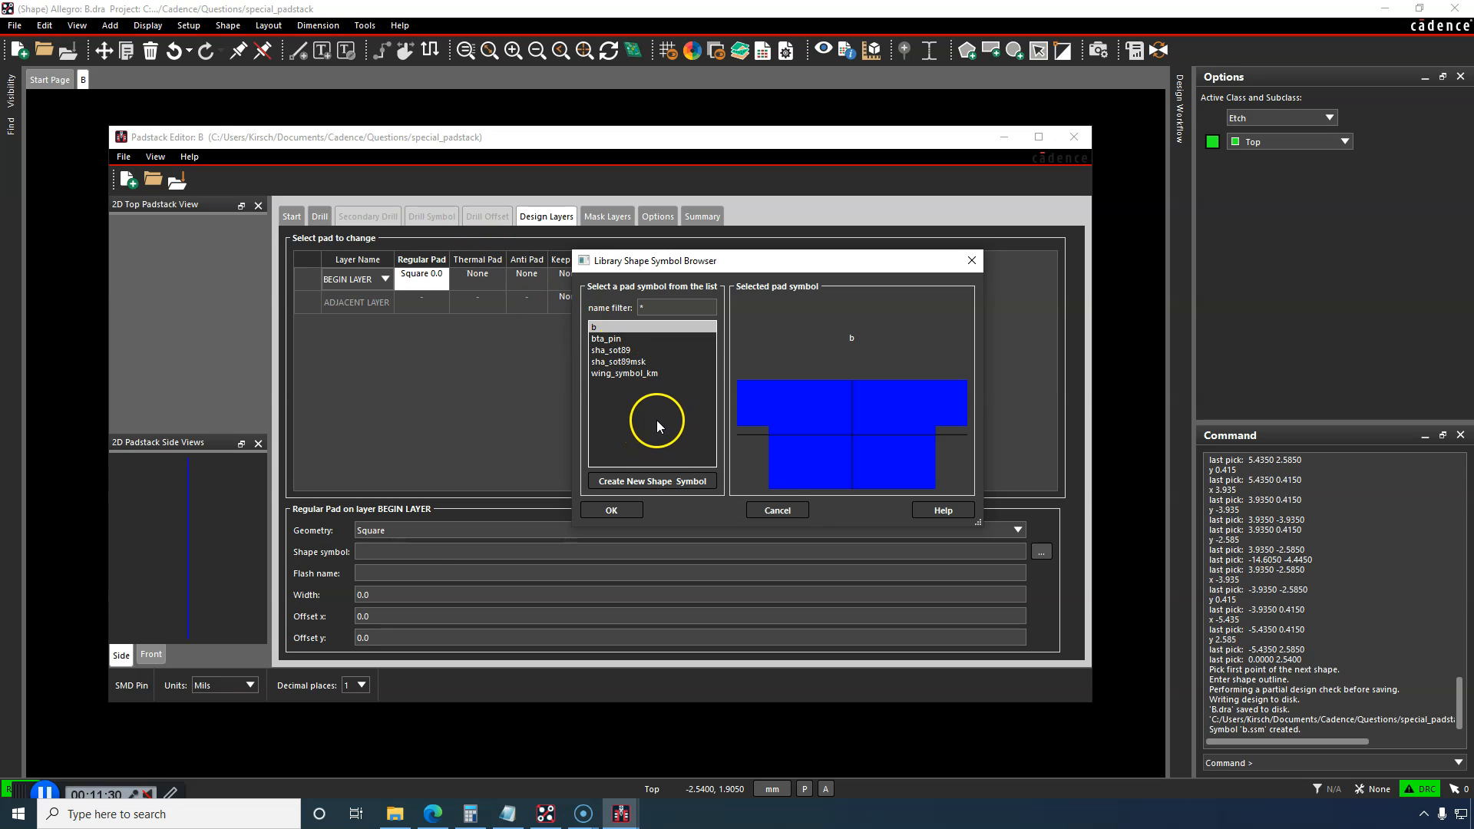
pyautogui.moveTo(651, 480)
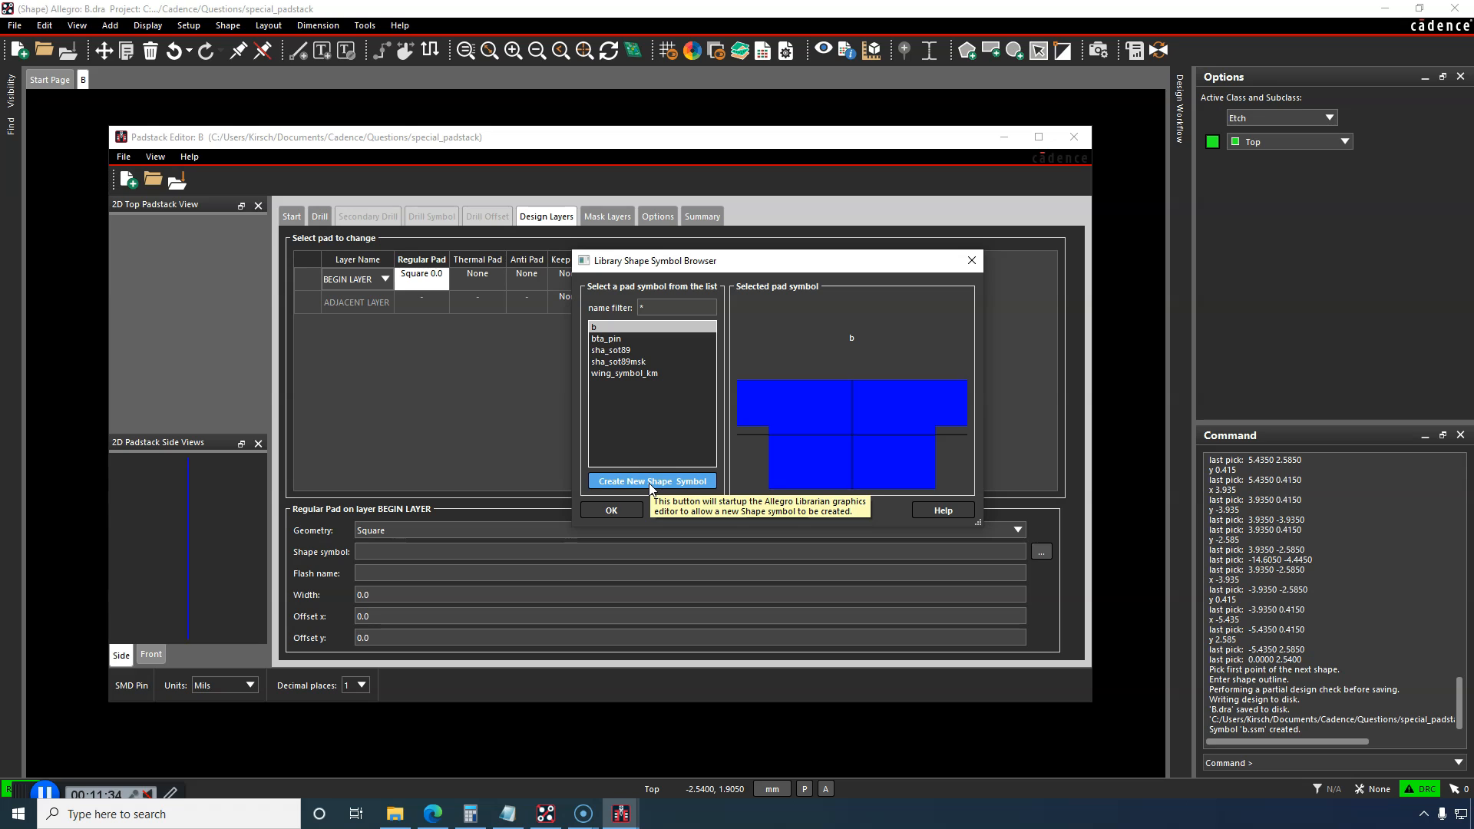
pyautogui.moveTo(644, 445)
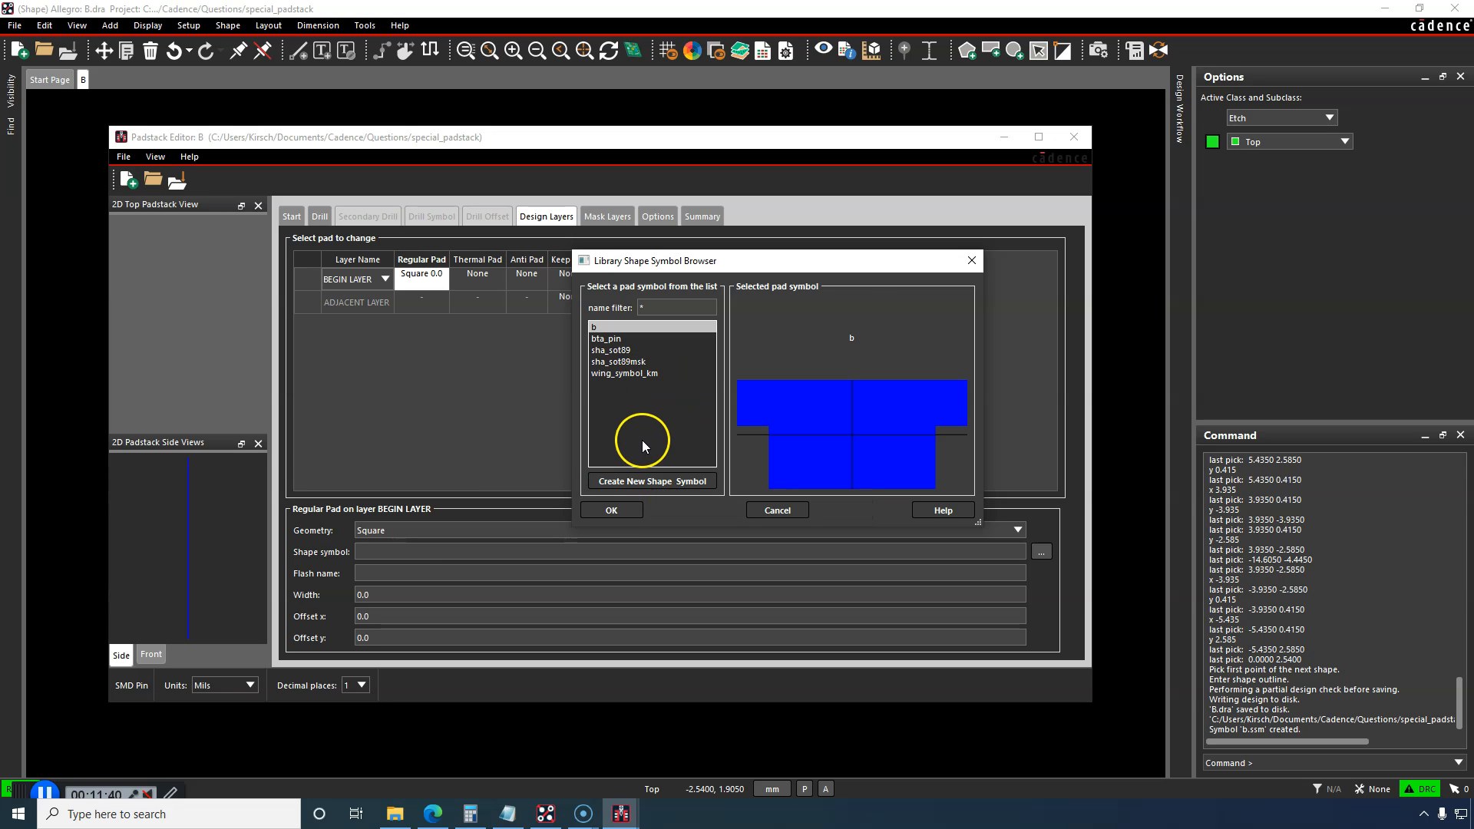
pyautogui.moveTo(609, 510)
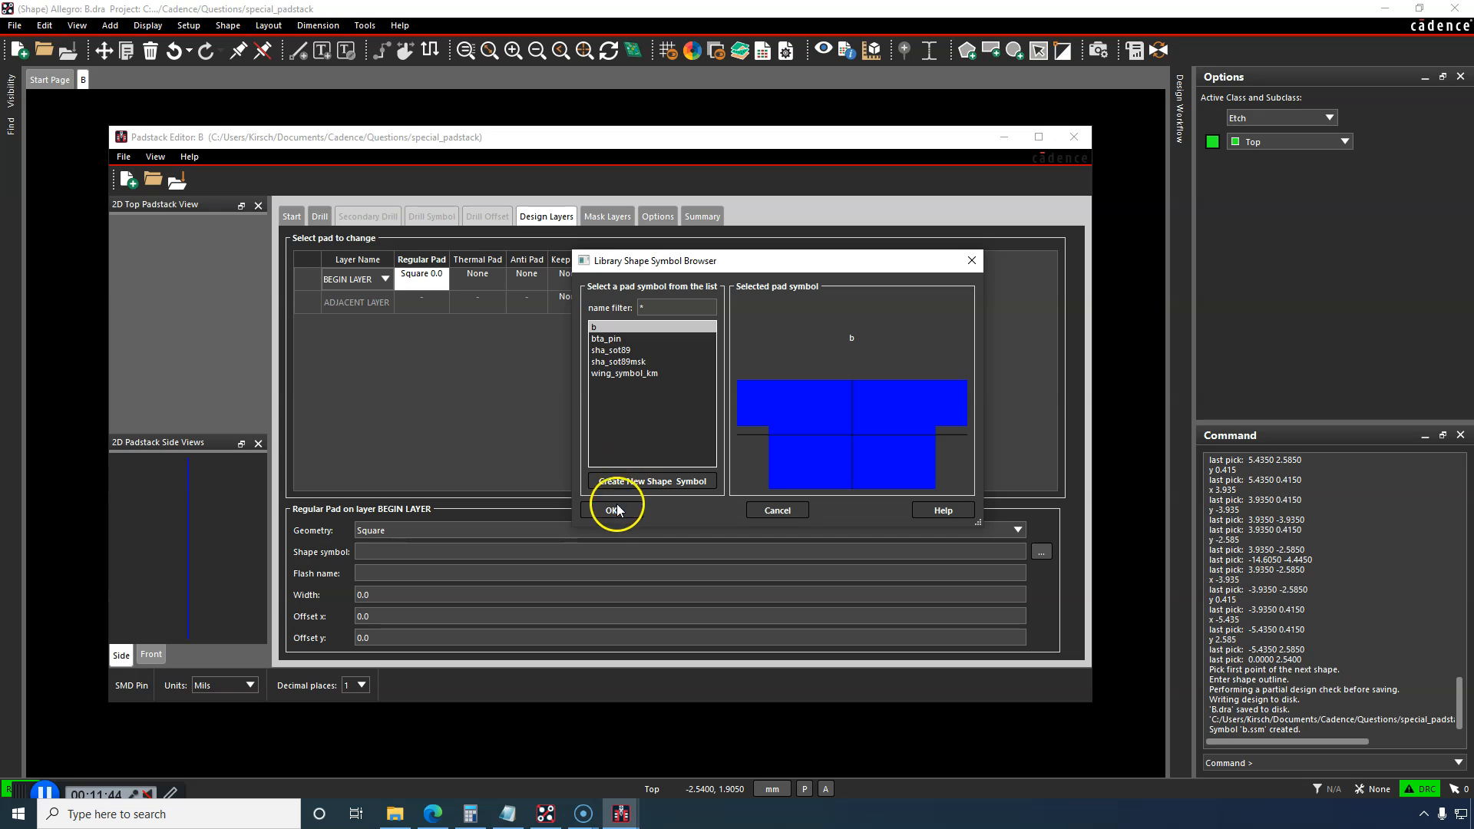
pyautogui.click(613, 510)
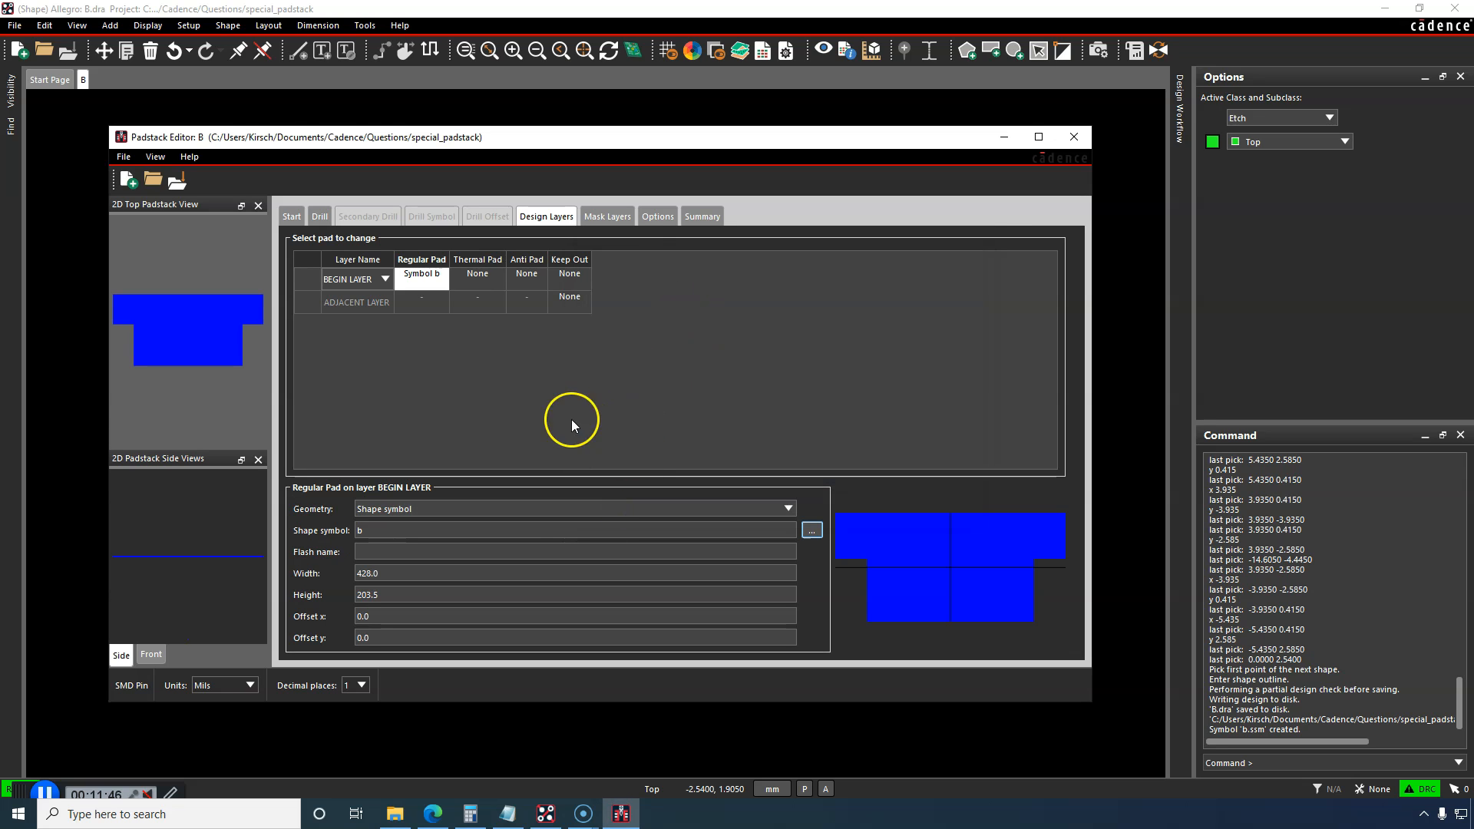
pyautogui.moveTo(450, 279)
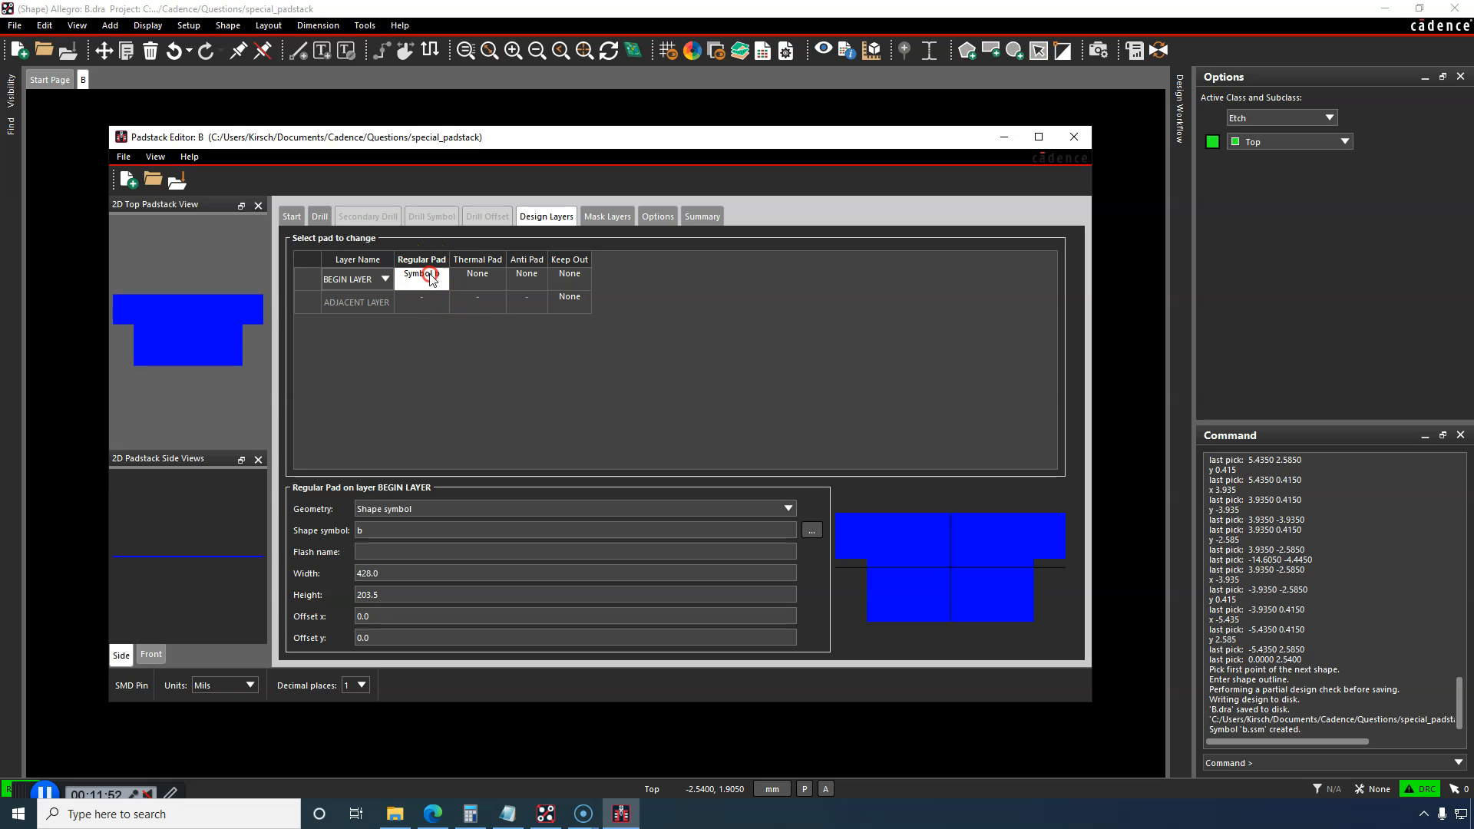
# Step: Check that the top soldermask layer also uses symbol b, then return to Design Layers
pyautogui.click(606, 215)
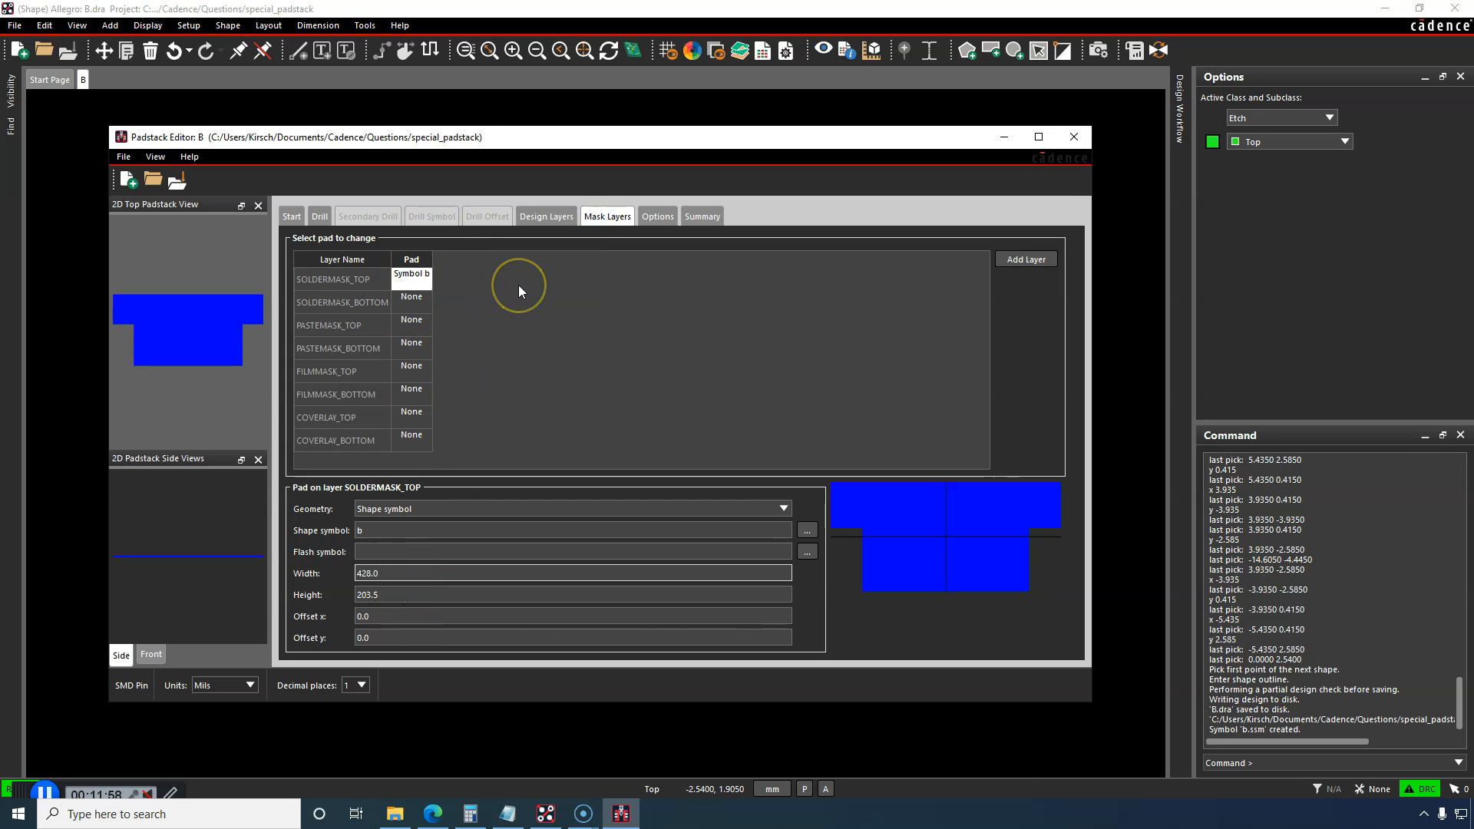
pyautogui.moveTo(1013, 563)
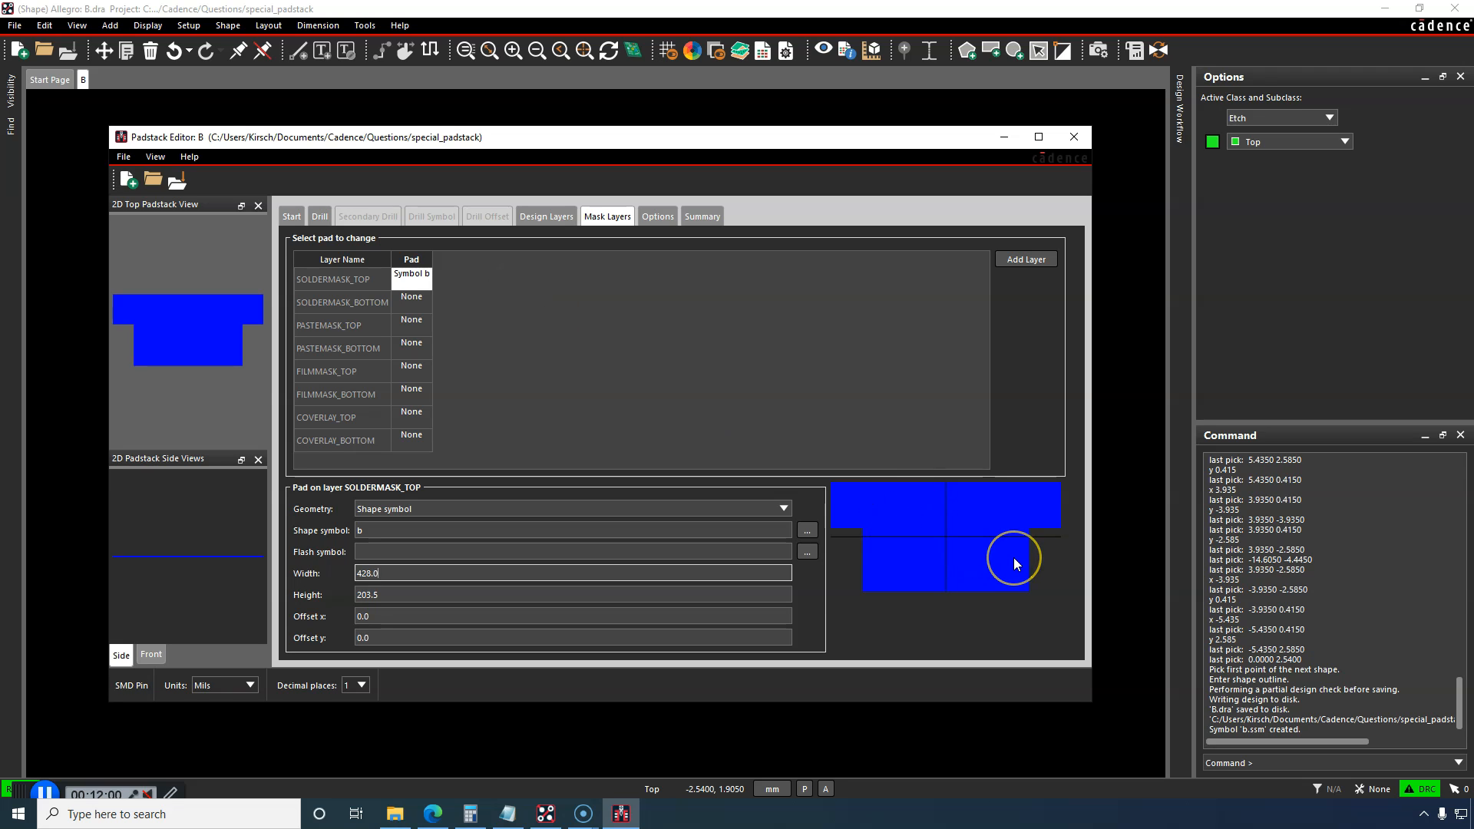
pyautogui.moveTo(1005, 559)
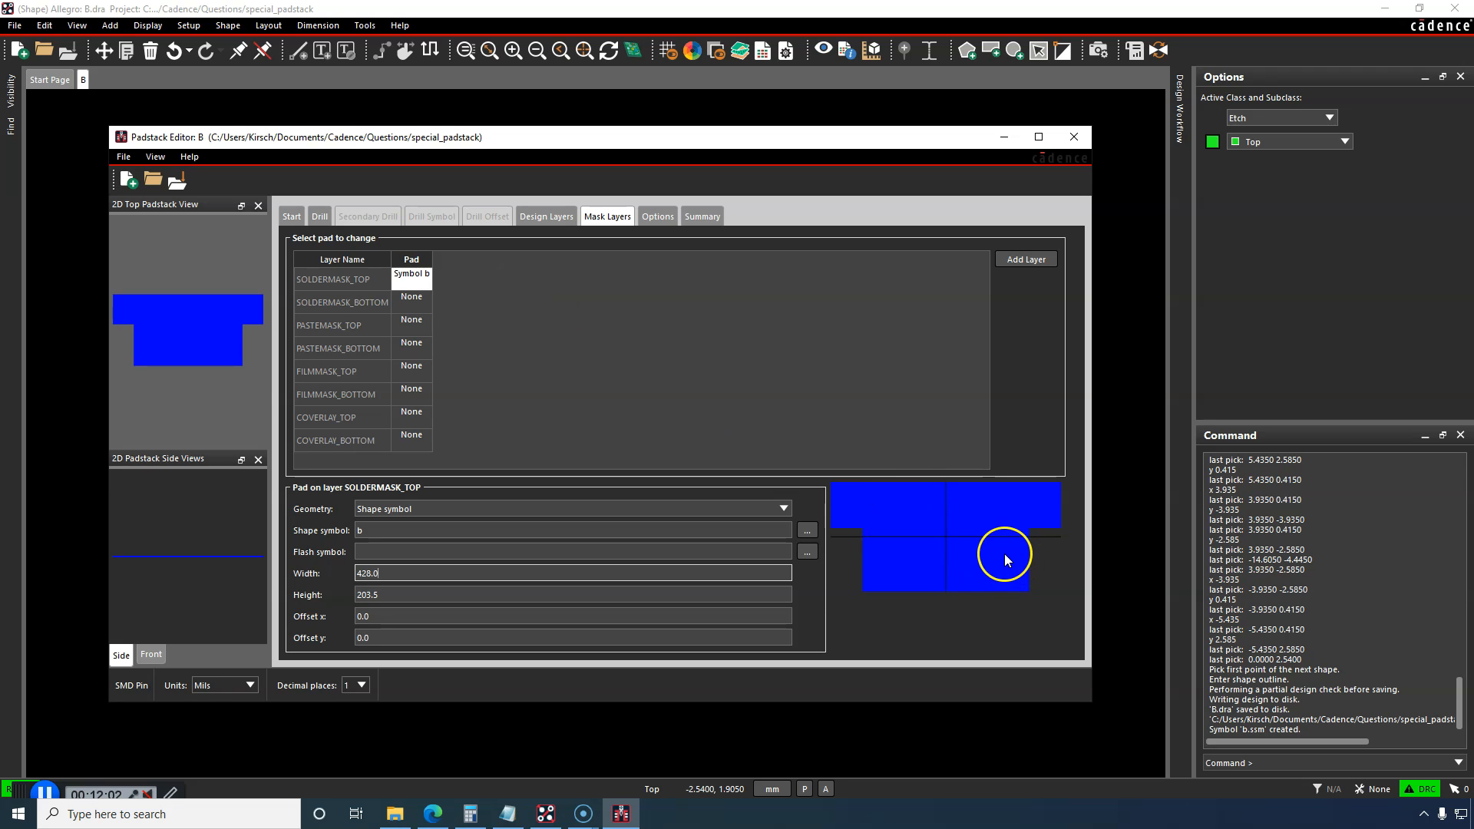
pyautogui.moveTo(909, 513)
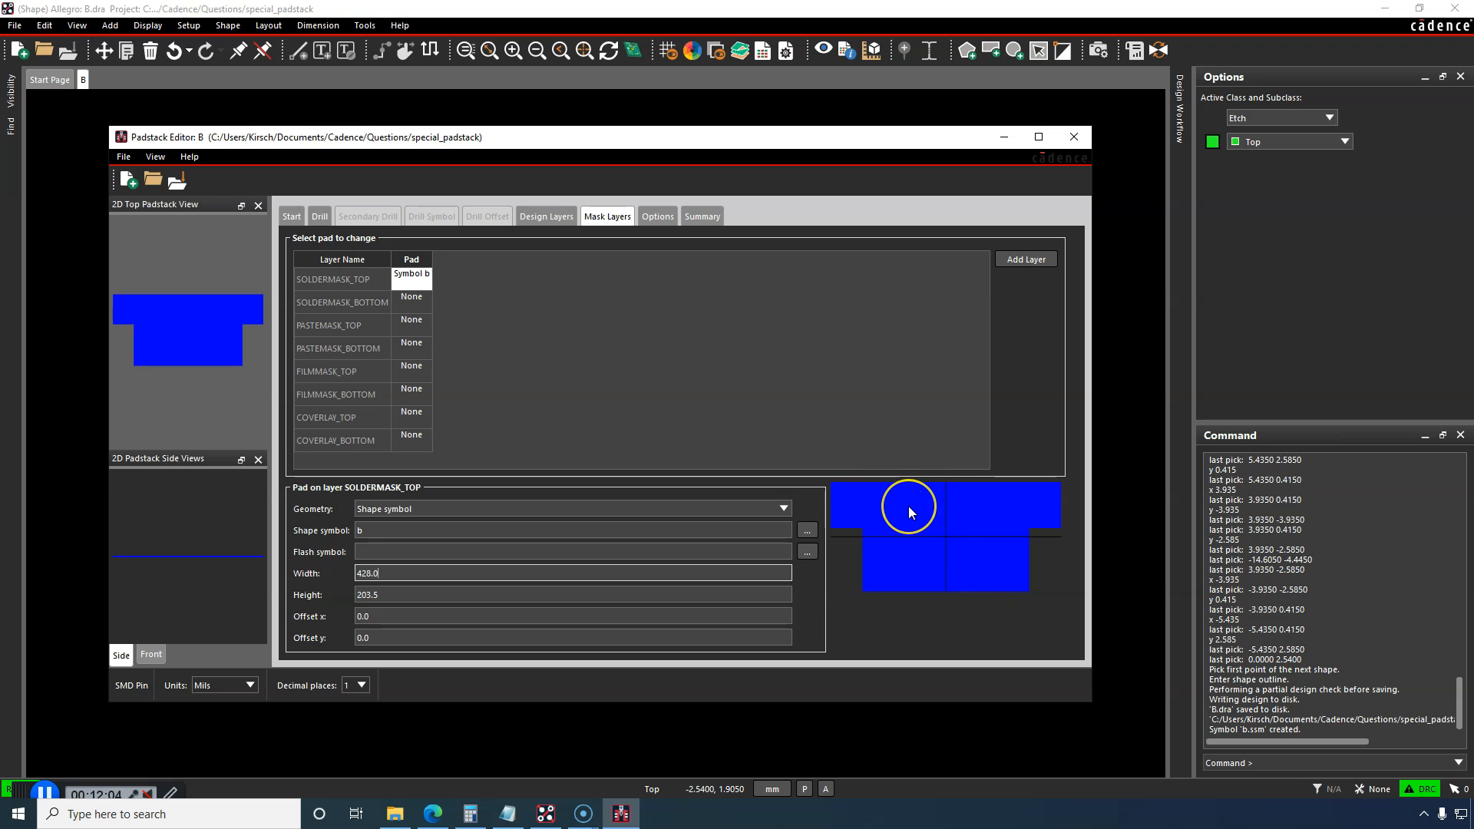
pyautogui.moveTo(913, 370)
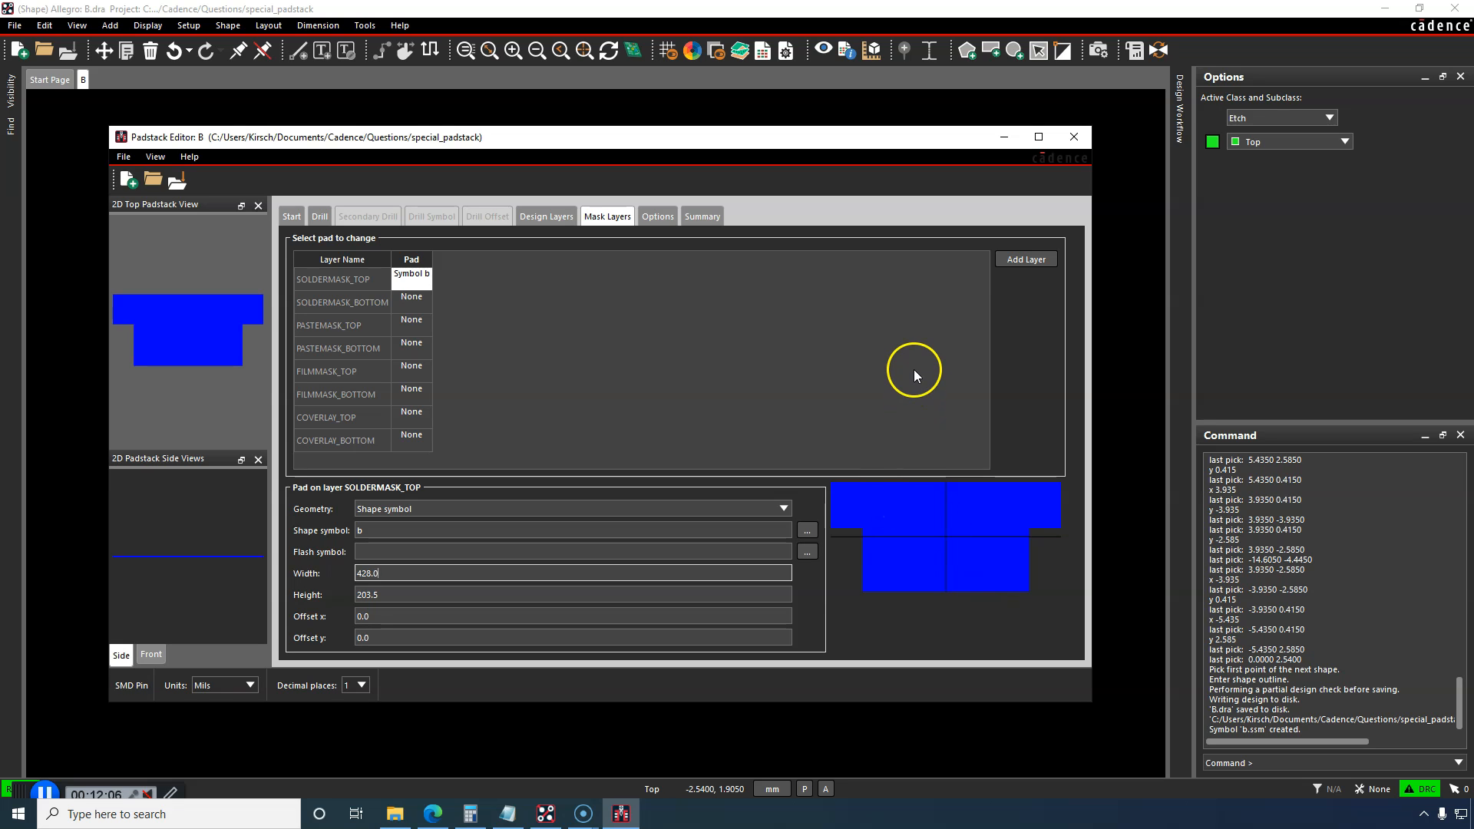
pyautogui.click(546, 215)
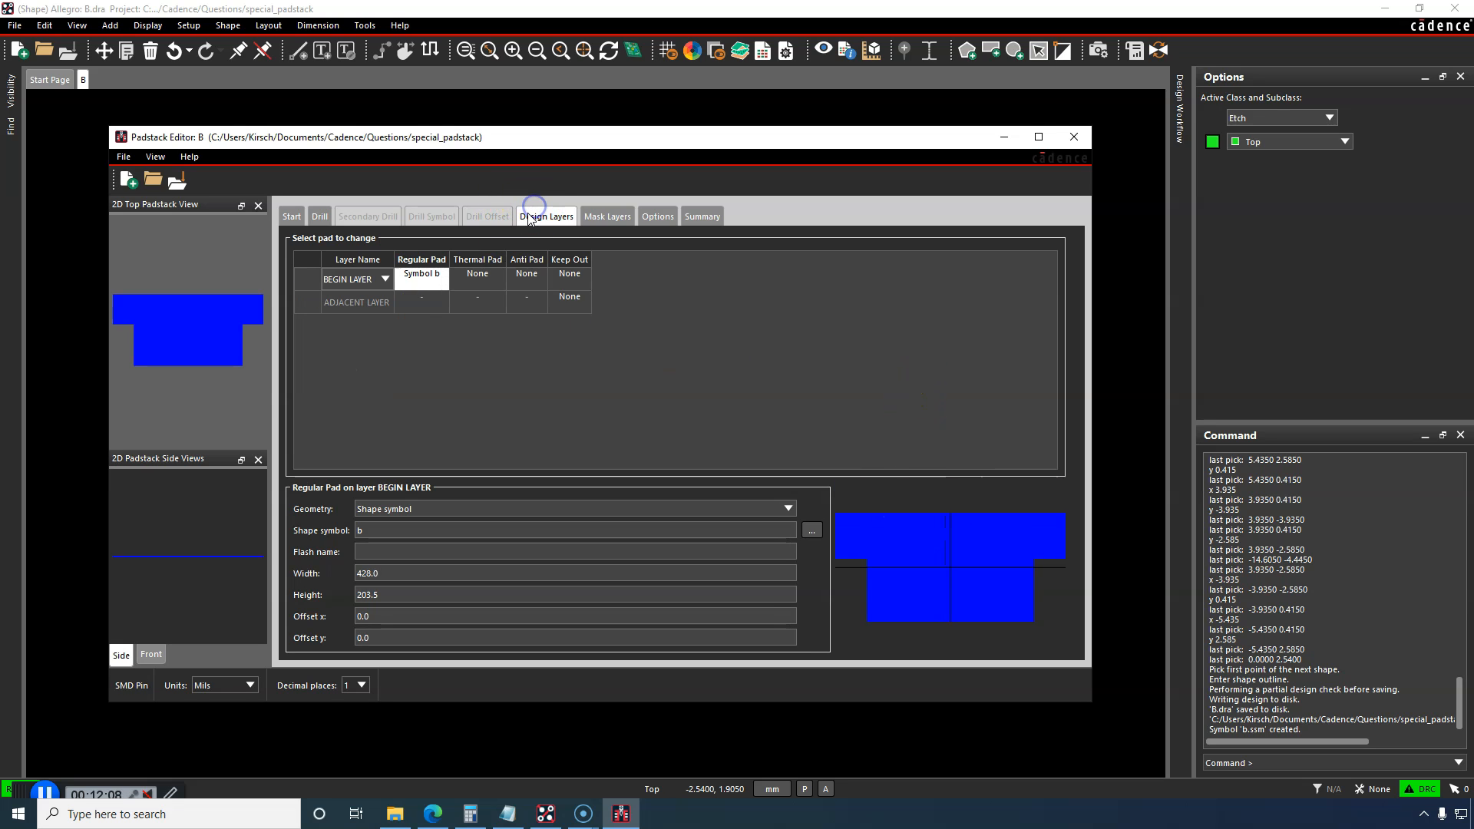
pyautogui.moveTo(241, 186)
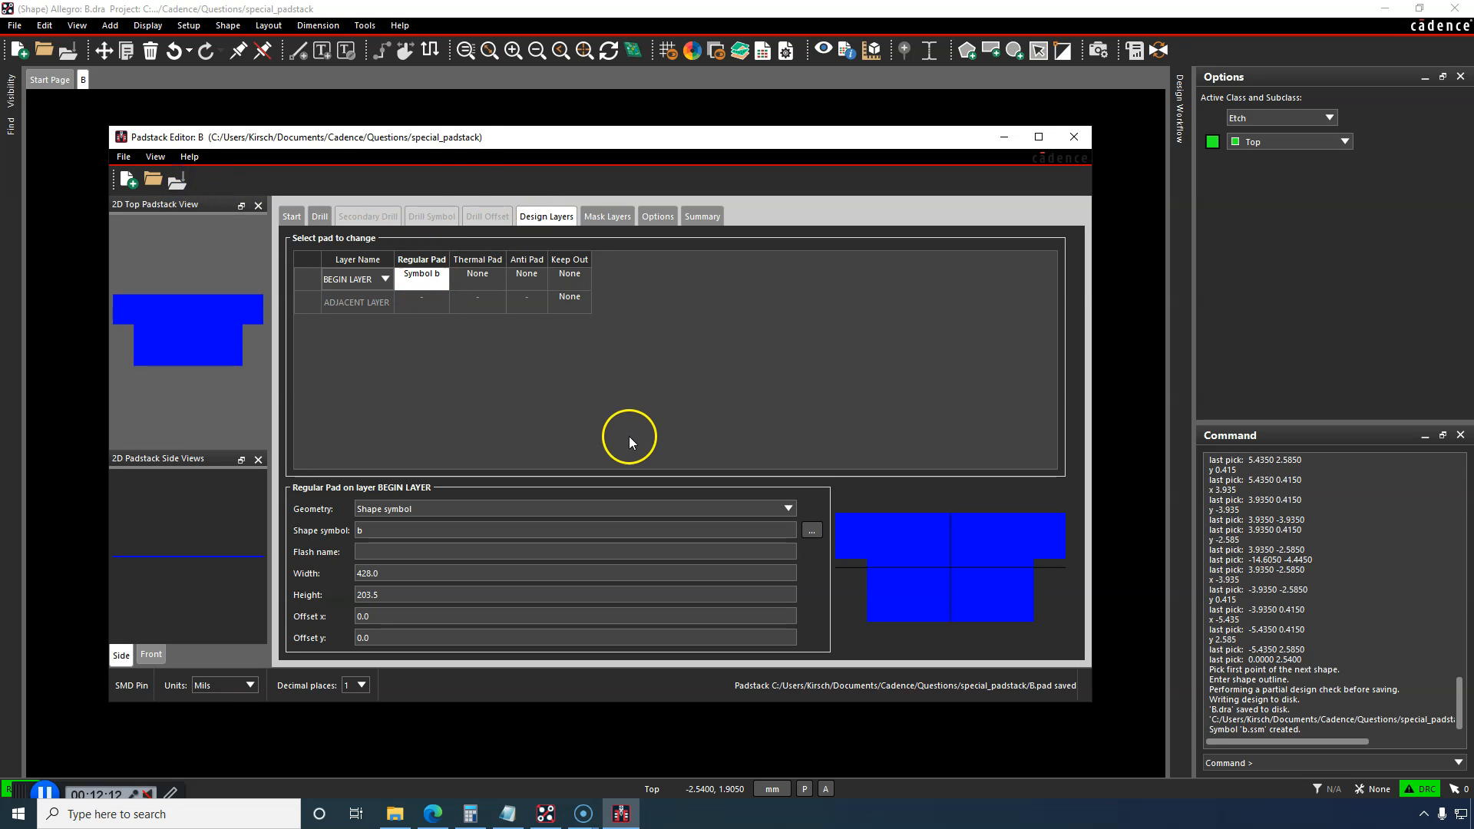
pyautogui.moveTo(935, 316)
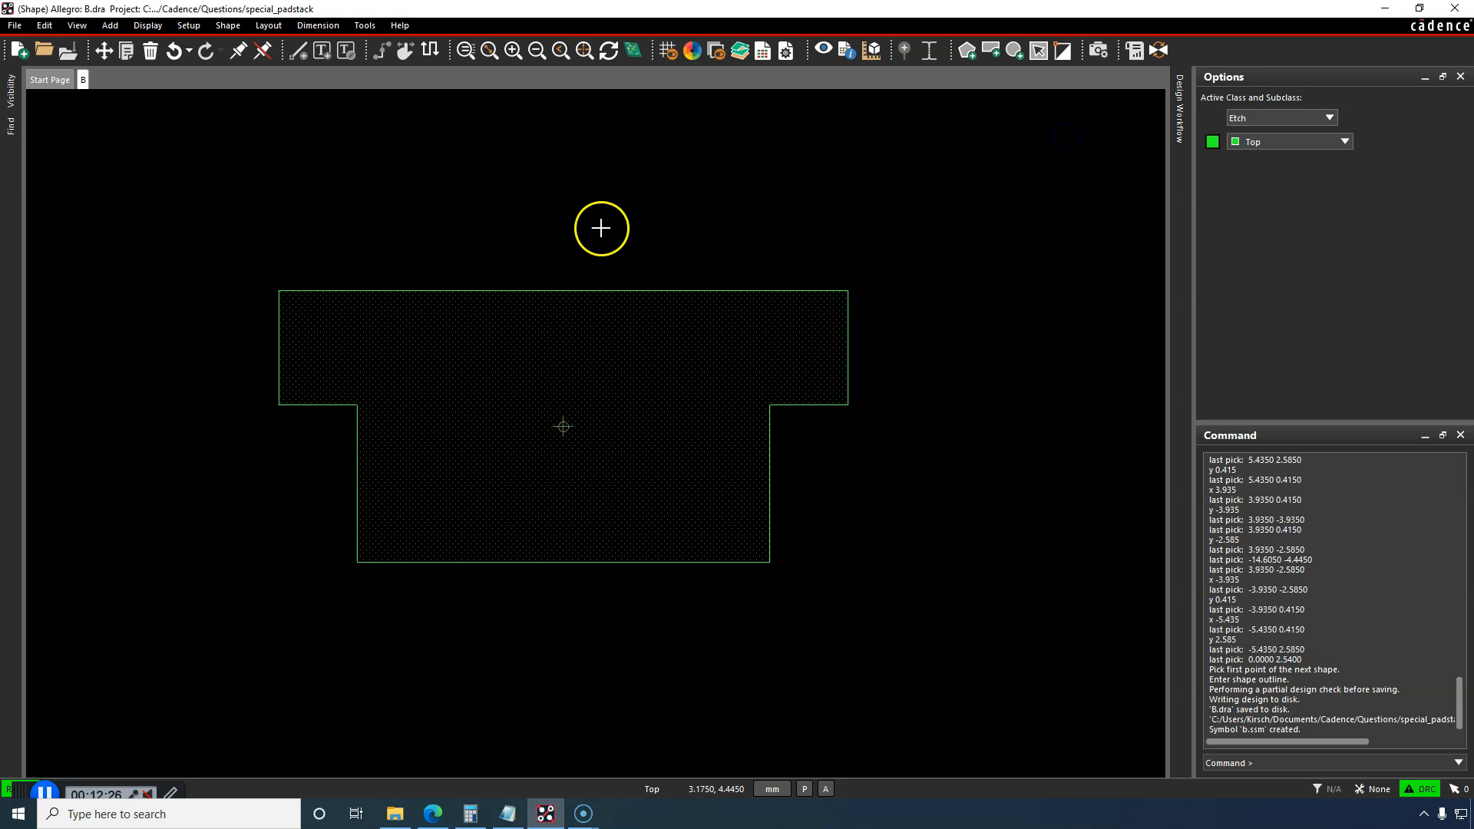
# Step: Start a new package symbol drawing named TESTGS
pyautogui.click(14, 26)
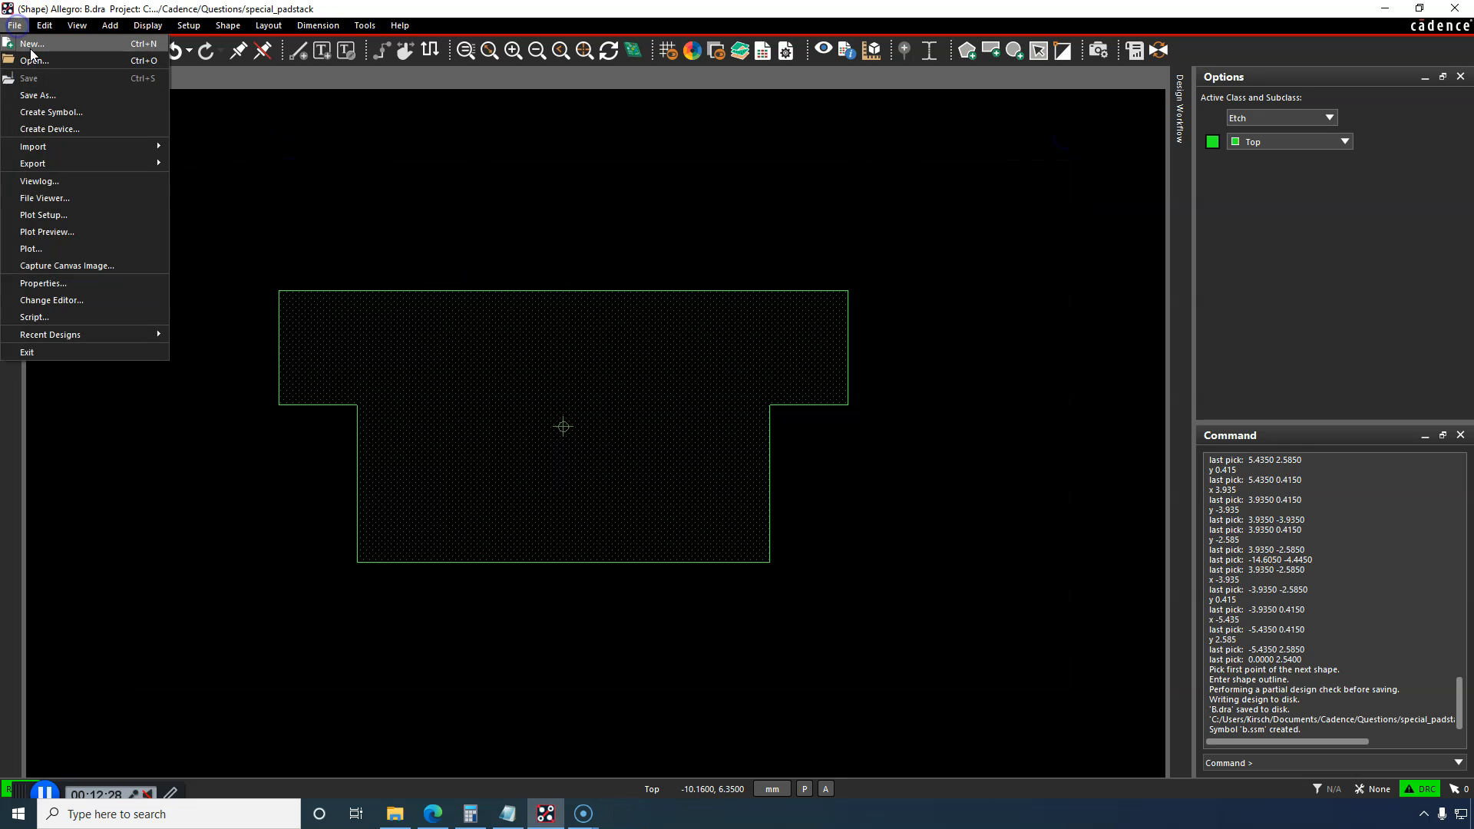
pyautogui.click(31, 43)
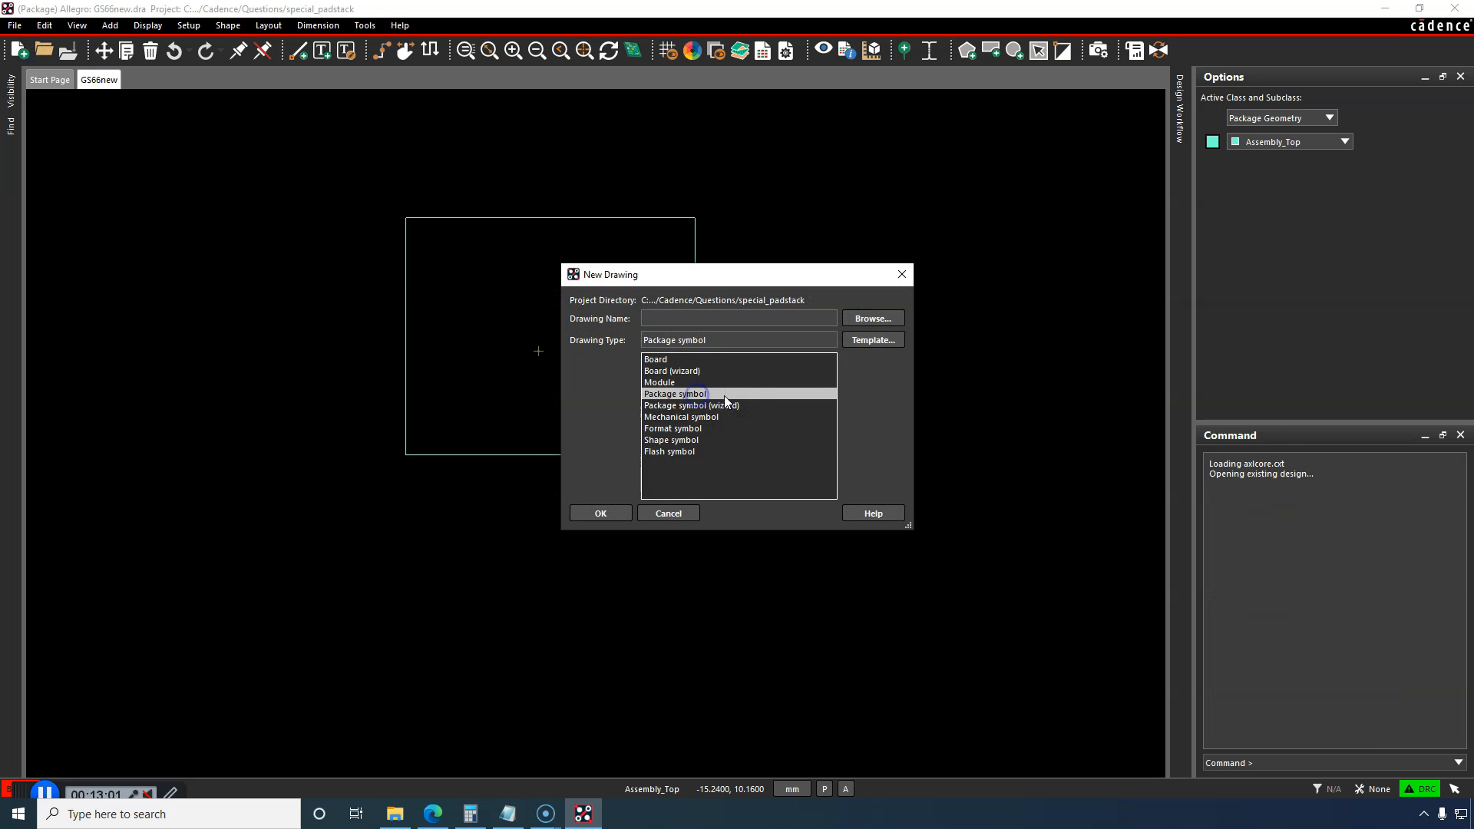
pyautogui.moveTo(740, 317)
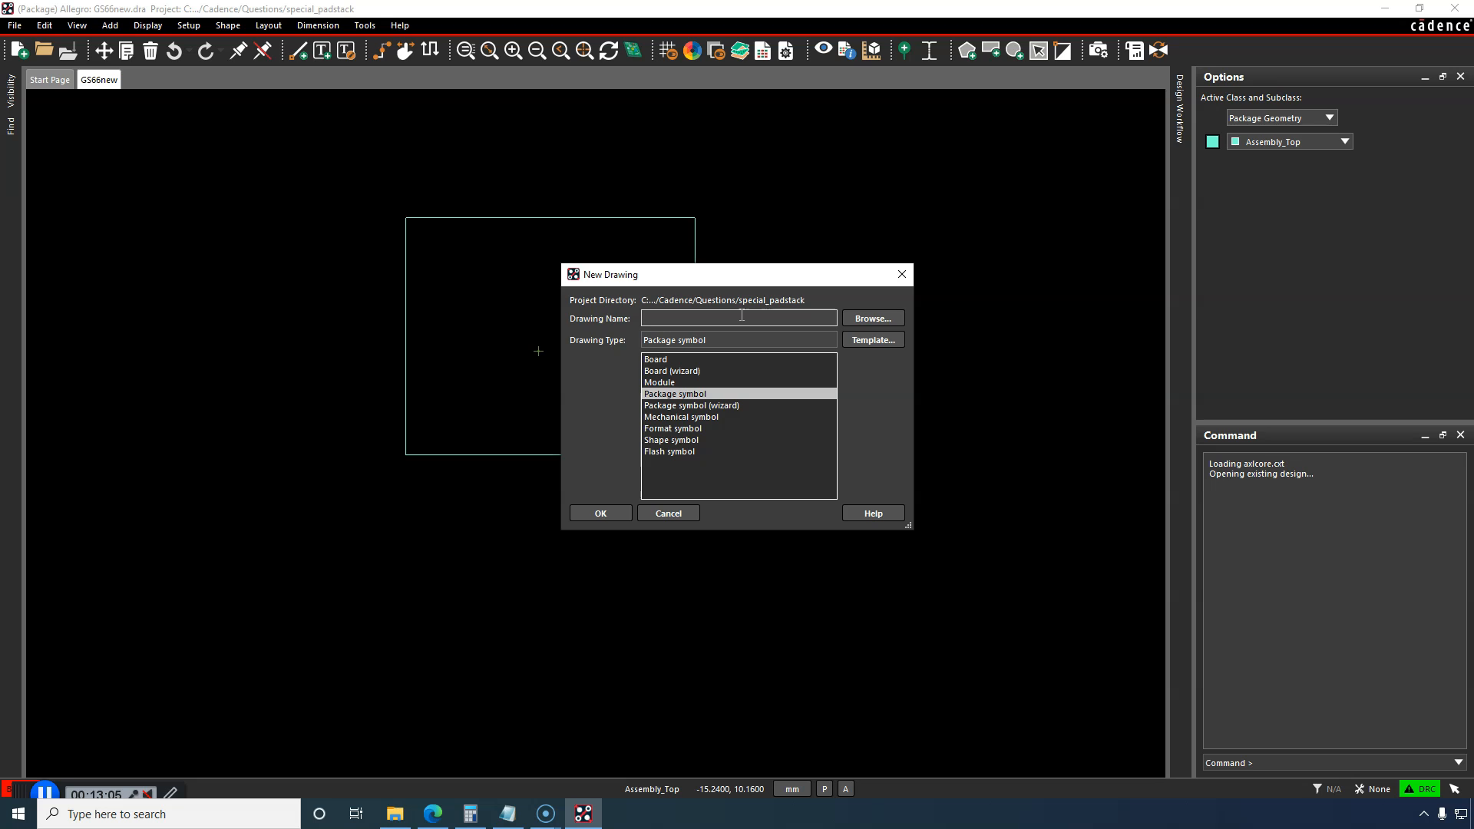
pyautogui.write('TEST')
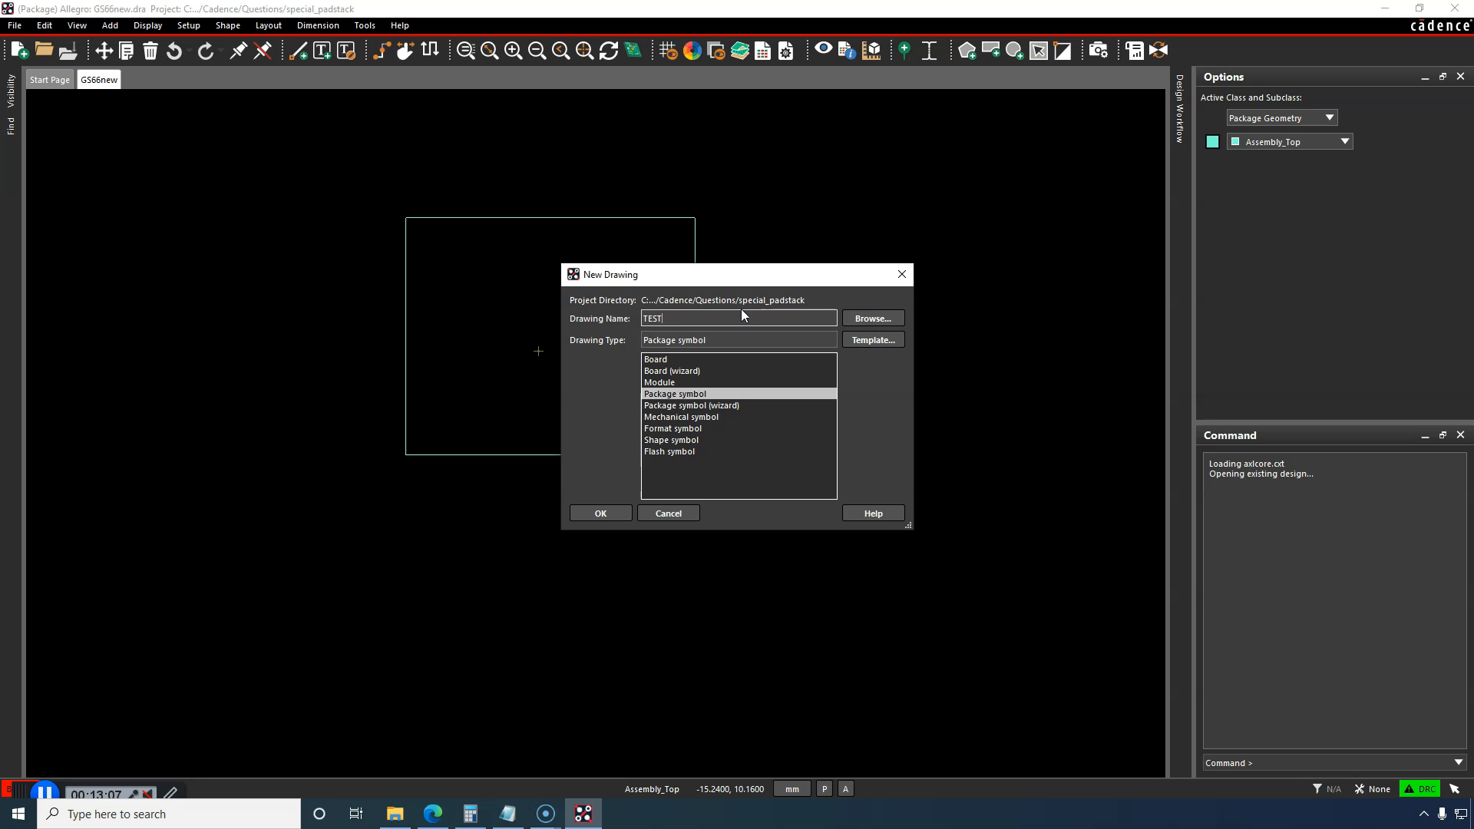
pyautogui.write('GS')
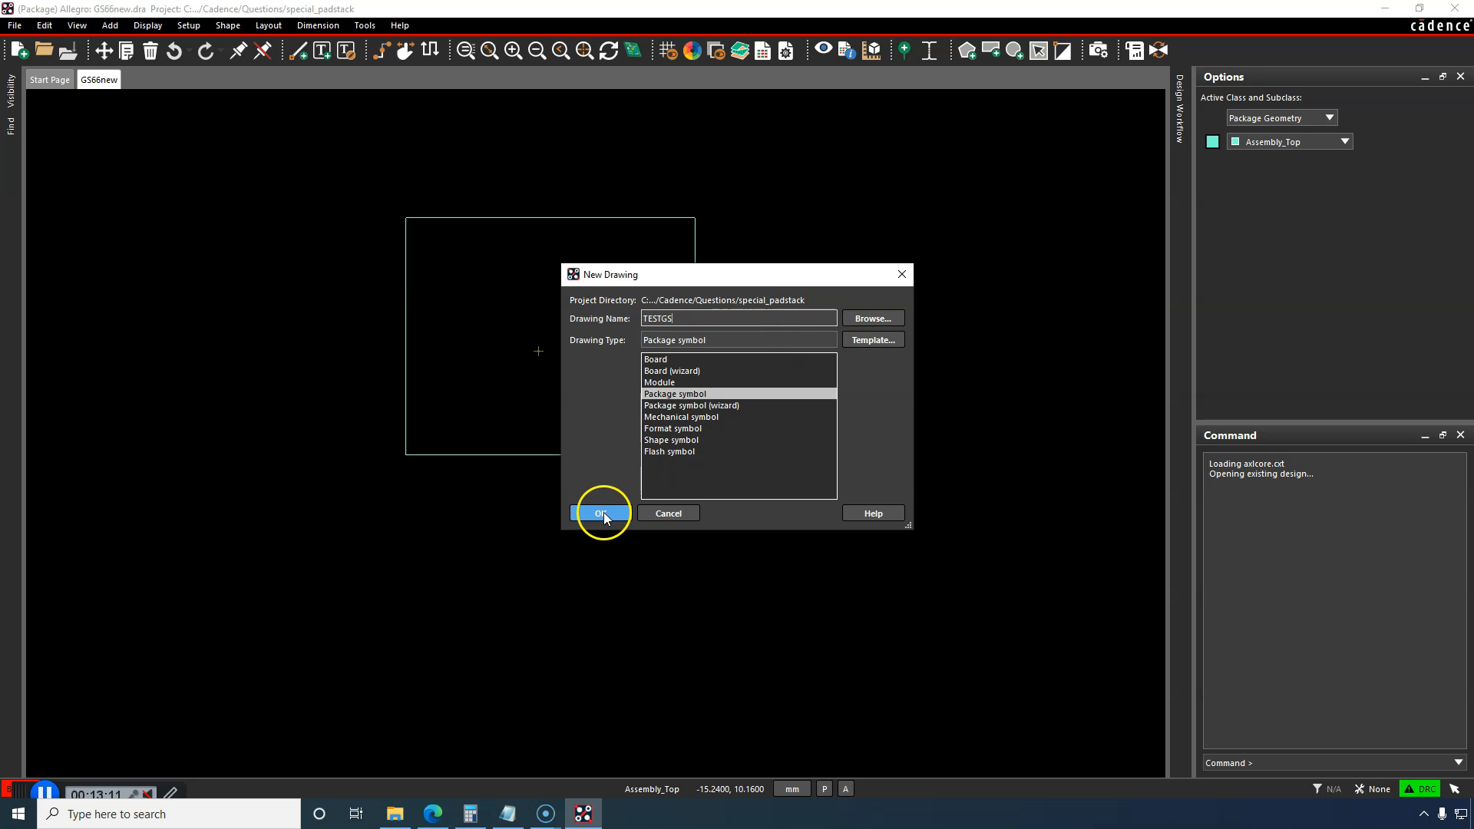
# Step: Create the TESTGS package design with its origin at the sheet center
pyautogui.click(600, 513)
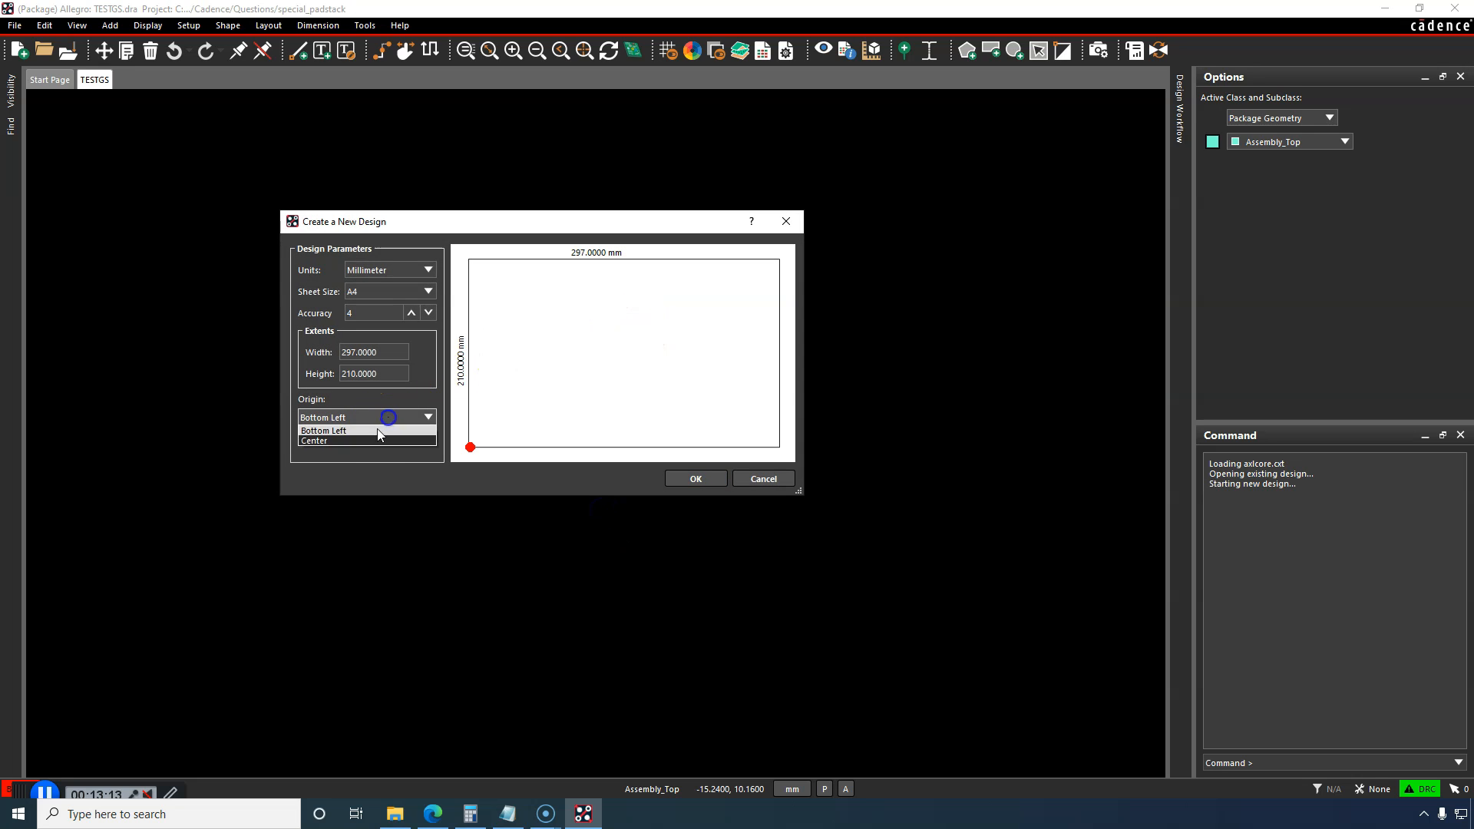
pyautogui.click(315, 440)
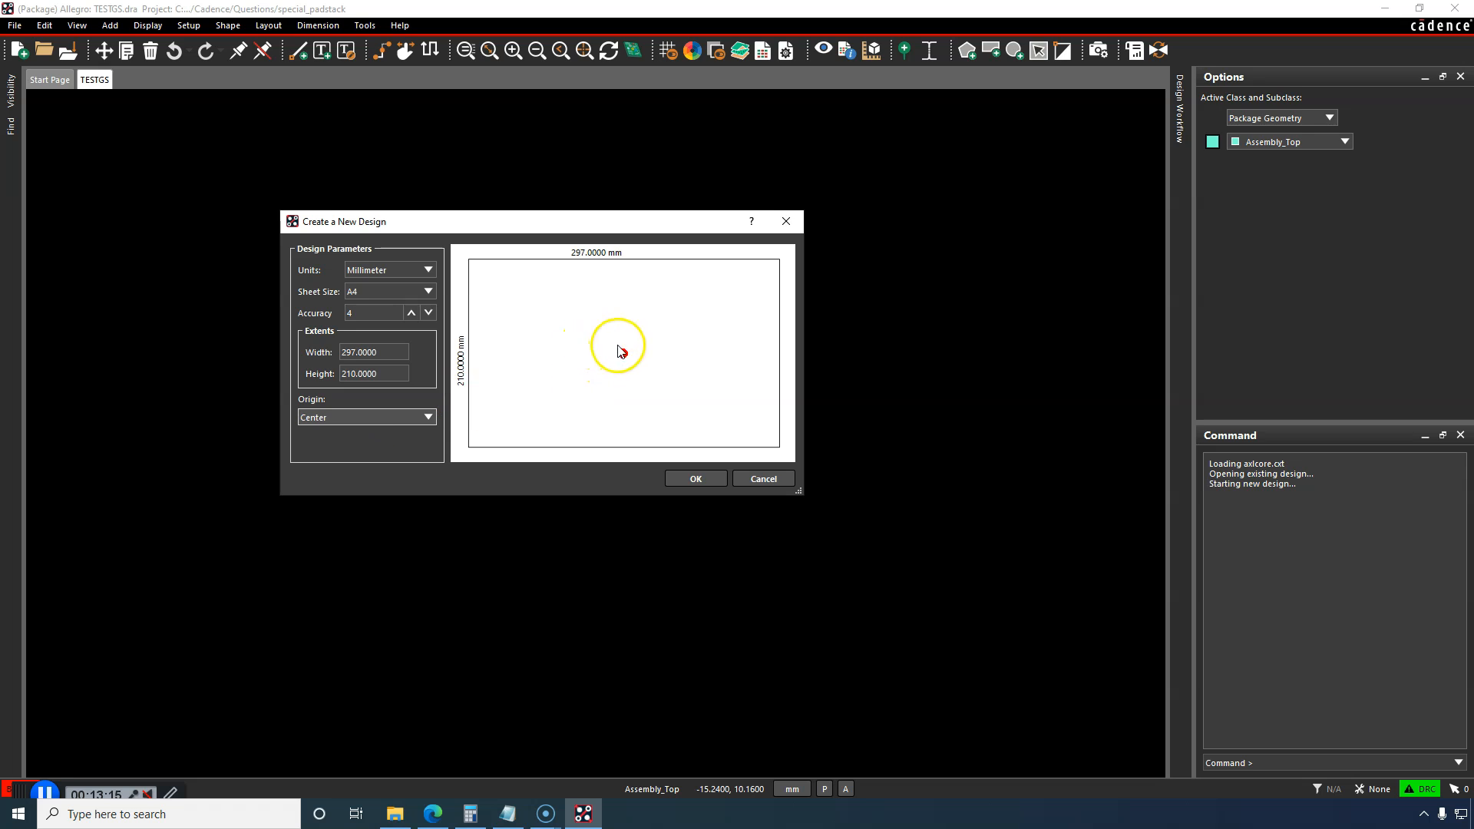
pyautogui.moveTo(381, 282)
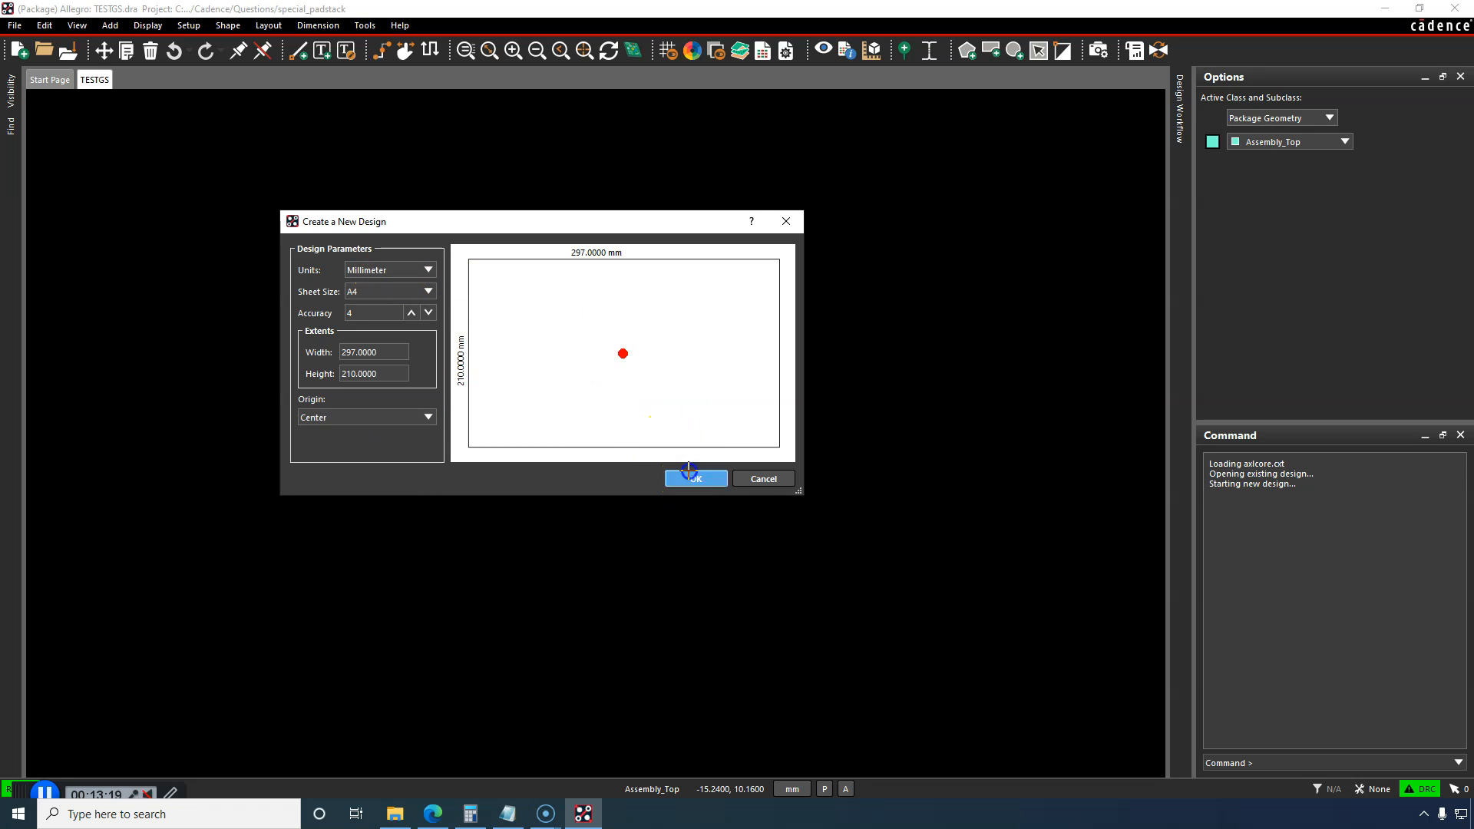
pyautogui.click(696, 479)
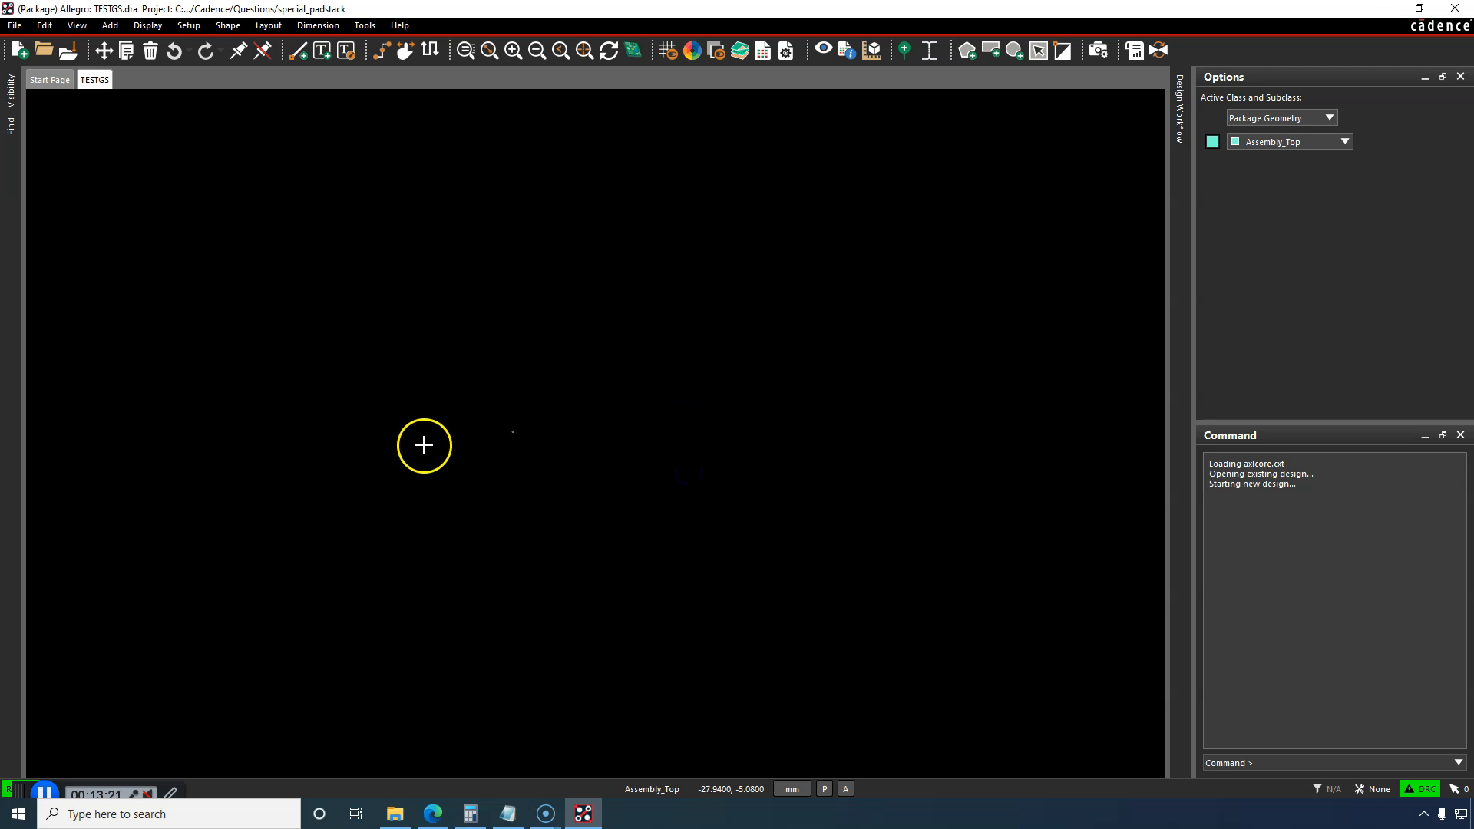
# Step: Start a rectangular shape on Package Geometry class, Assembly_Top subclass
pyautogui.click(227, 27)
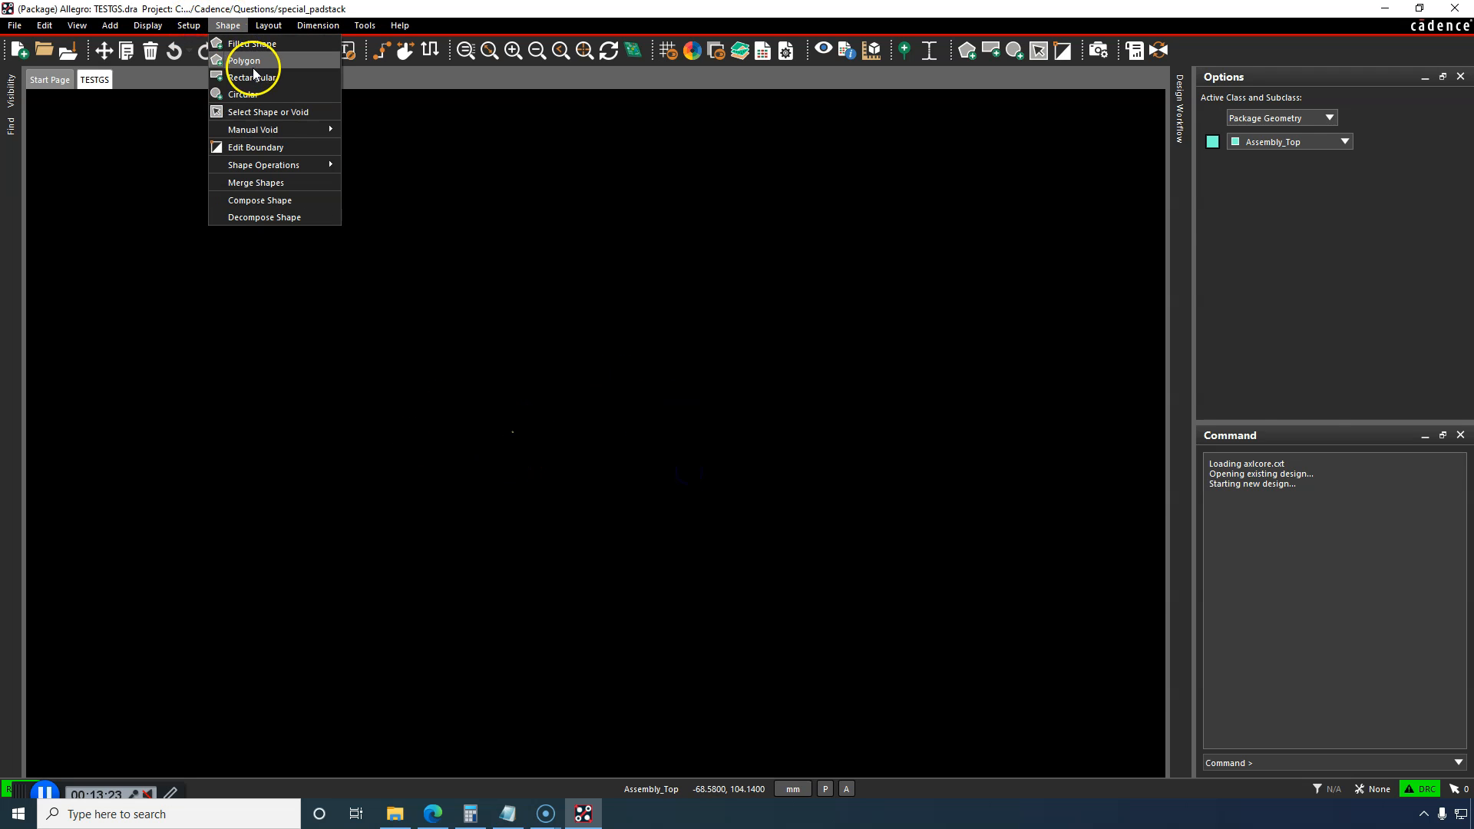
pyautogui.click(253, 77)
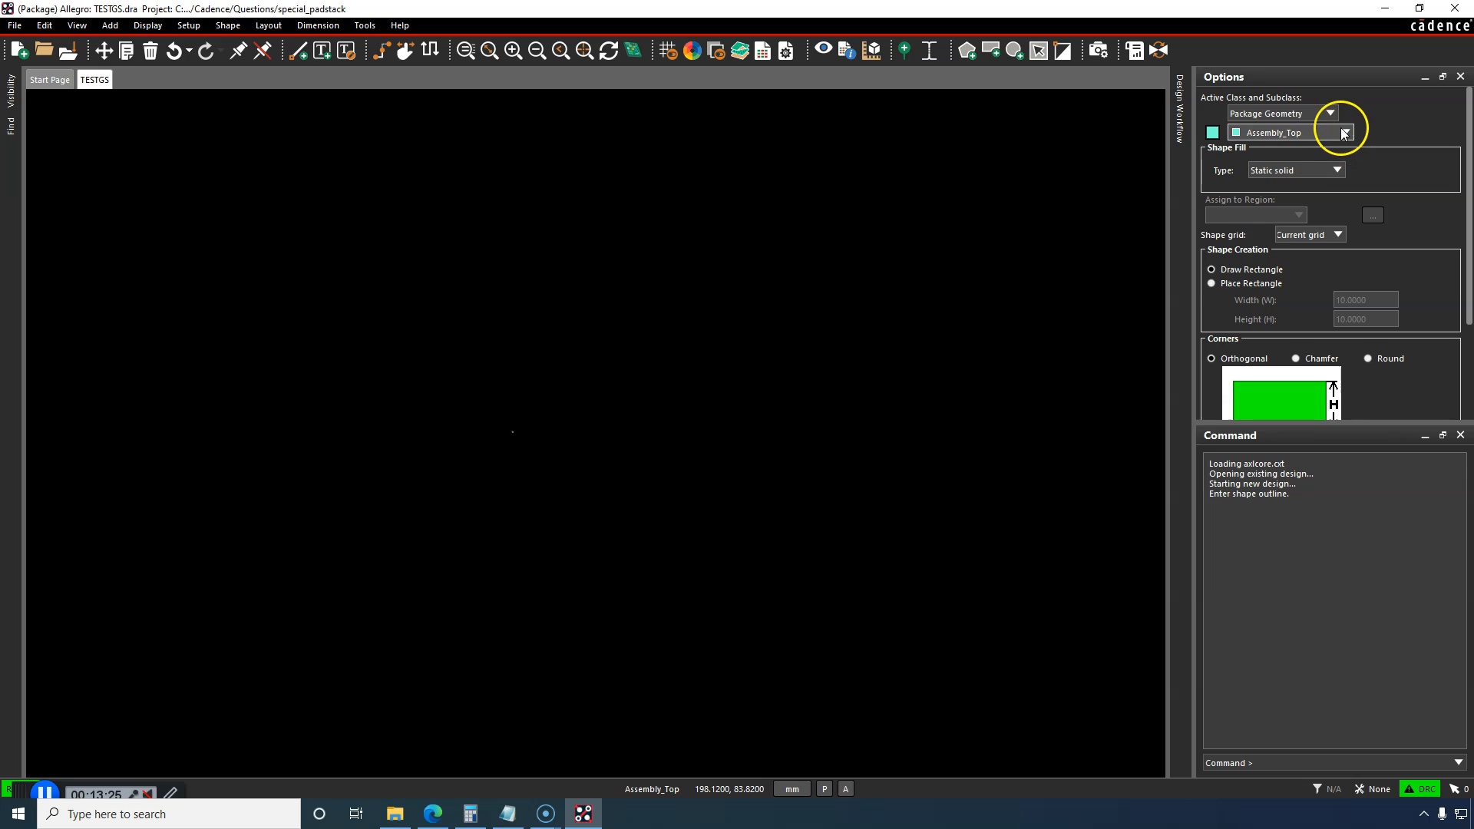
pyautogui.click(1342, 133)
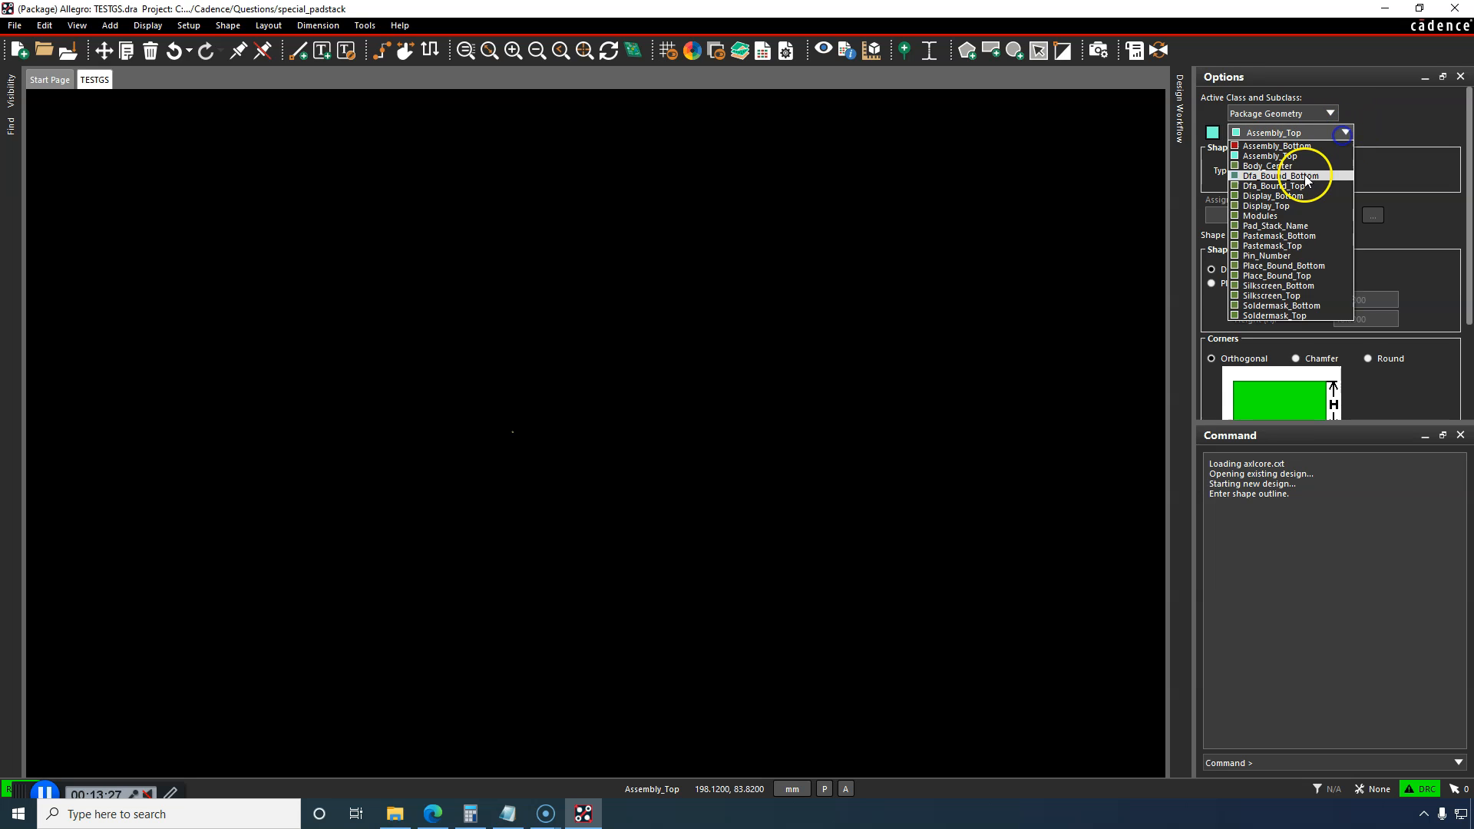
pyautogui.click(1275, 132)
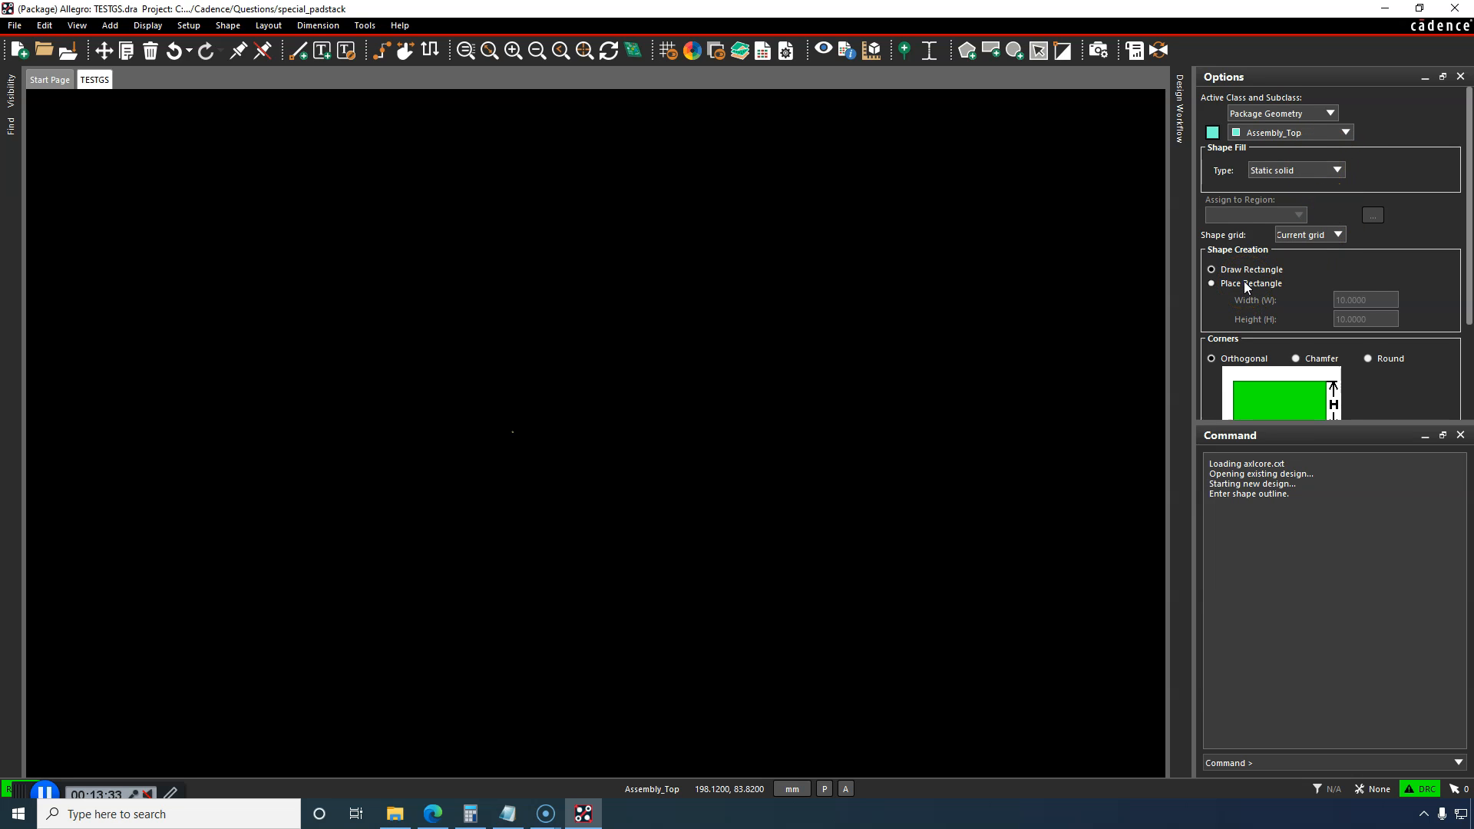
pyautogui.moveTo(407, 686)
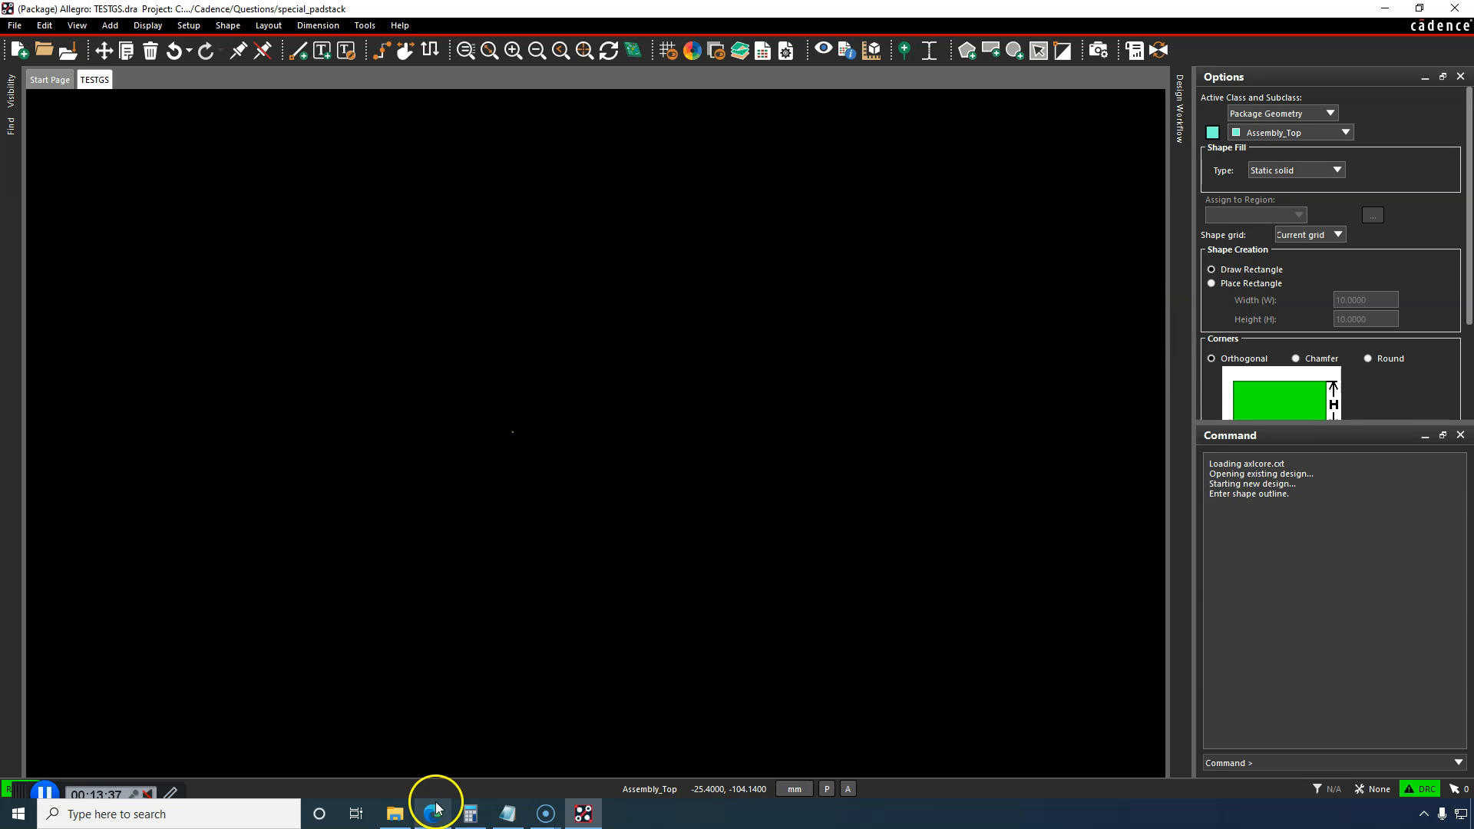
# Step: Switch to Edge to view the GS66516B datasheet package dimensions page
pyautogui.click(431, 814)
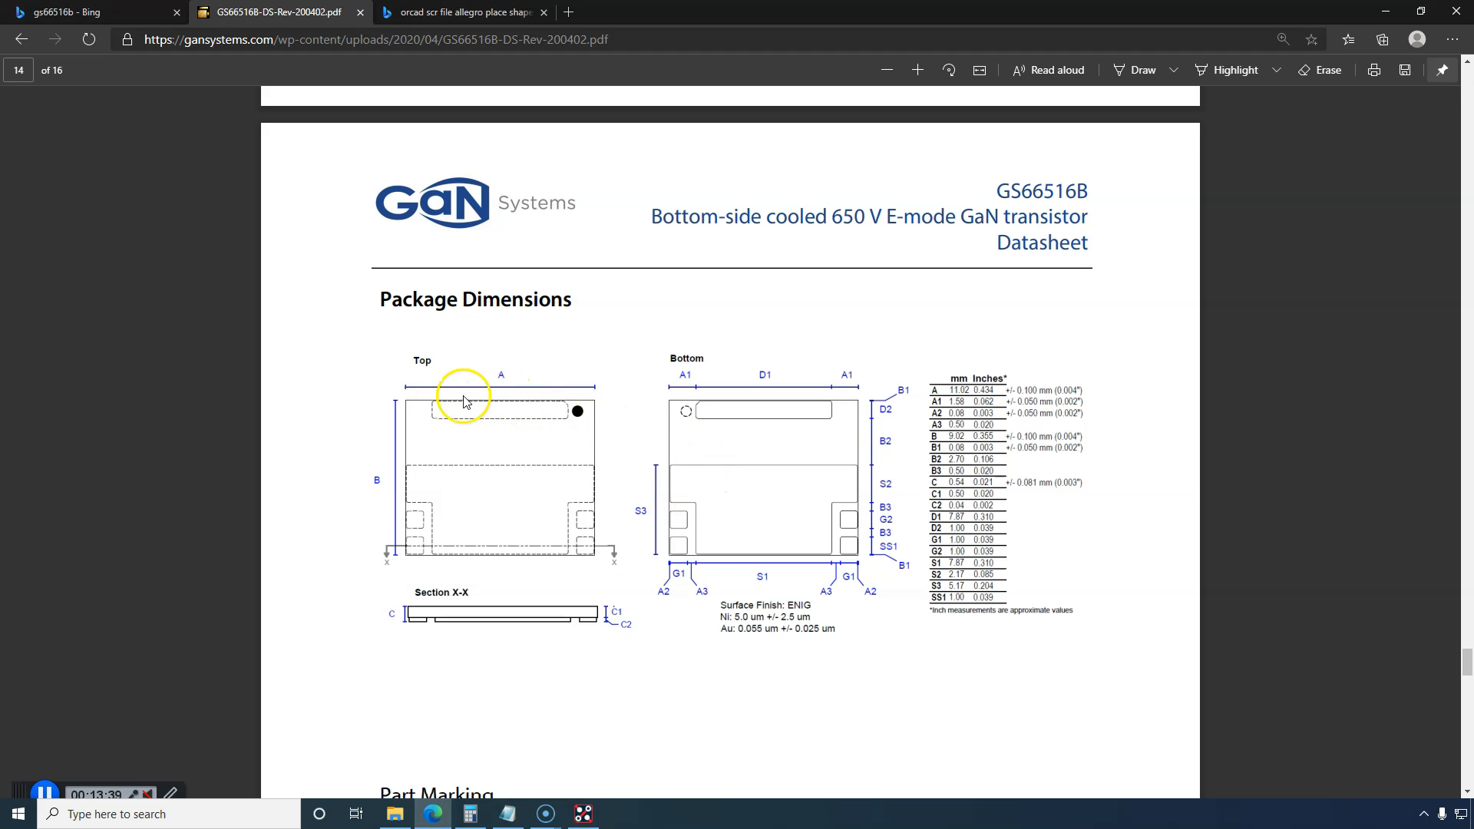
pyautogui.moveTo(884, 378)
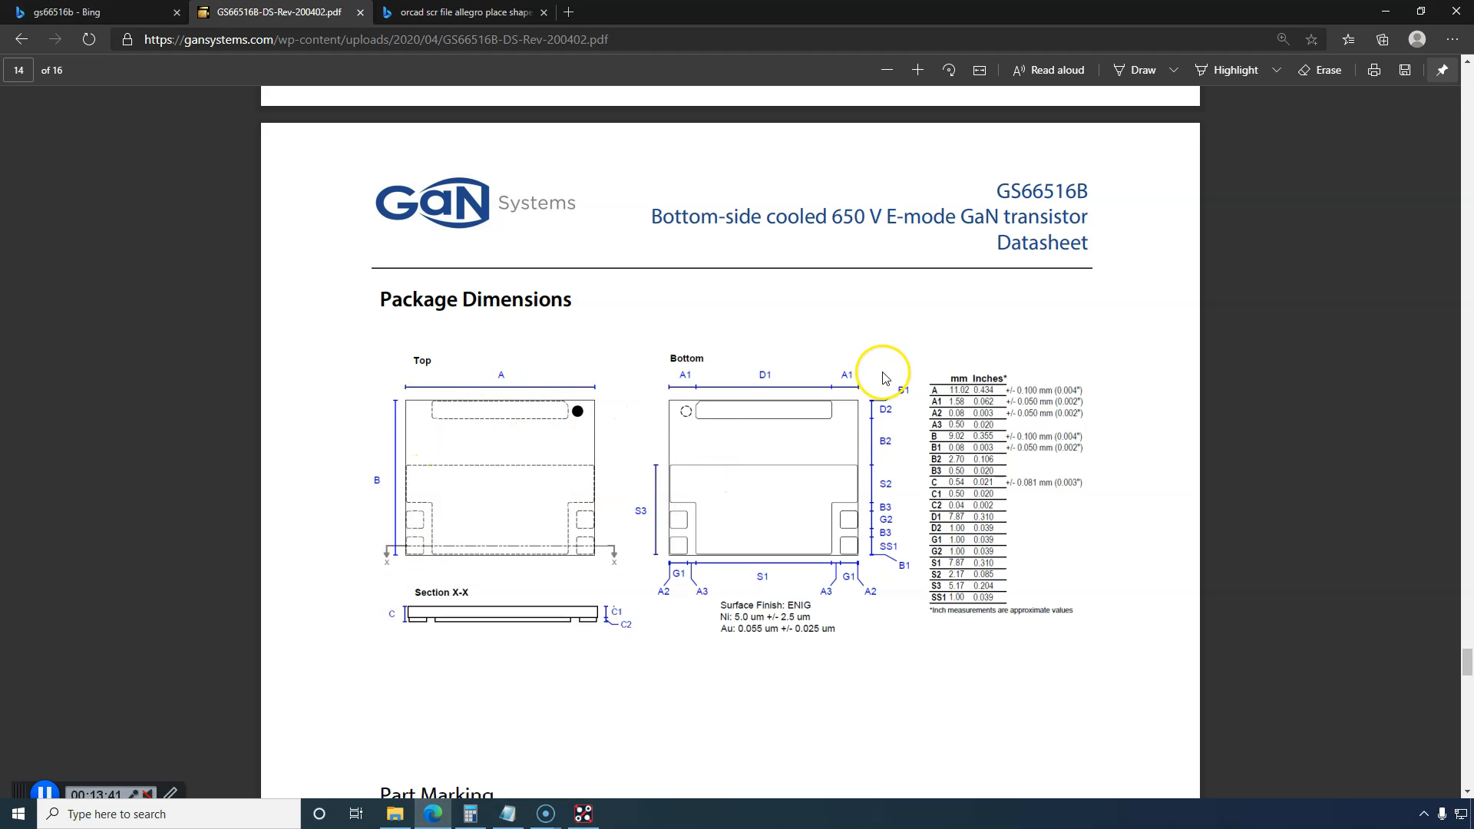
pyautogui.moveTo(555, 658)
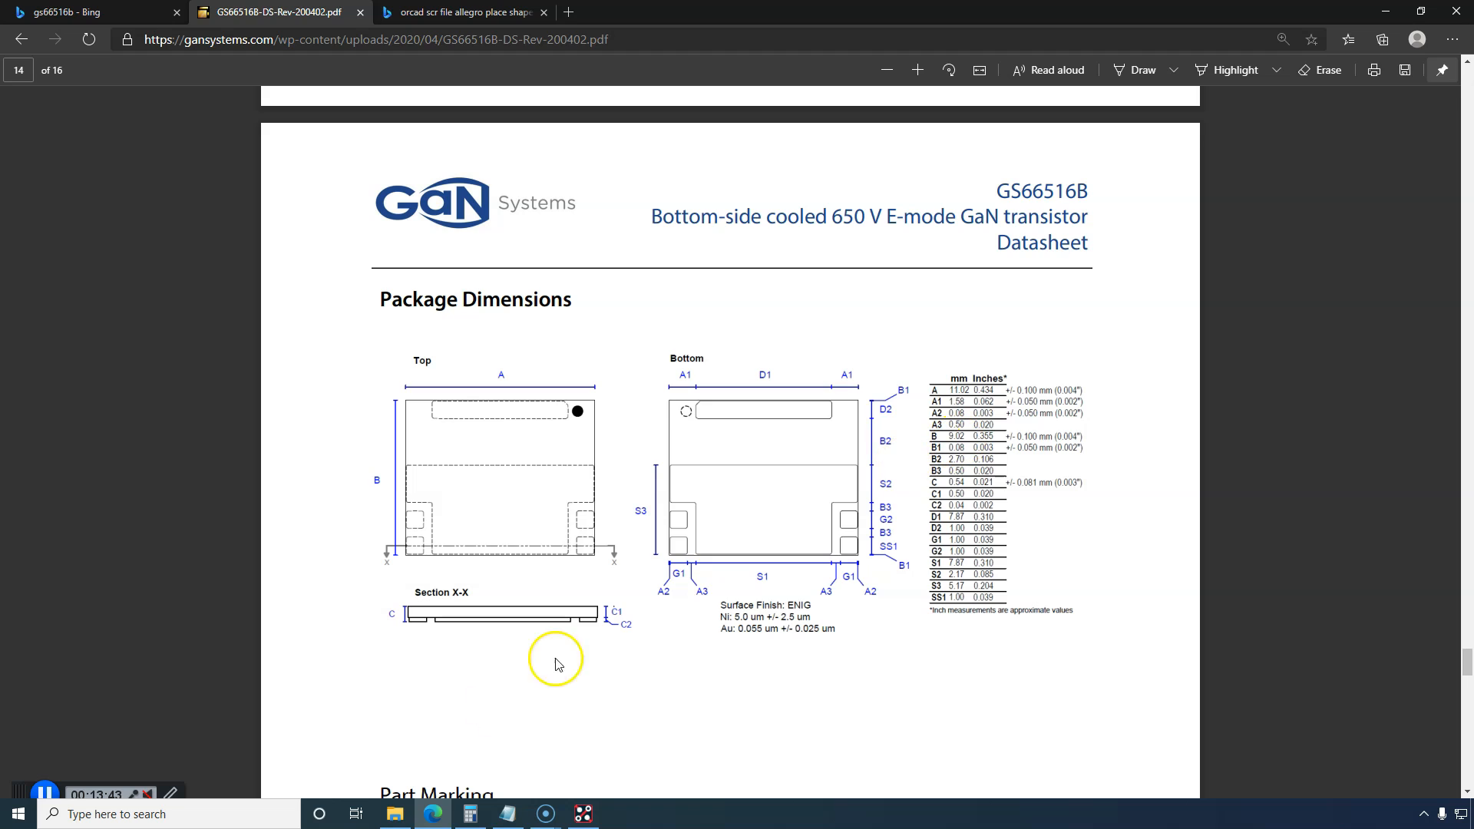
pyautogui.moveTo(456, 792)
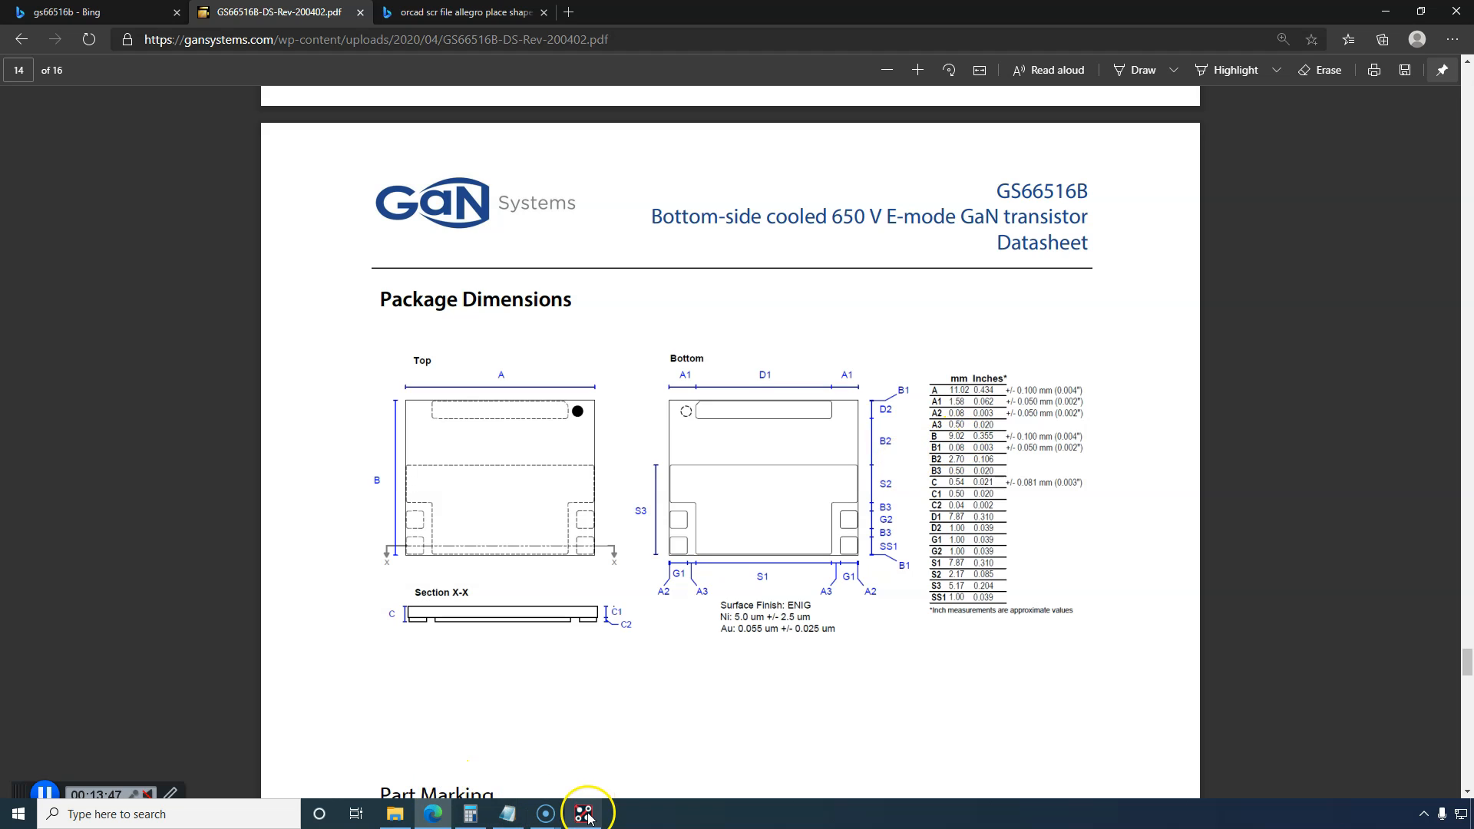
# Step: Place an 11.02 by 9.02 mm rectangle on Assembly_Top and set its fill type to Unfilled
pyautogui.click(584, 813)
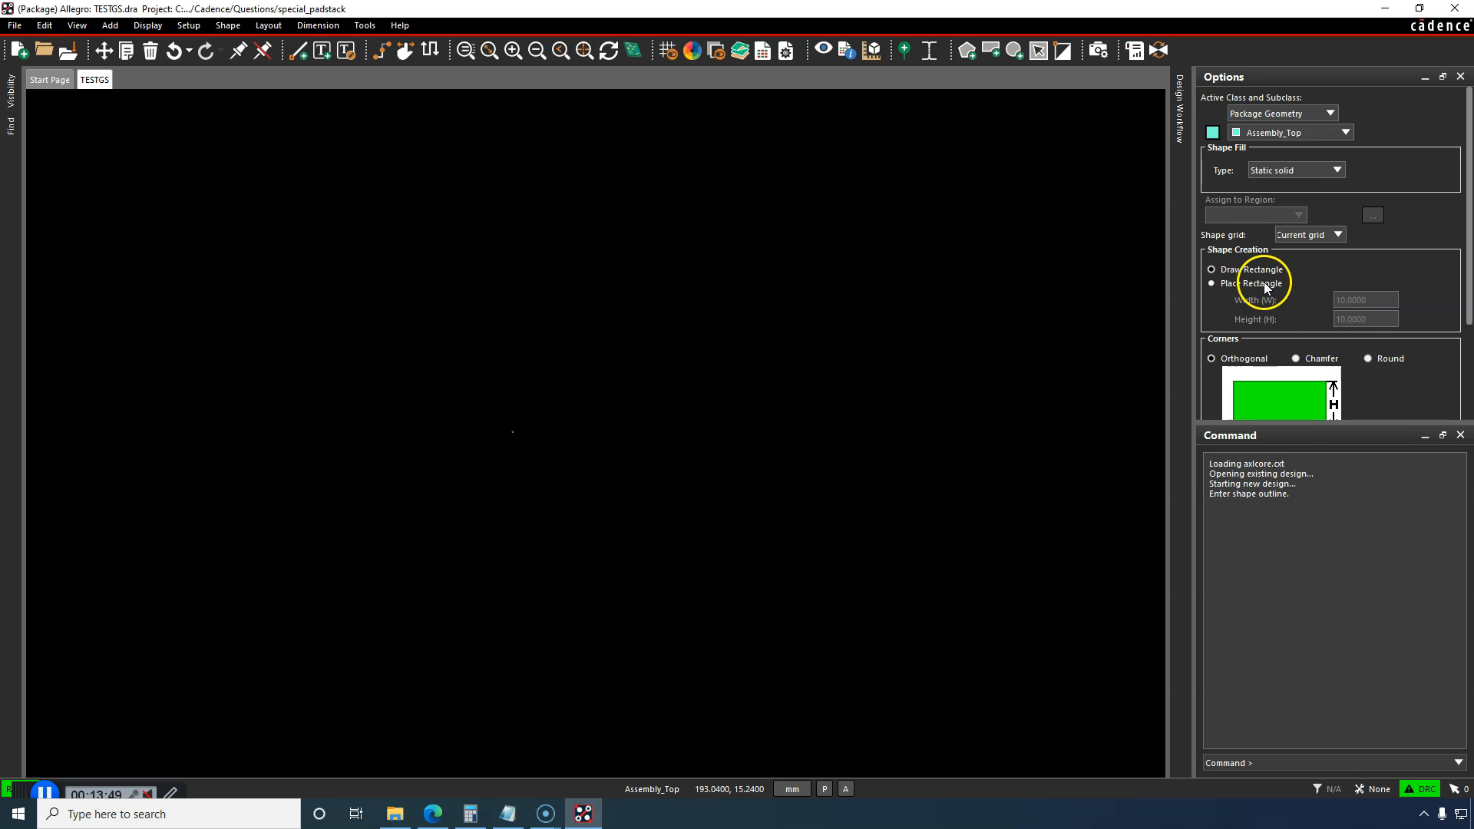
pyautogui.write('11')
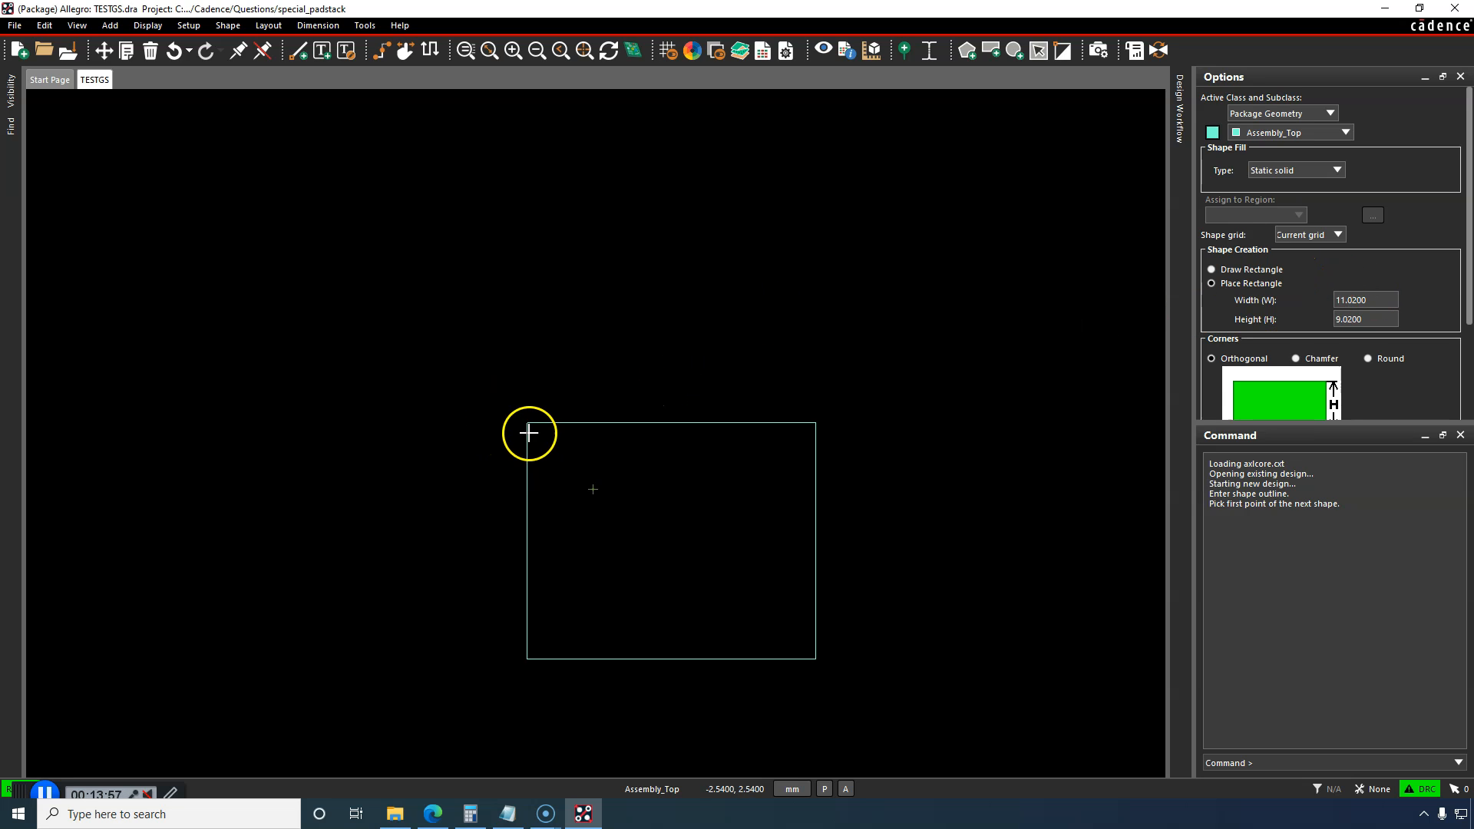
pyautogui.moveTo(451, 387)
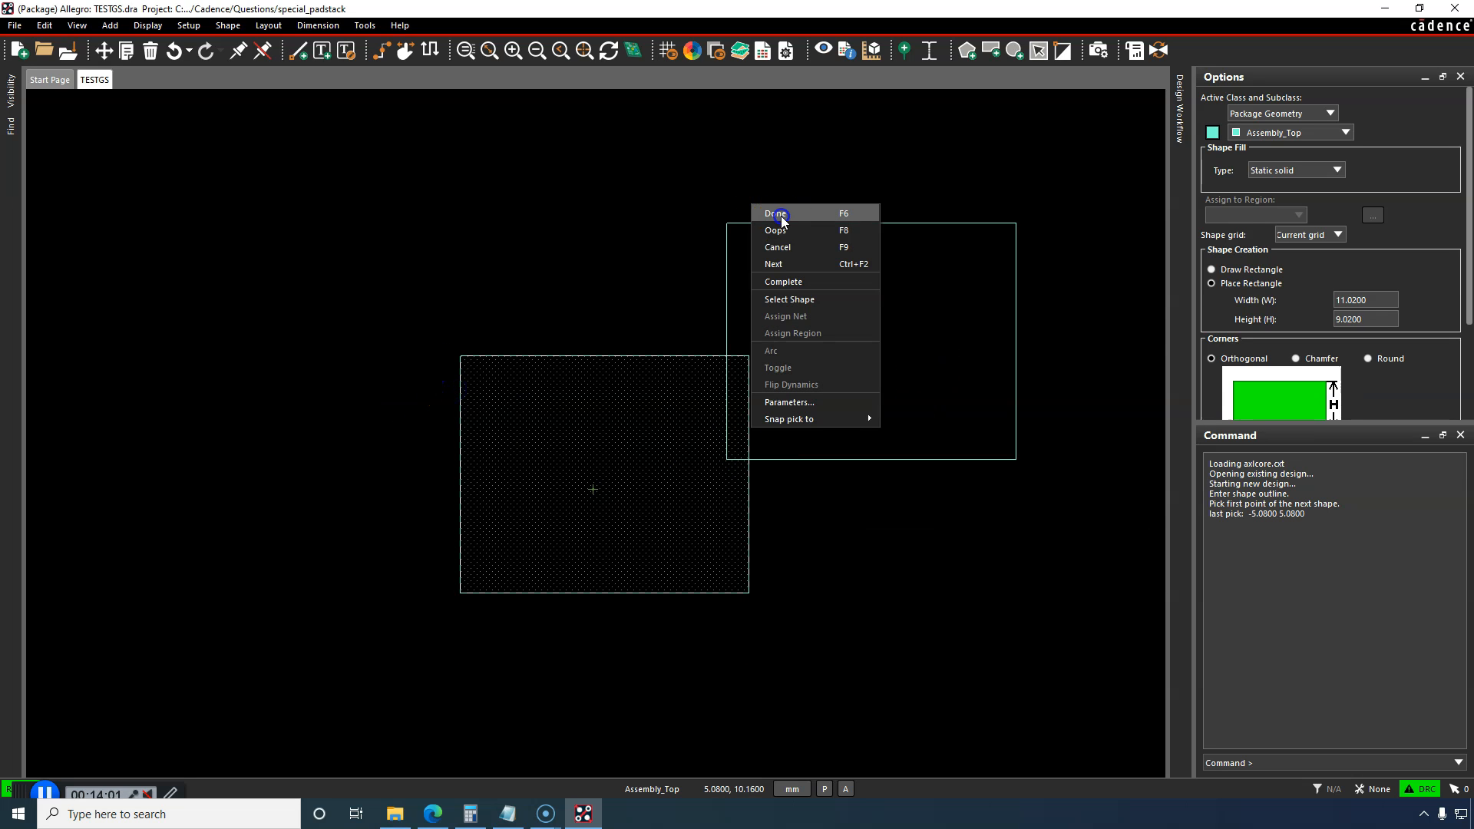
pyautogui.click(774, 214)
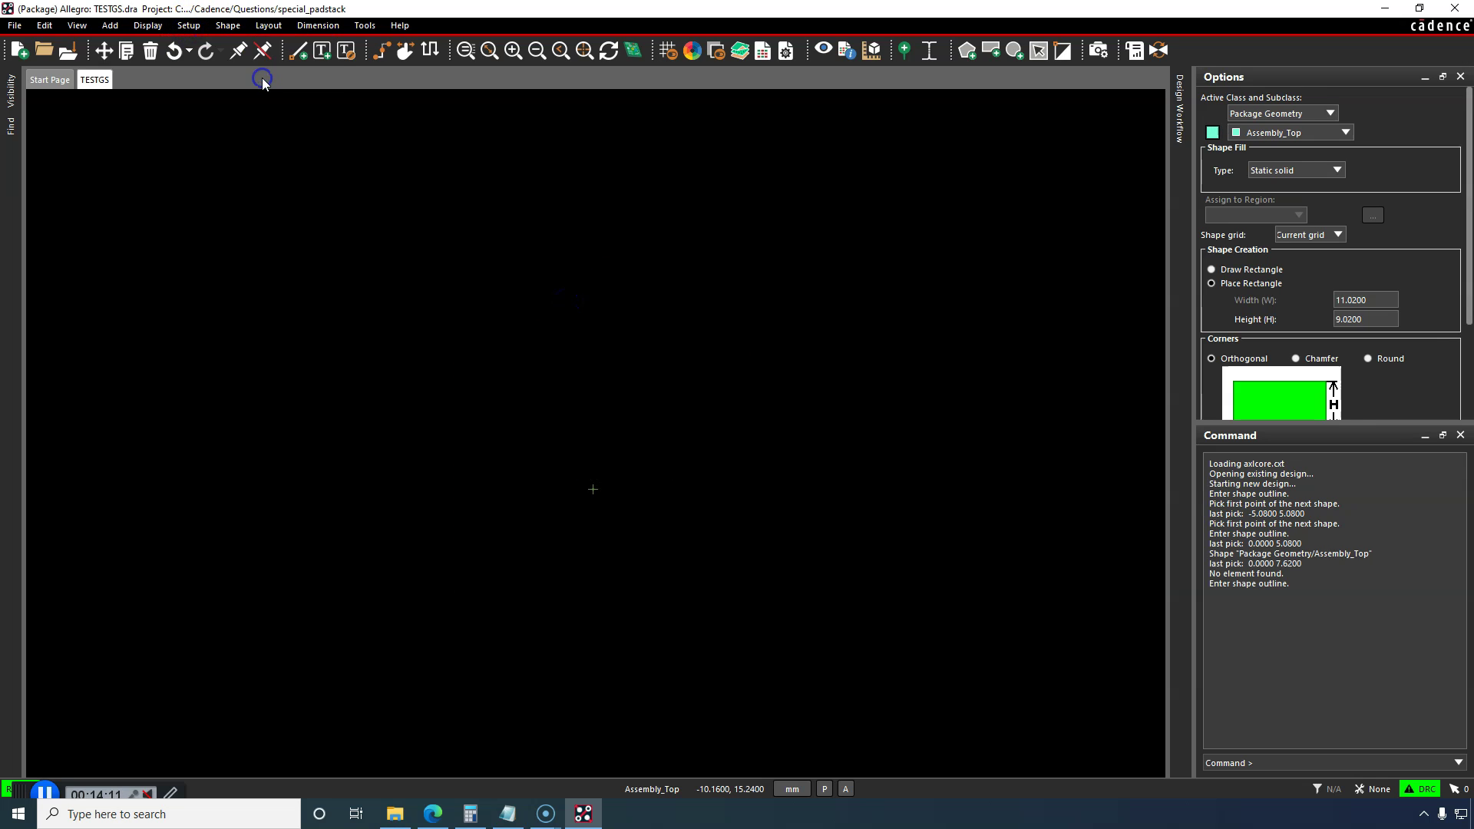
pyautogui.click(1339, 170)
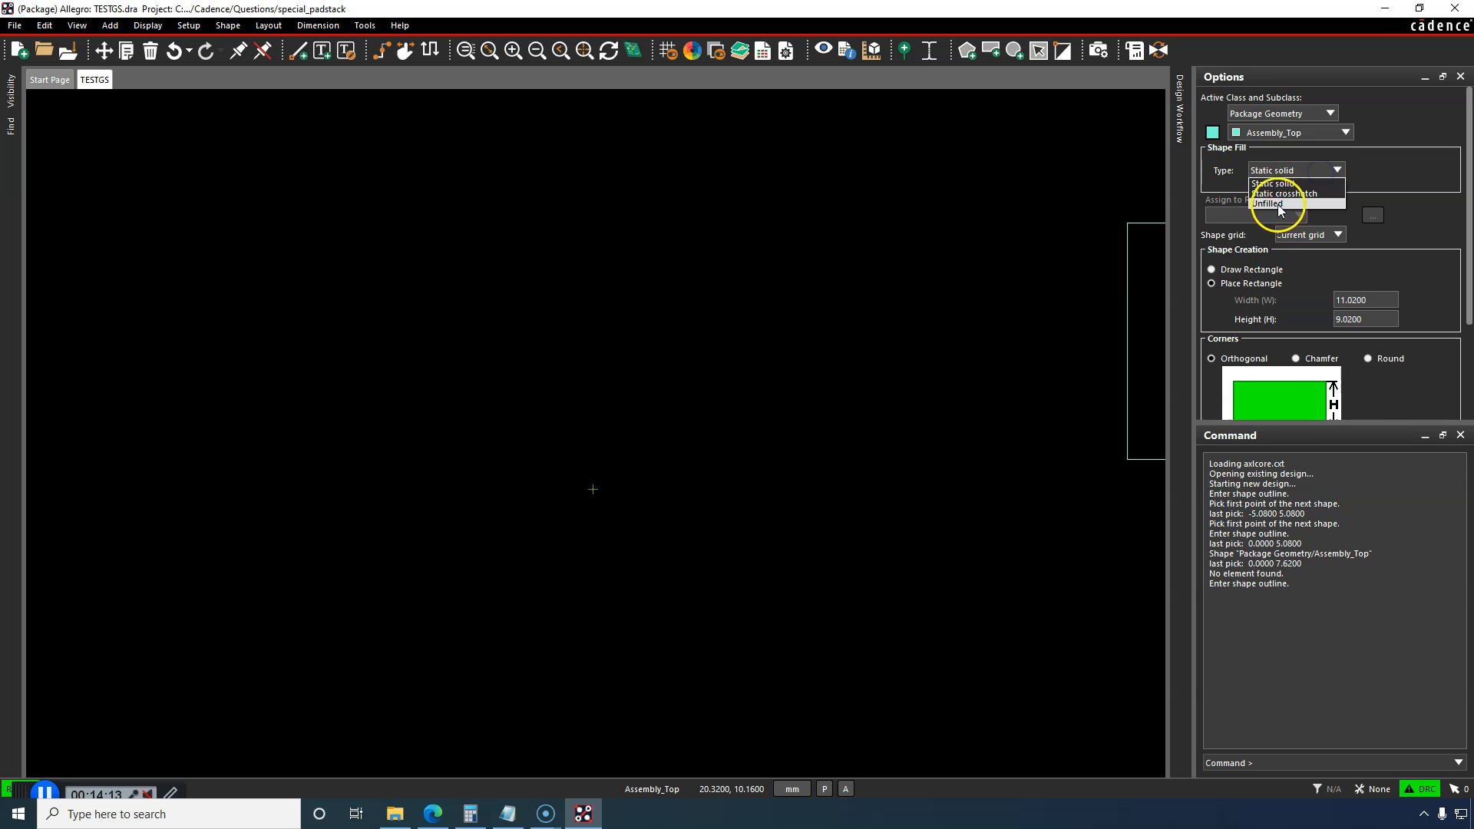
pyautogui.click(1268, 204)
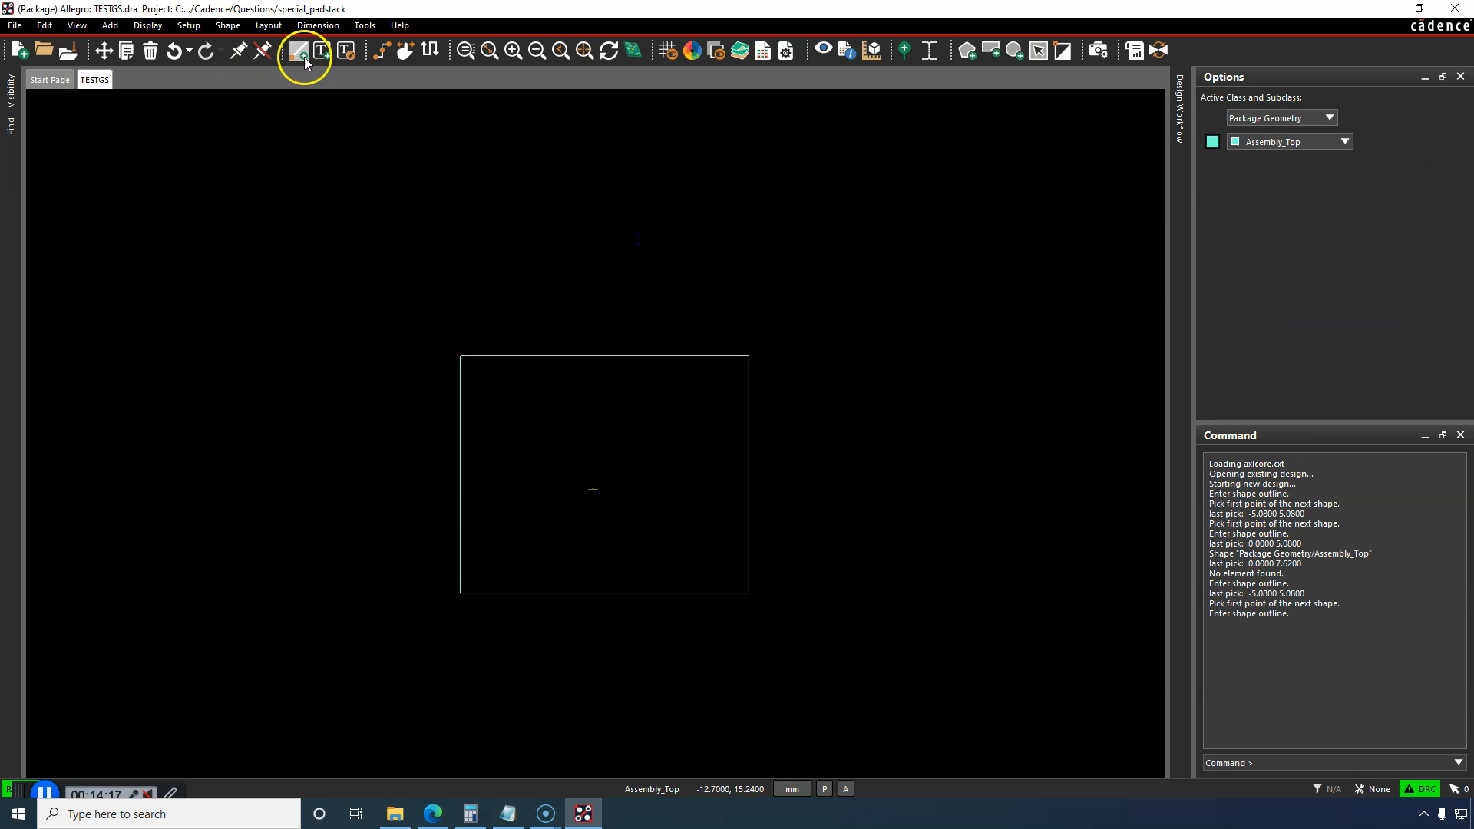
pyautogui.moveTo(267, 26)
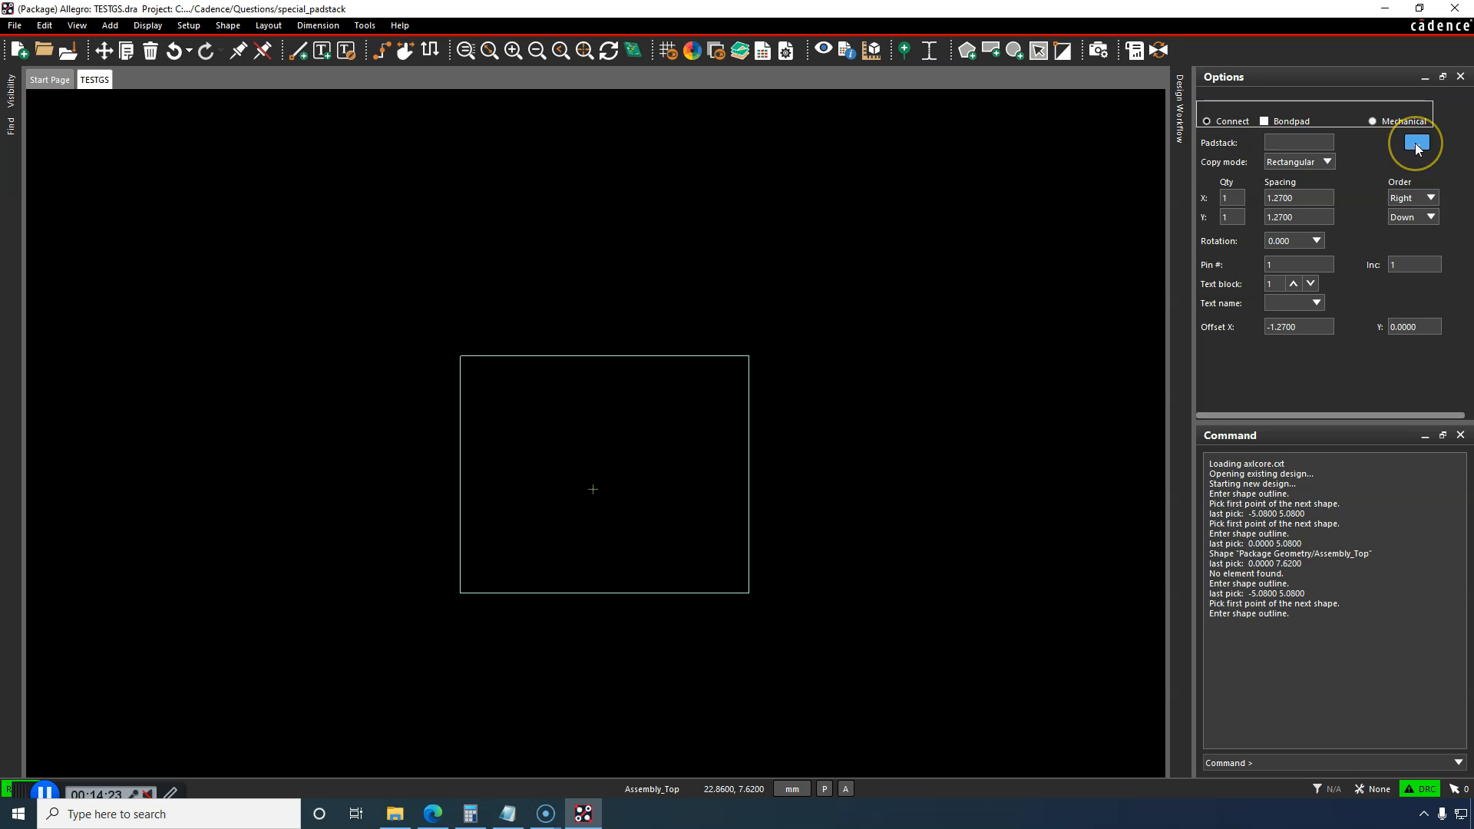
# Step: Add pin 1 using padstack B placed at the origin inside the rectangle
pyautogui.click(1415, 141)
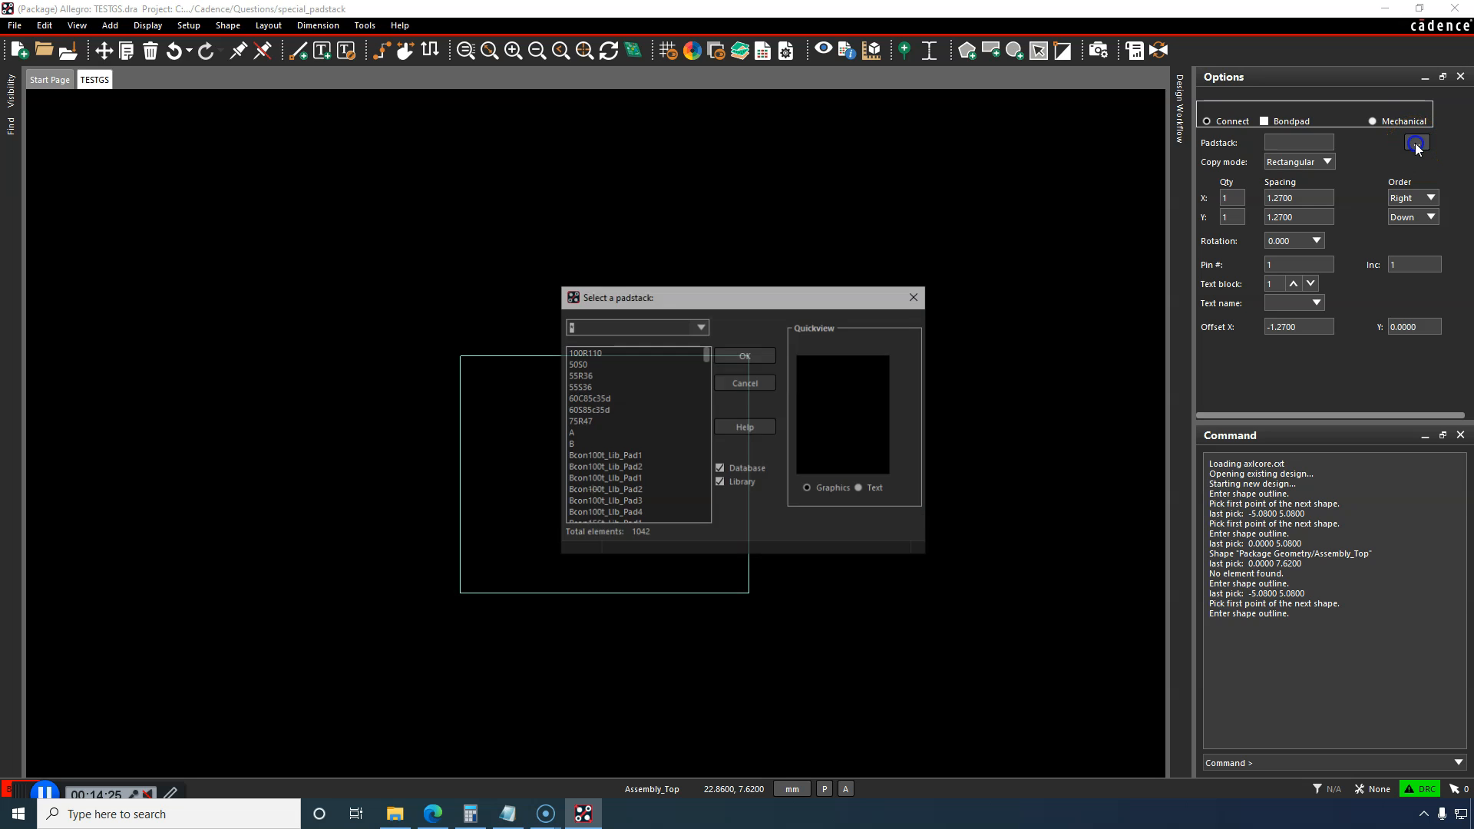
pyautogui.click(599, 443)
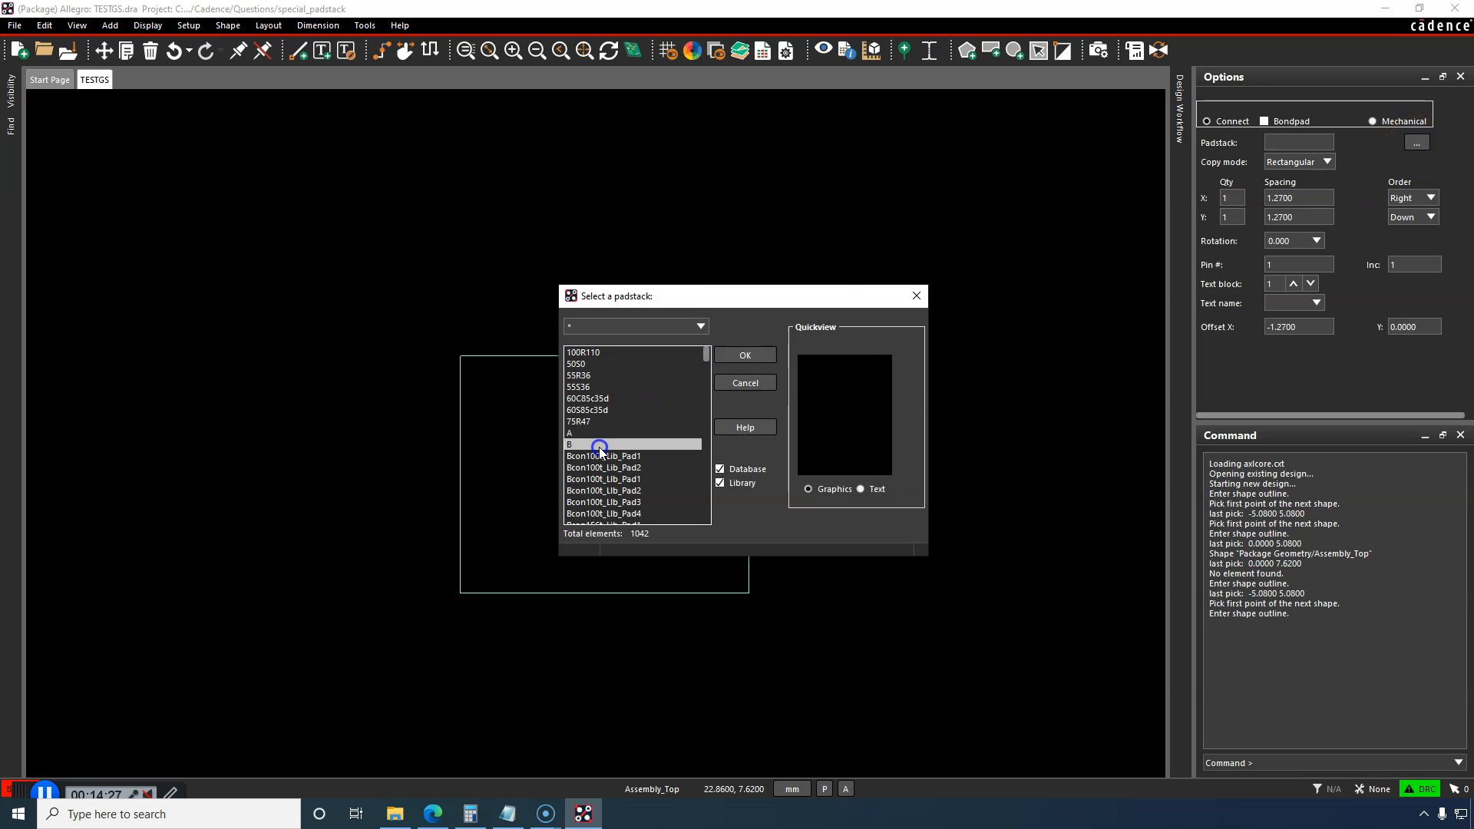
pyautogui.click(743, 354)
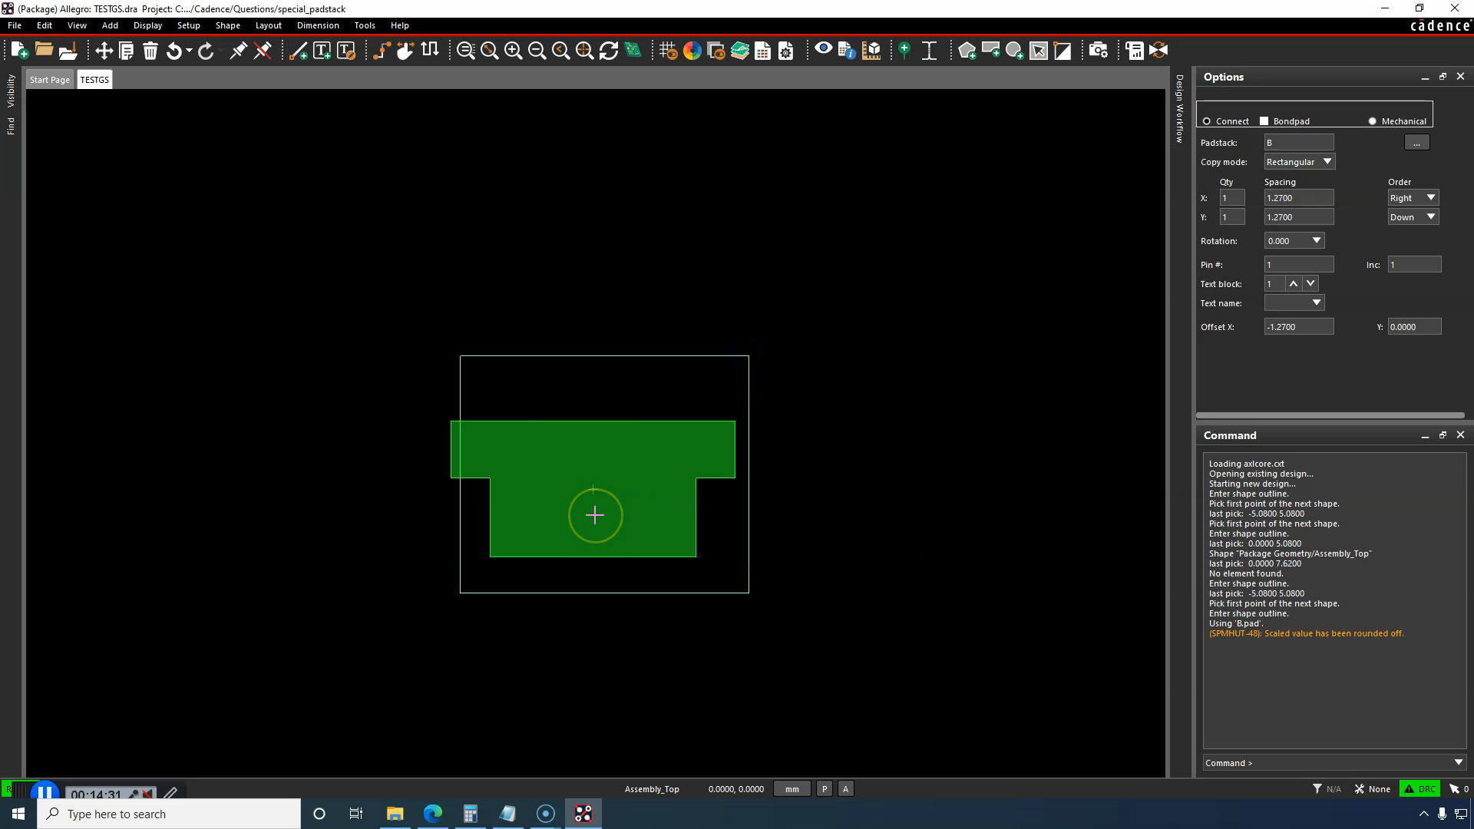
pyautogui.click(751, 291)
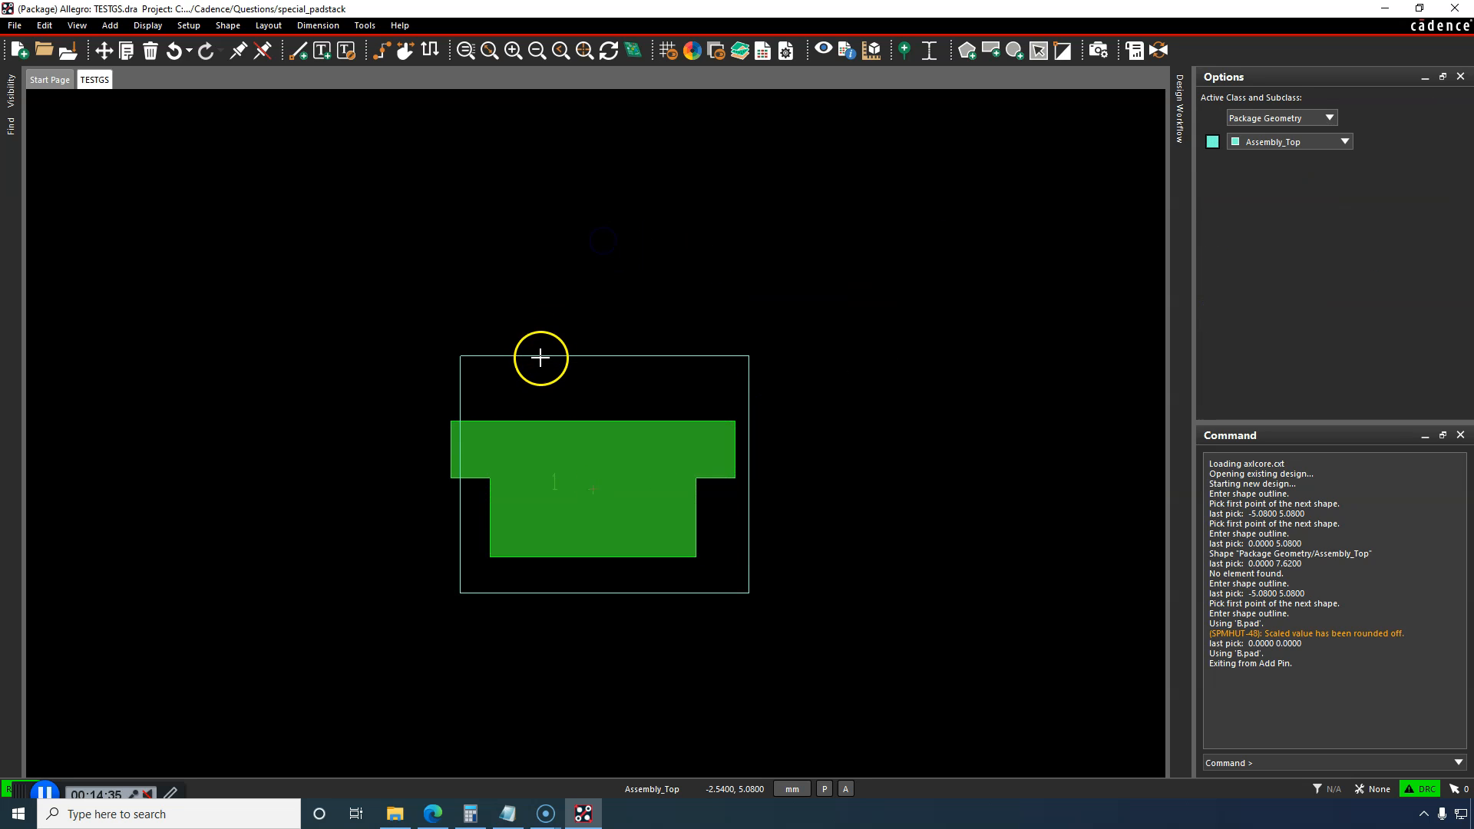
pyautogui.moveTo(602, 404)
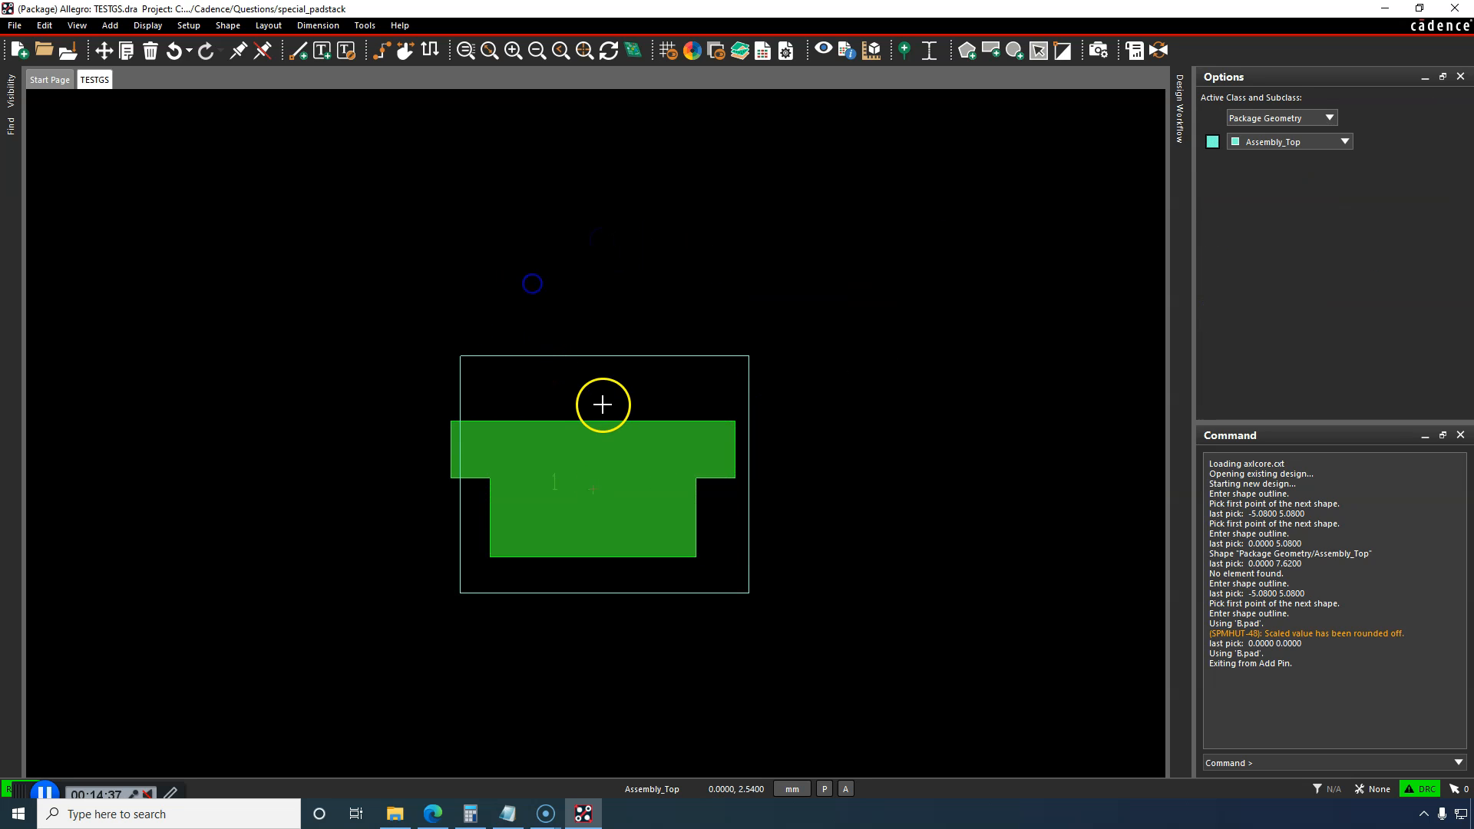
pyautogui.moveTo(267, 26)
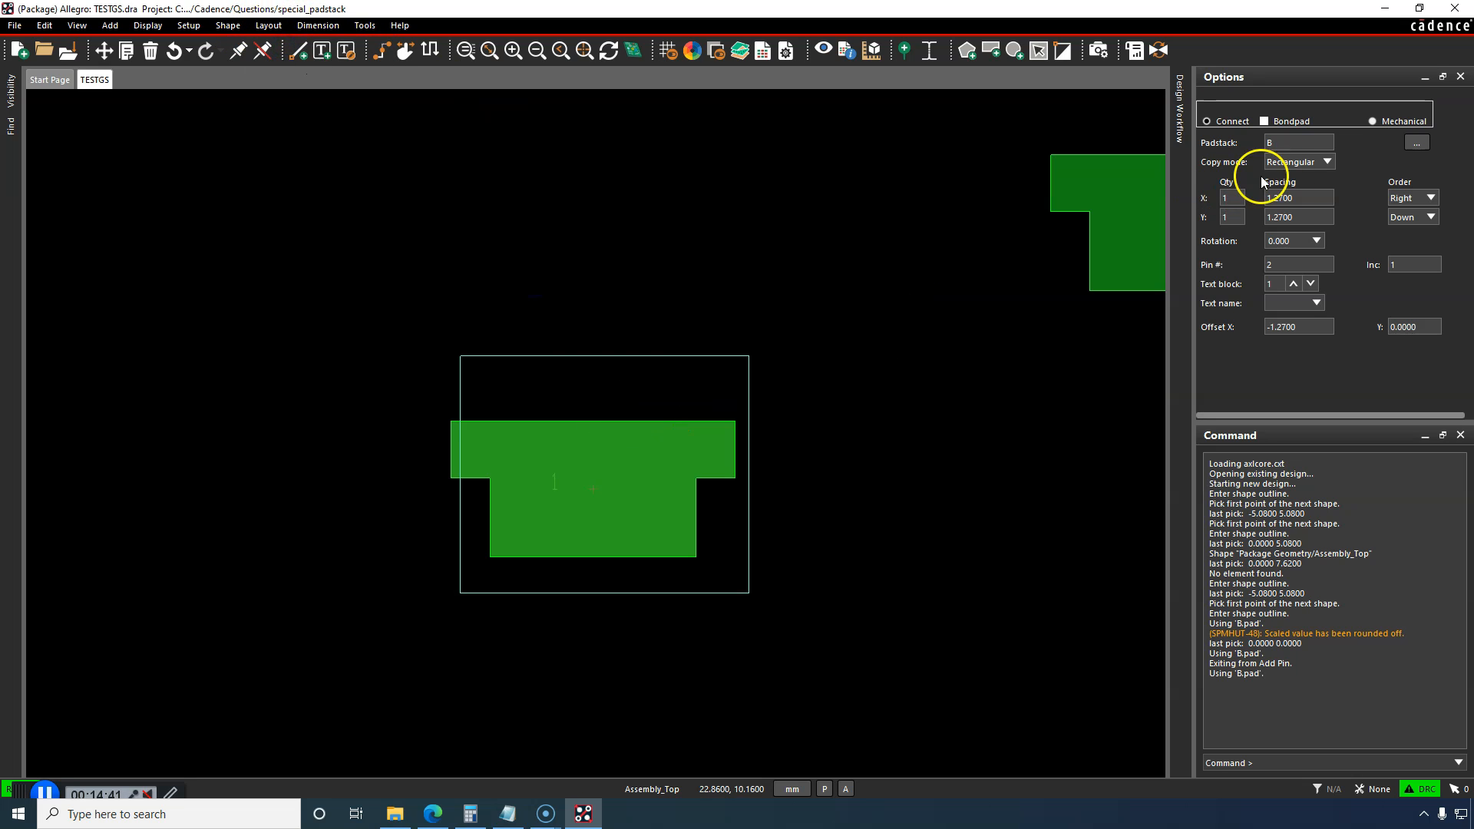
# Step: Select padstack C in Add Pin and place a C pad to the left of pad B
pyautogui.click(1415, 141)
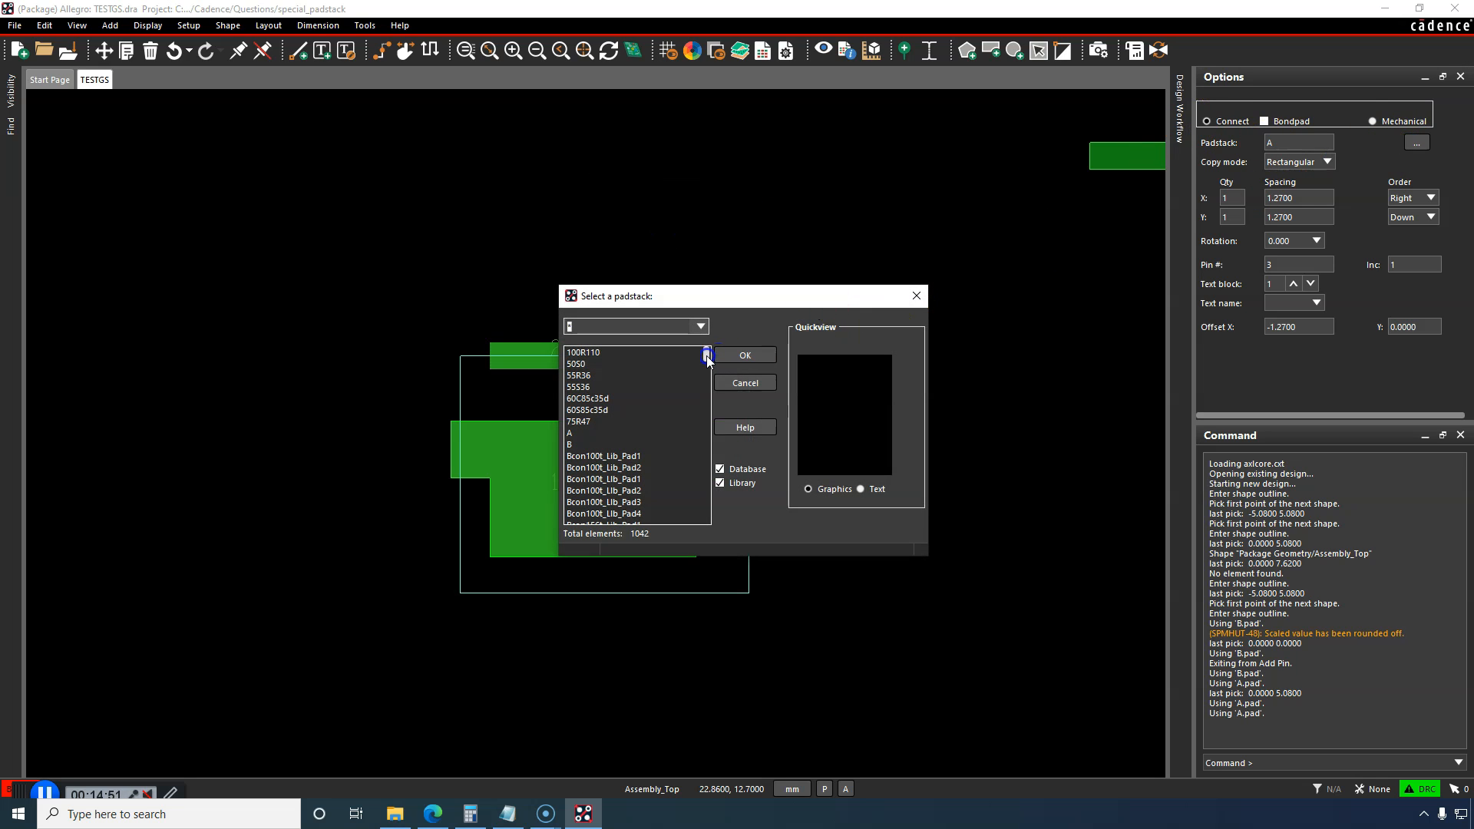
pyautogui.scroll(-3)
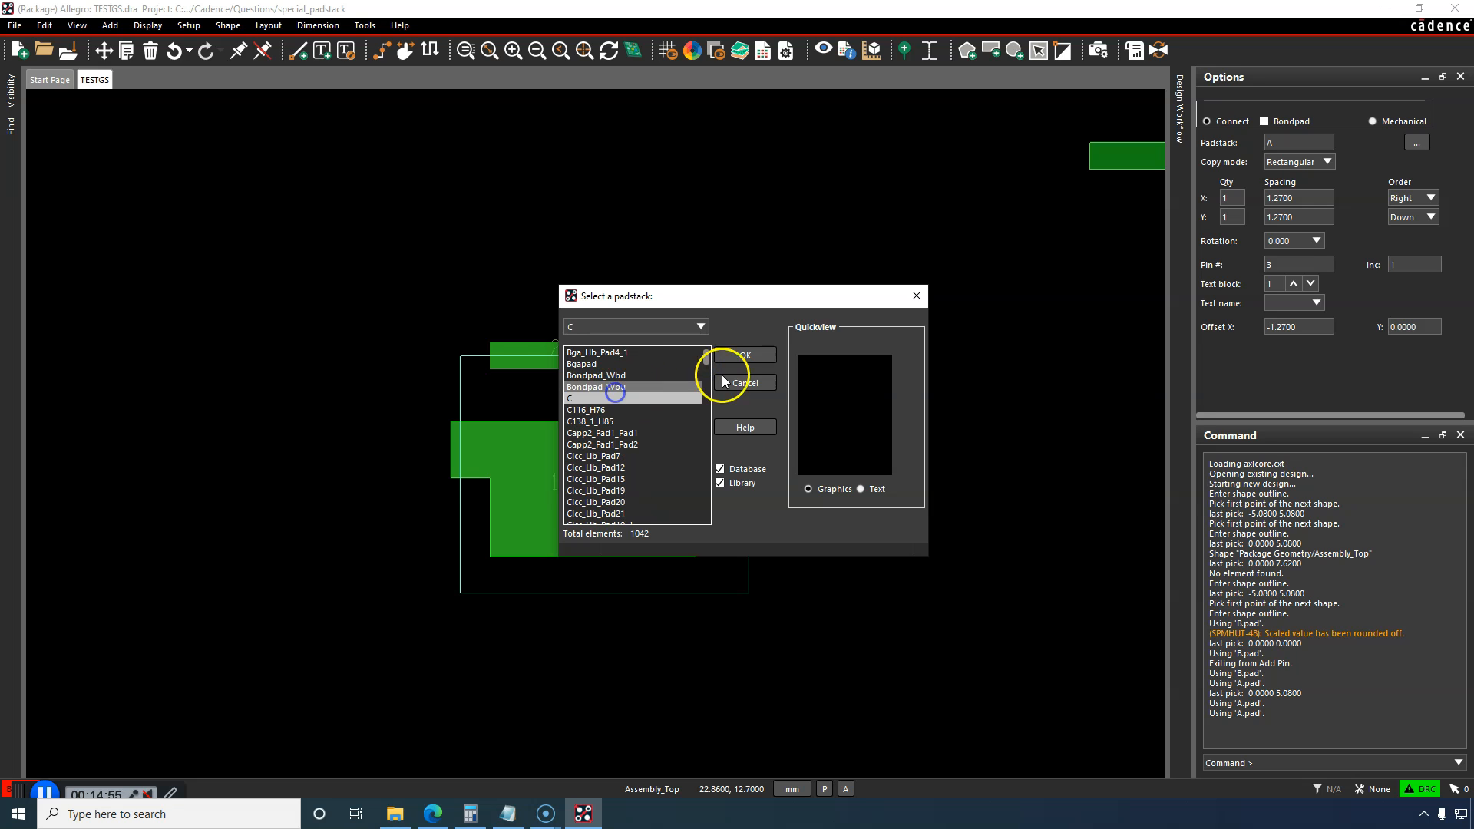
pyautogui.click(743, 355)
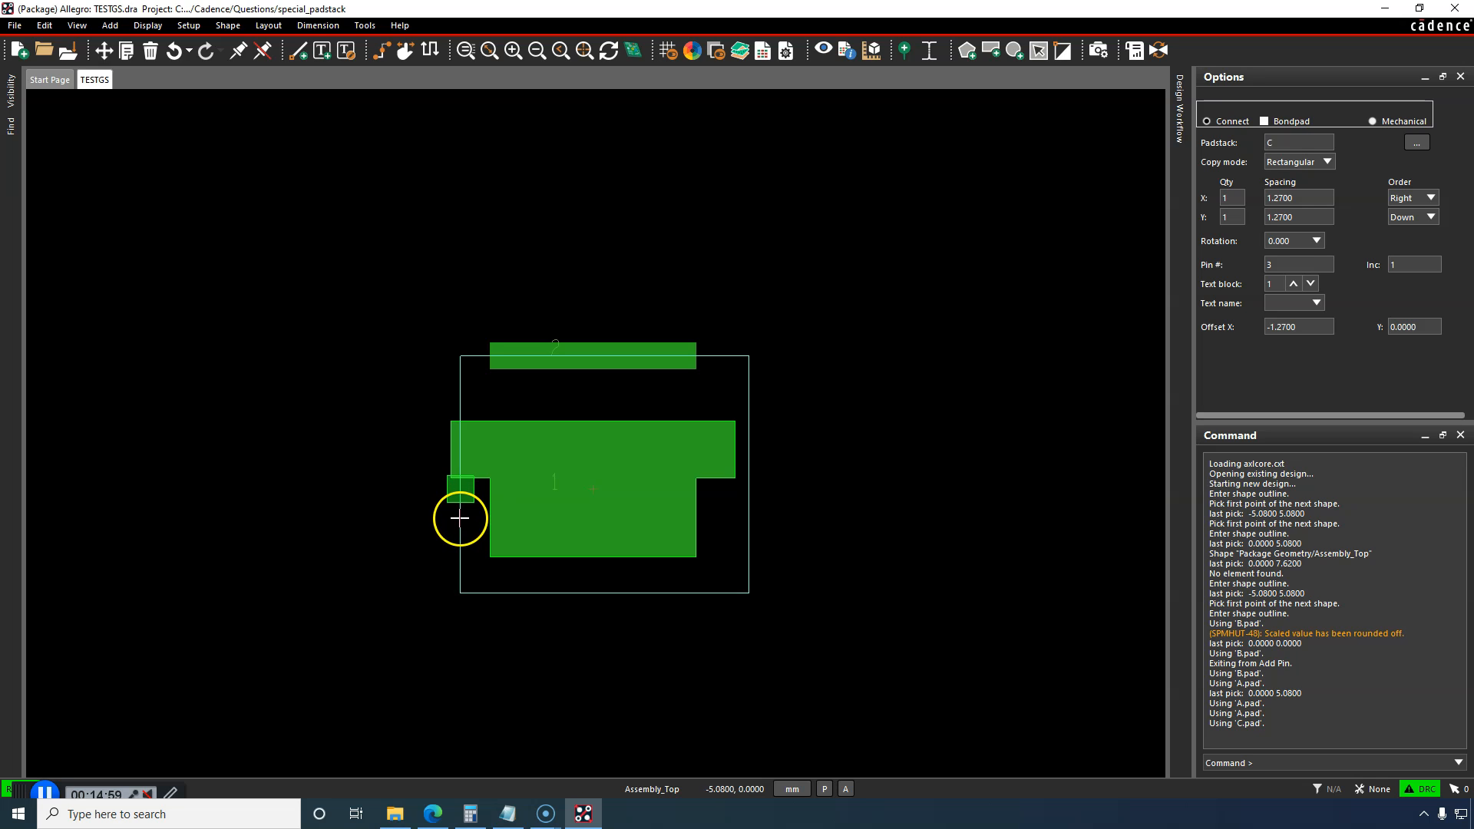
pyautogui.click(733, 545)
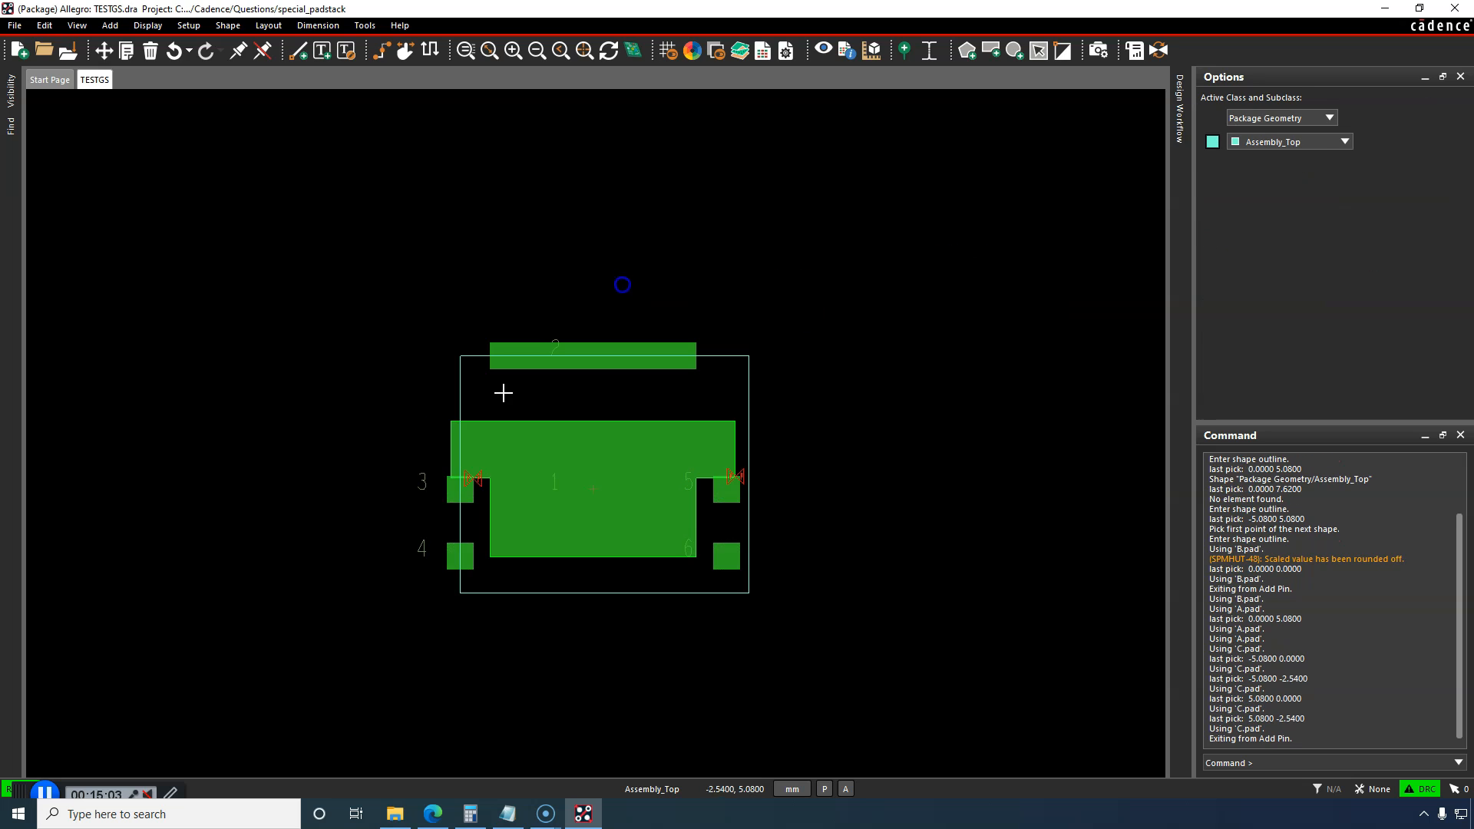
pyautogui.moveTo(576, 217)
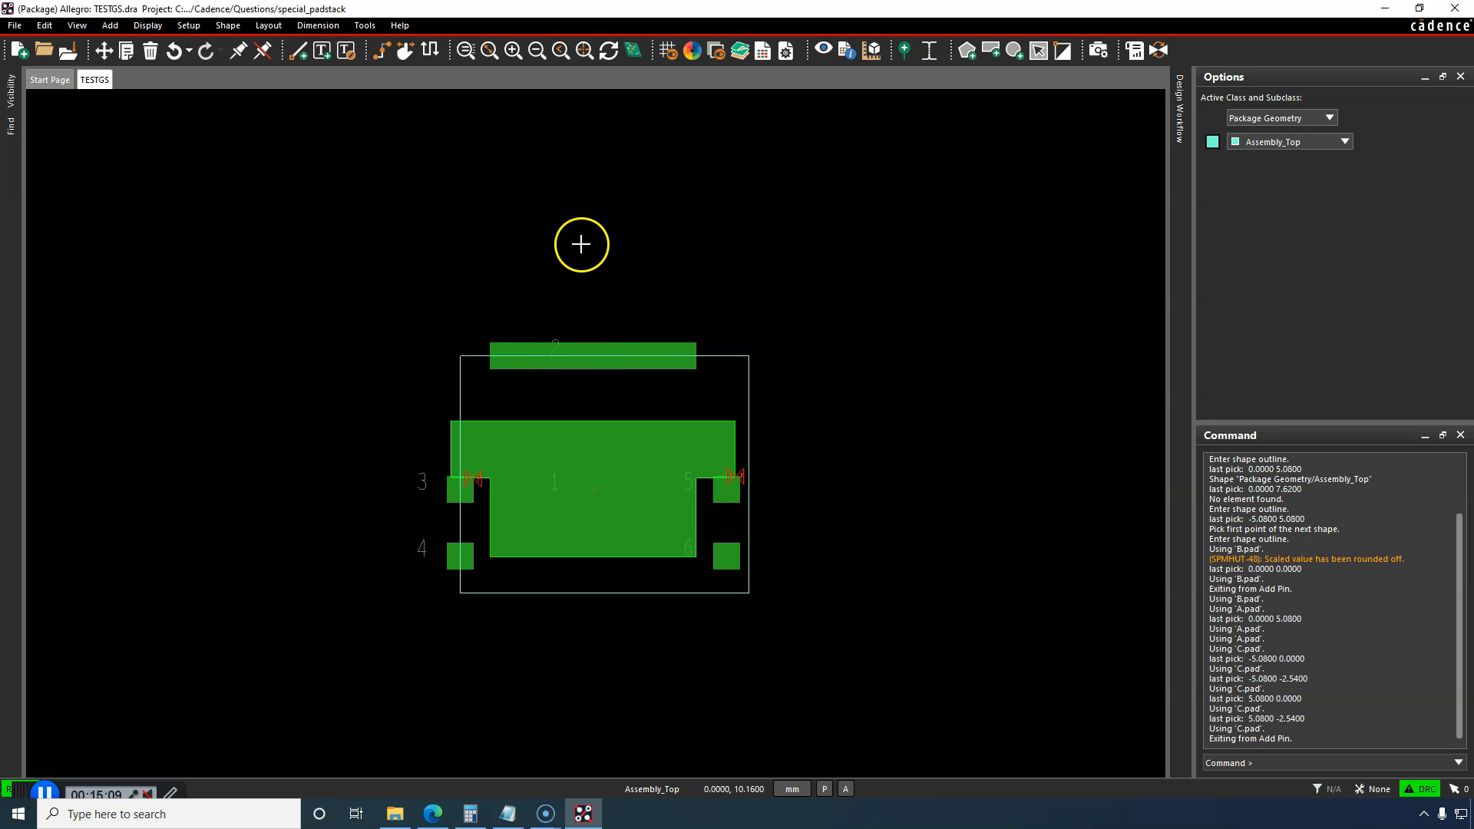
pyautogui.moveTo(67, 51)
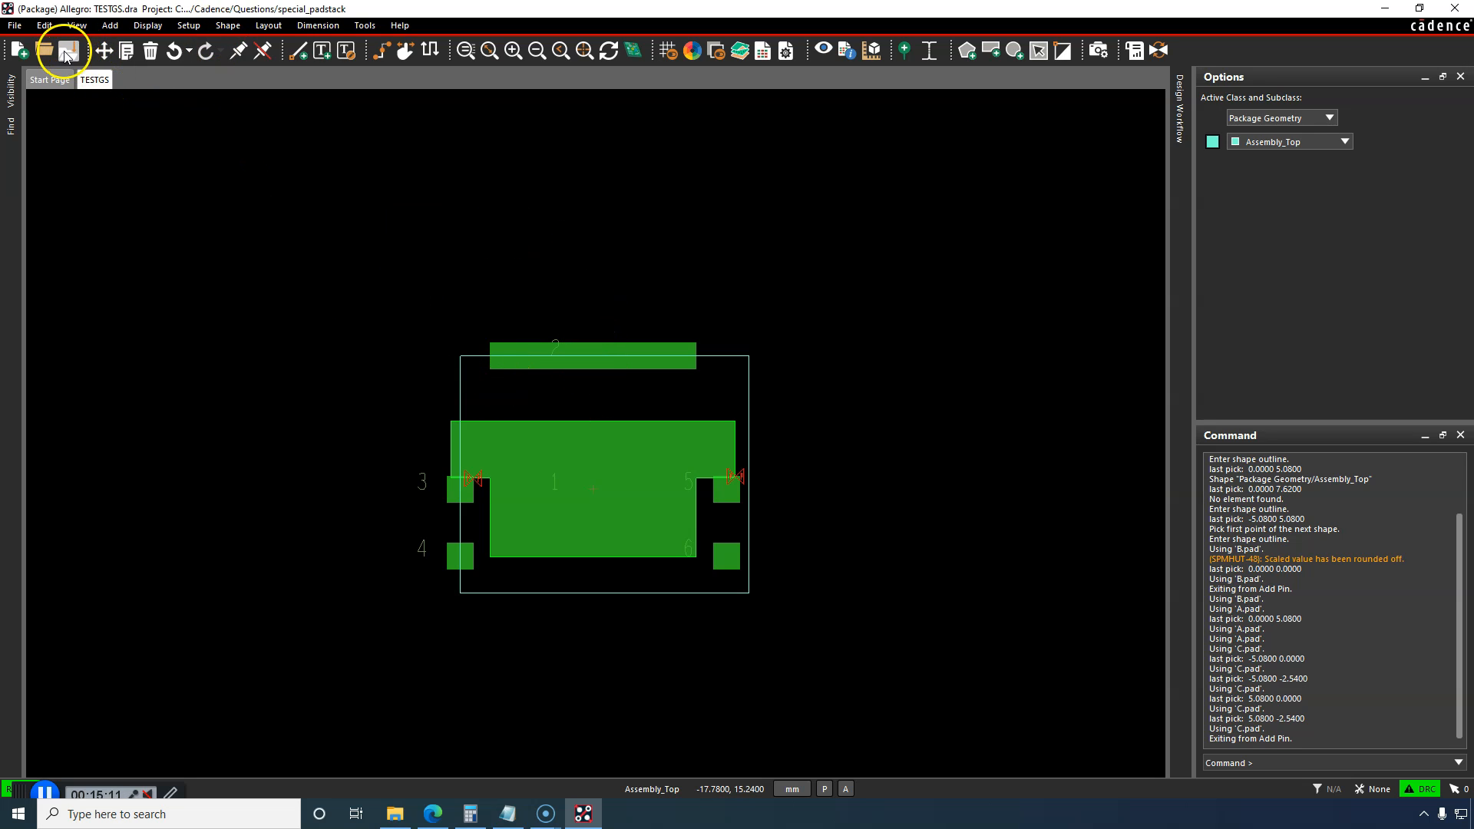
pyautogui.moveTo(588, 405)
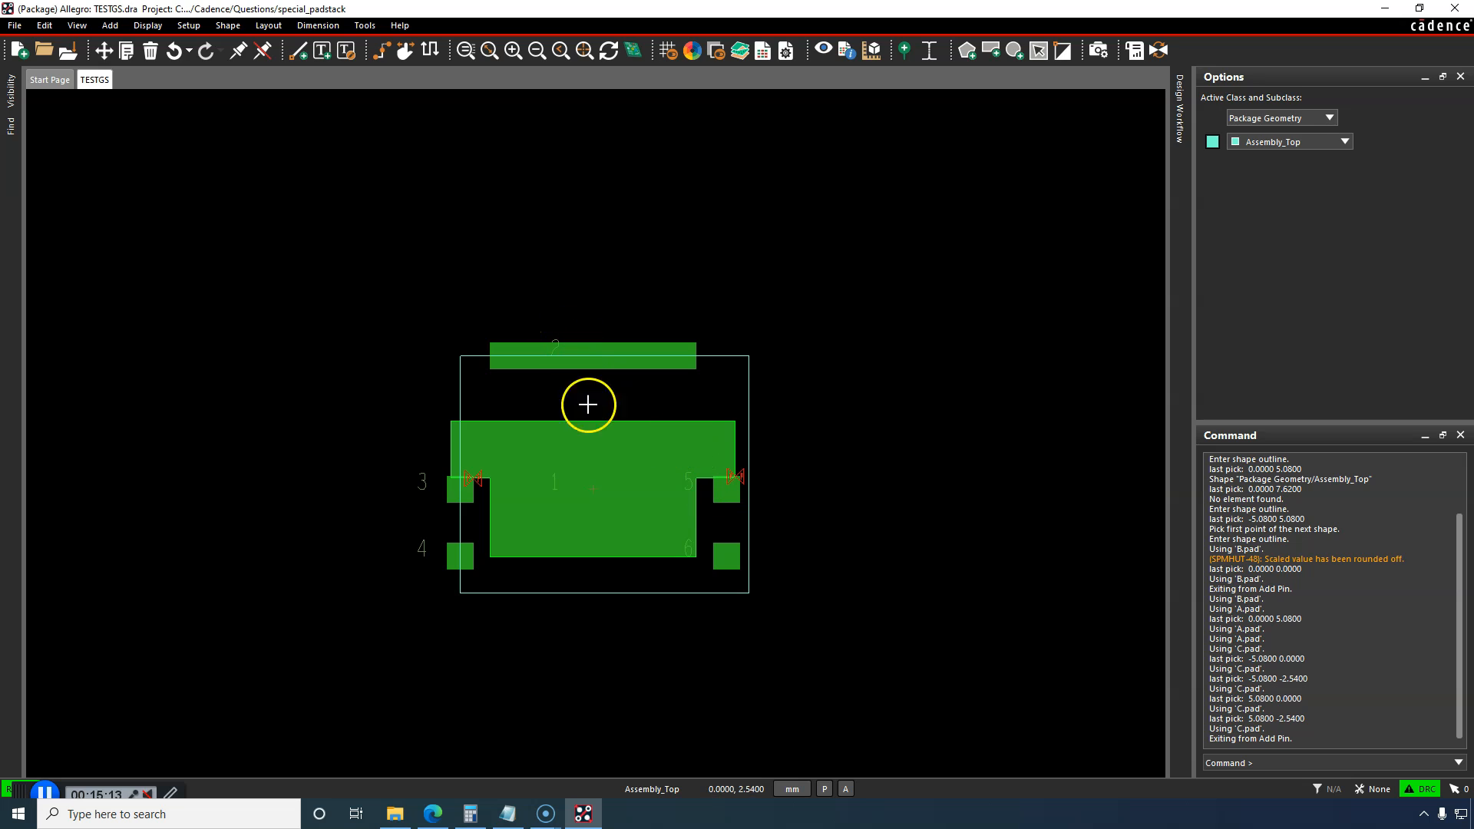
pyautogui.moveTo(544, 813)
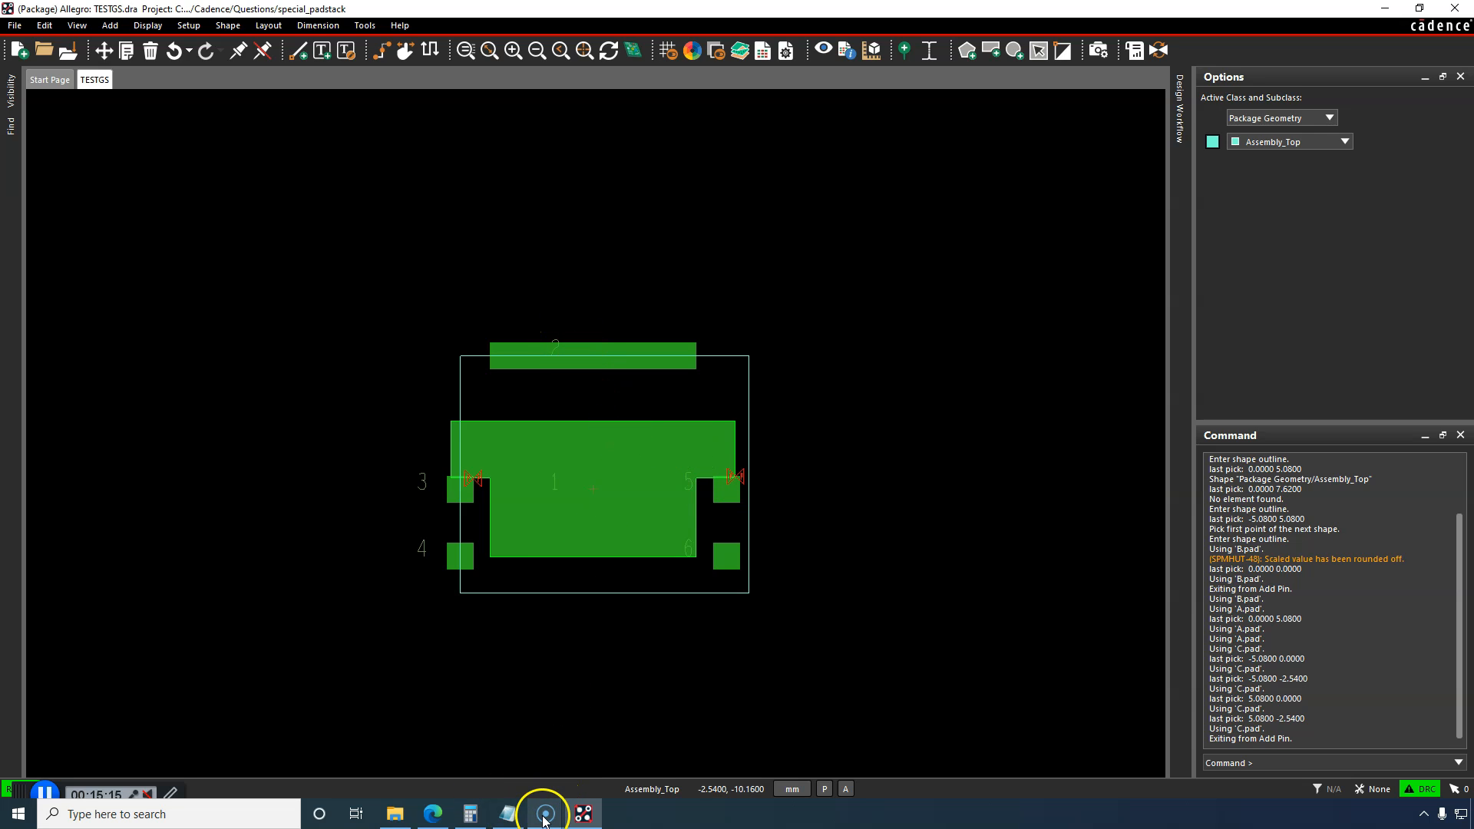
pyautogui.moveTo(438, 654)
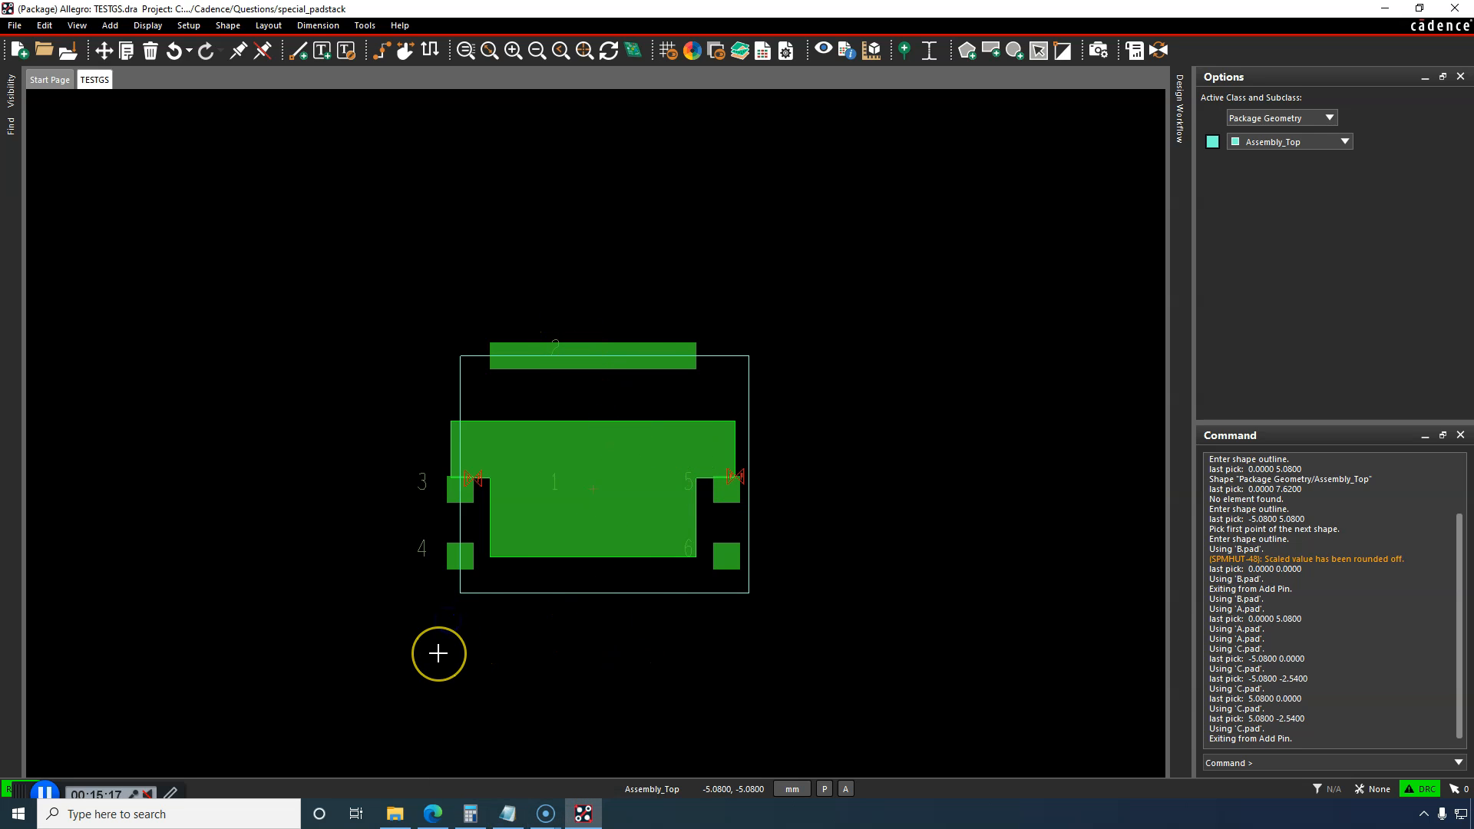
pyautogui.moveTo(307, 665)
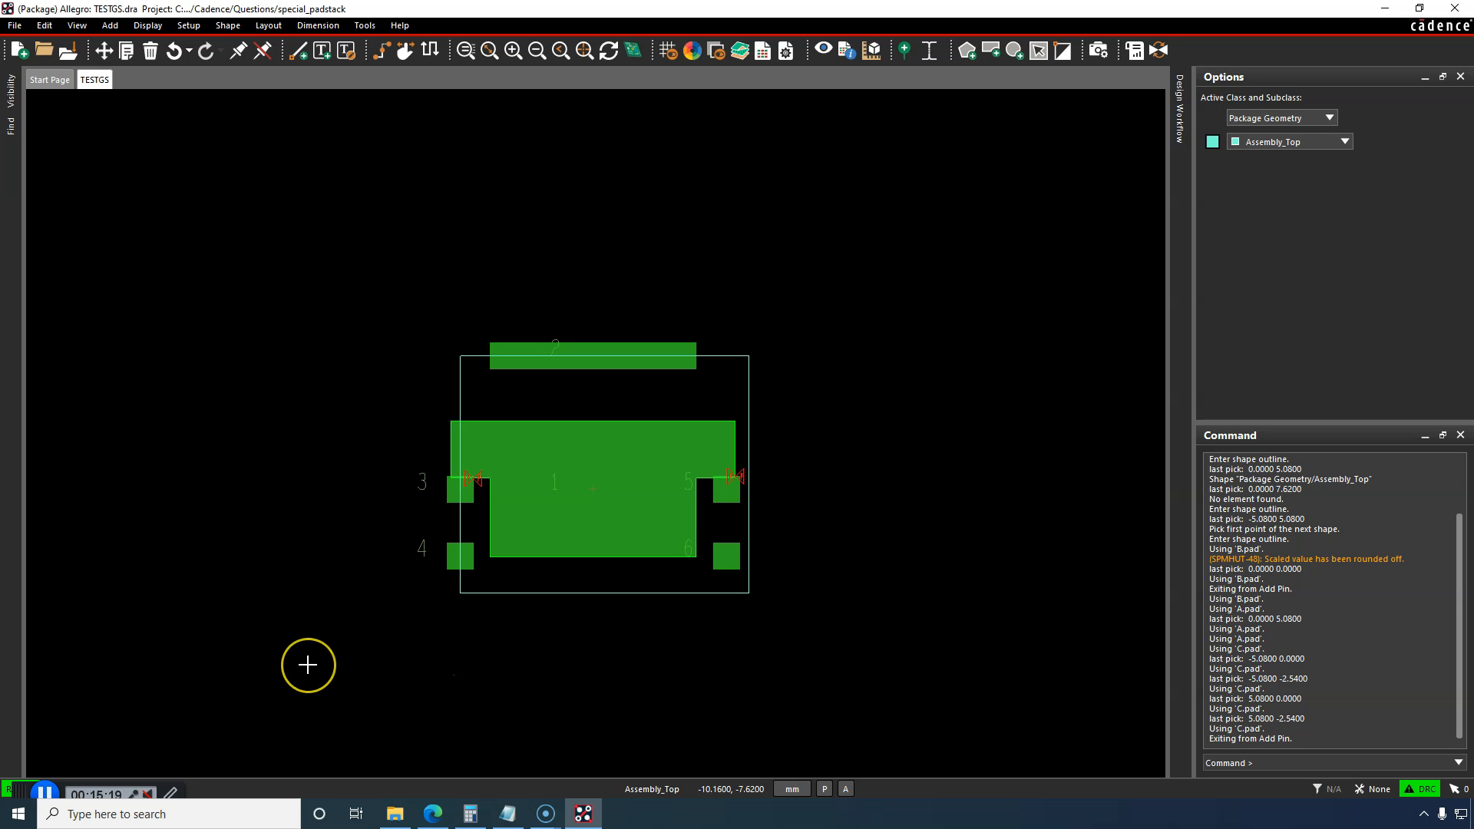
pyautogui.moveTo(307, 665)
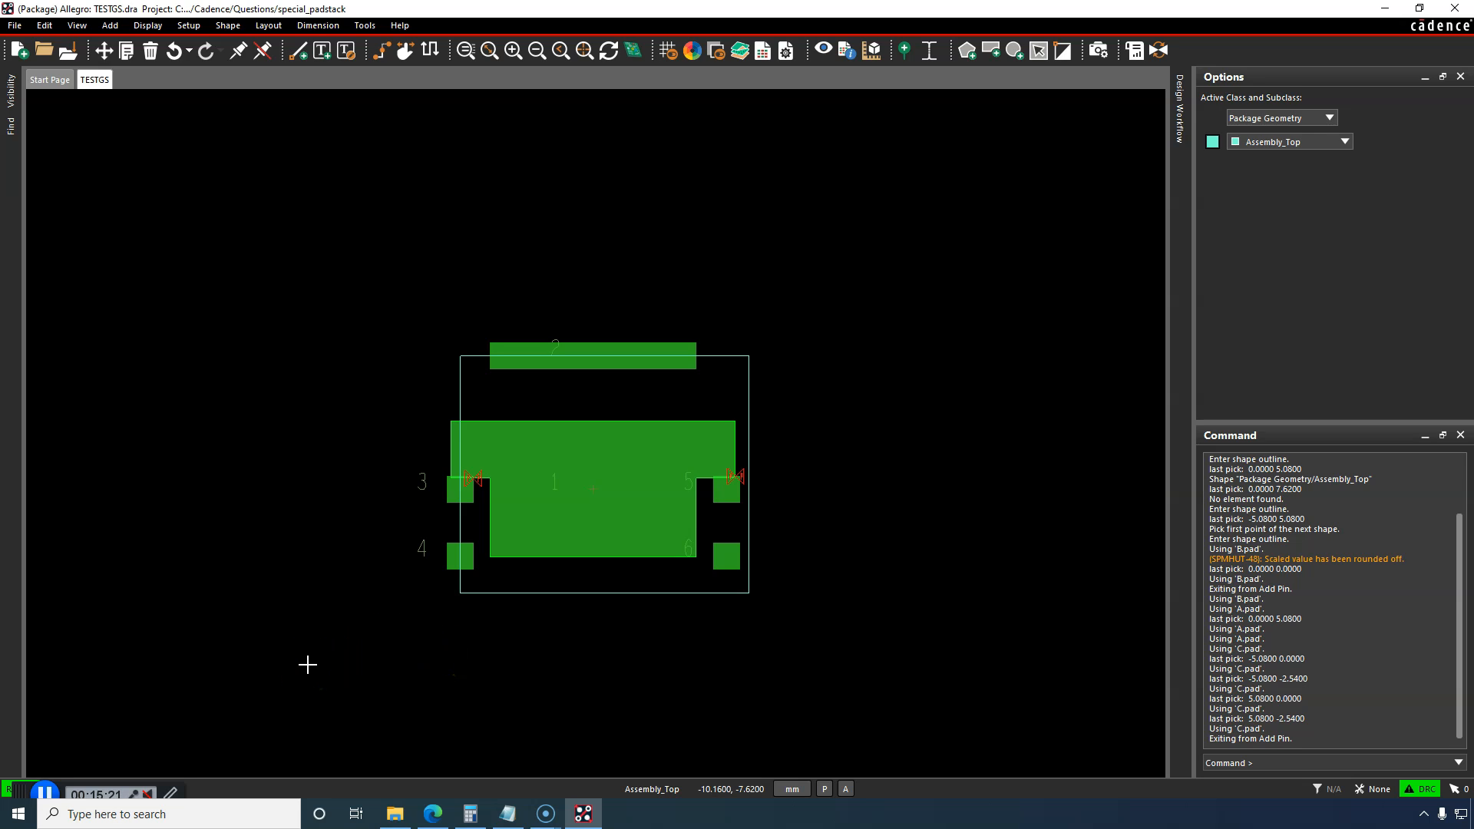